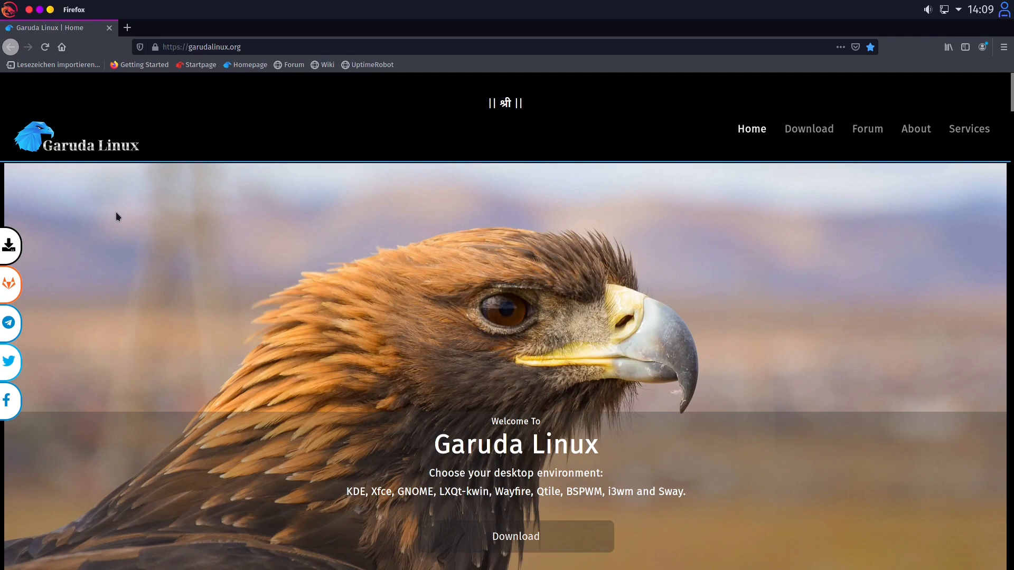
mouse_move(242, 235)
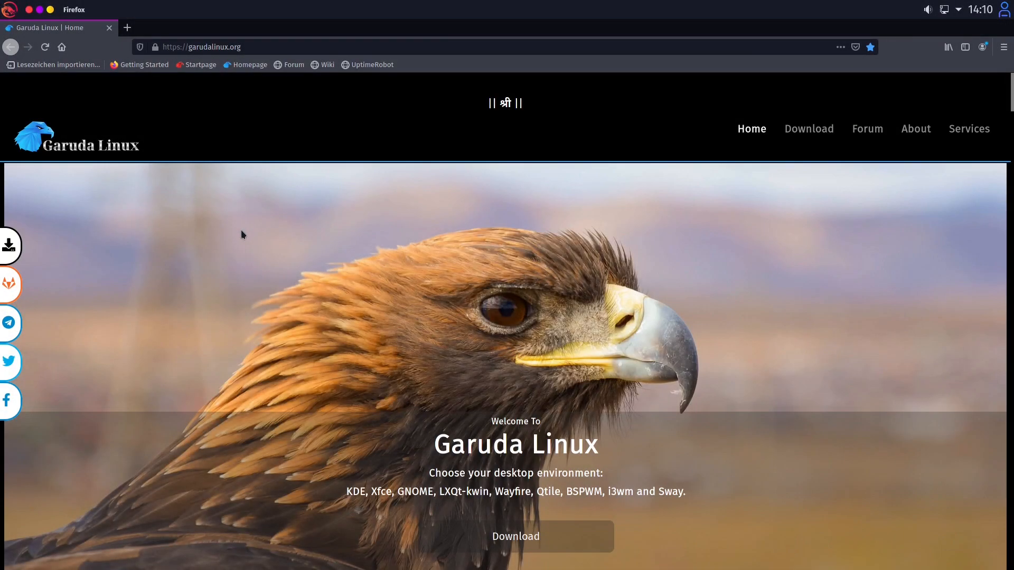
mouse_move(149, 231)
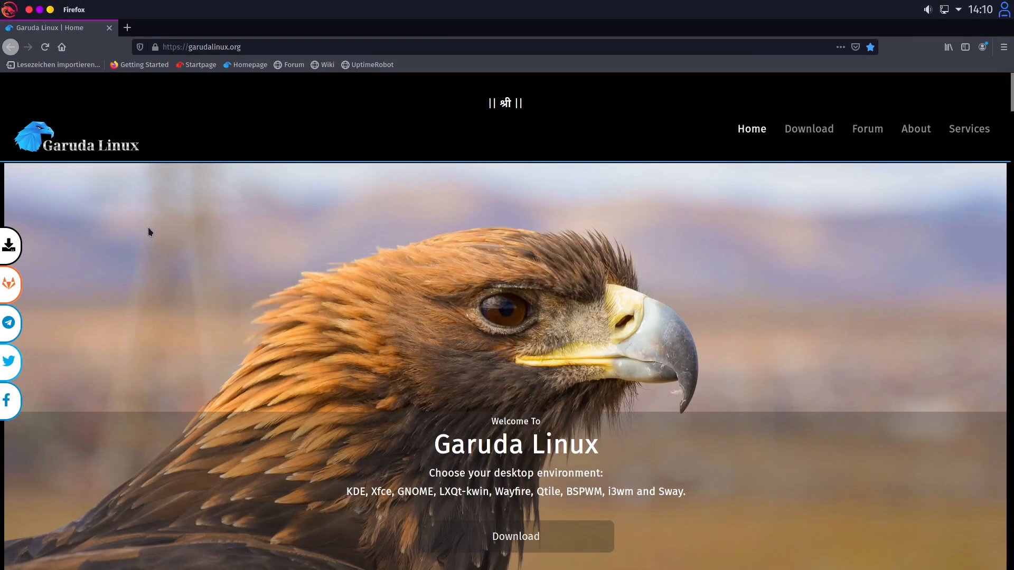
mouse_move(172, 217)
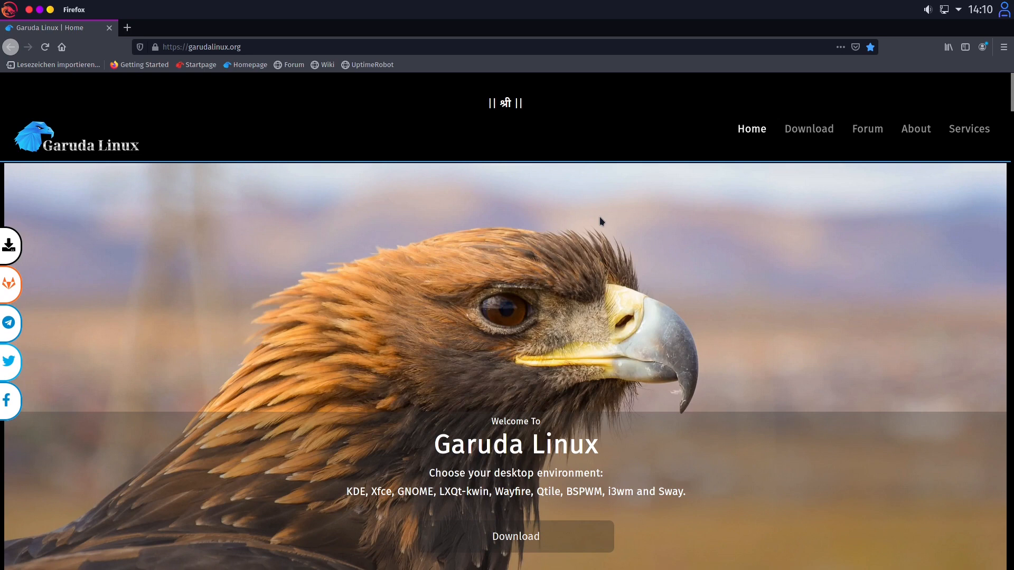
mouse_move(281, 271)
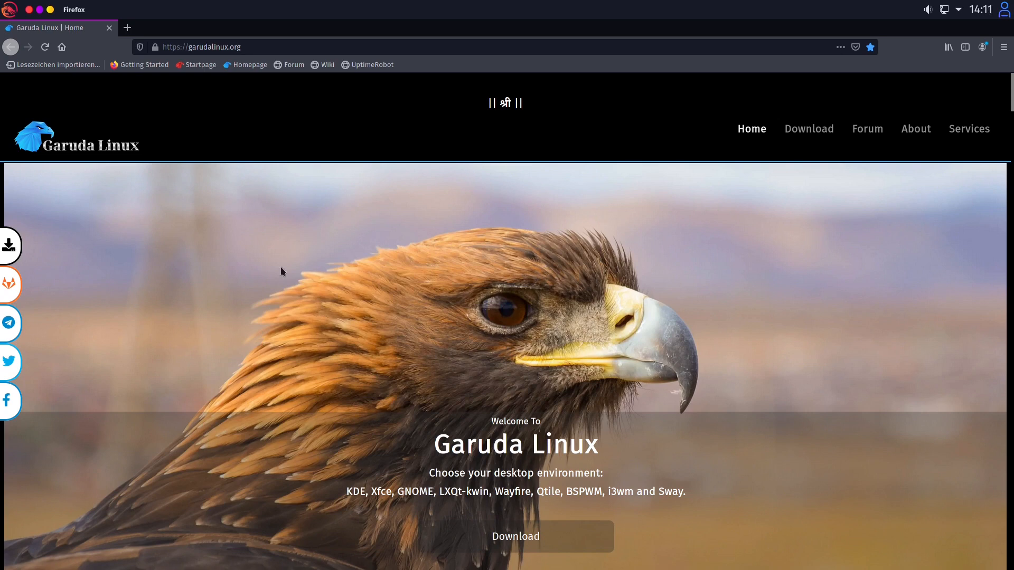
mouse_move(286, 270)
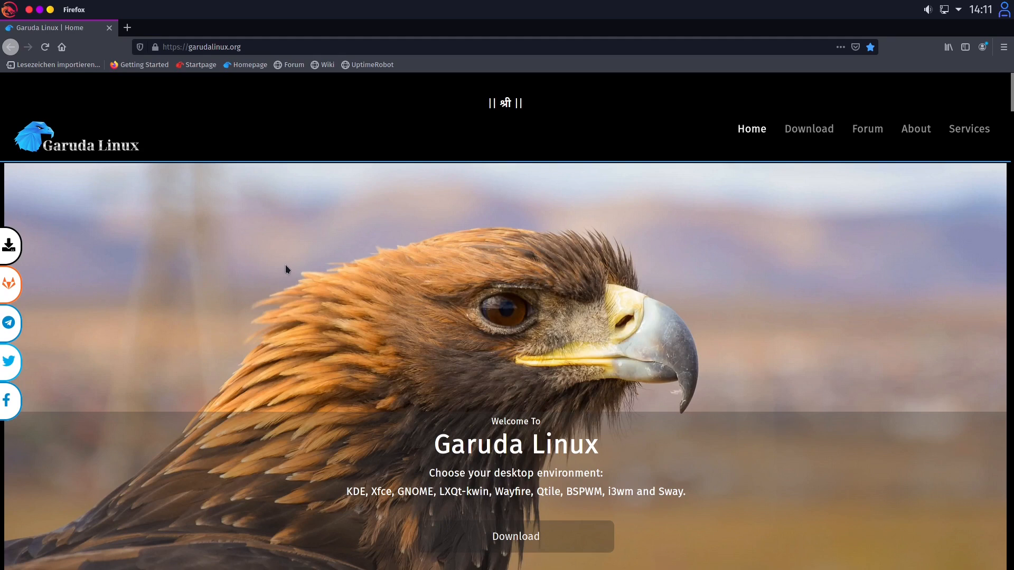
mouse_move(291, 268)
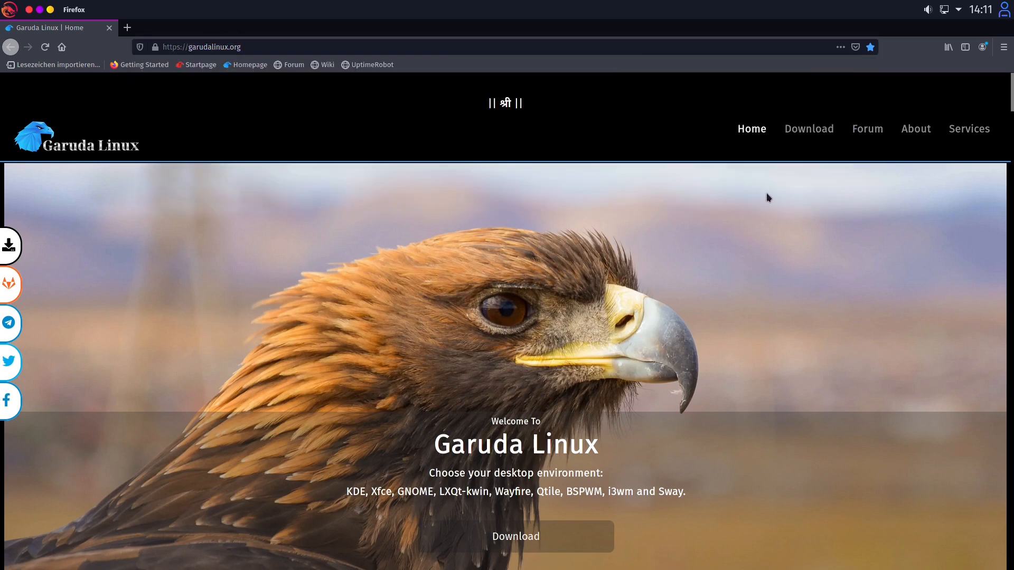
Go to the Garuda Linux downloads page and browse down through the listed editions.
click(808, 129)
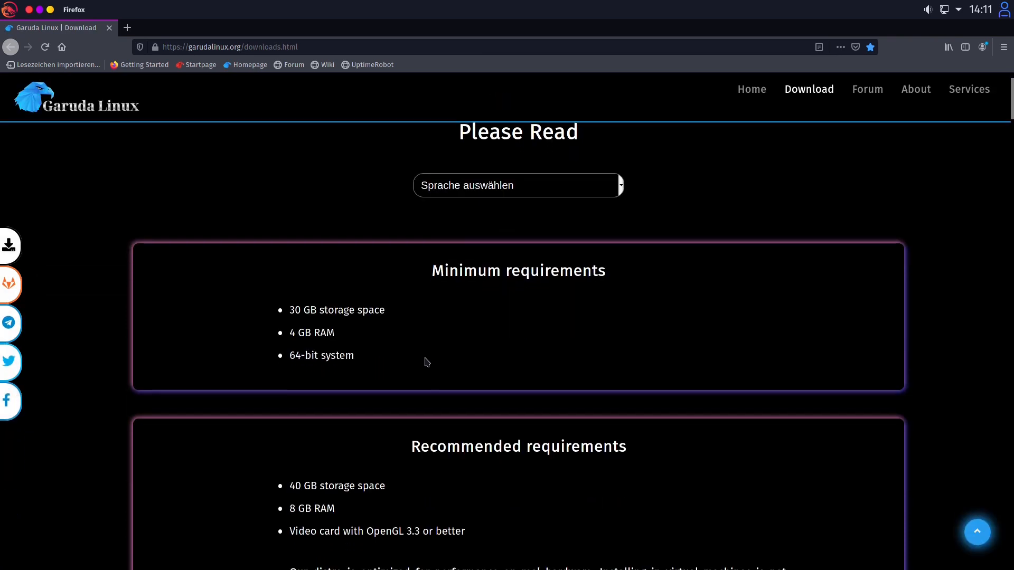
scroll(down, 3)
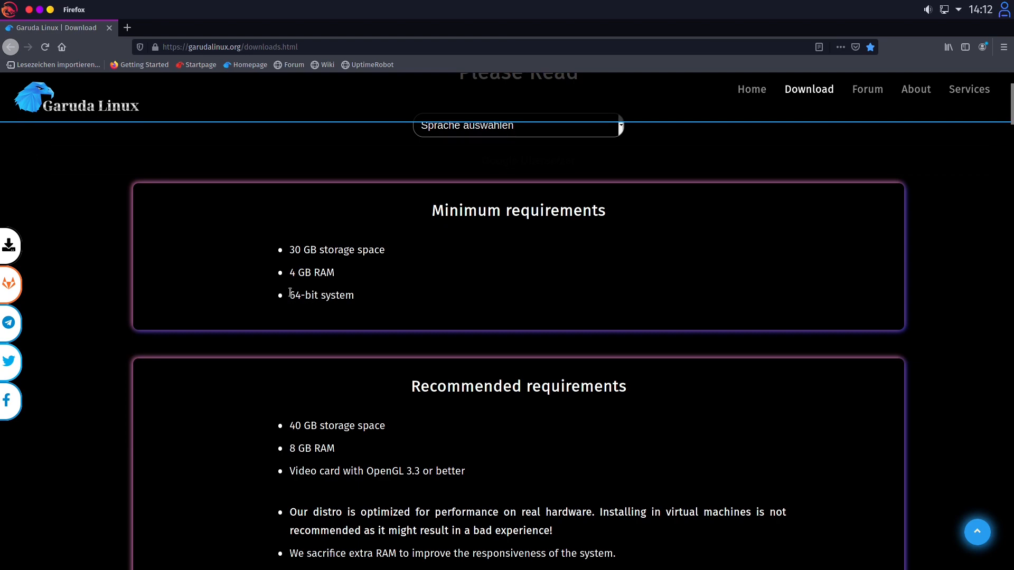
scroll(down, 3)
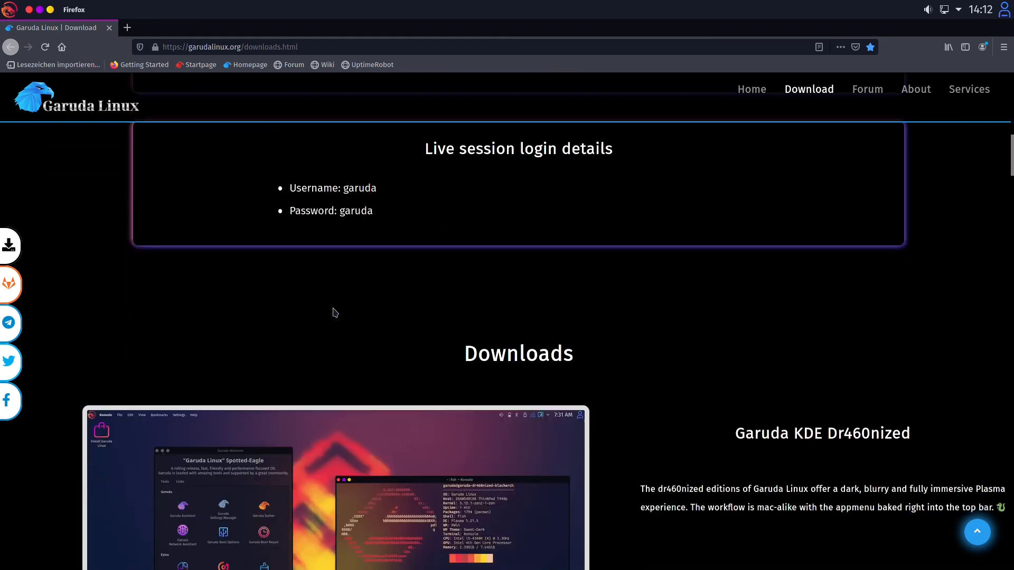
scroll(down, 3)
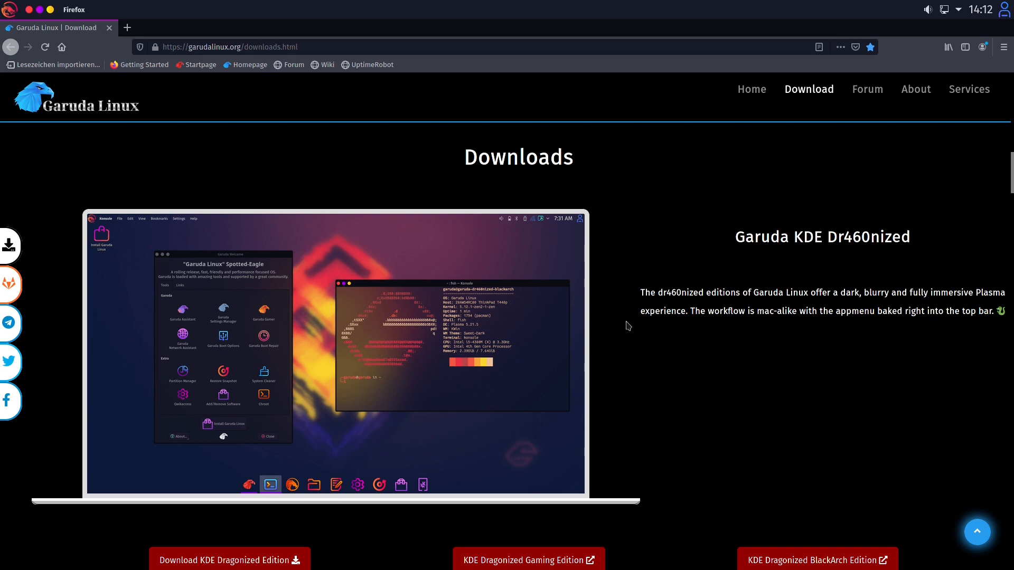
scroll(down, 3)
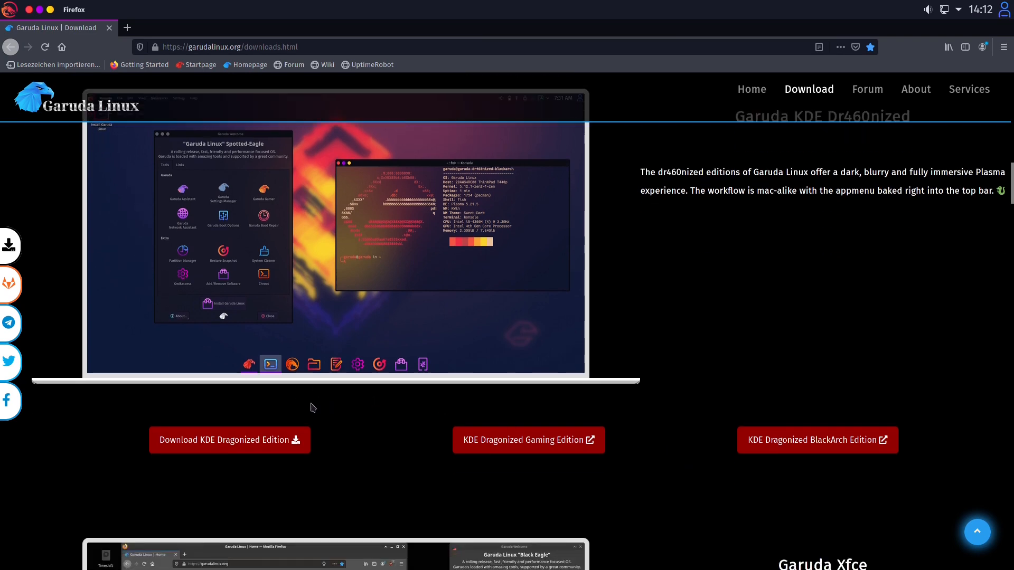
scroll(down, 3)
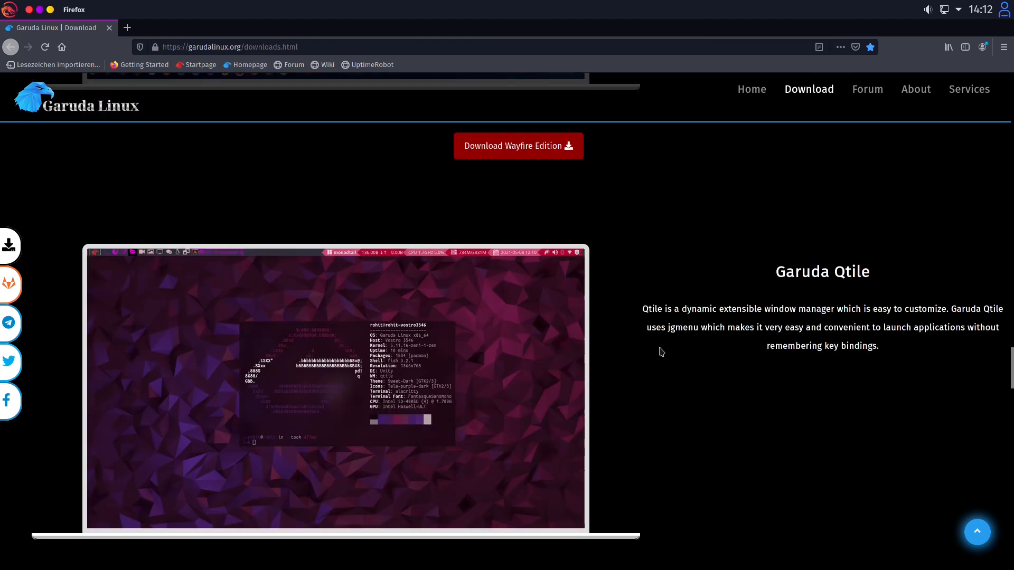
Continue down to the Barebones section and choose the Barebones KDE edition download.
scroll(down, 3)
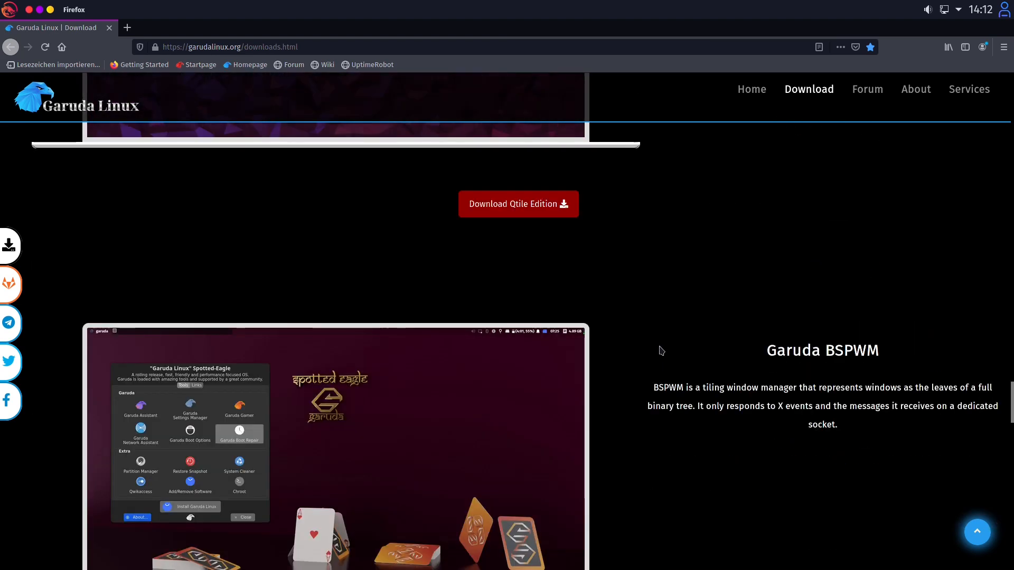
scroll(down, 3)
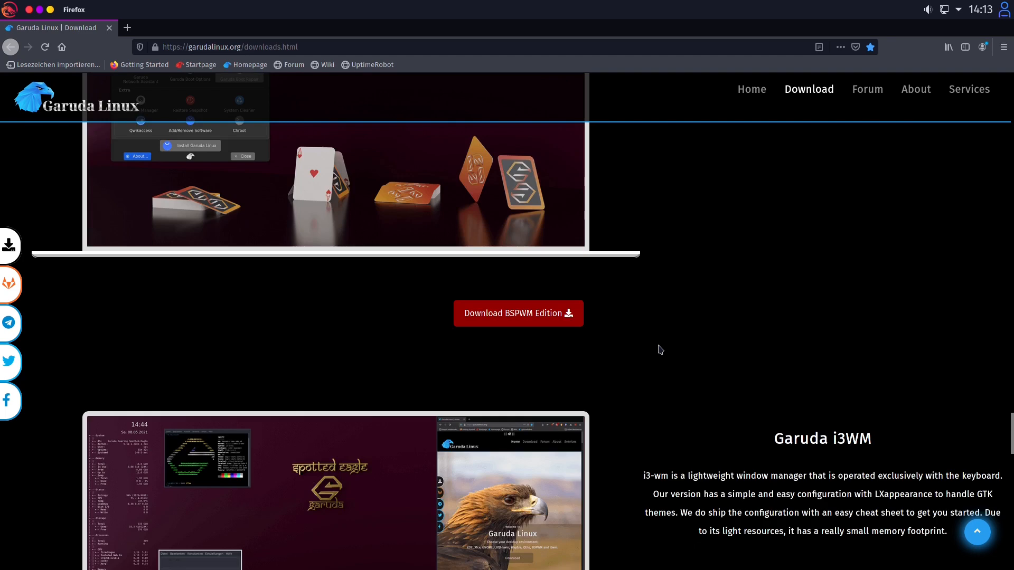
scroll(down, 3)
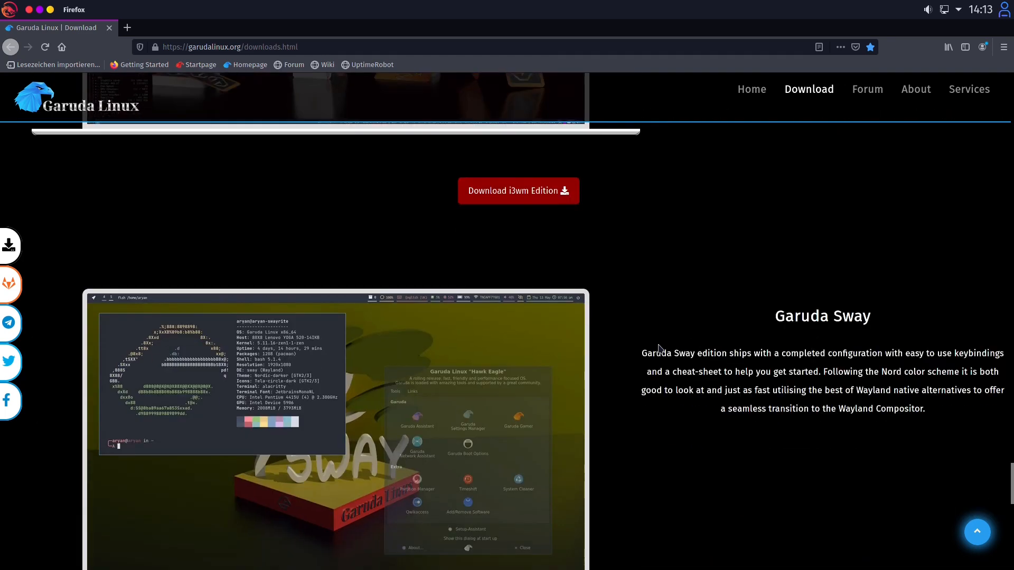
scroll(down, 3)
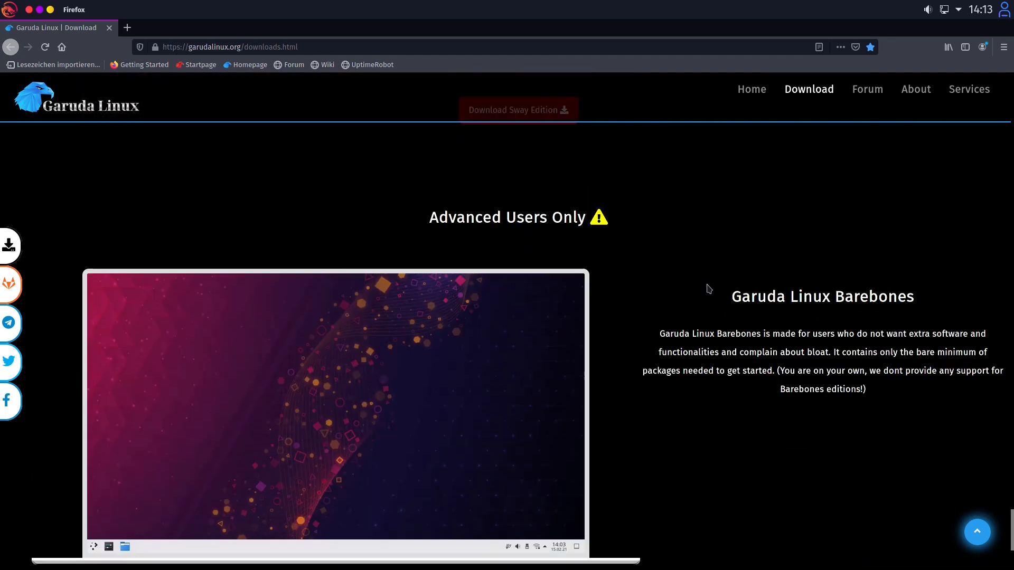
scroll(down, 3)
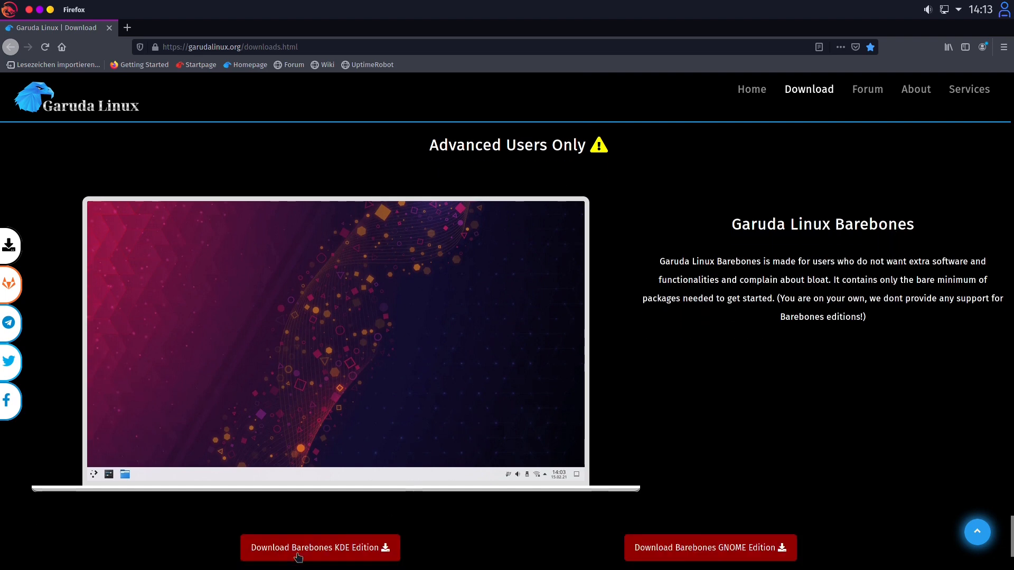
click(319, 548)
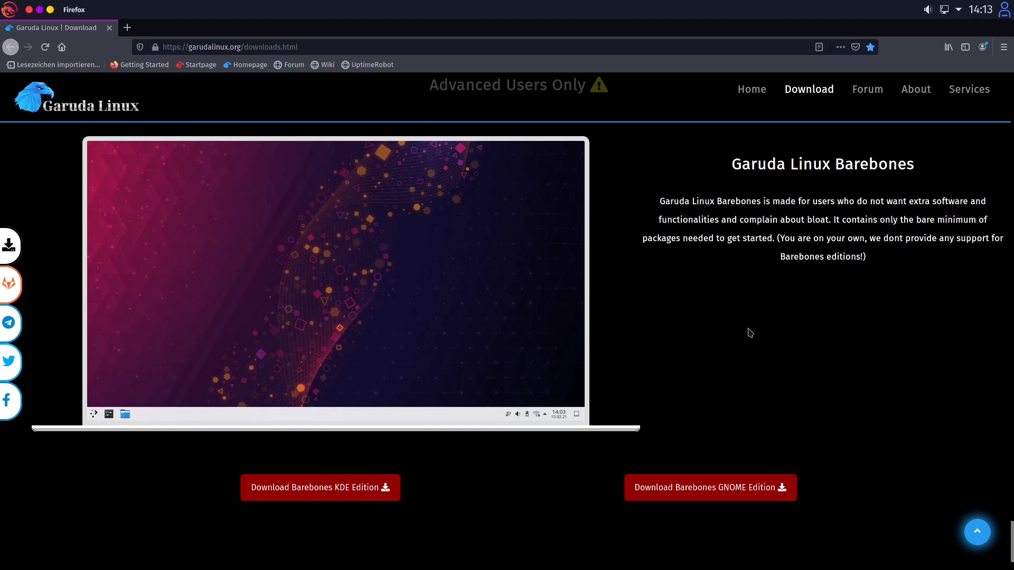
mouse_move(733, 327)
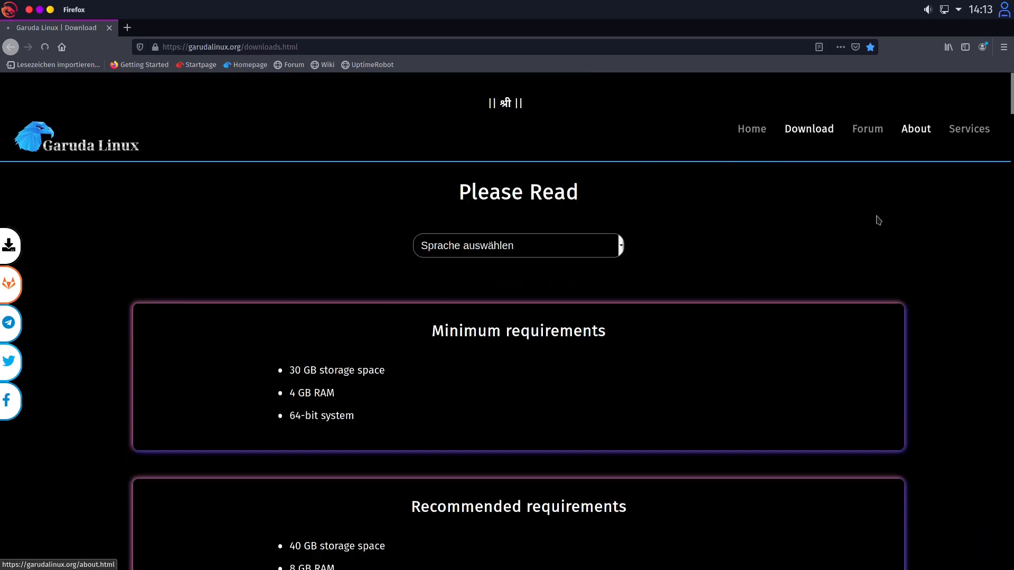
click(915, 129)
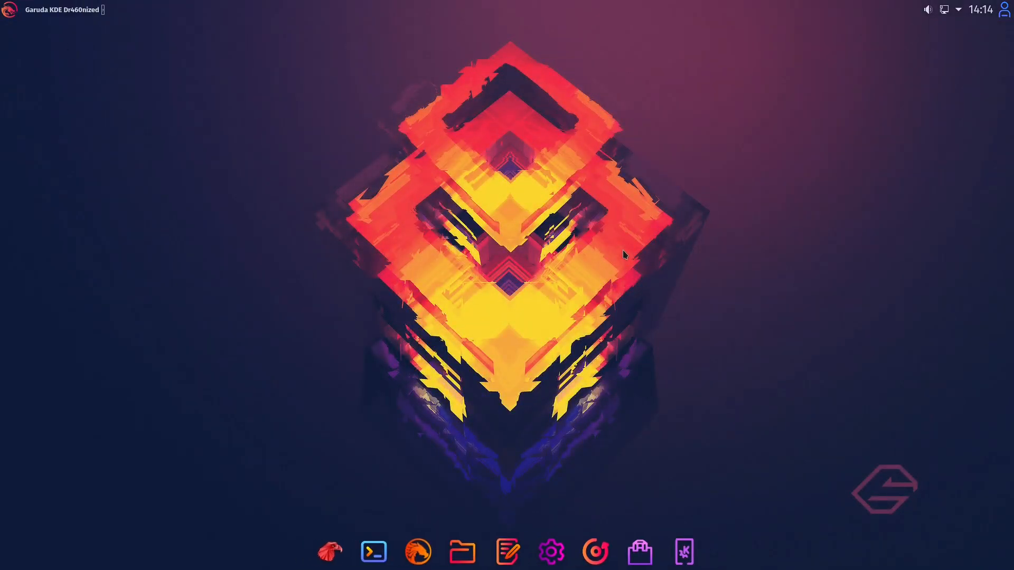
mouse_move(624, 262)
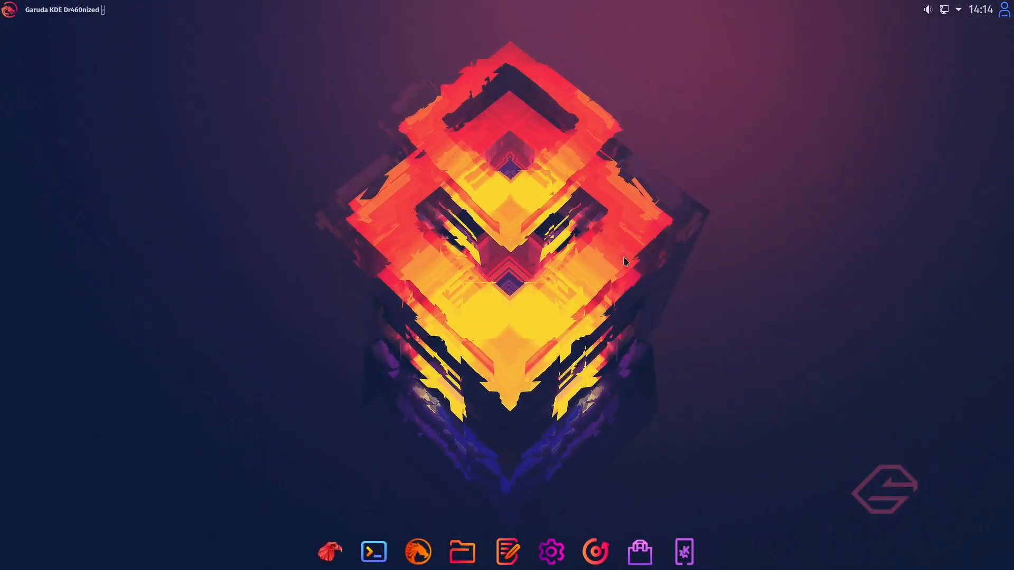
mouse_move(621, 262)
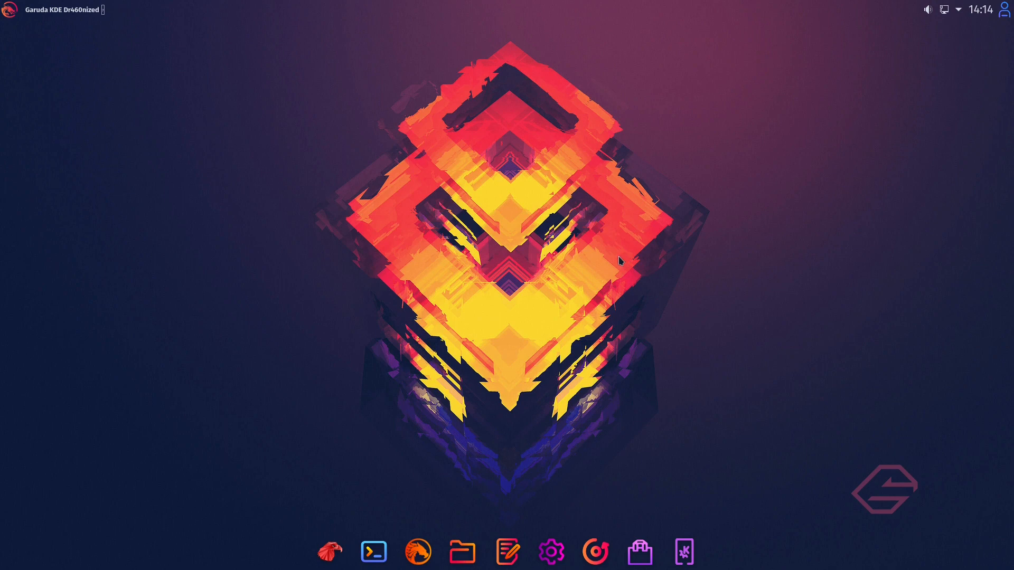
mouse_move(468, 236)
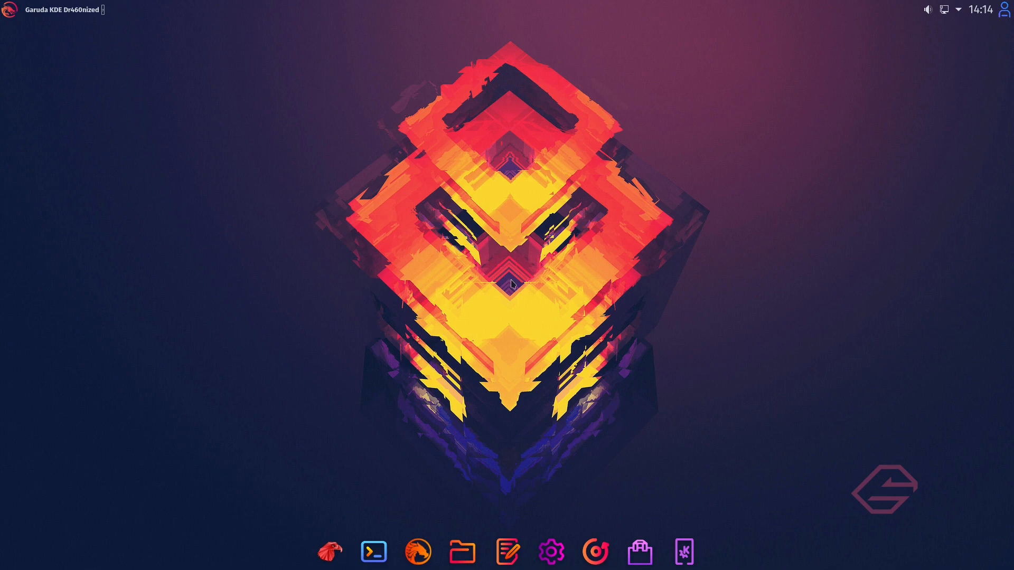
mouse_move(511, 283)
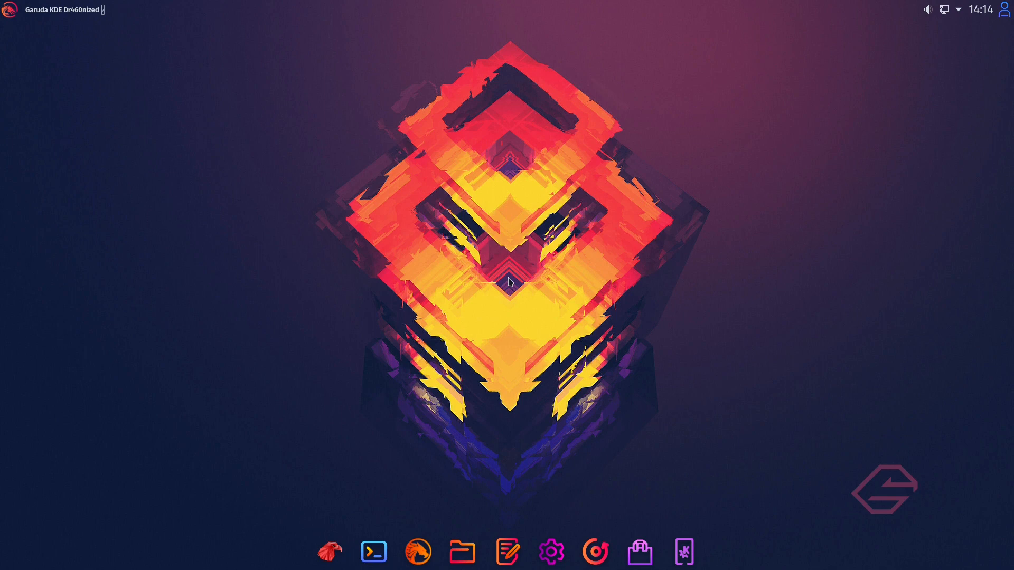
mouse_move(515, 278)
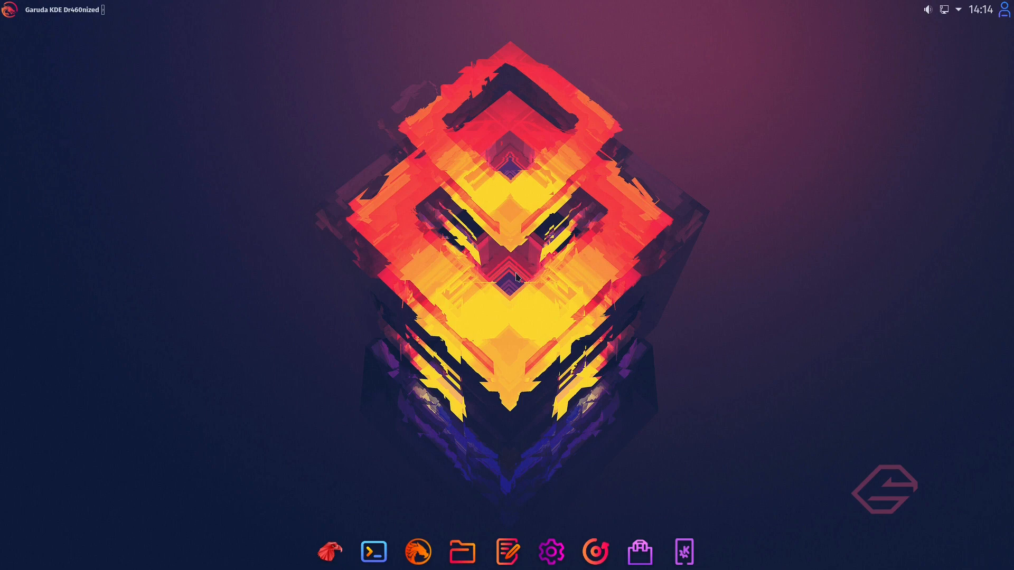
mouse_move(293, 387)
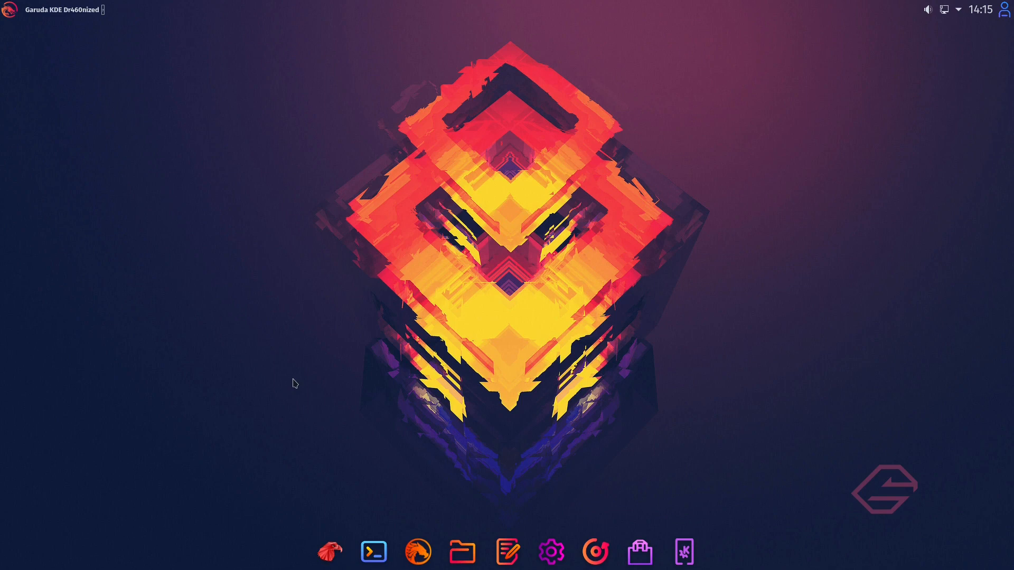
mouse_move(253, 297)
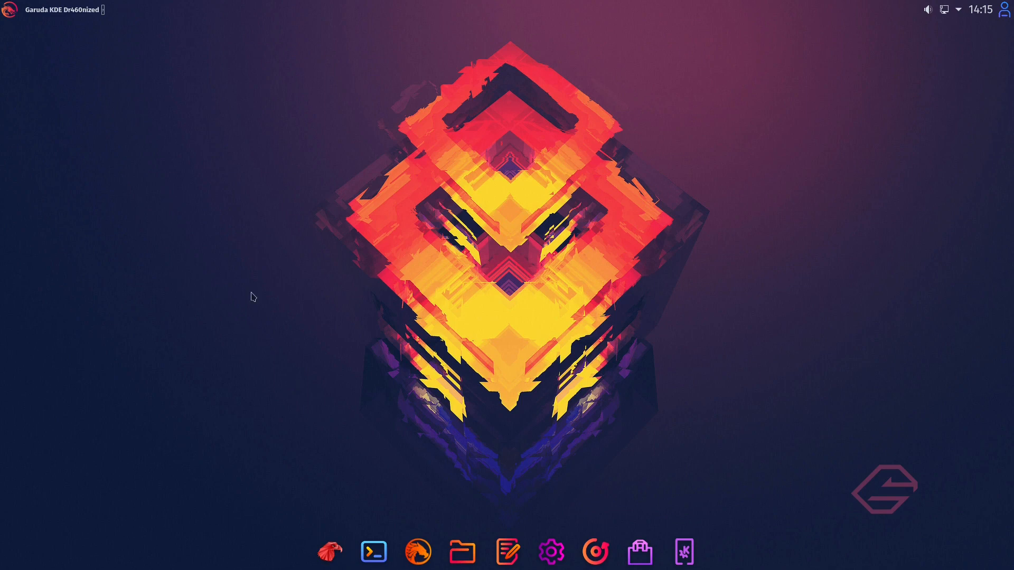
mouse_move(509, 319)
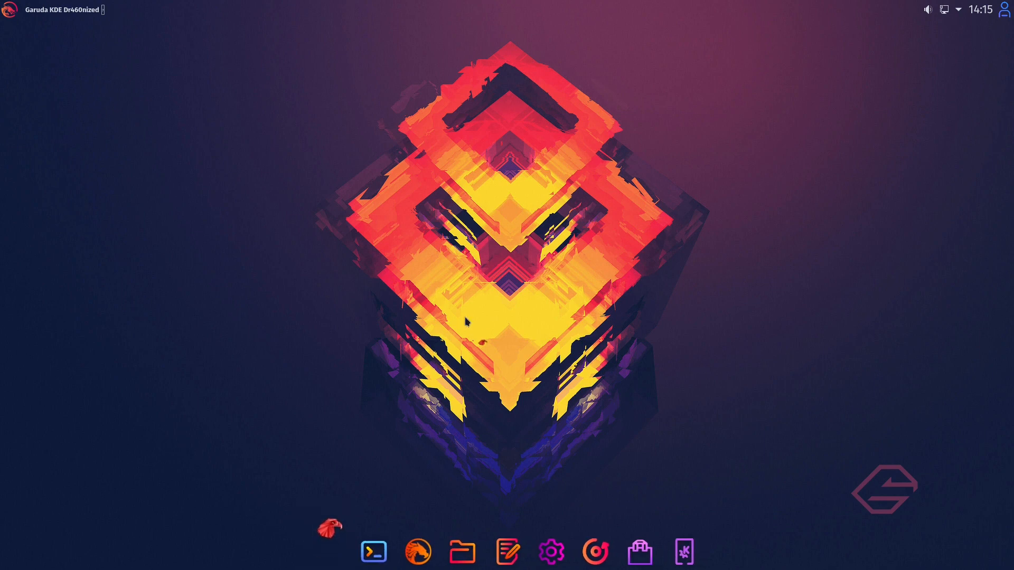
Launch Garuda Welcome showing its tools for the Spotted-Eagle release.
click(330, 552)
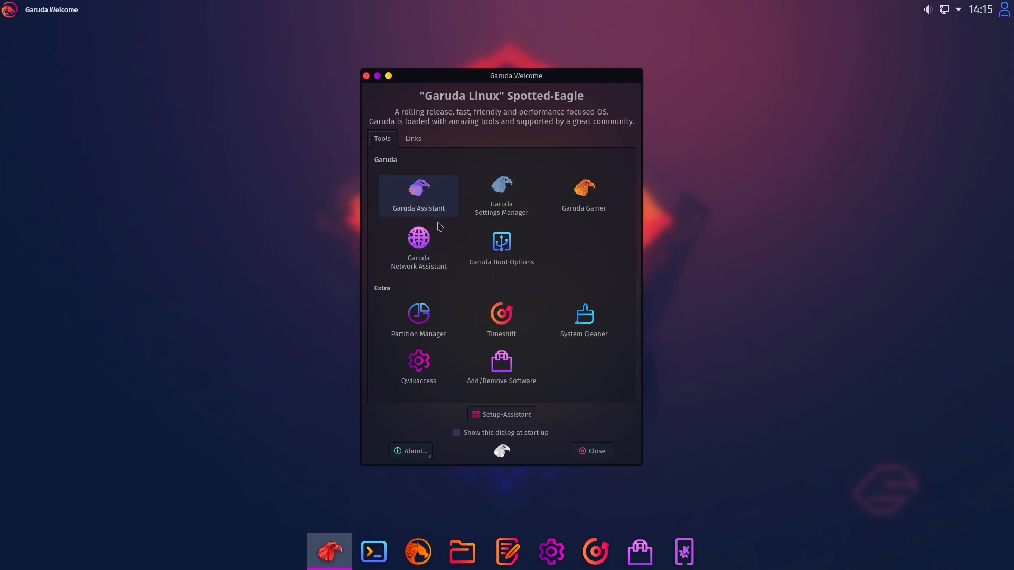
mouse_move(501, 250)
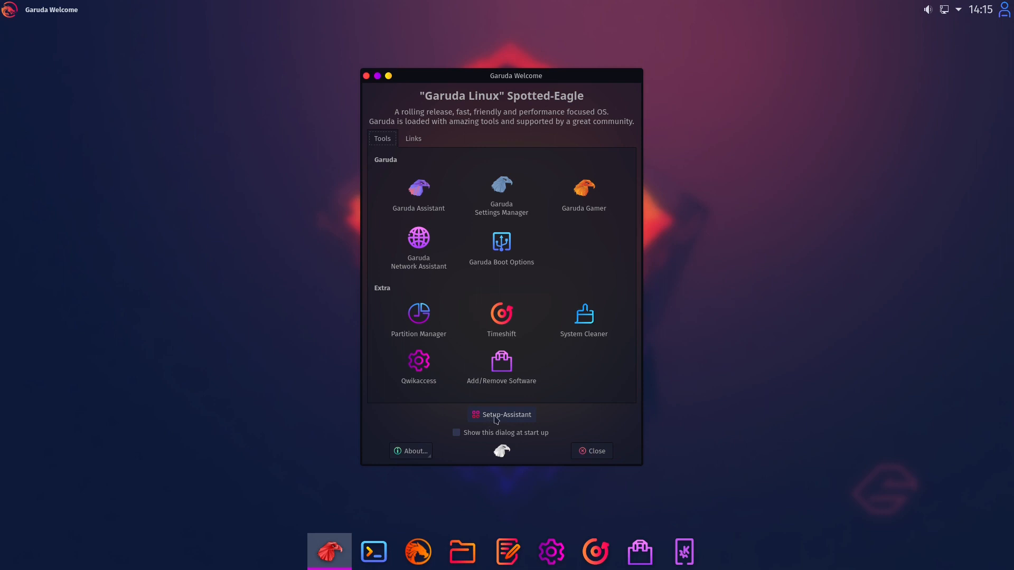
Start the Setup Assistant and fetch a recent mirrorlist ranked from Germany's mirrors.
click(501, 414)
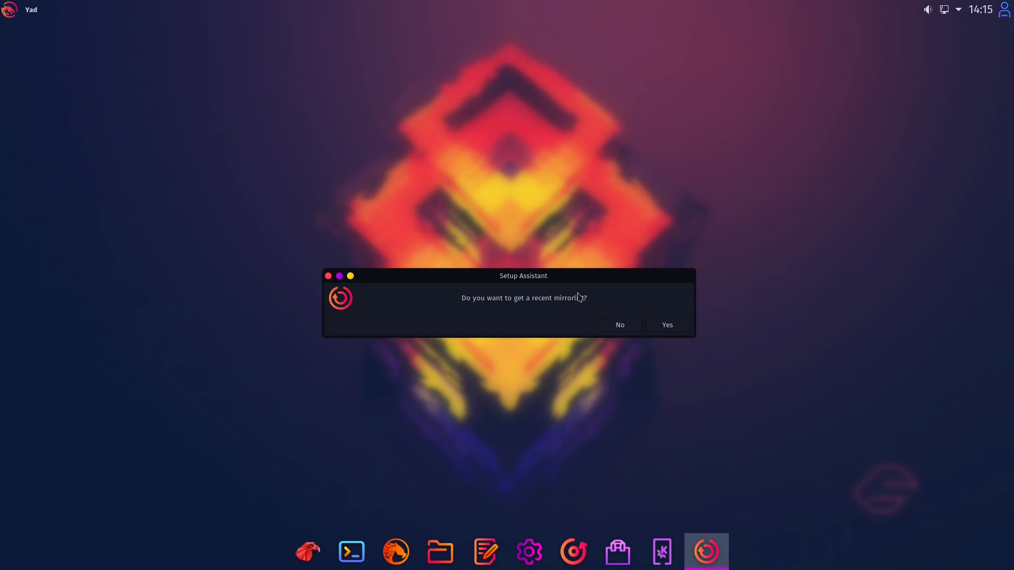
mouse_move(543, 306)
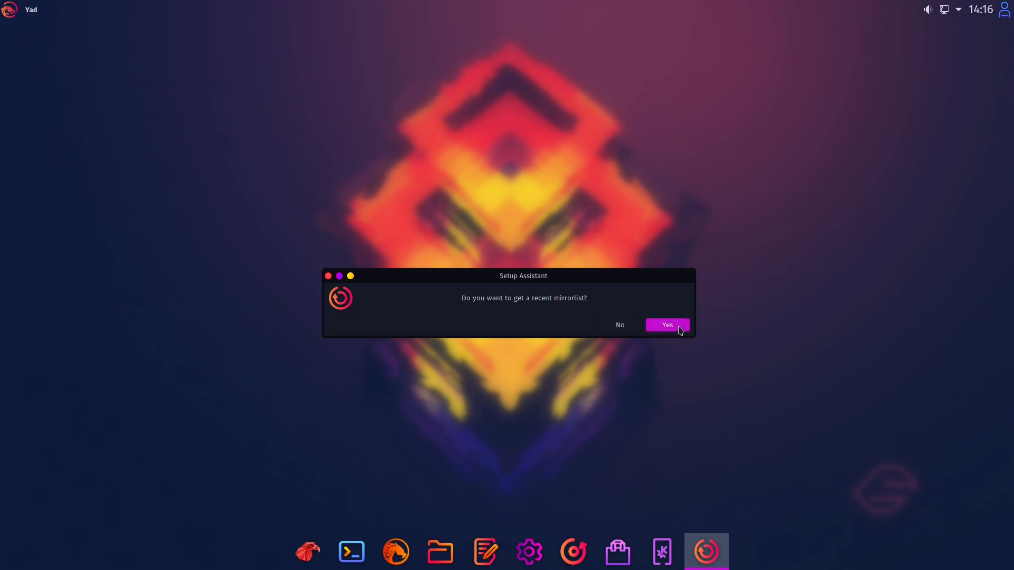
click(667, 324)
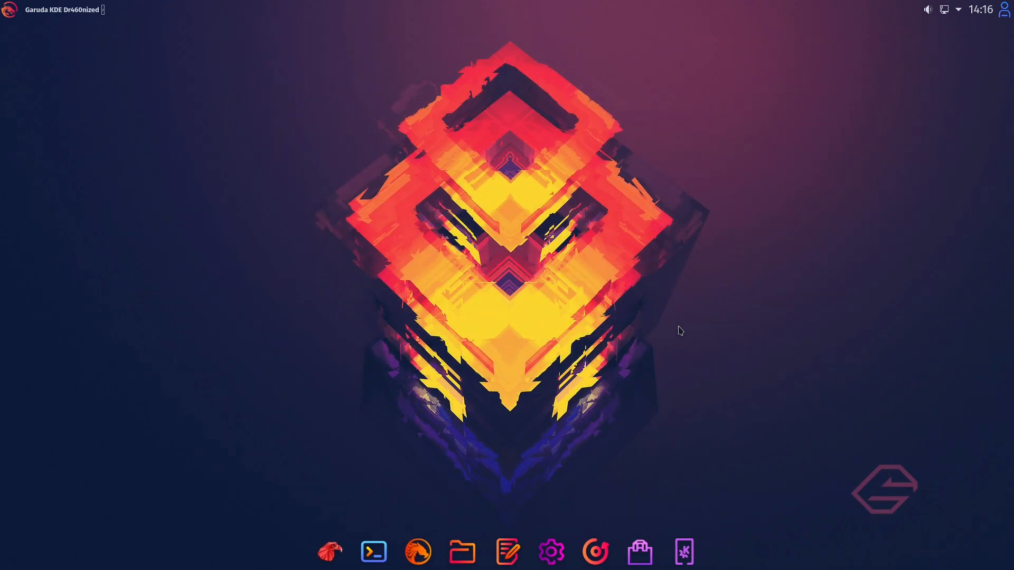
click(707, 551)
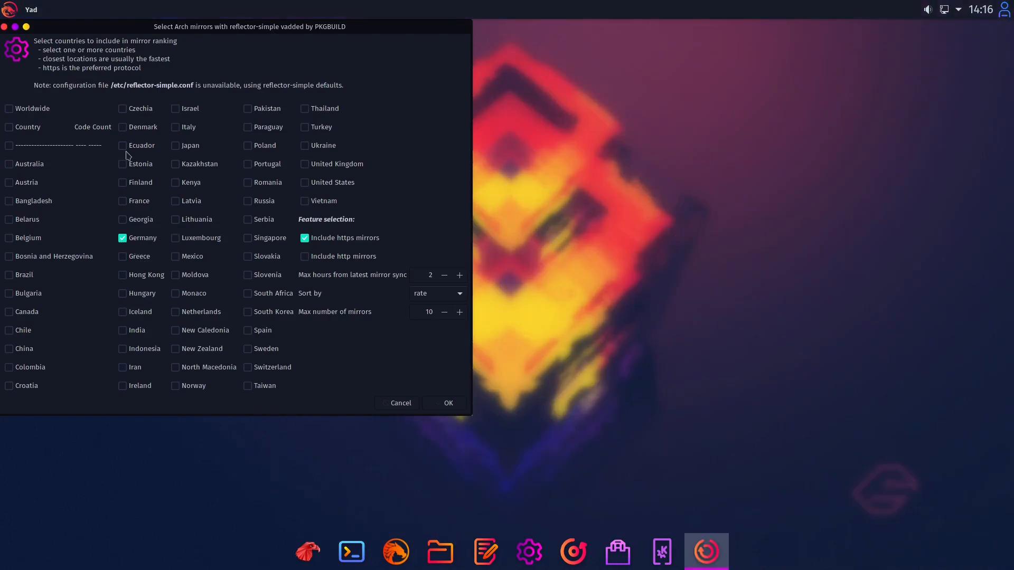
mouse_move(471, 330)
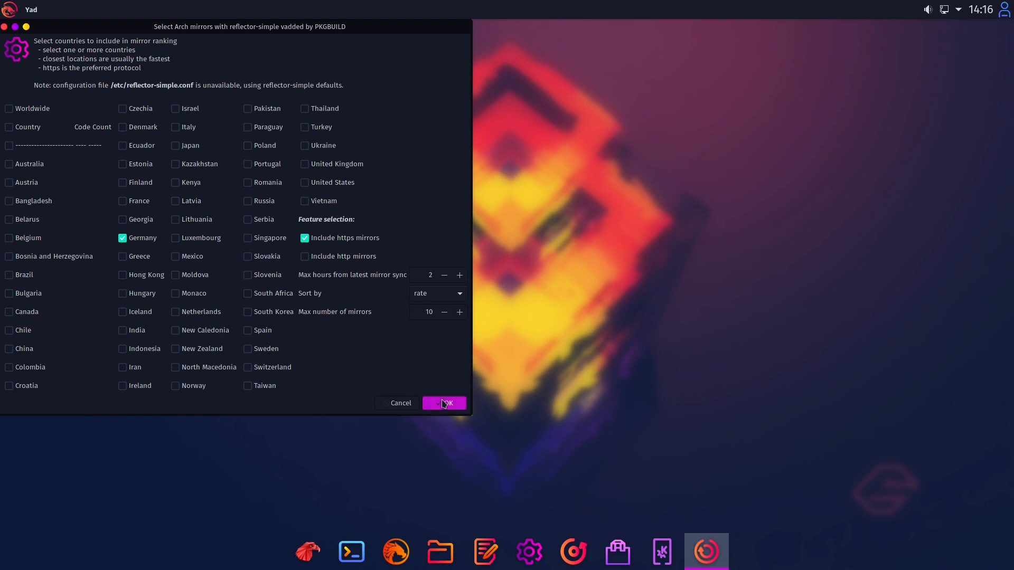
click(445, 402)
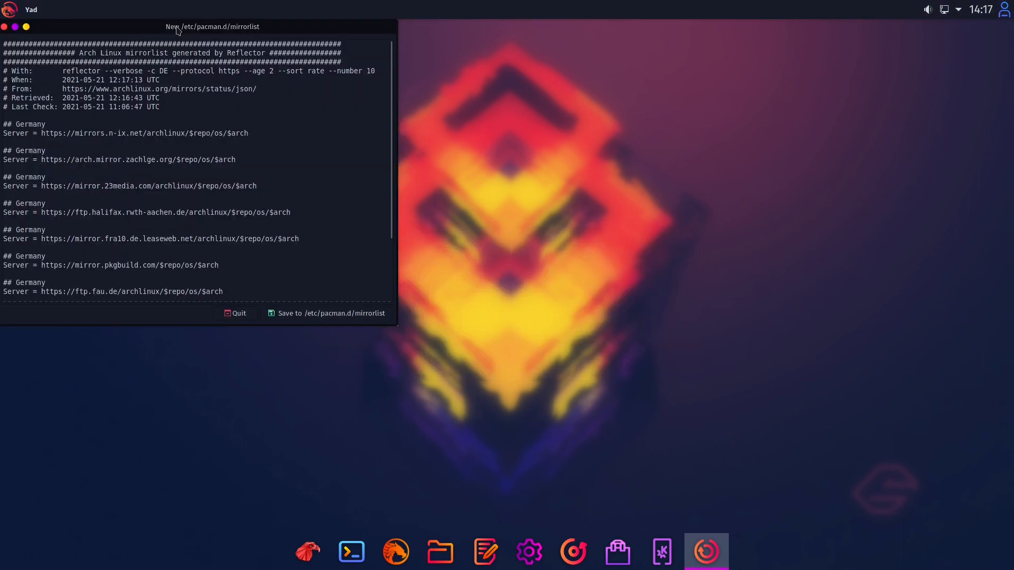
Centre the mirrorlist preview and save it to /etc/pacman.d/mirrorlist.
drag(209, 26, 386, 91)
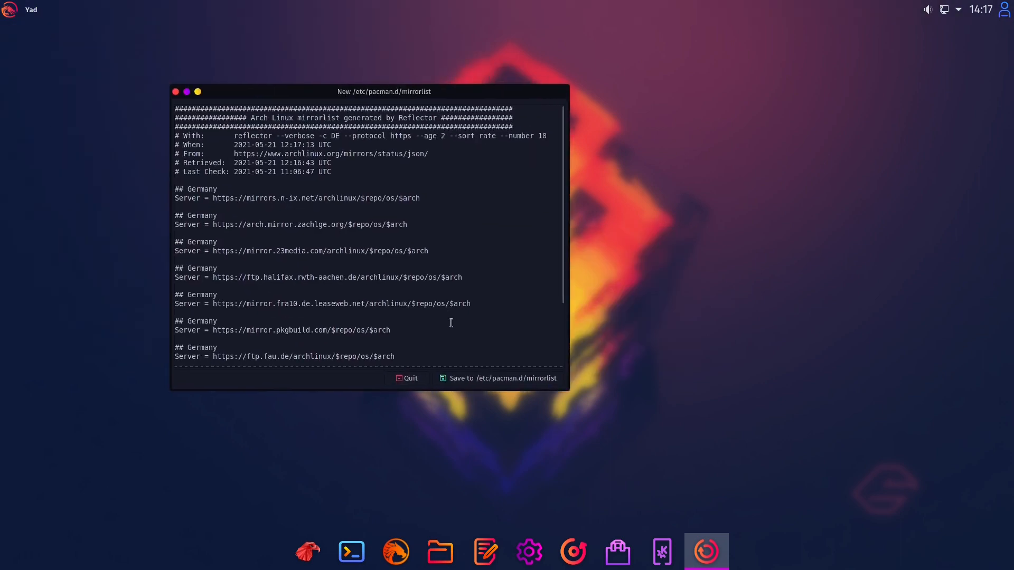
mouse_move(497, 378)
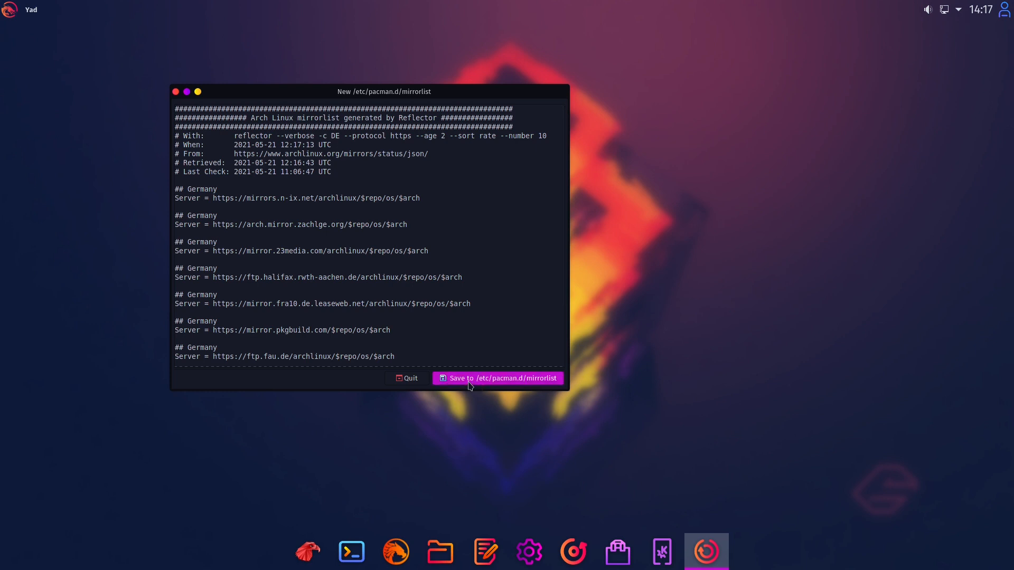
click(498, 378)
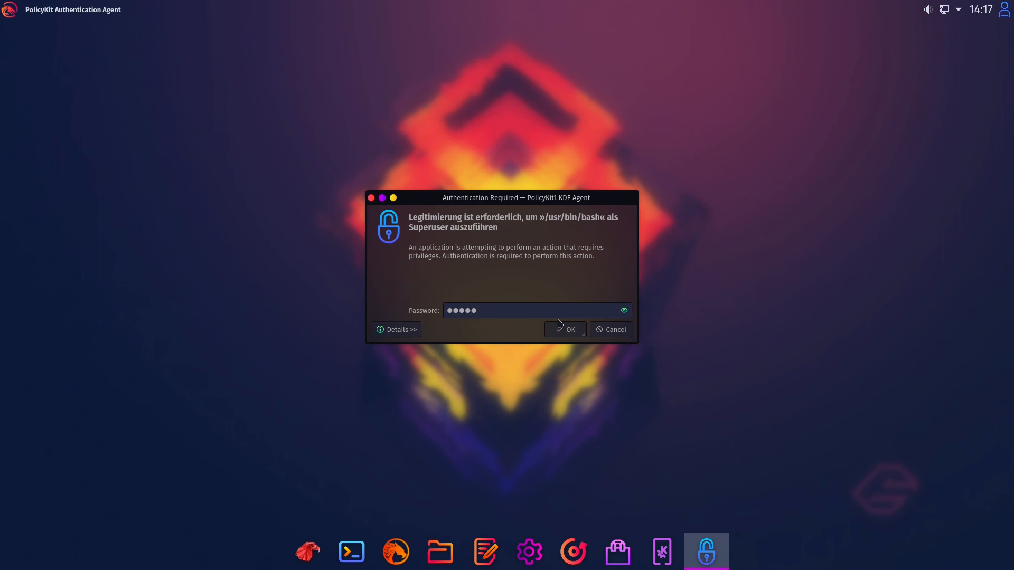
click(564, 330)
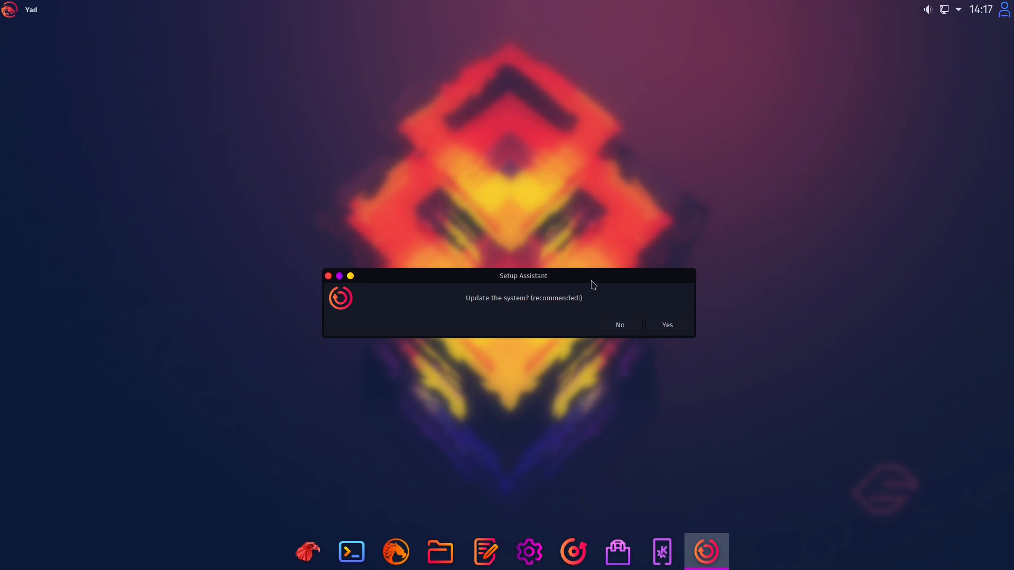
mouse_move(586, 283)
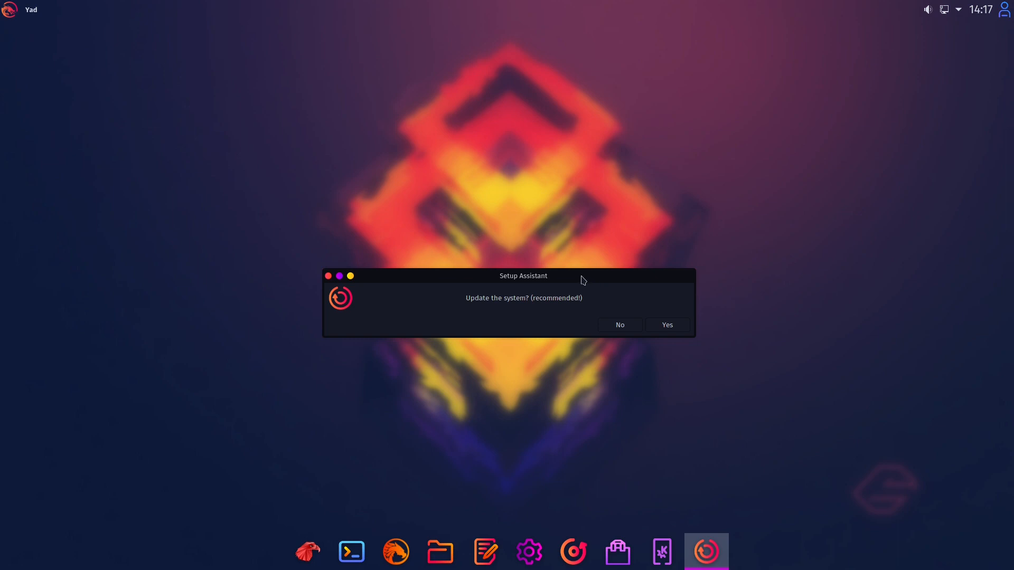
mouse_move(473, 288)
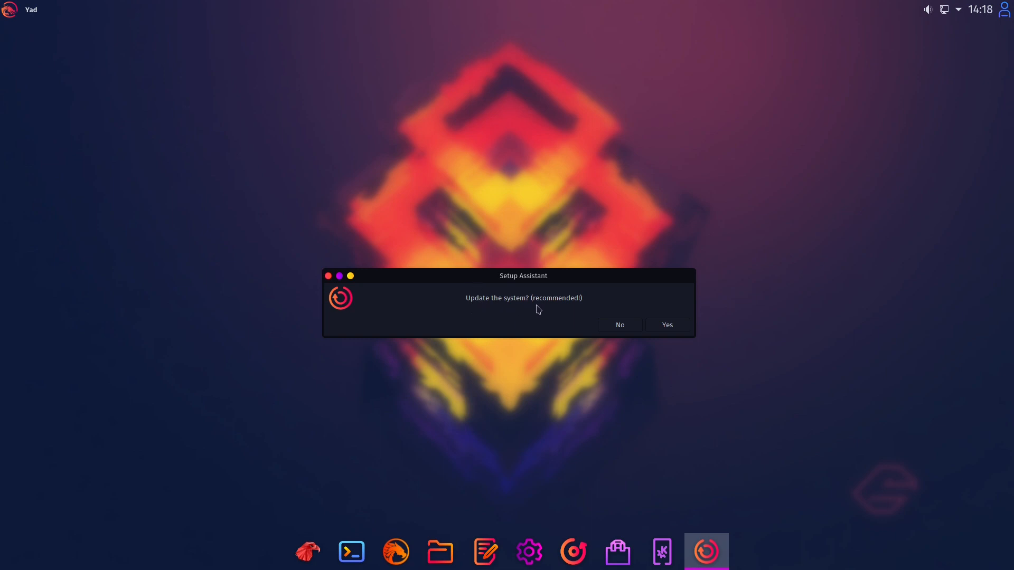
Agree to the full system update and authorise it as superuser.
click(618, 325)
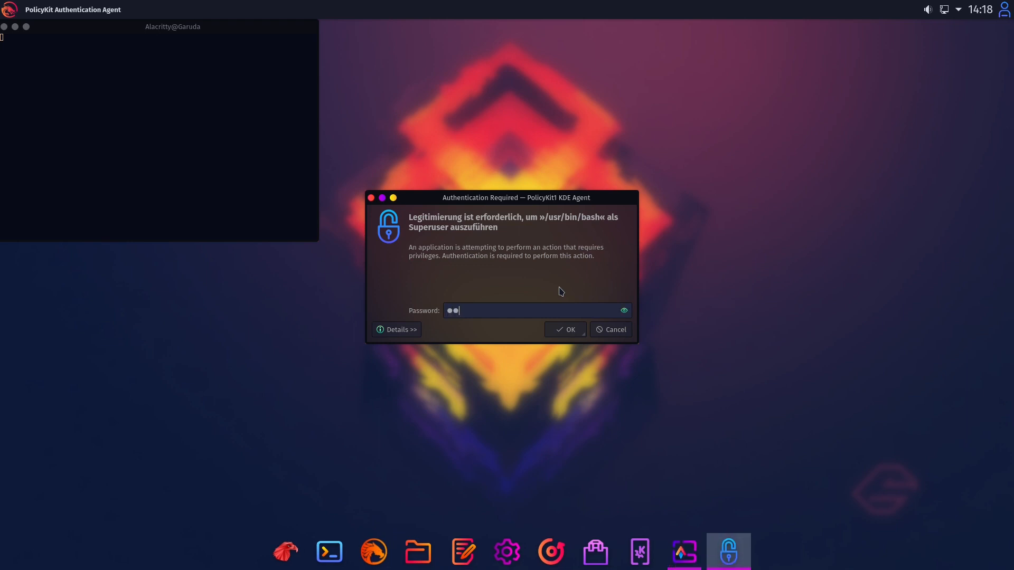
click(563, 329)
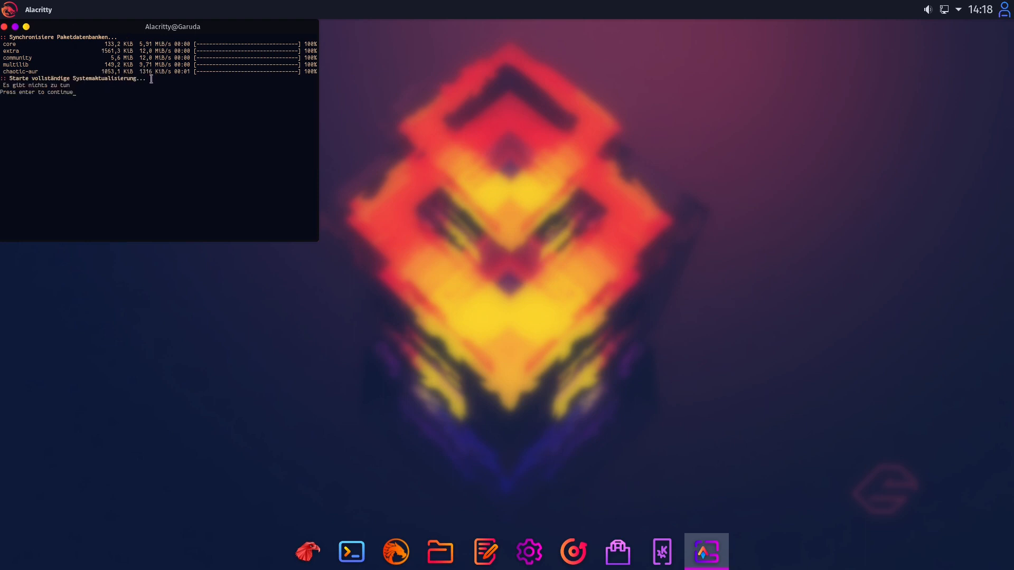
mouse_move(56, 45)
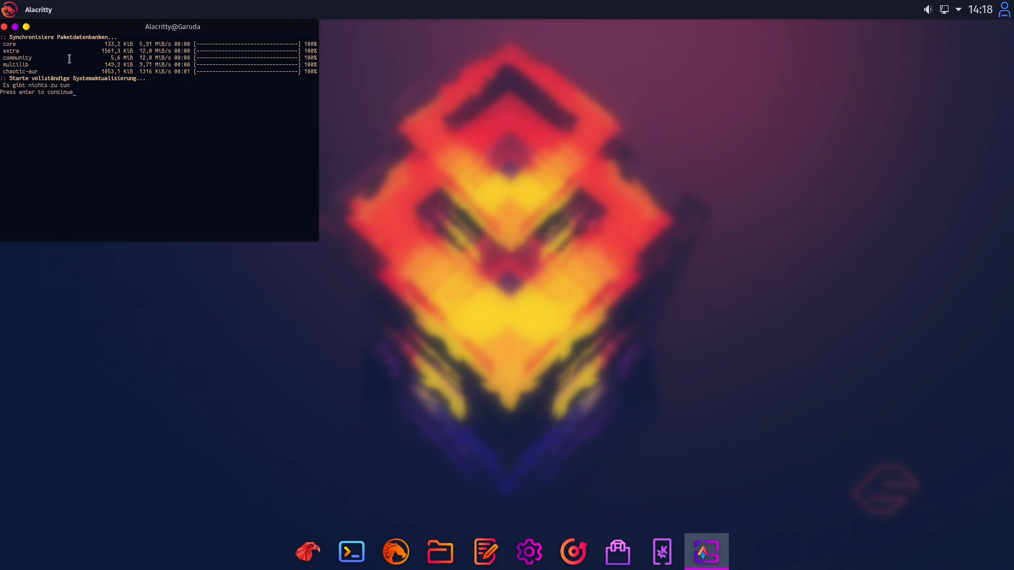
mouse_move(101, 94)
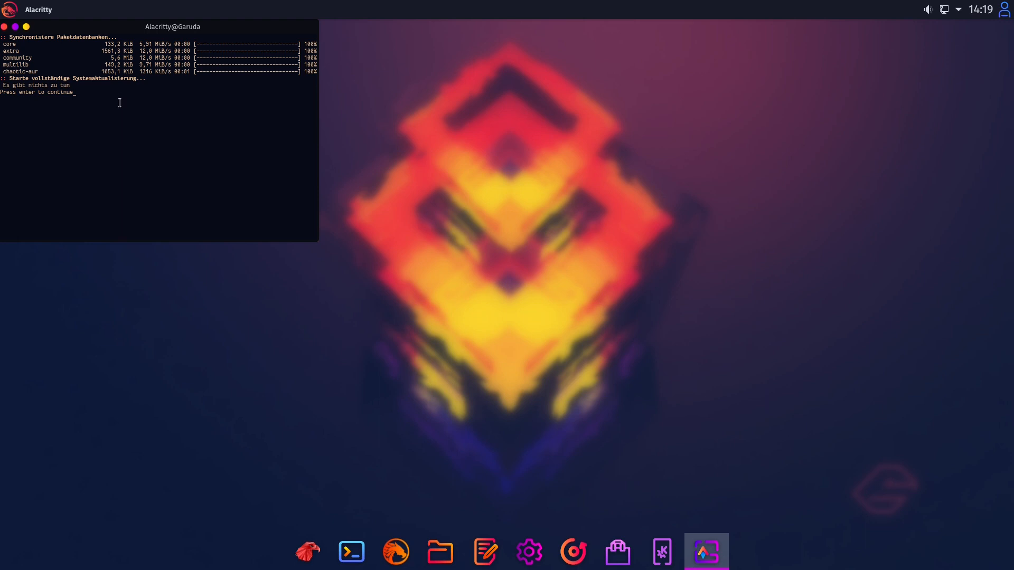
mouse_move(116, 101)
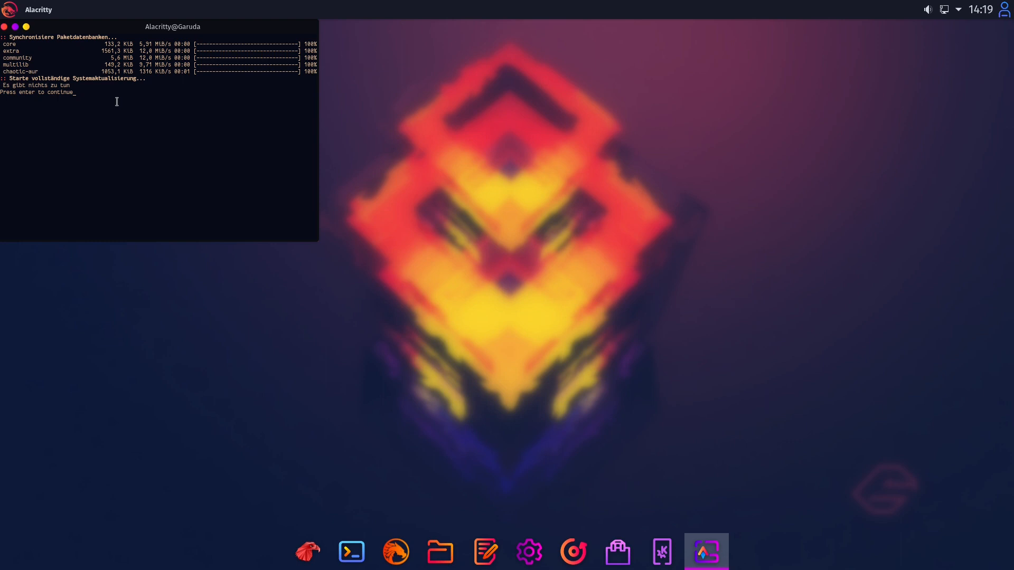
mouse_move(184, 54)
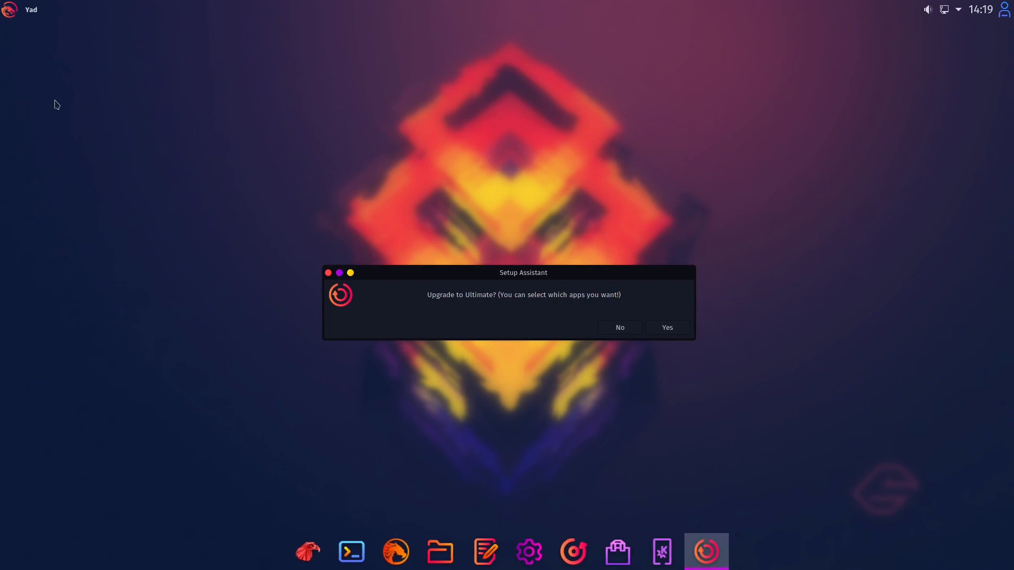
mouse_move(486, 306)
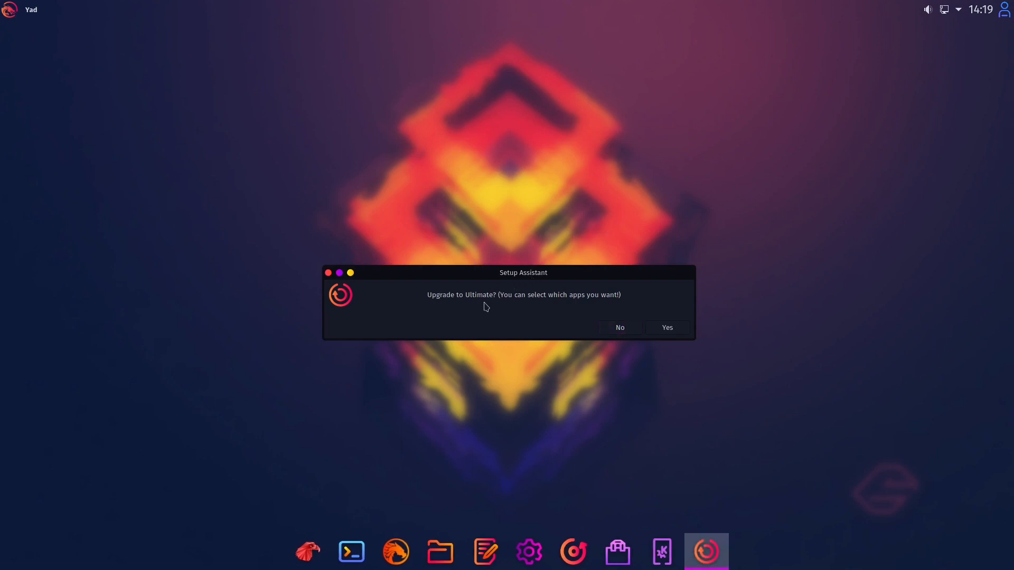
mouse_move(503, 308)
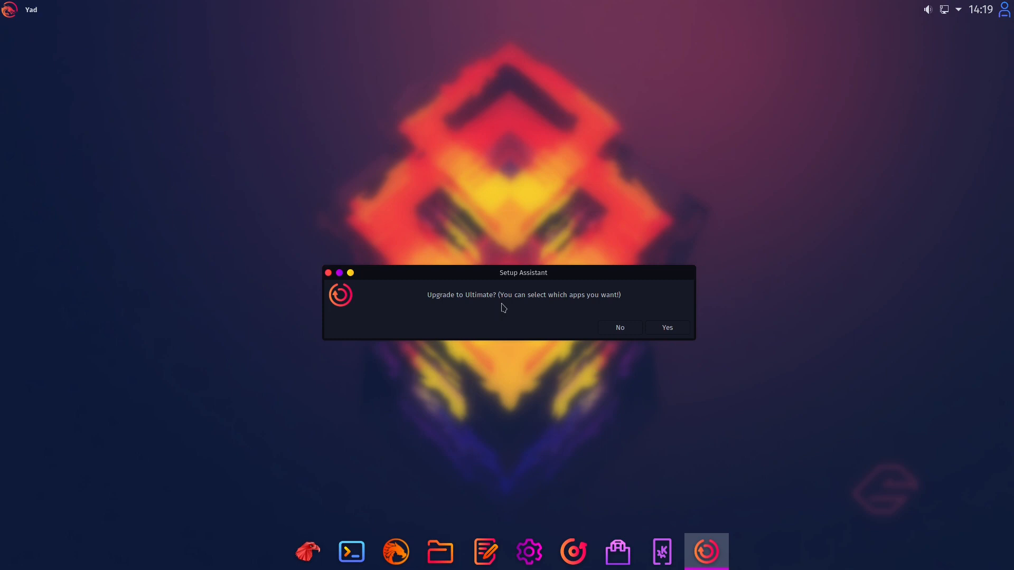
mouse_move(501, 305)
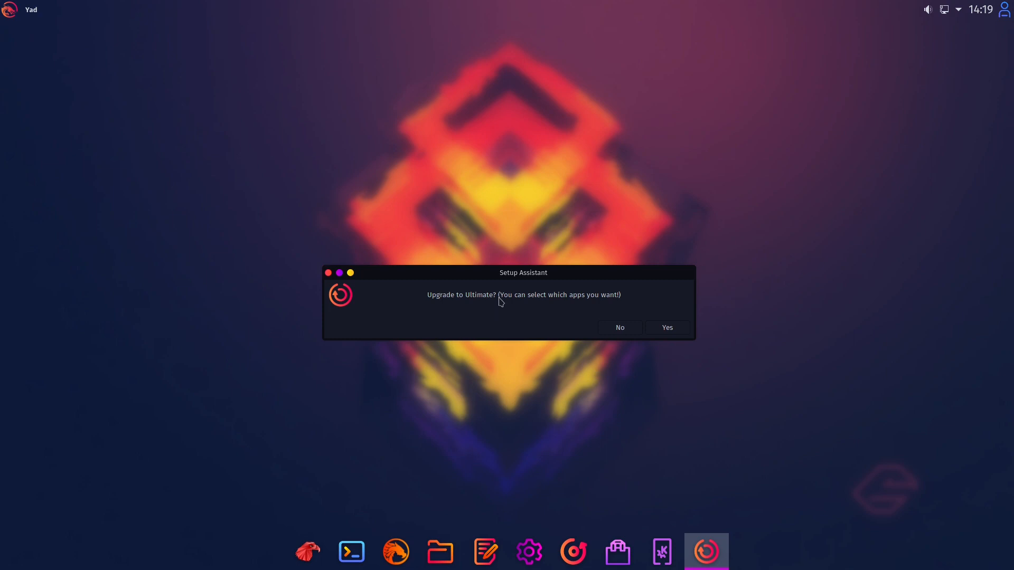
mouse_move(667, 328)
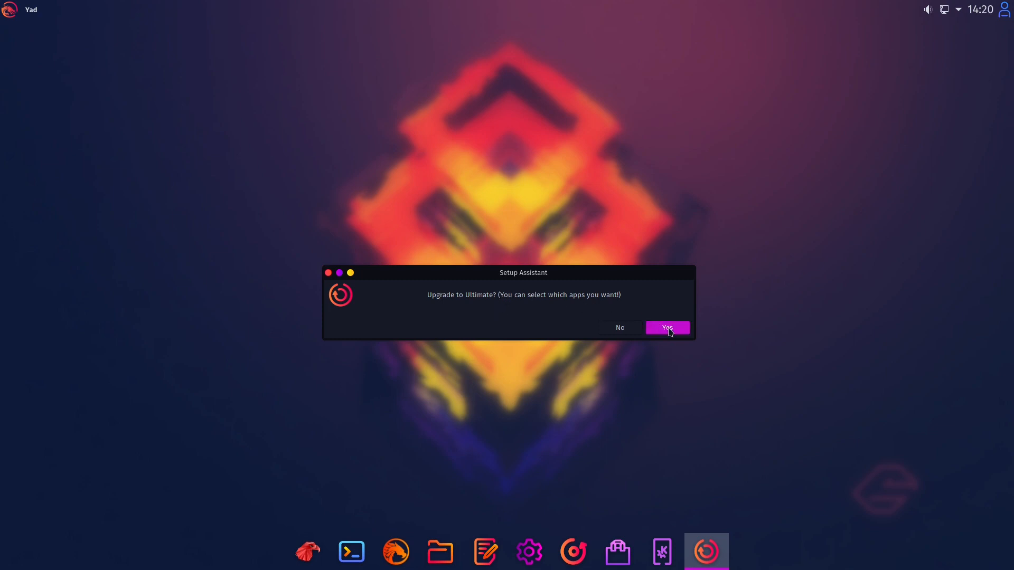
Accept the Ultimate app selection, CJK fonts, printer/scanner/Samba support and extra Garuda wallpapers.
click(666, 327)
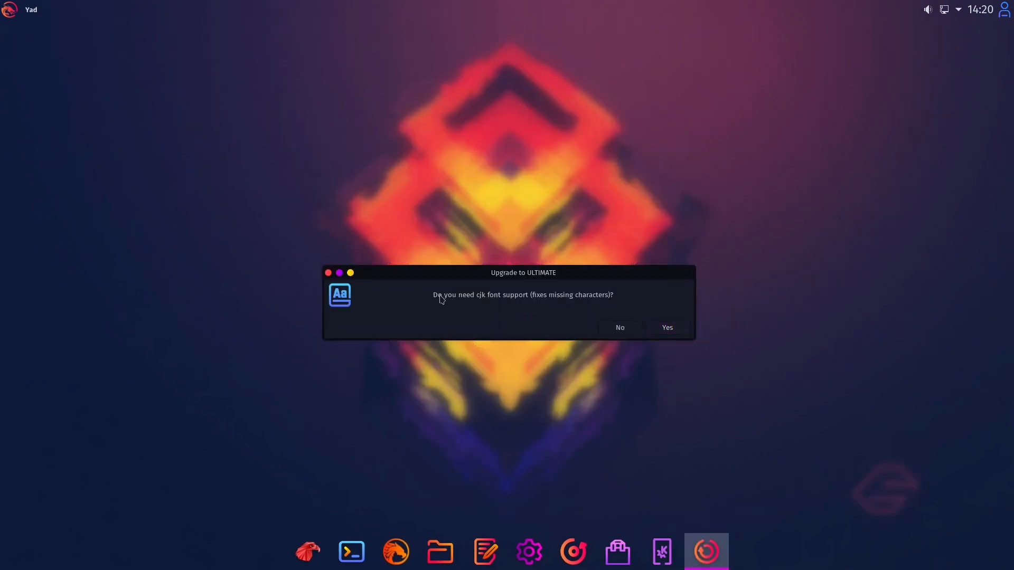
mouse_move(439, 299)
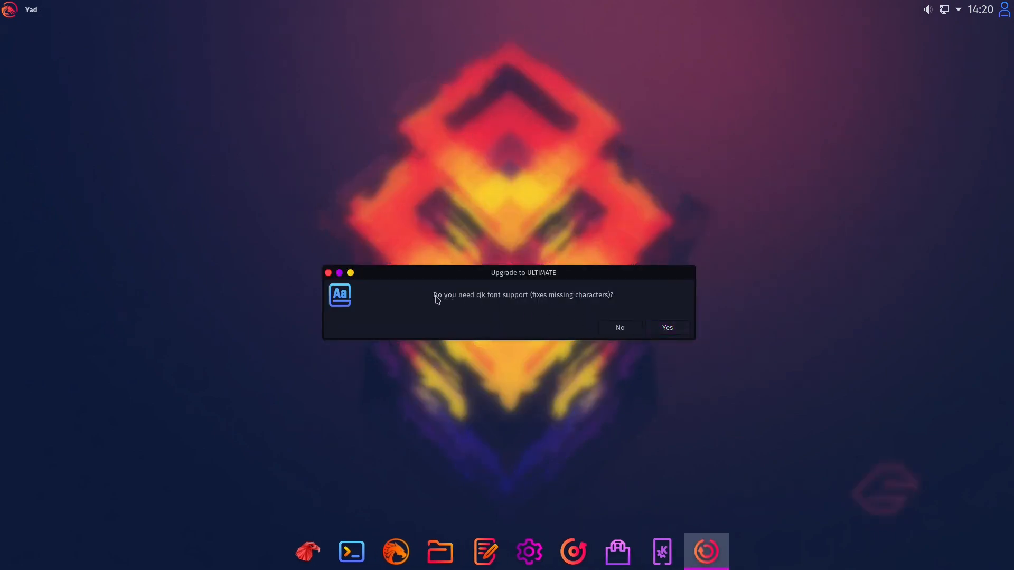
mouse_move(484, 308)
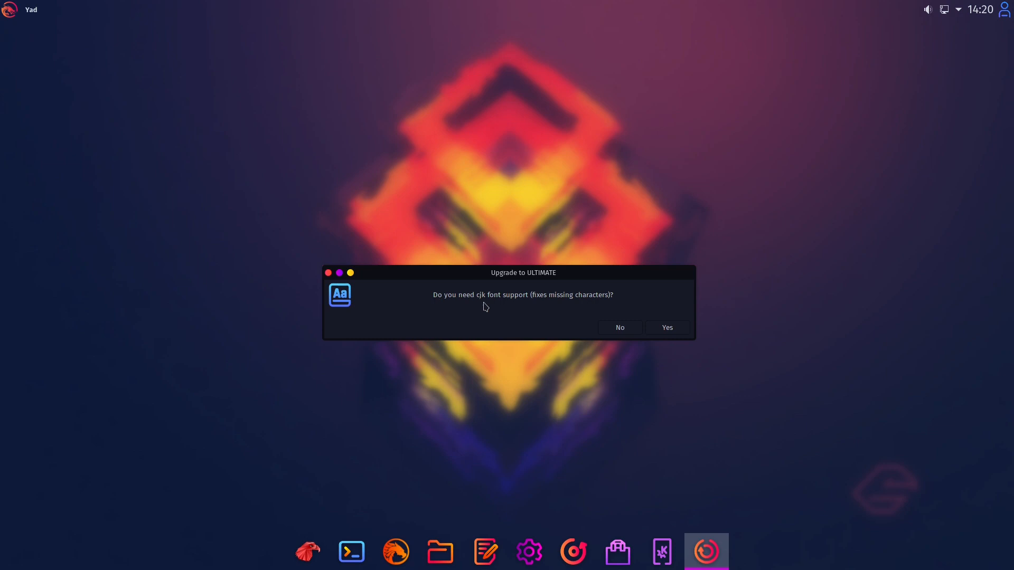
mouse_move(570, 301)
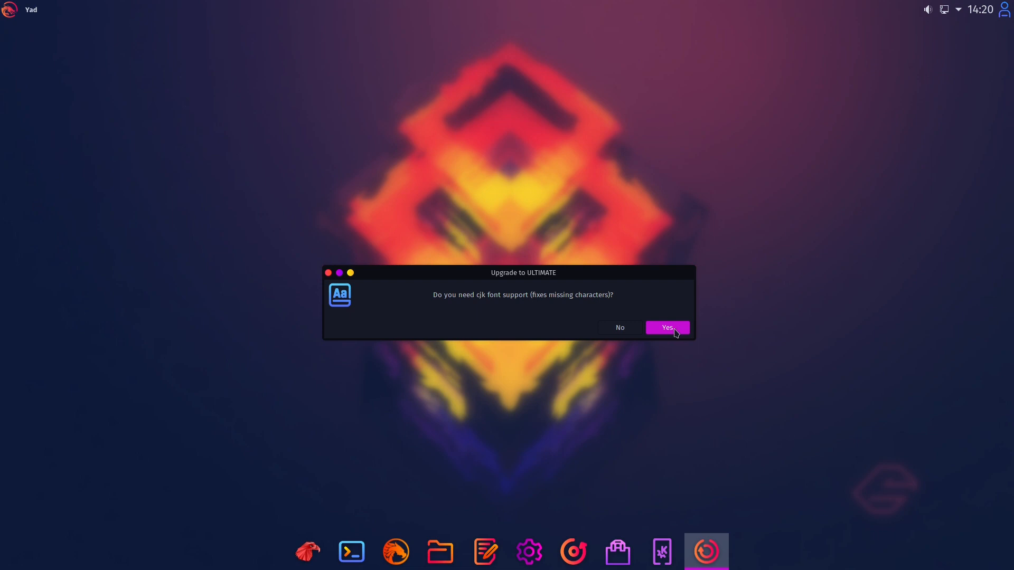
click(668, 327)
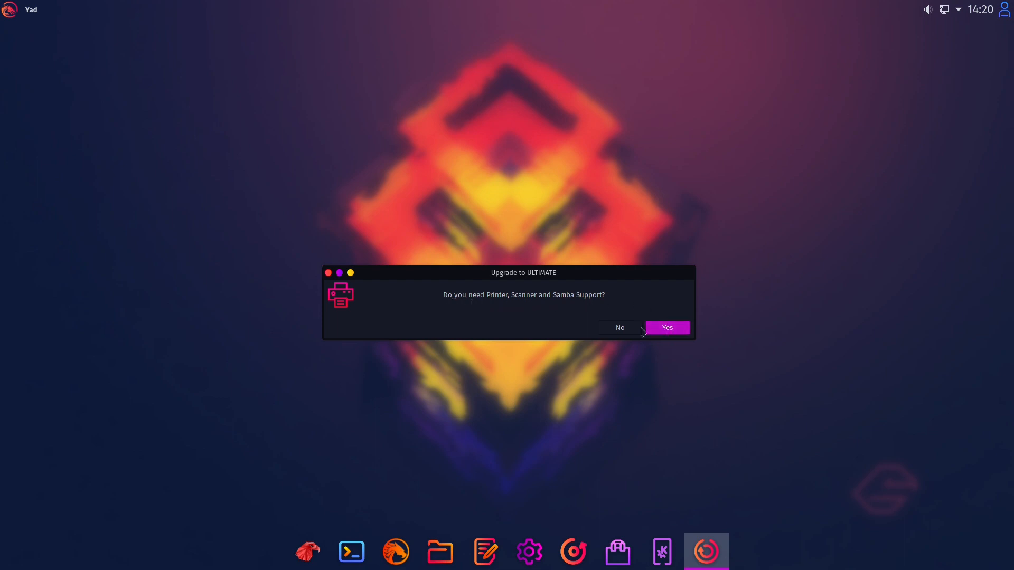
click(666, 327)
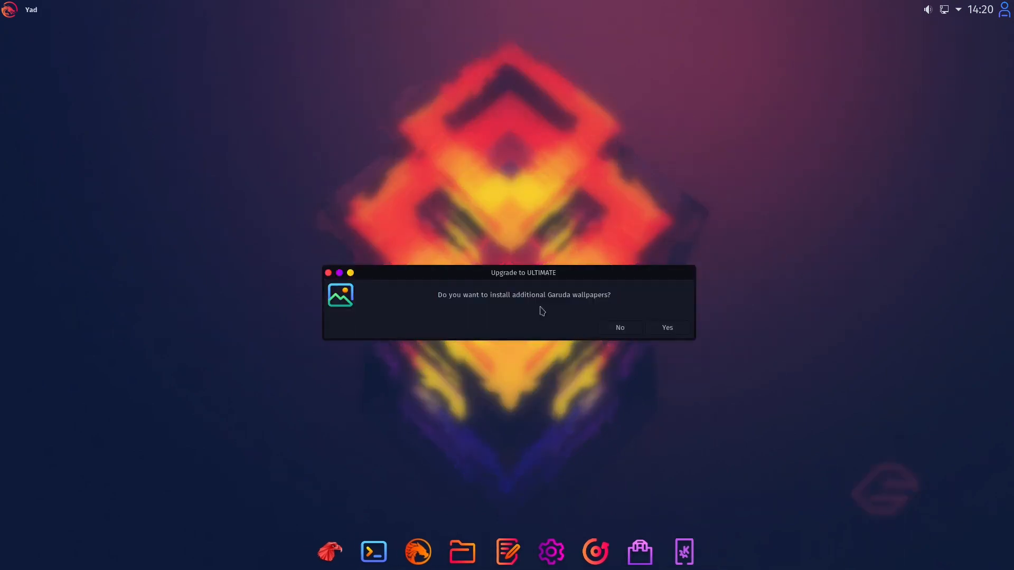
click(666, 328)
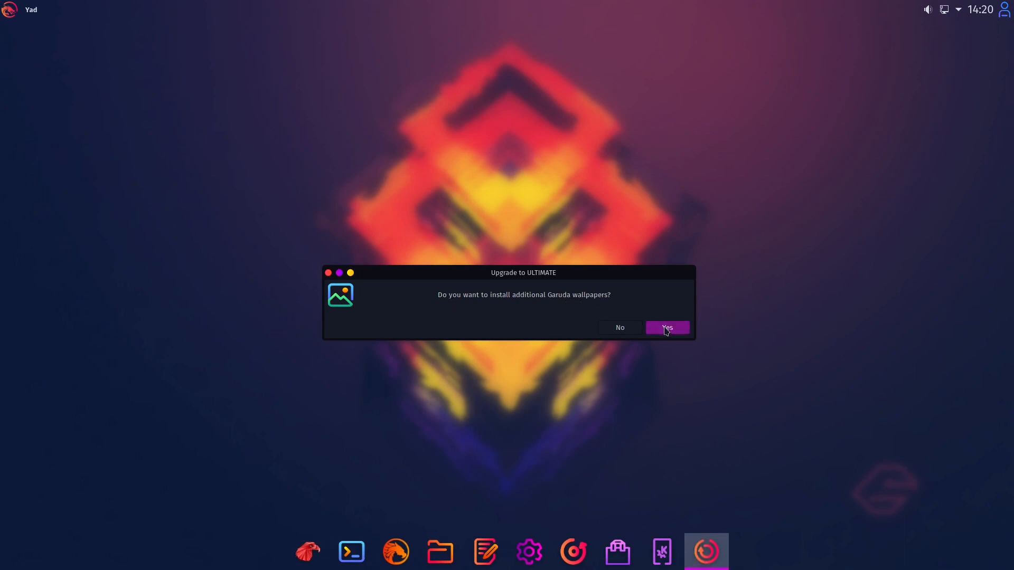
click(667, 328)
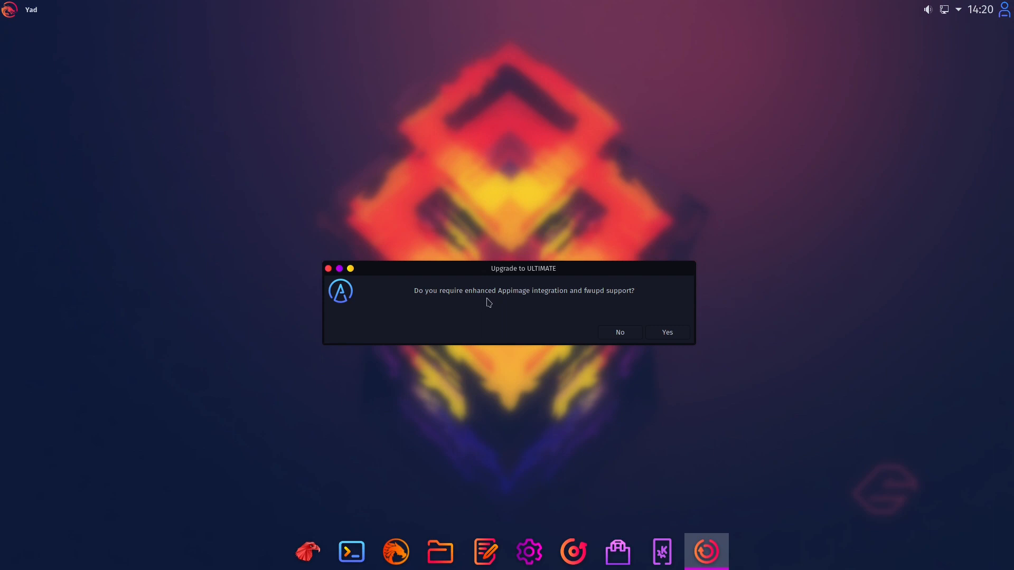
mouse_move(586, 301)
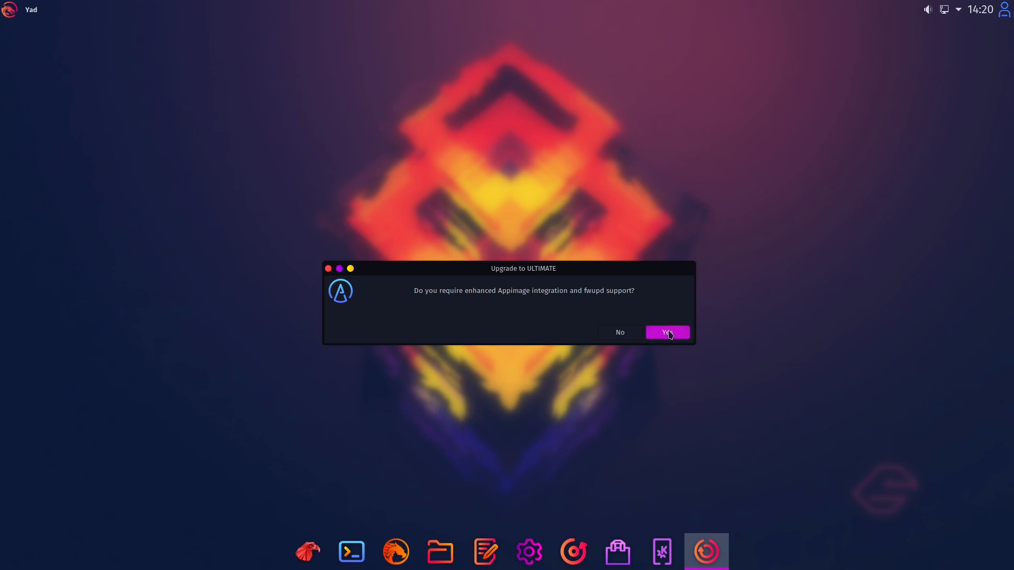
Accept enhanced AppImage integration with fwupd and the additional KDE components and applications.
click(668, 332)
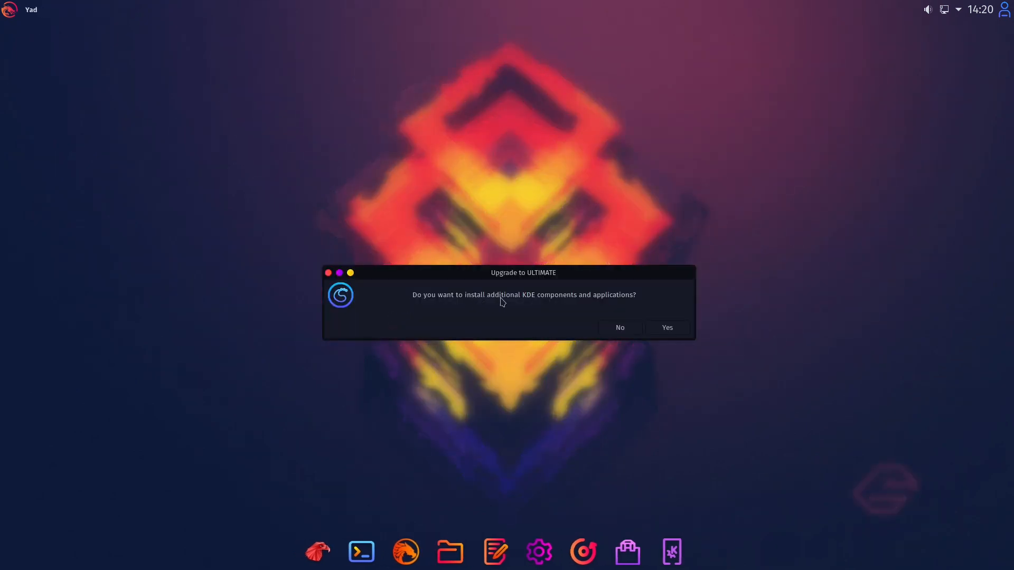
click(667, 328)
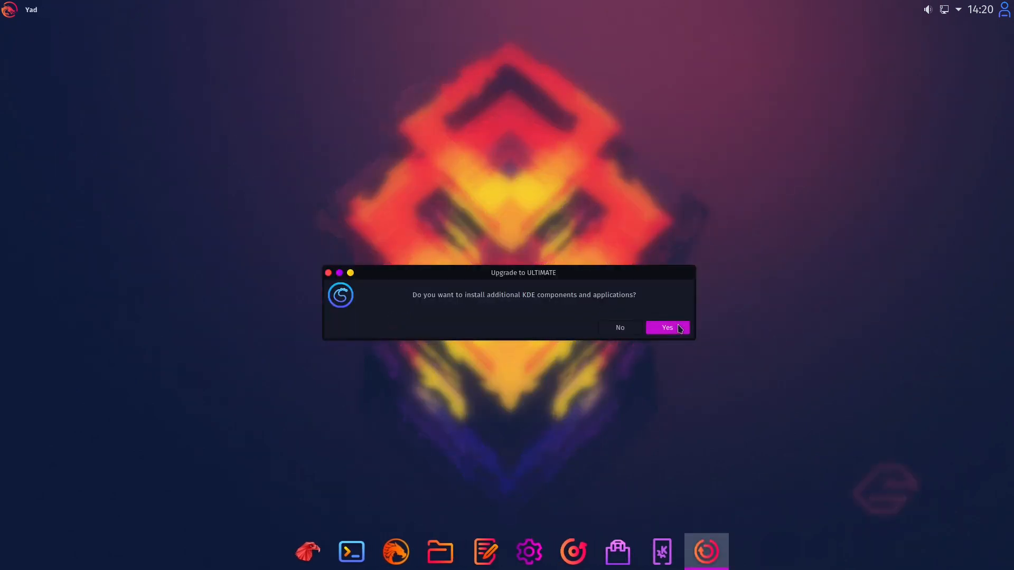
click(667, 328)
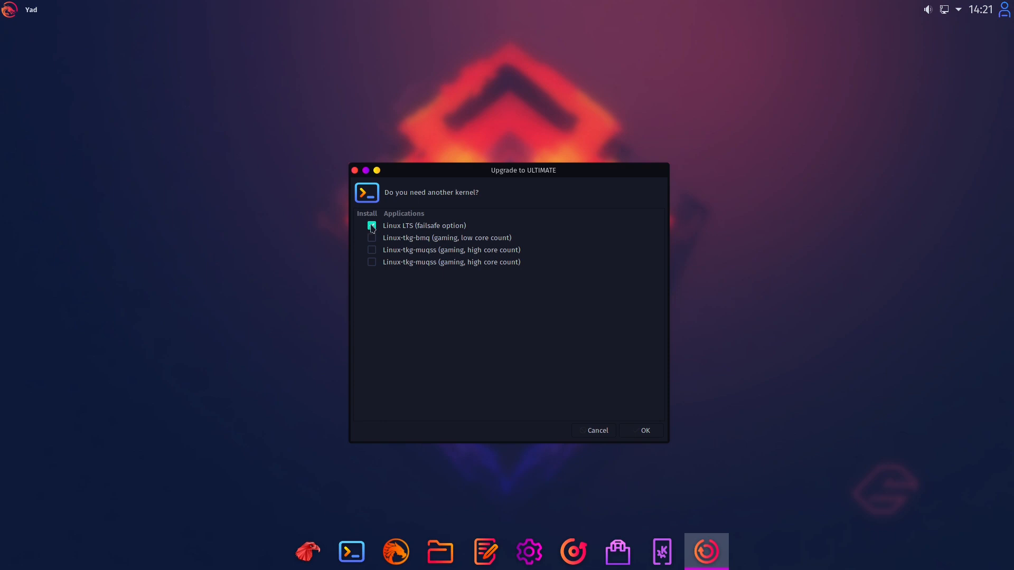
Select Linux LTS (failsafe option) as the extra kernel and confirm.
click(371, 225)
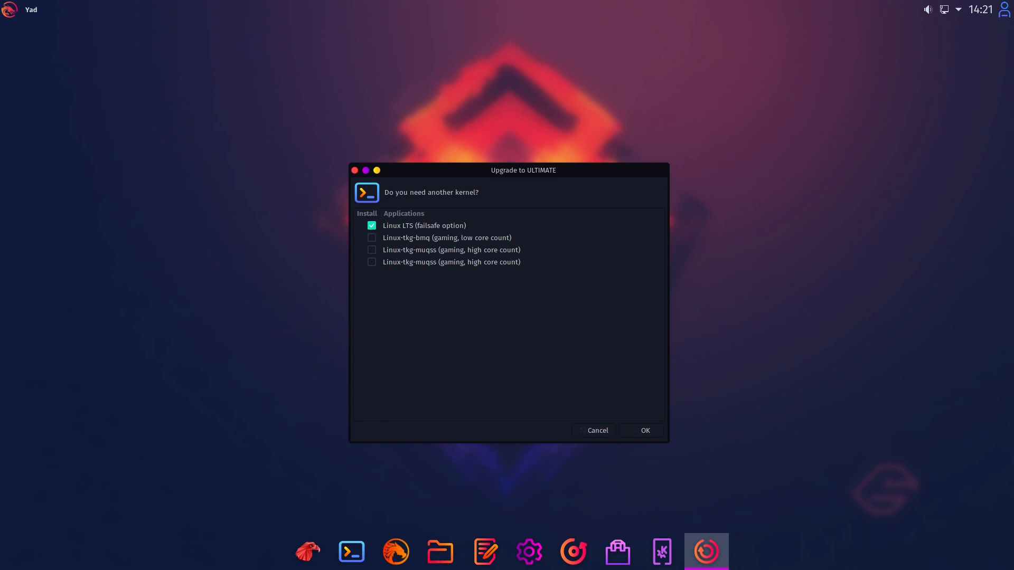
mouse_move(513, 337)
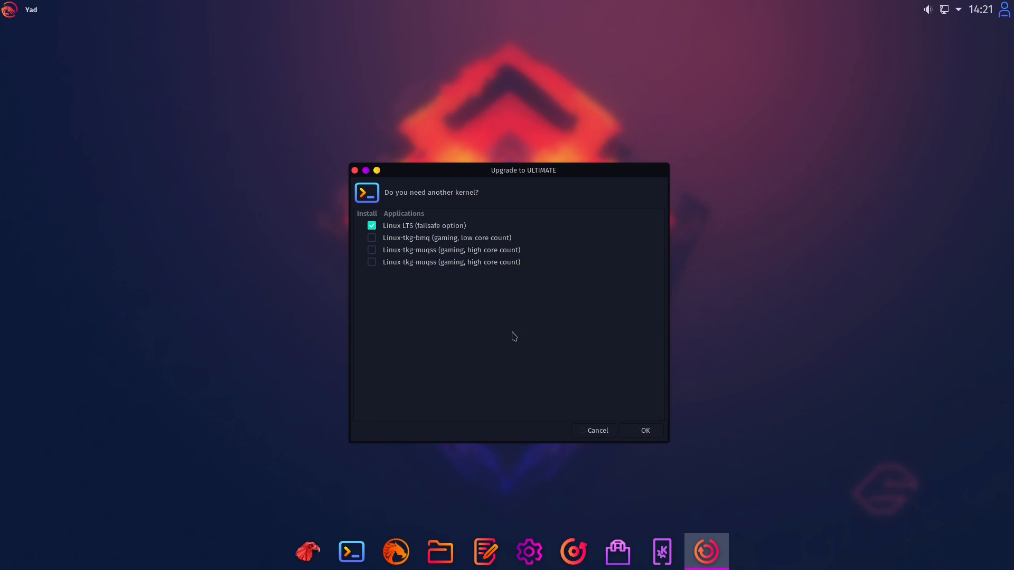
mouse_move(618, 178)
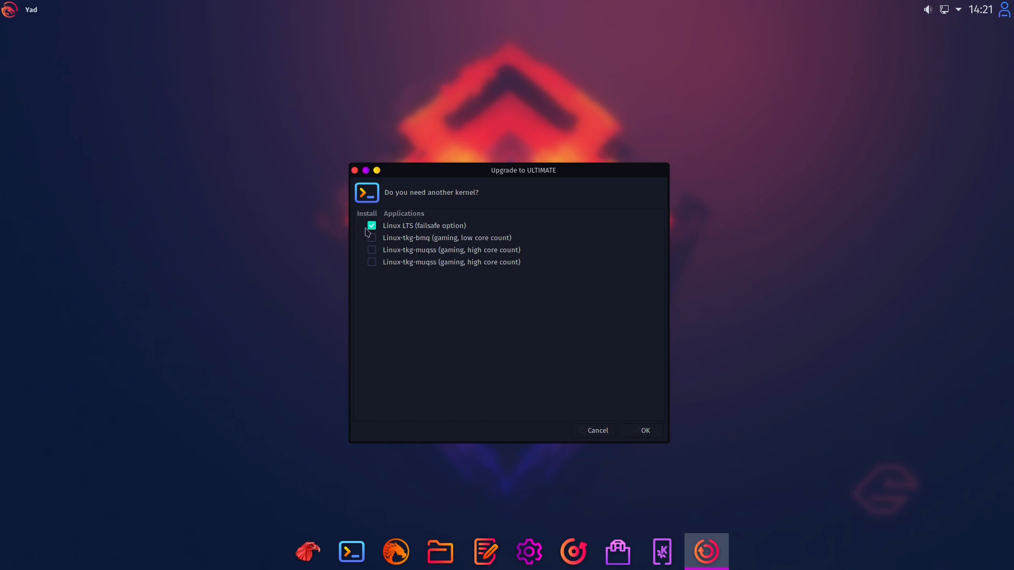
mouse_move(456, 255)
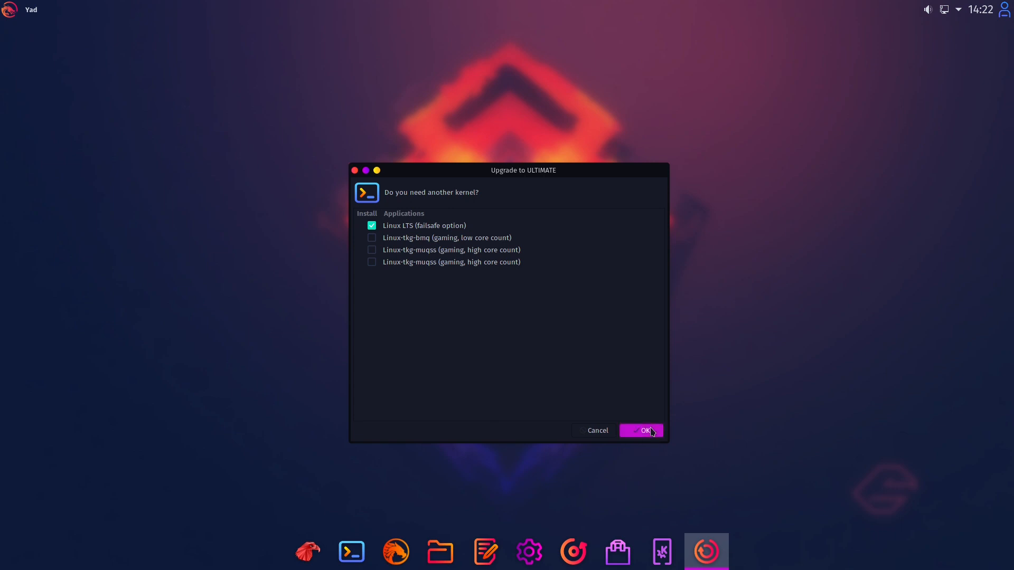
click(640, 431)
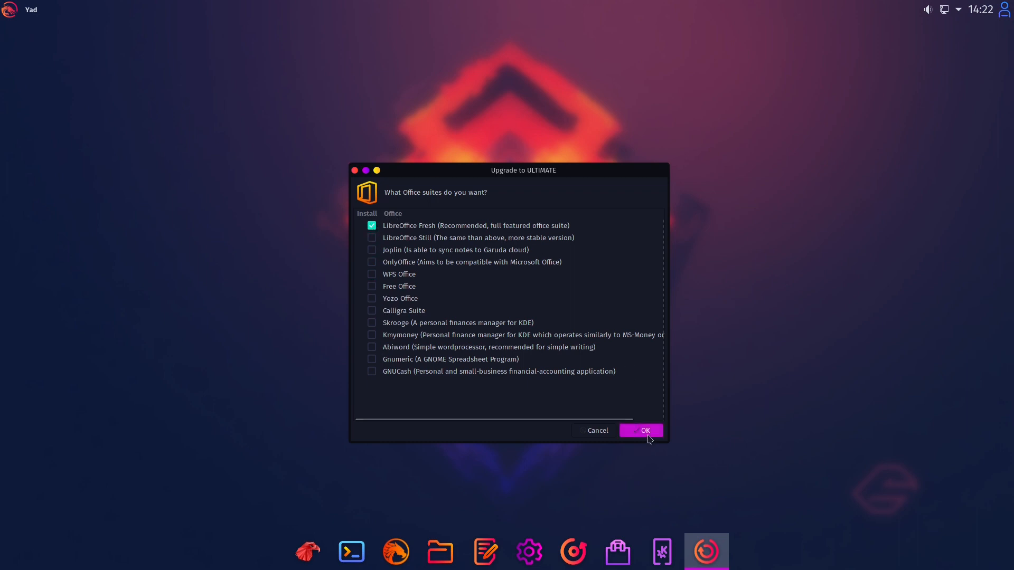
Keep LibreOffice Fresh, then choose Firefox instead of FireDragon as the browser.
click(640, 431)
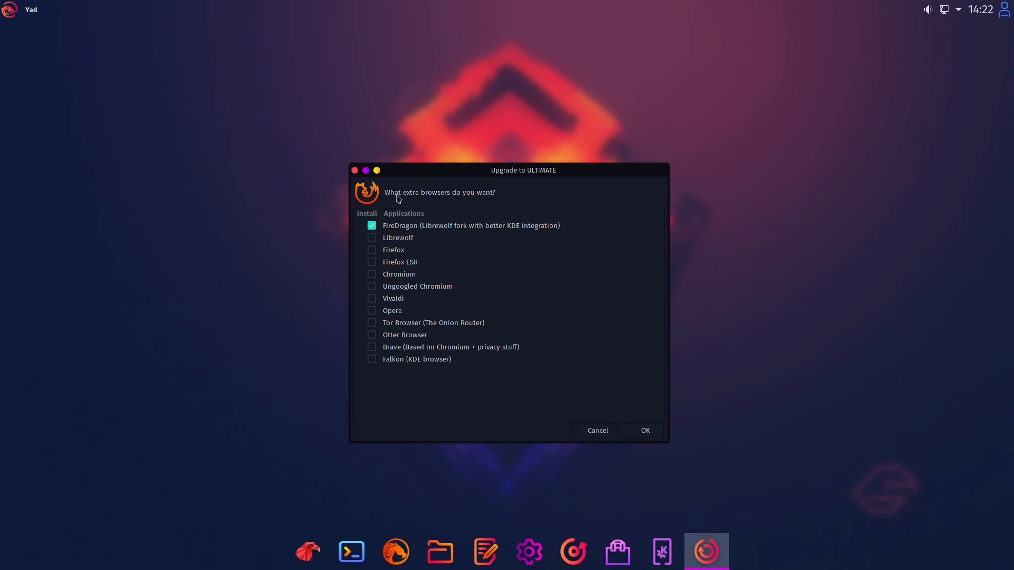
click(372, 249)
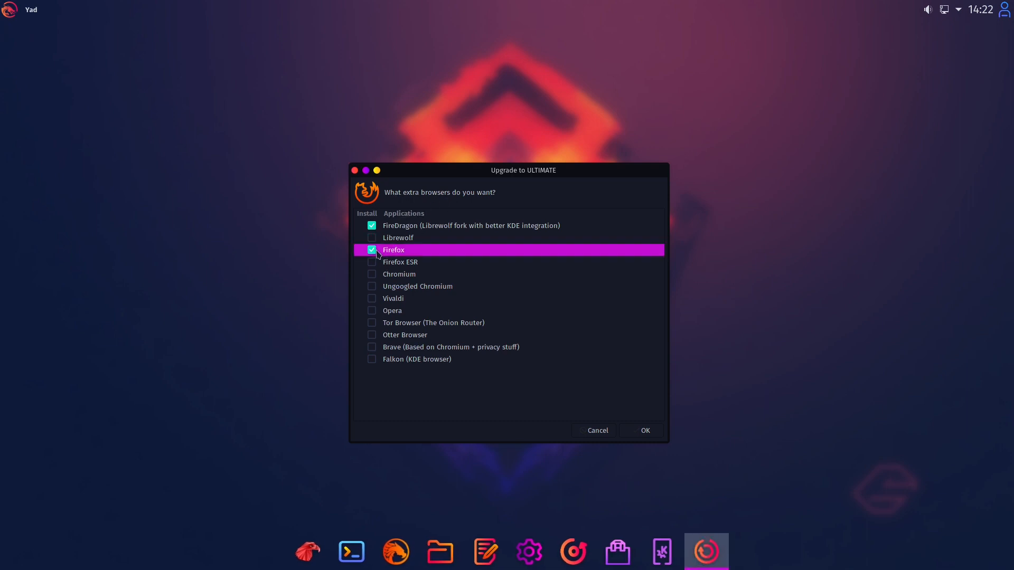
click(372, 225)
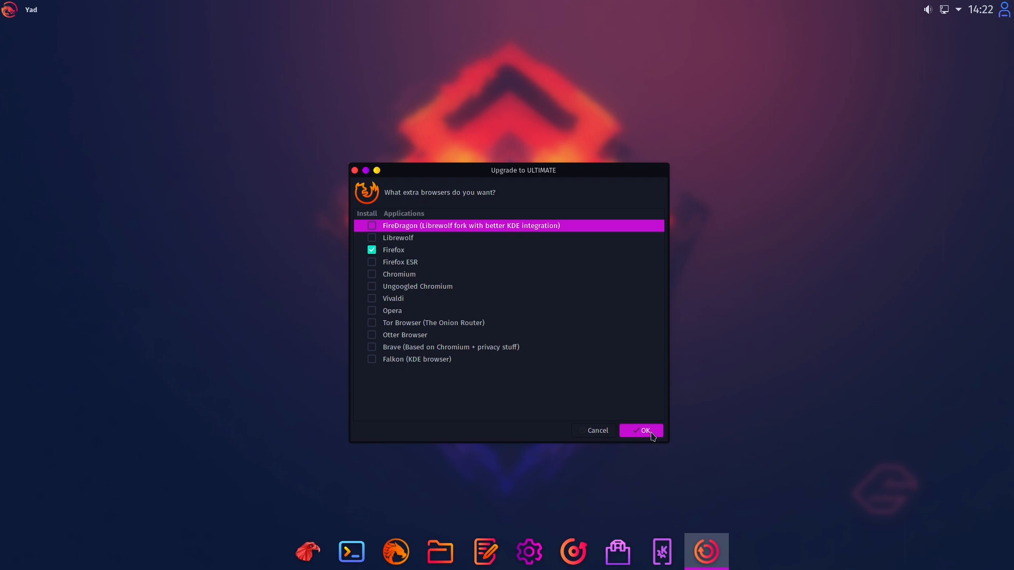
click(645, 431)
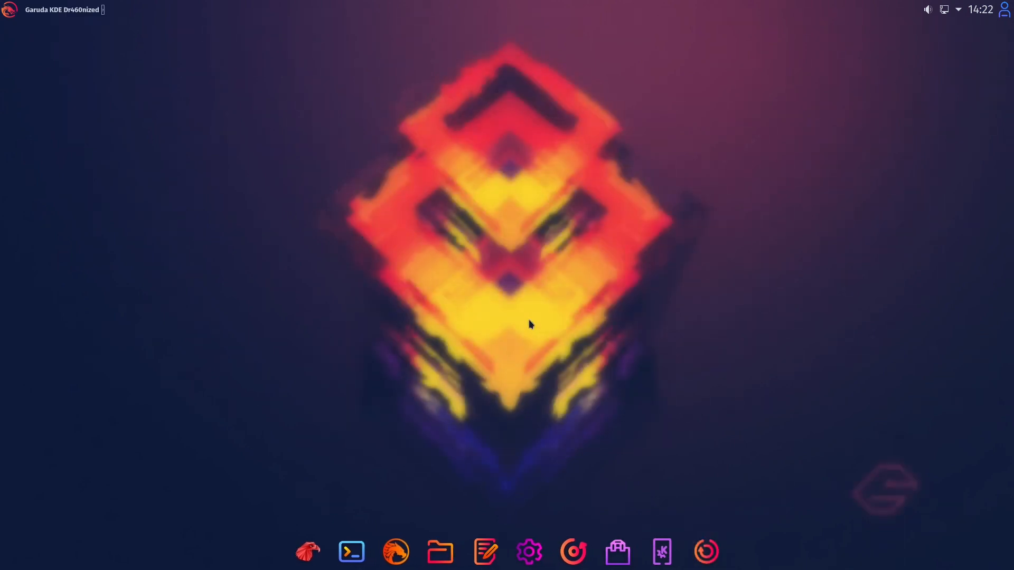
Skip the communication apps and add Warpinator to the networking and sync picks.
click(707, 551)
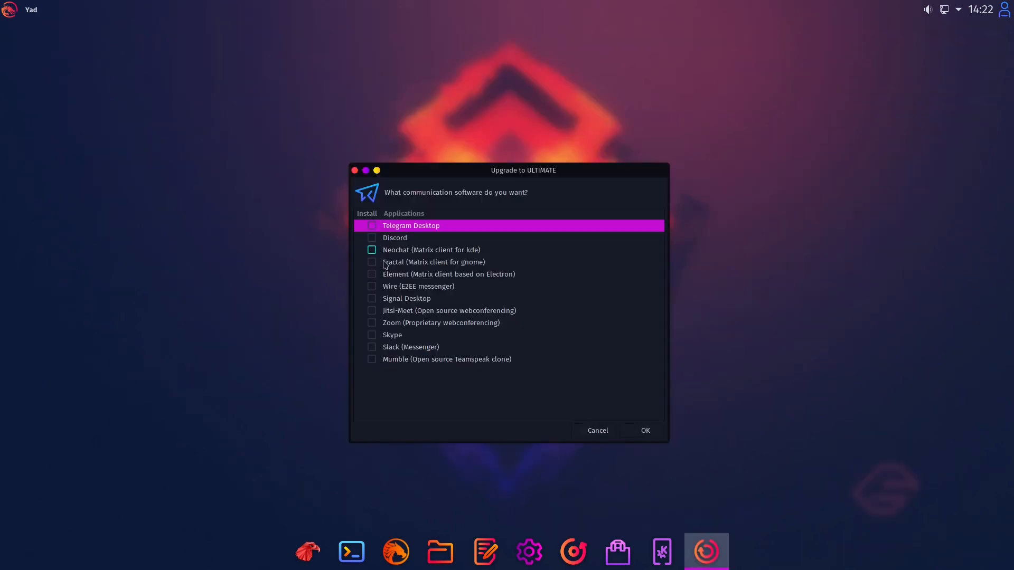
click(372, 275)
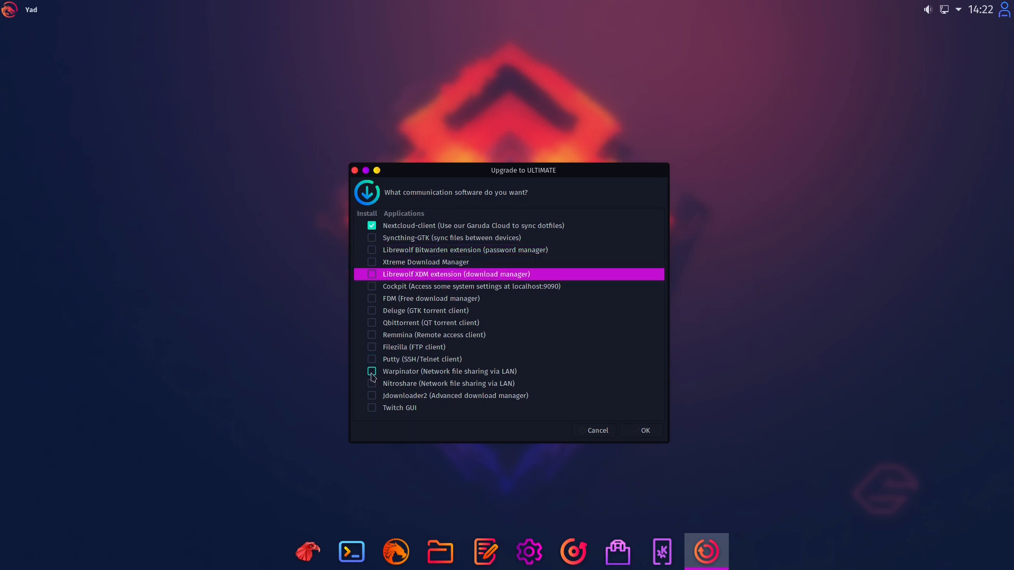
click(372, 371)
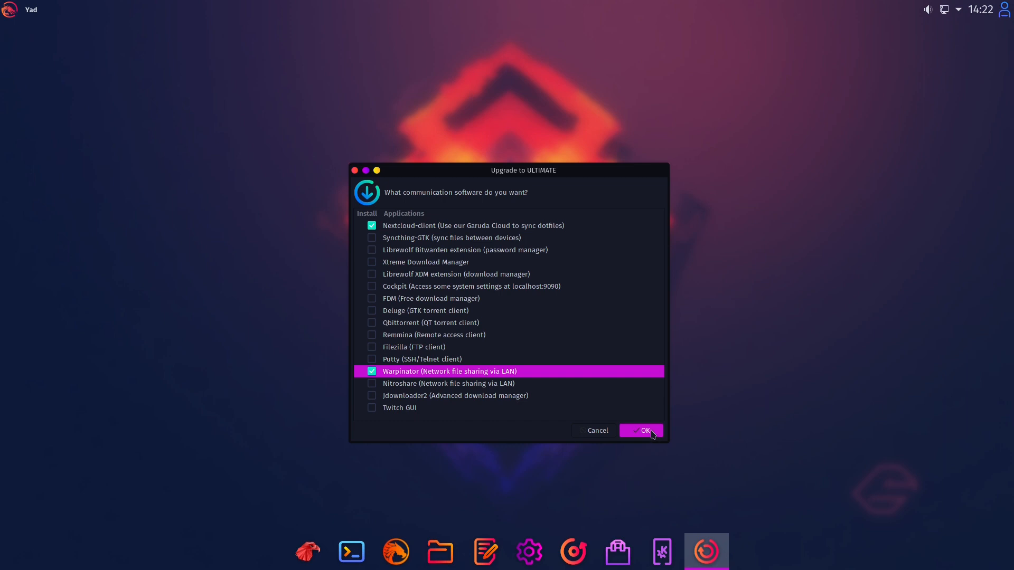
click(645, 431)
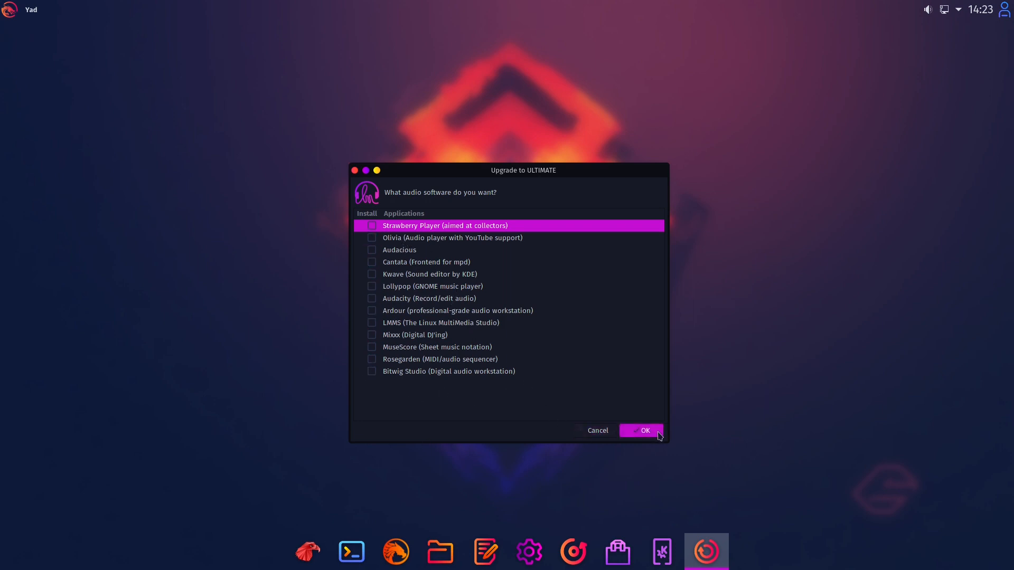
mouse_move(638, 447)
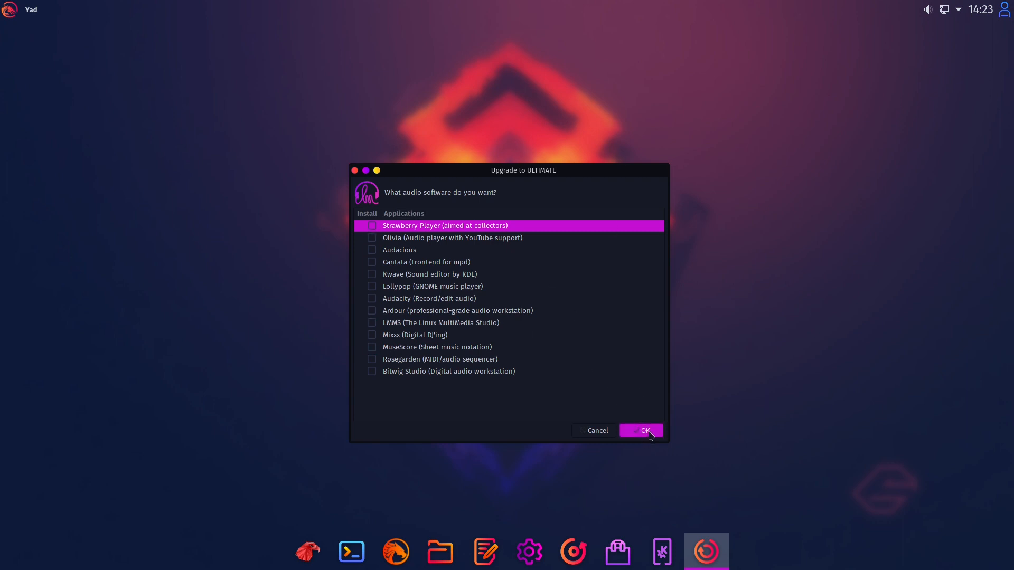
Accept the audio list, mark Kdenlive for video, and confirm the GIMP, Inkscape and Blender graphics picks.
click(645, 431)
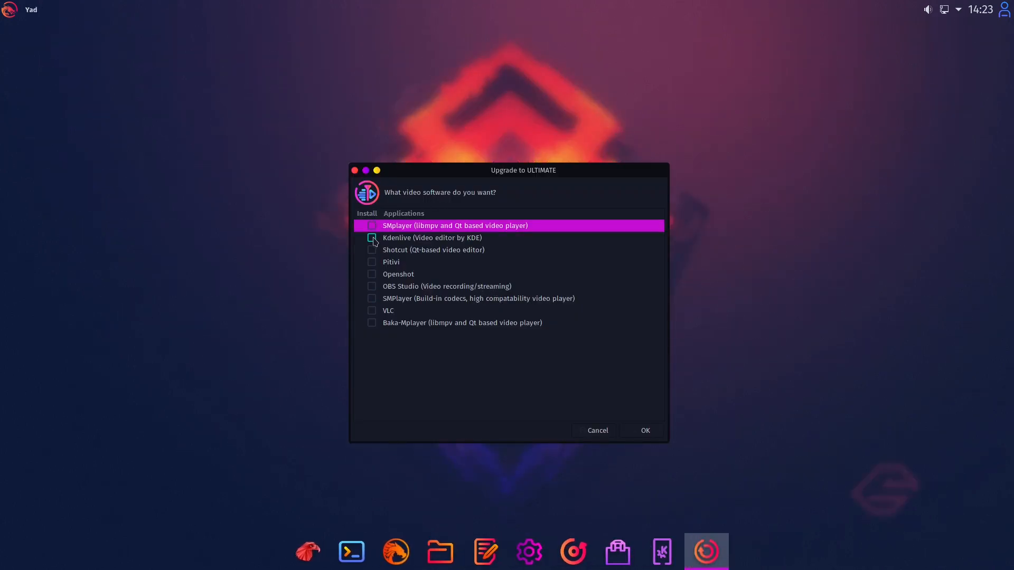
click(372, 238)
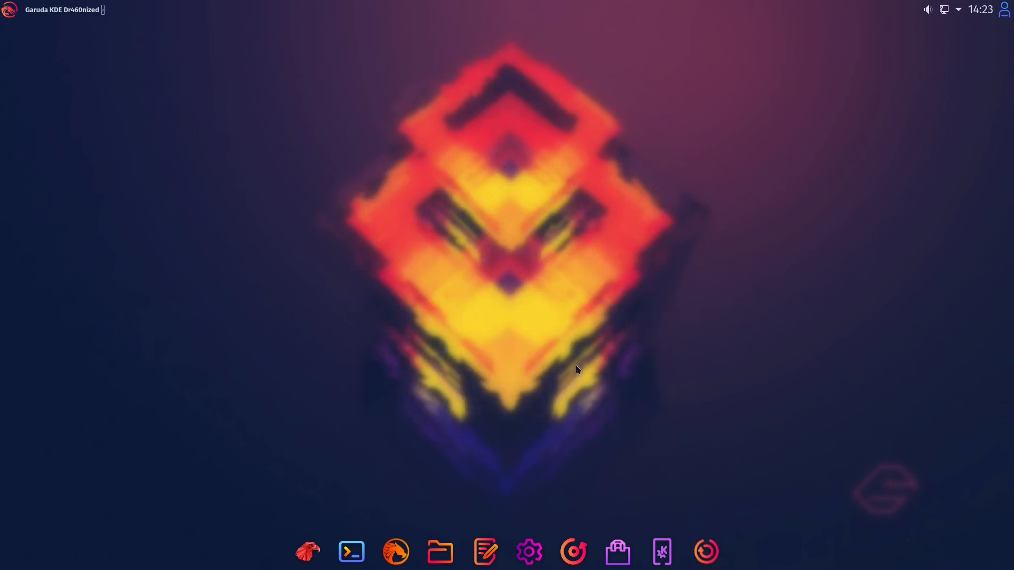
click(707, 552)
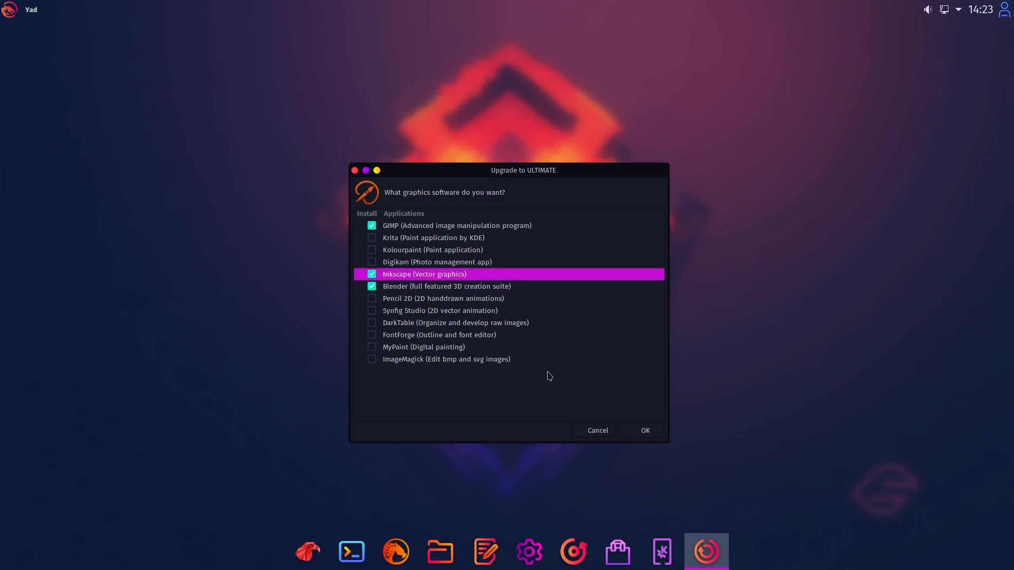
click(372, 298)
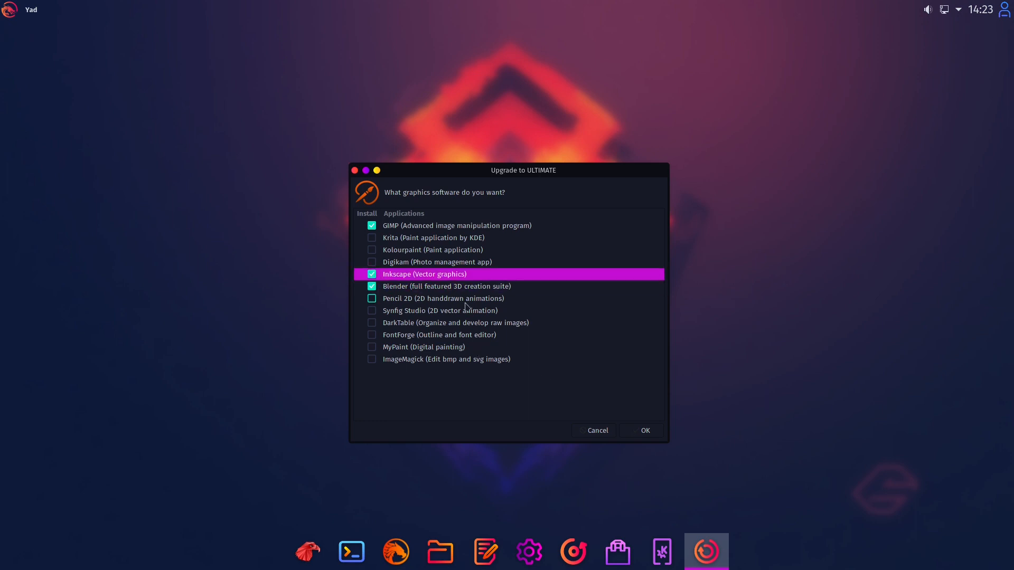
click(644, 430)
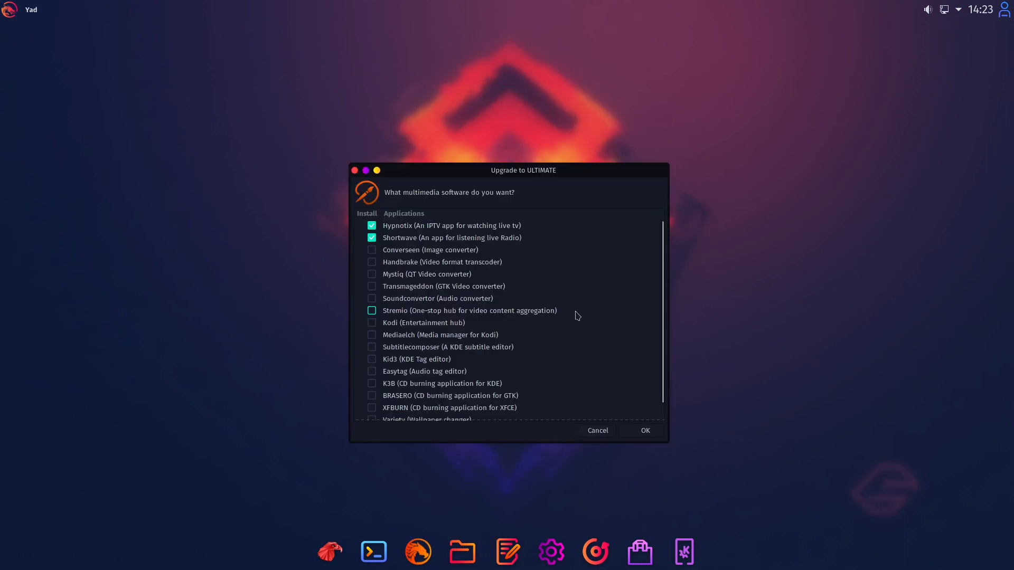
Confirm the multimedia picks with Hypnotix and Shortwave and accept the games list unchanged.
scroll(down, 3)
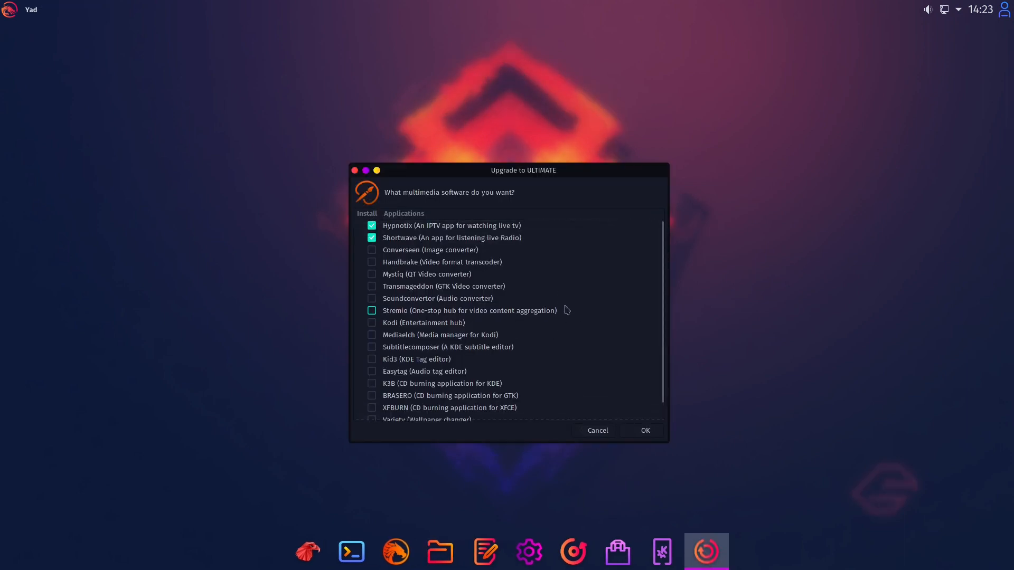
click(372, 311)
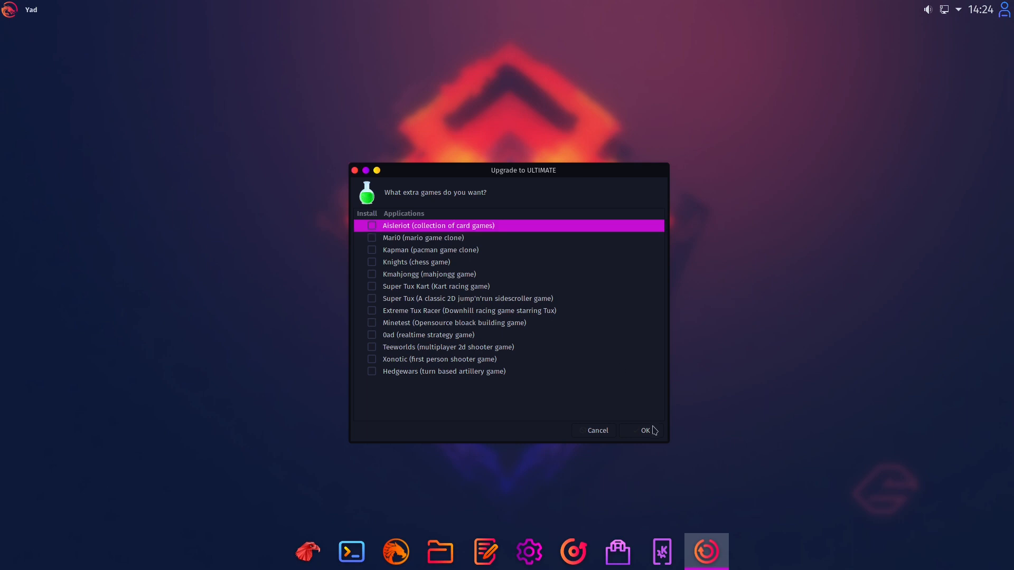
click(645, 431)
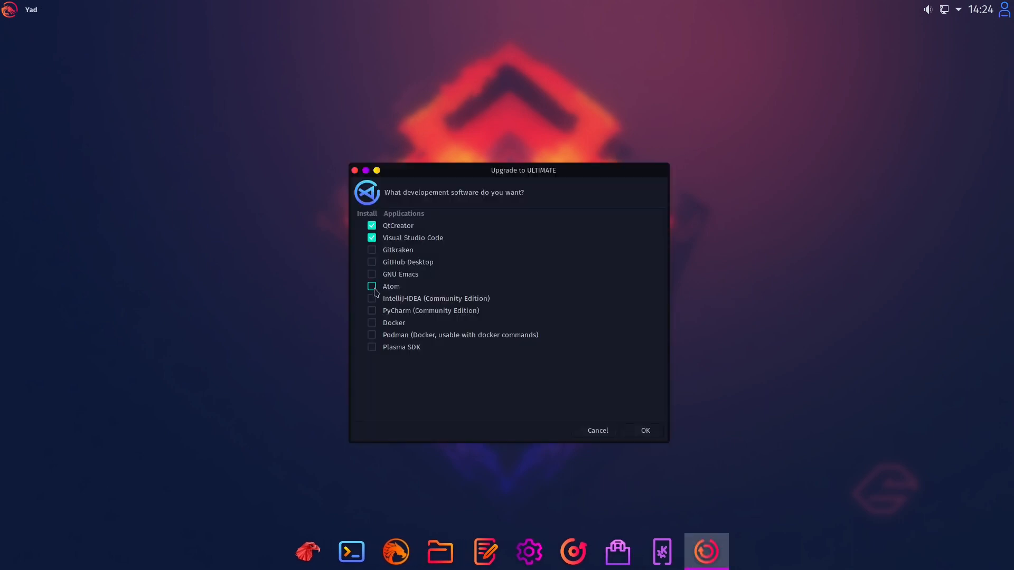
Mark Atom and GitHub Desktop alongside QtCreator and VS Code in the development list.
click(372, 287)
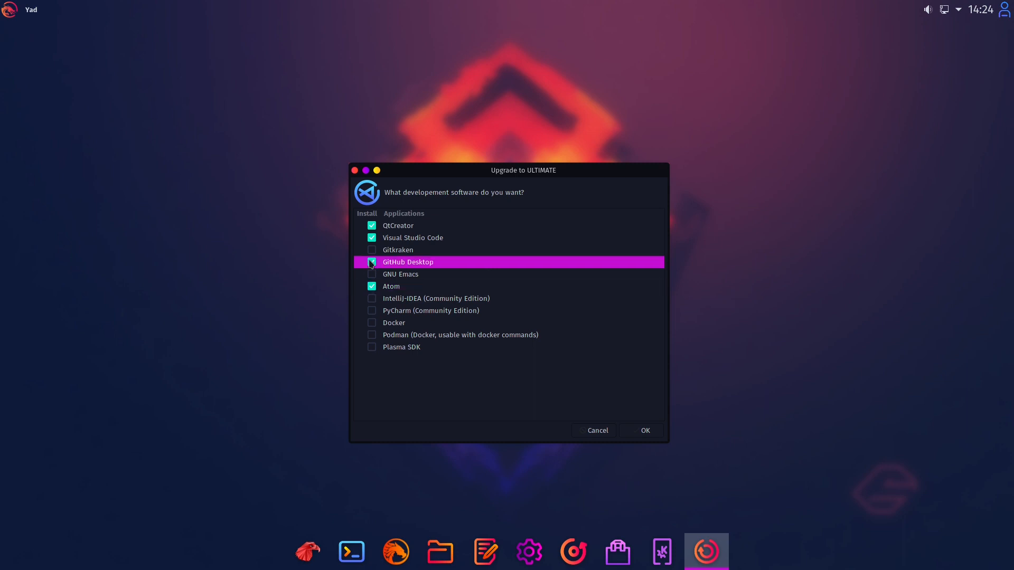
click(372, 262)
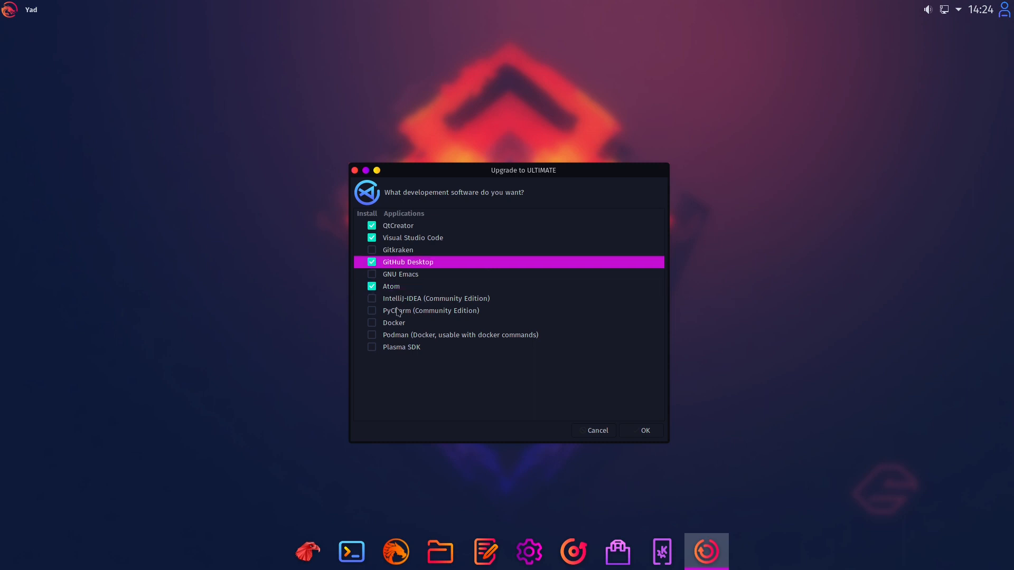
mouse_move(399, 383)
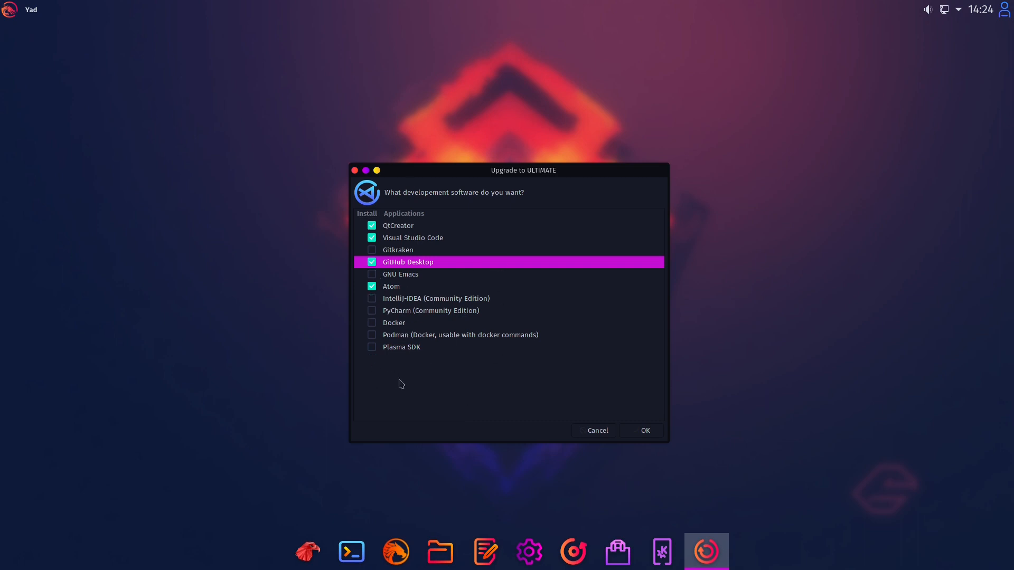
click(372, 323)
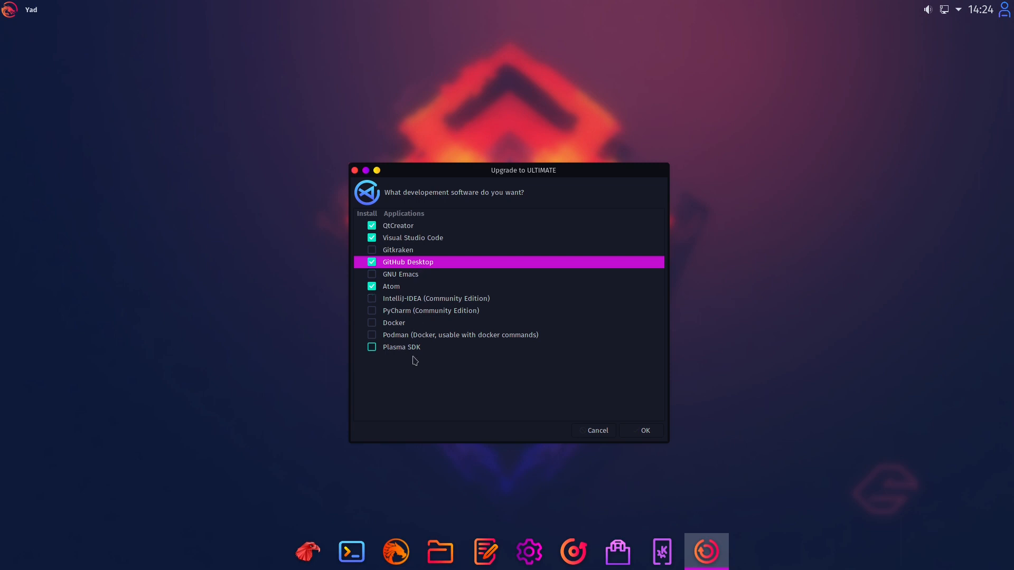
click(372, 348)
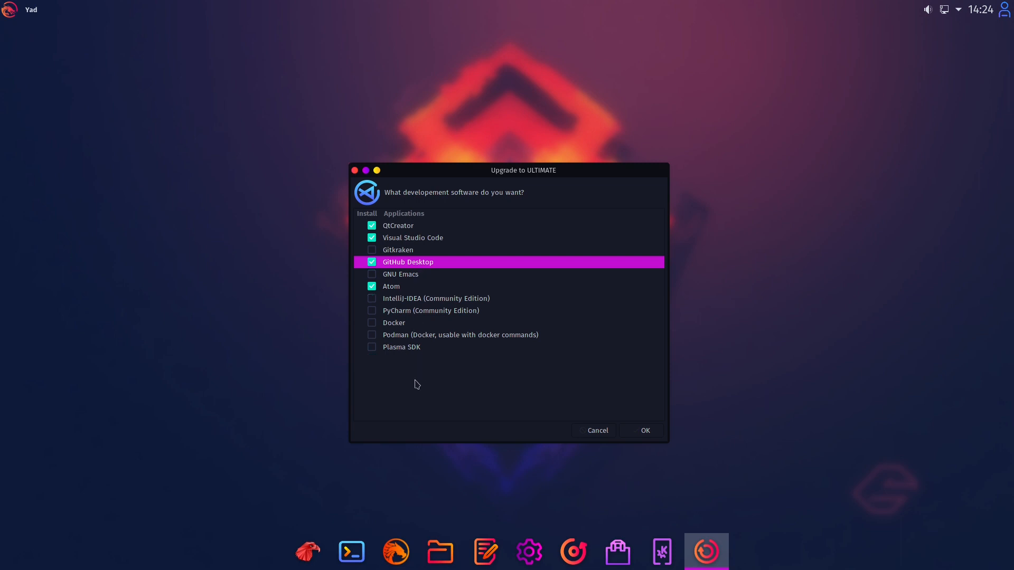
mouse_move(418, 382)
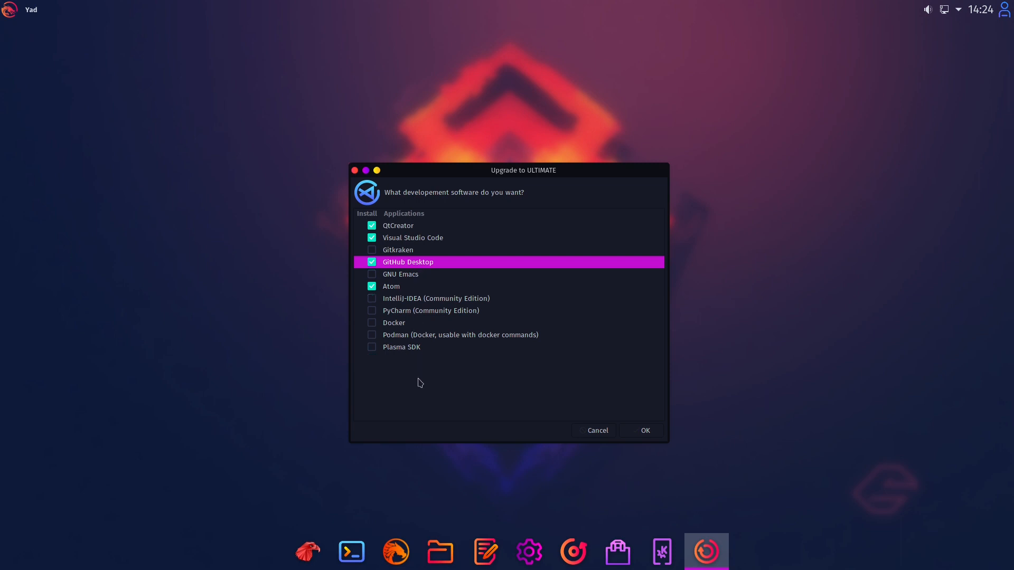
mouse_move(380, 371)
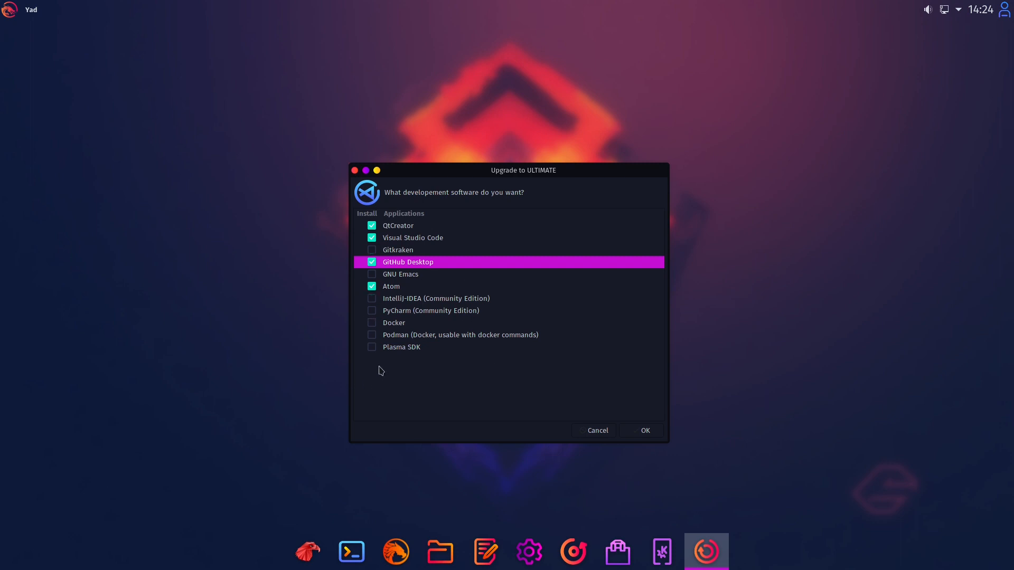
mouse_move(729, 463)
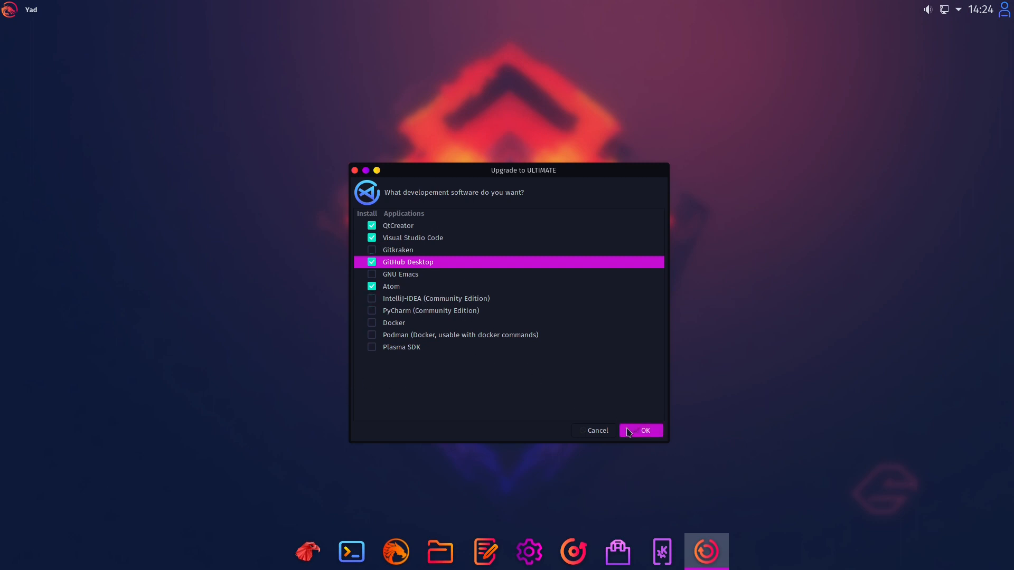
Confirm the development picks and continue without any virtualization software.
click(644, 431)
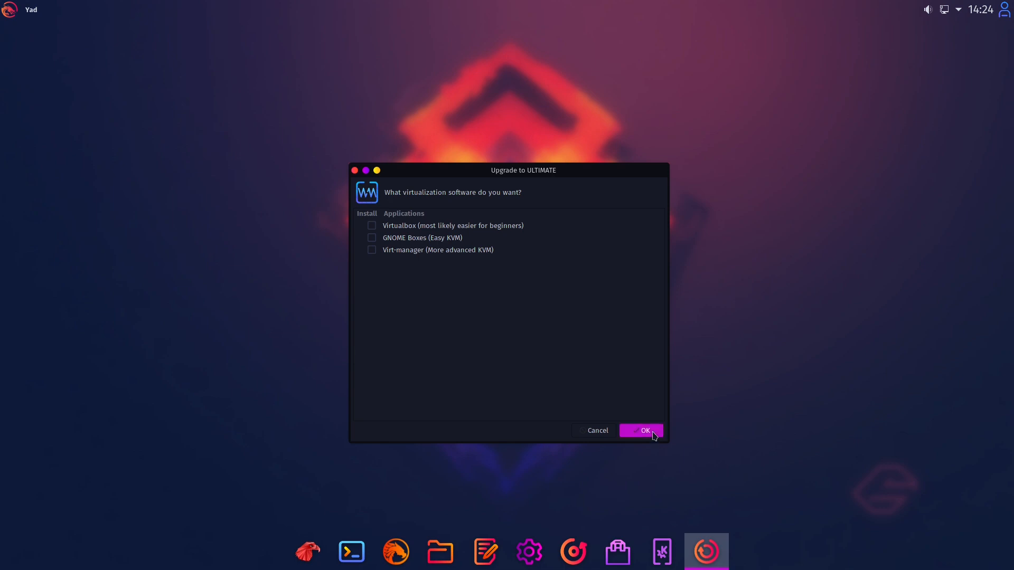
click(640, 431)
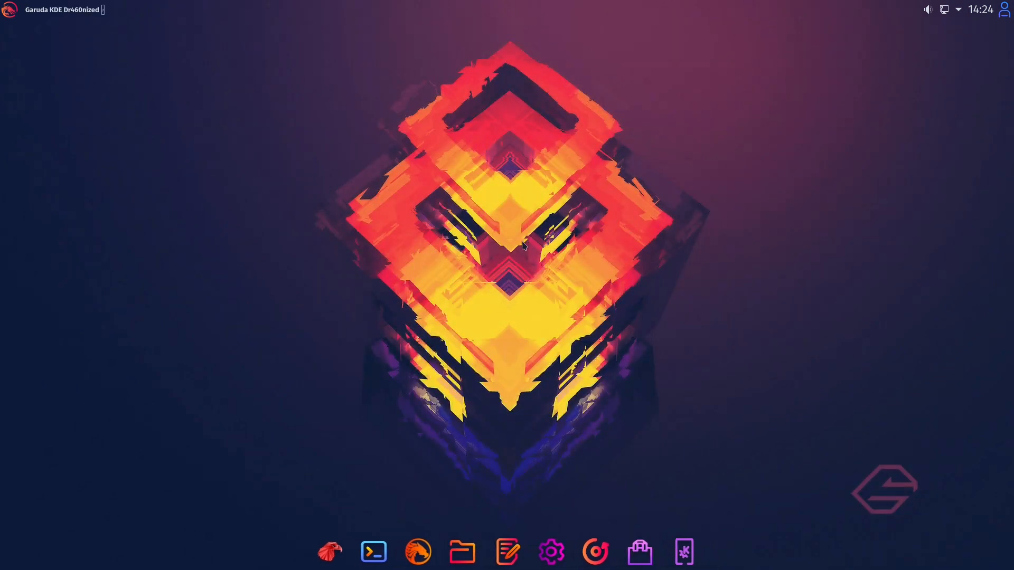
click(706, 552)
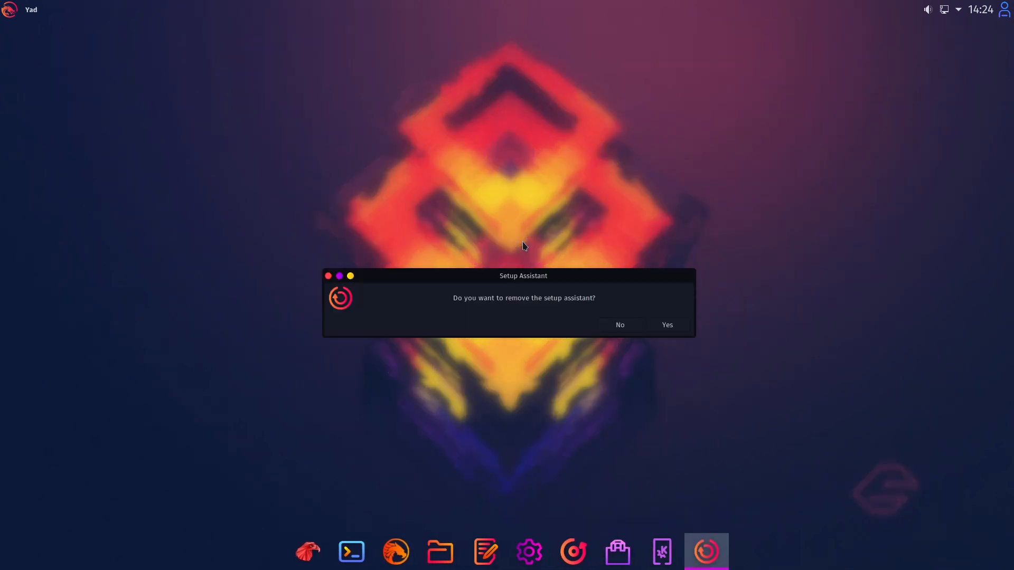
mouse_move(542, 308)
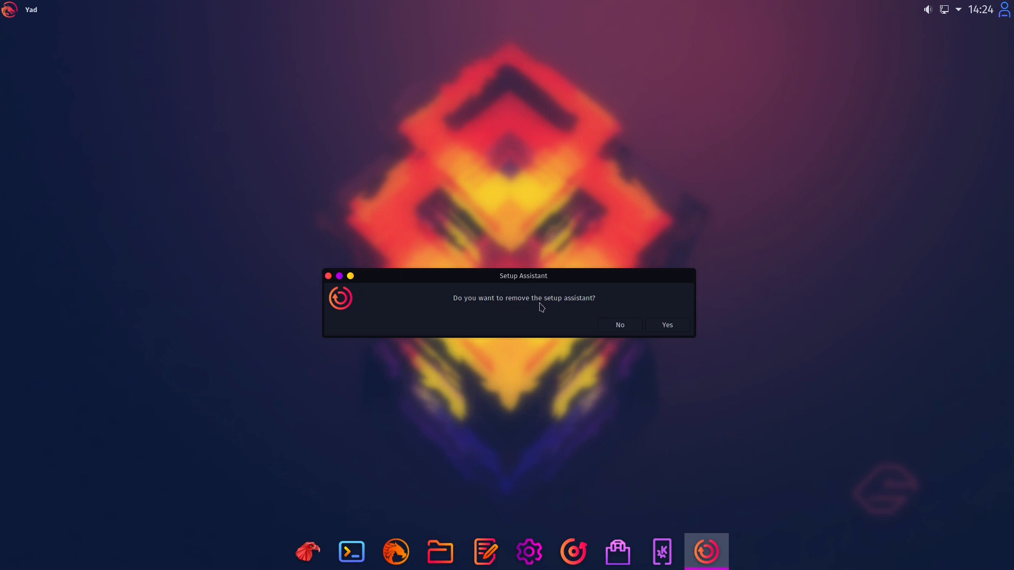
mouse_move(475, 300)
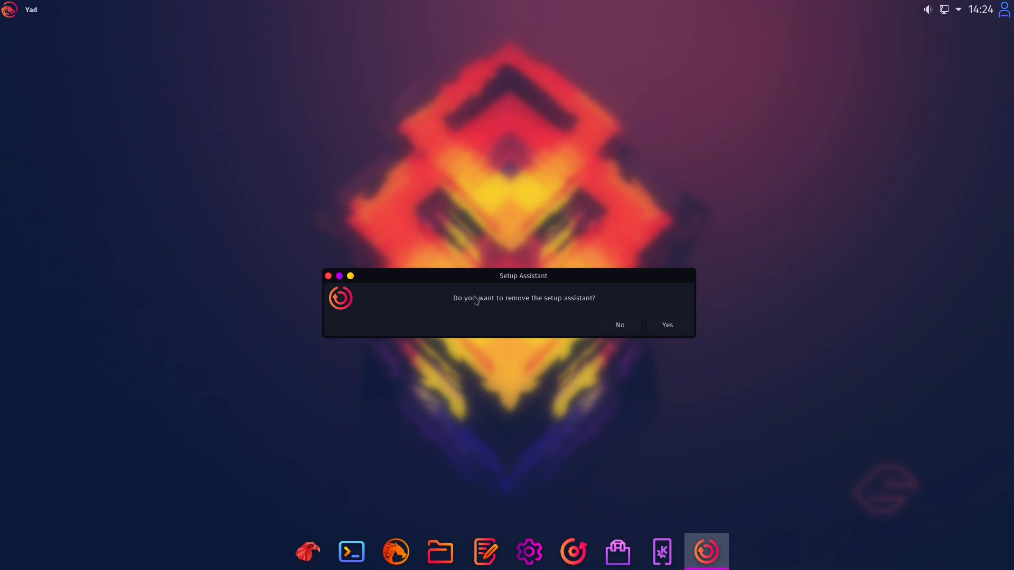
mouse_move(437, 299)
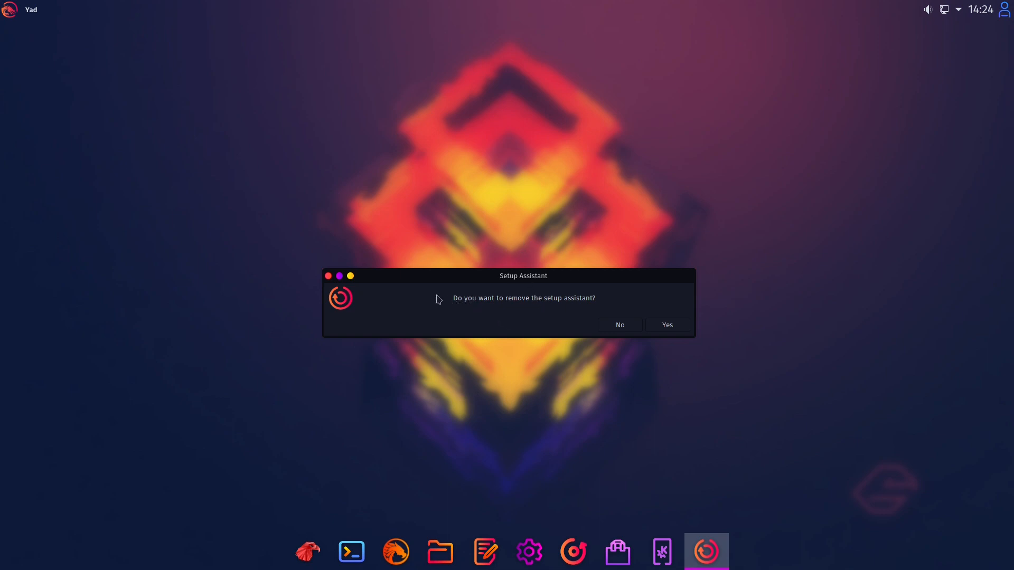
mouse_move(553, 309)
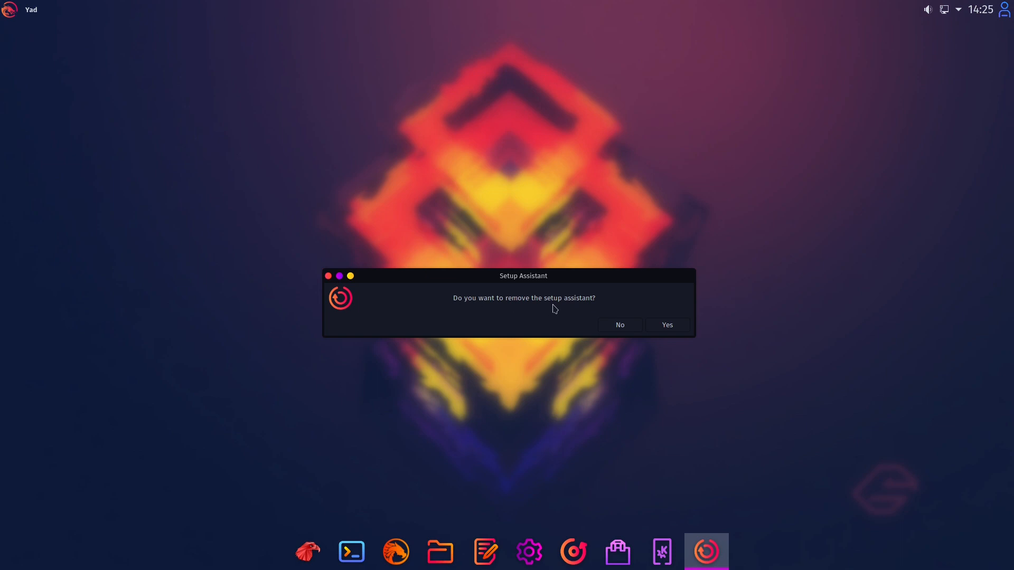
Answer the setup-assistant removal prompt, launch GitHub Desktop via a 'git' search, then close Garuda Welcome.
click(618, 324)
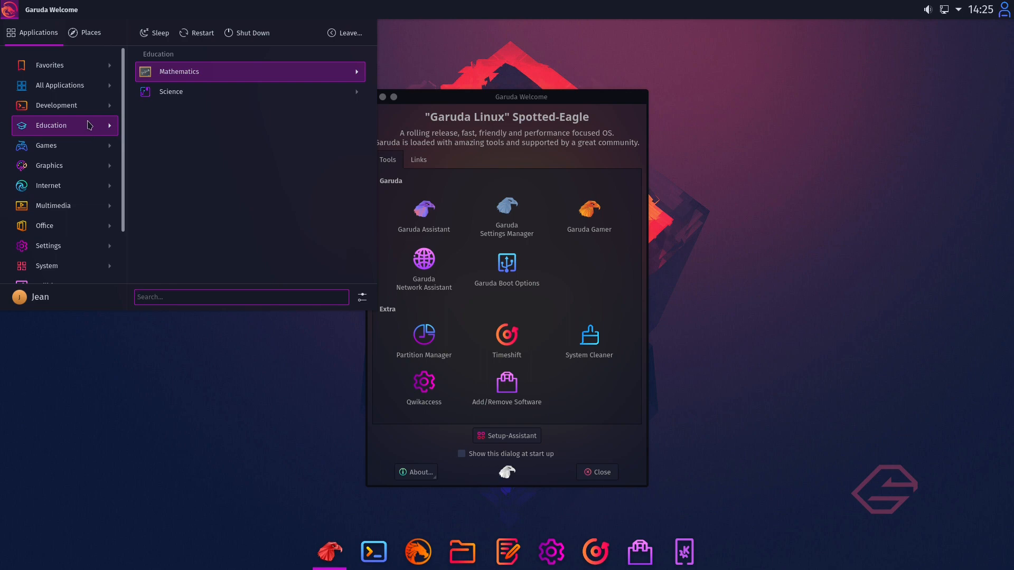
text(git)
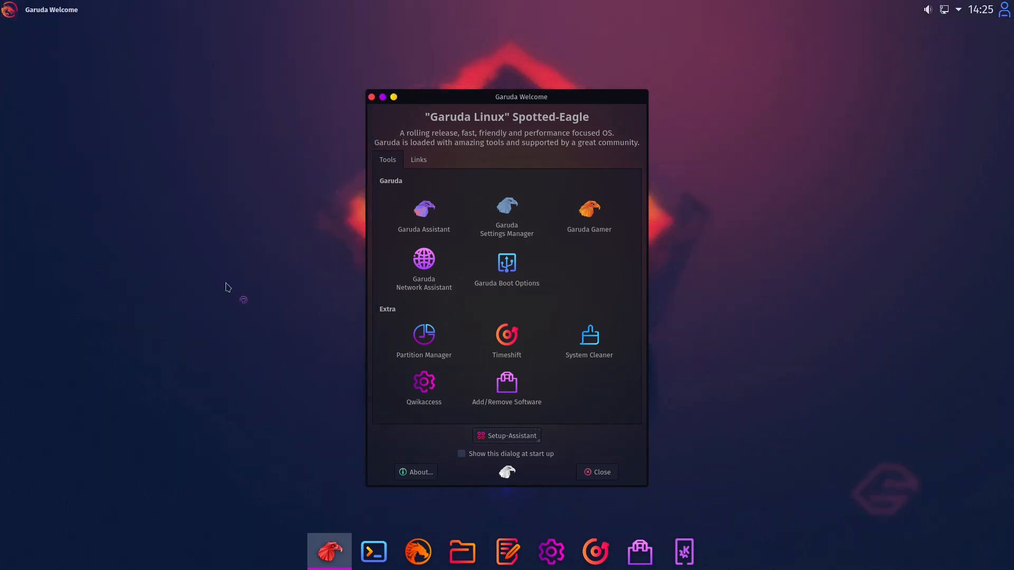
click(707, 551)
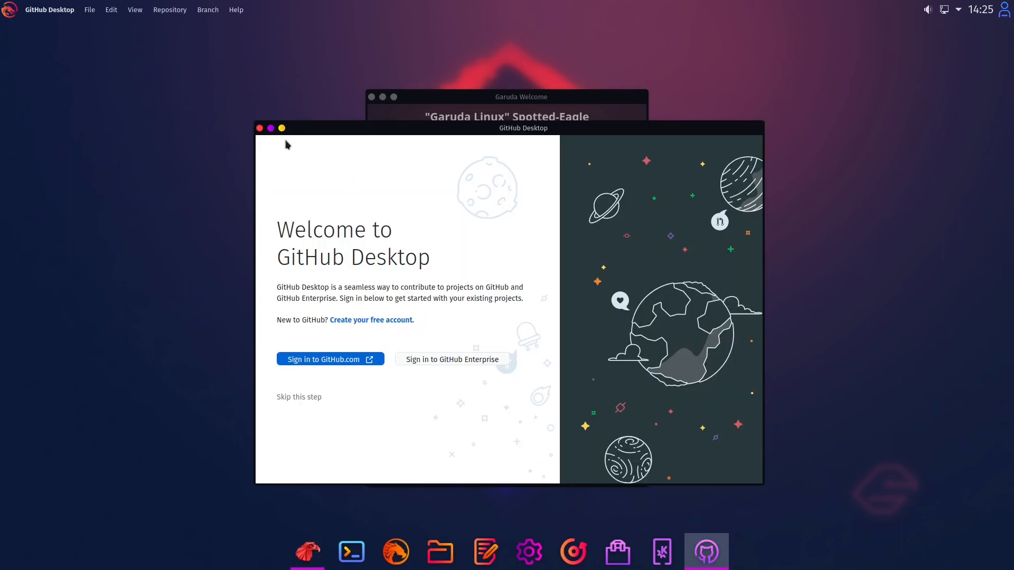
mouse_move(263, 133)
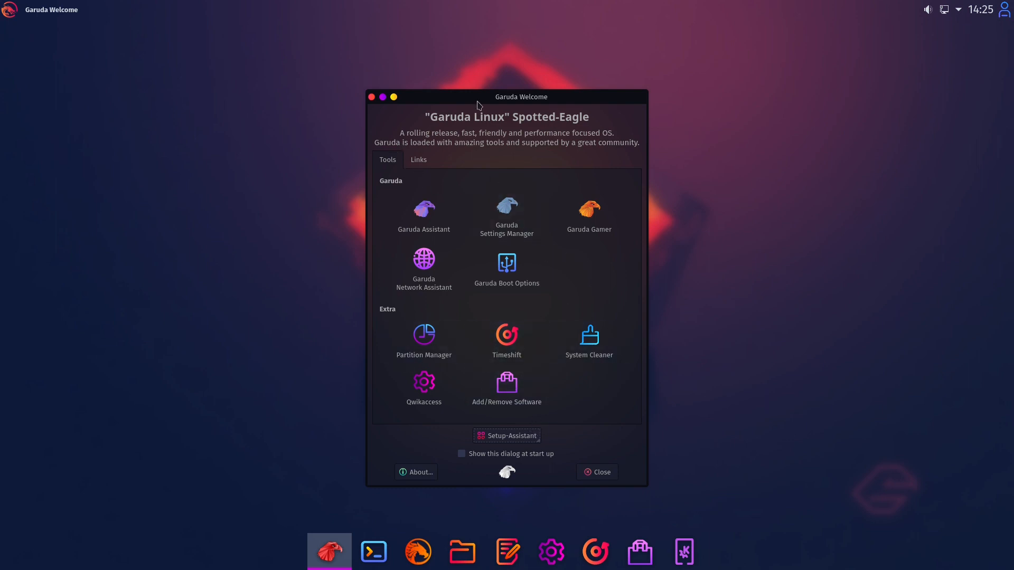
mouse_move(468, 227)
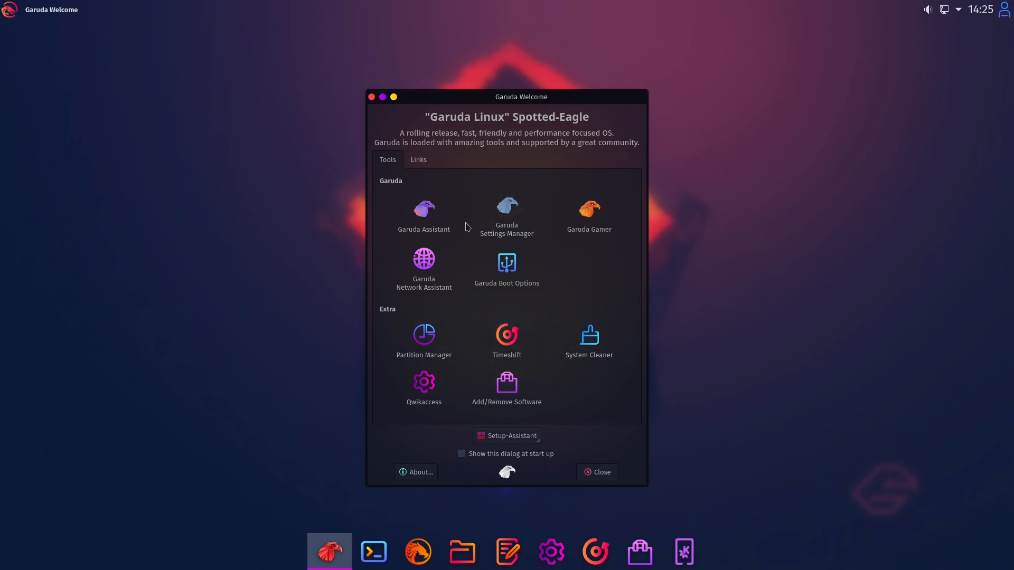
mouse_move(381, 118)
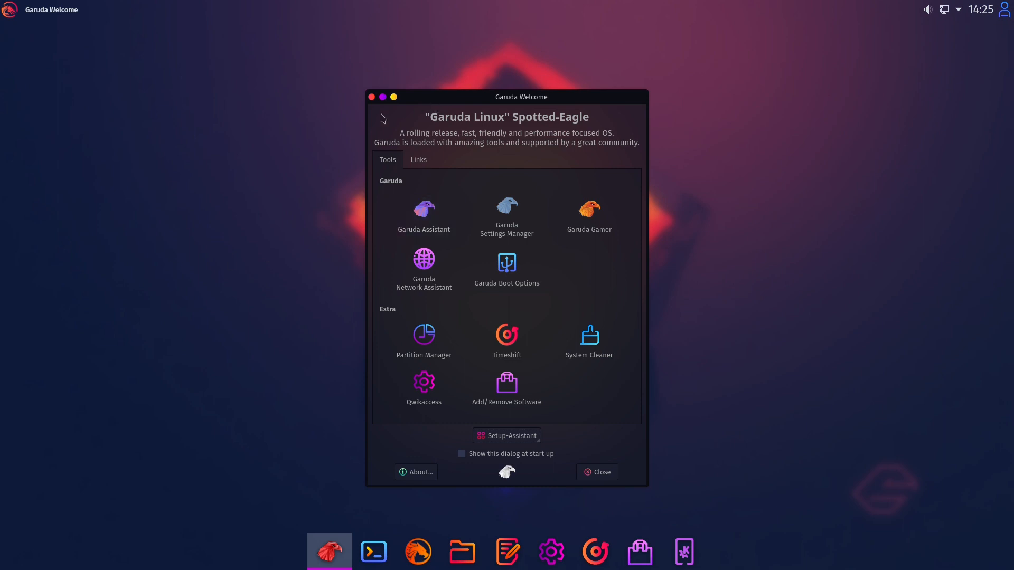
click(596, 472)
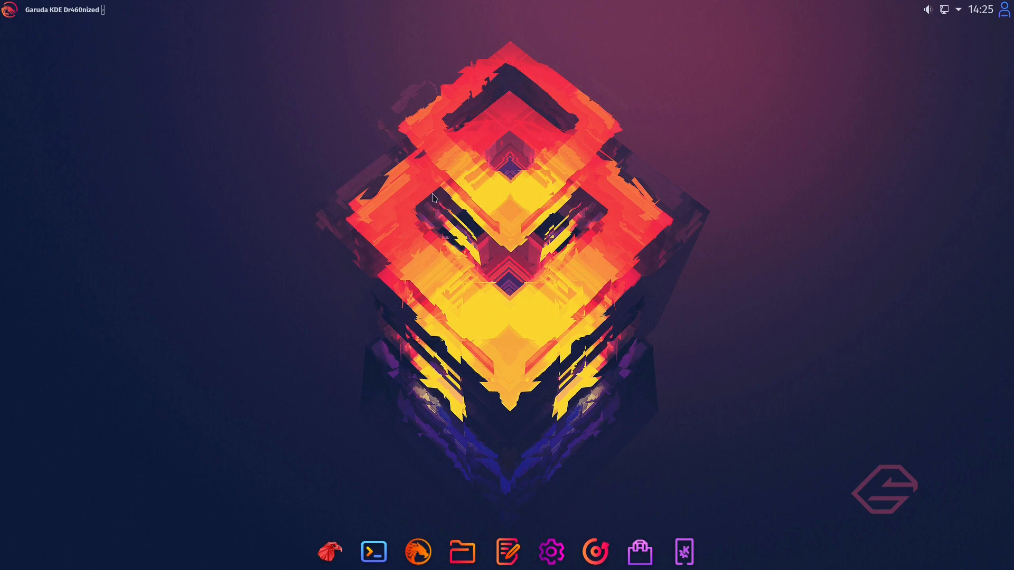
mouse_move(273, 189)
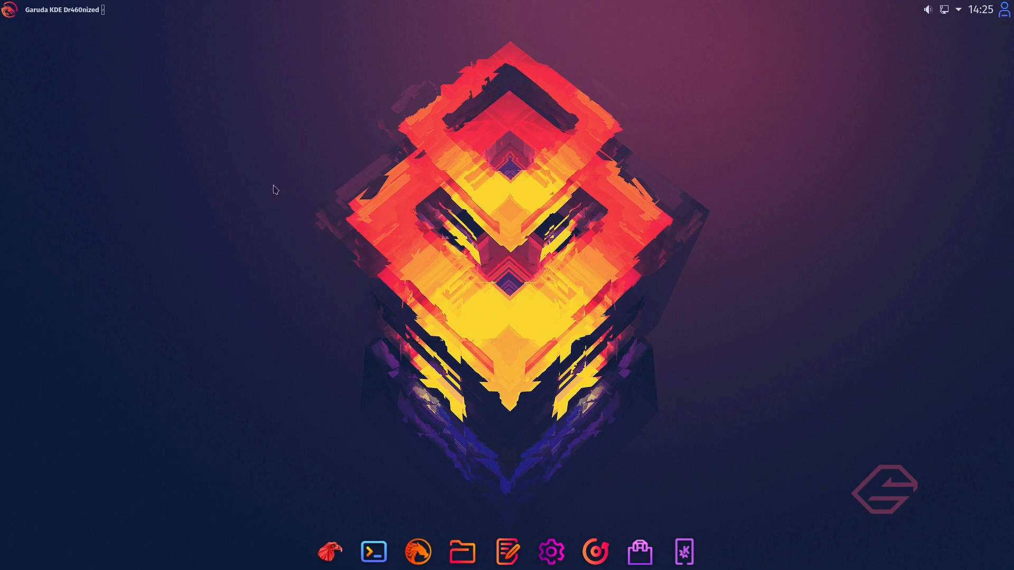
mouse_move(463, 546)
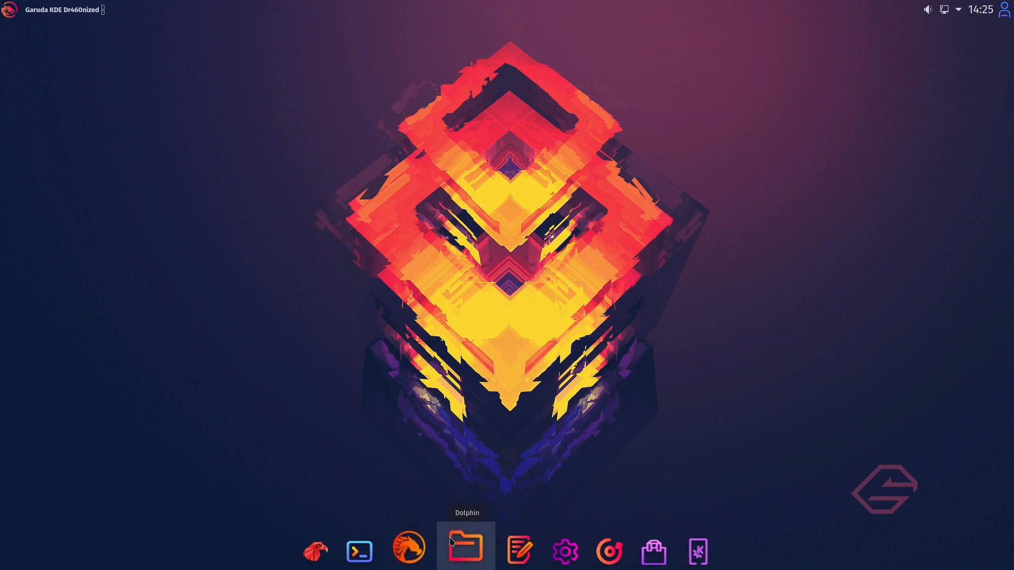
mouse_move(410, 552)
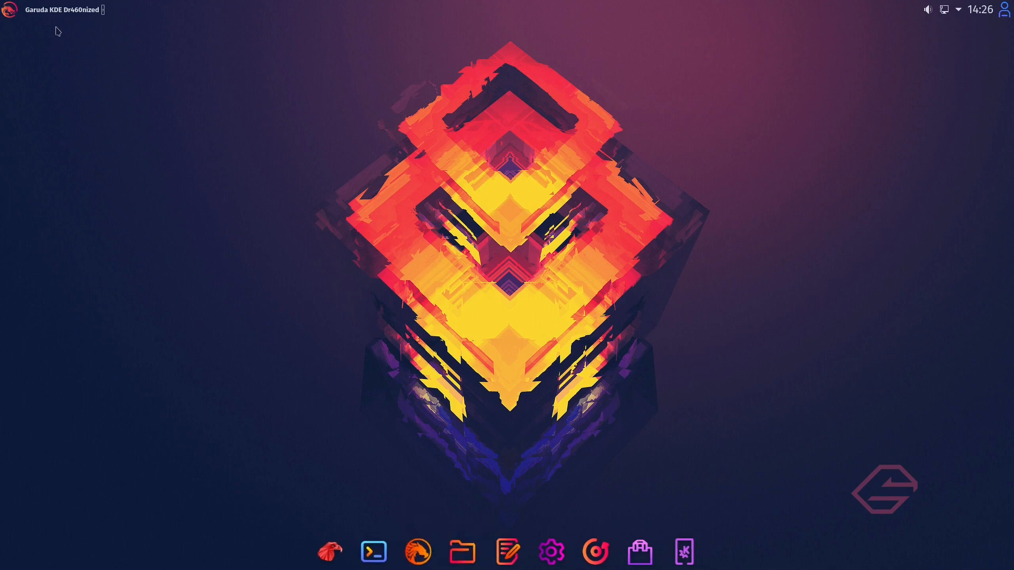
mouse_move(10, 10)
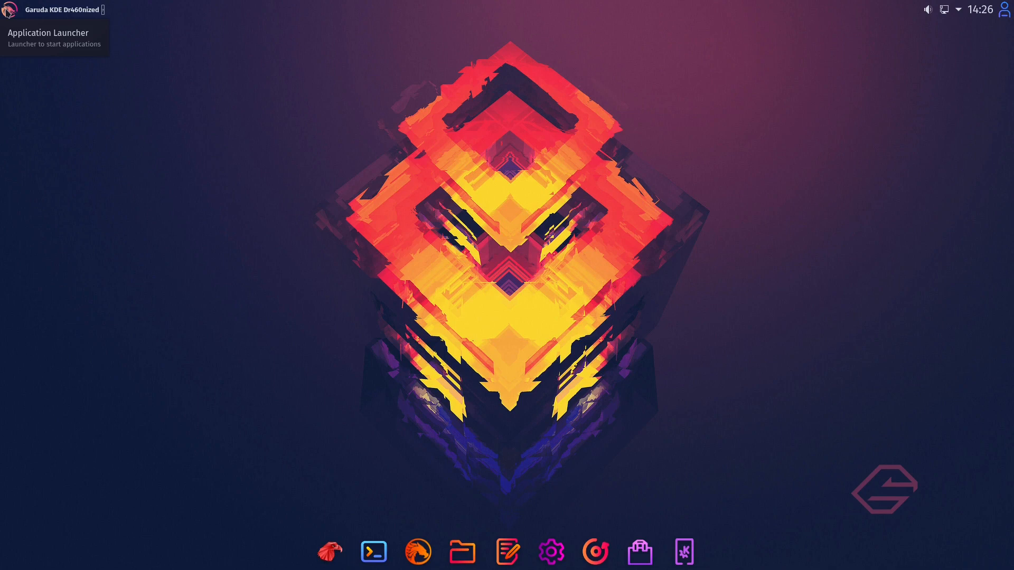
Launch the Dolphin file manager from the dock, landing on the Home folder.
click(8, 9)
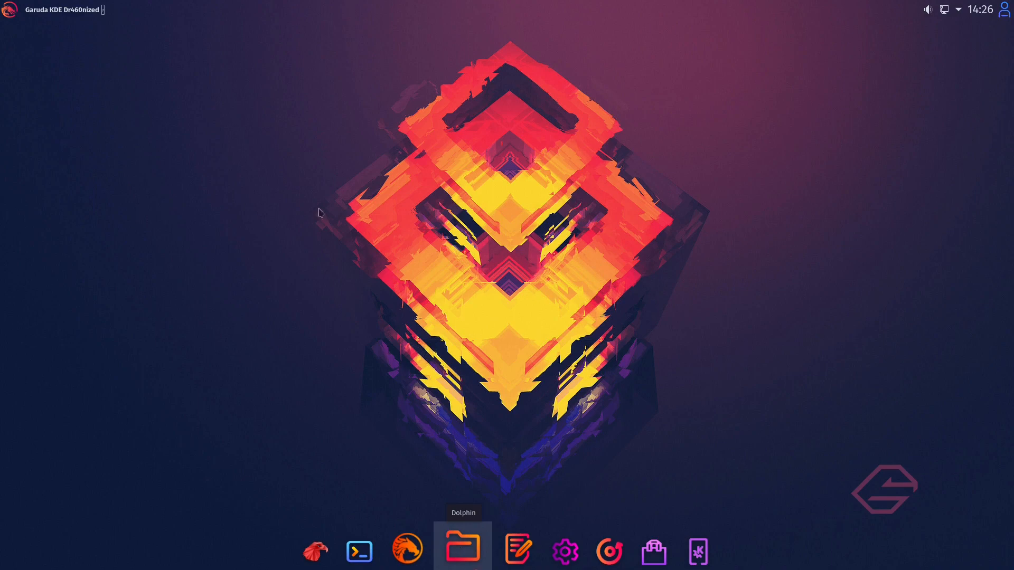
click(462, 552)
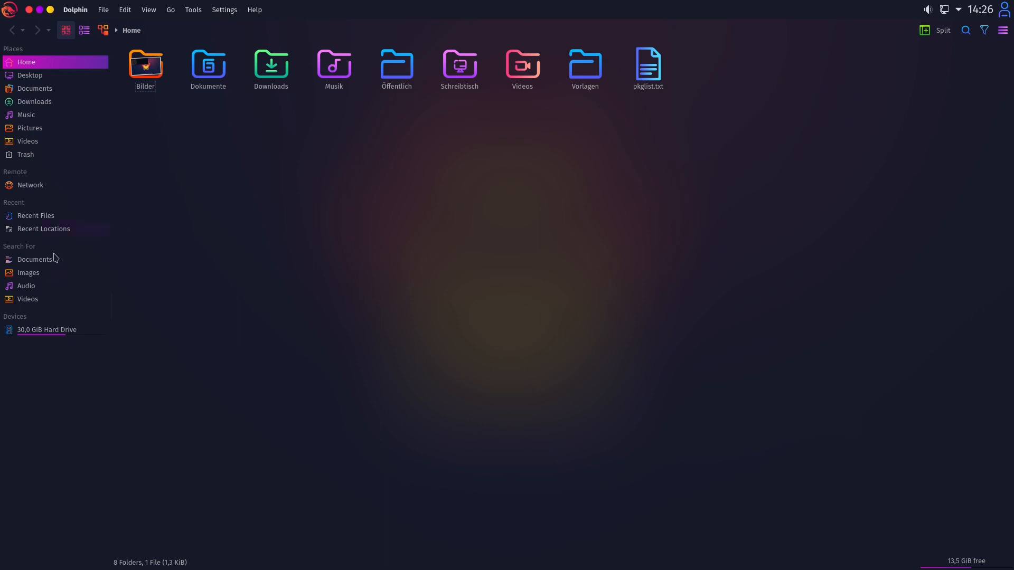
mouse_move(261, 352)
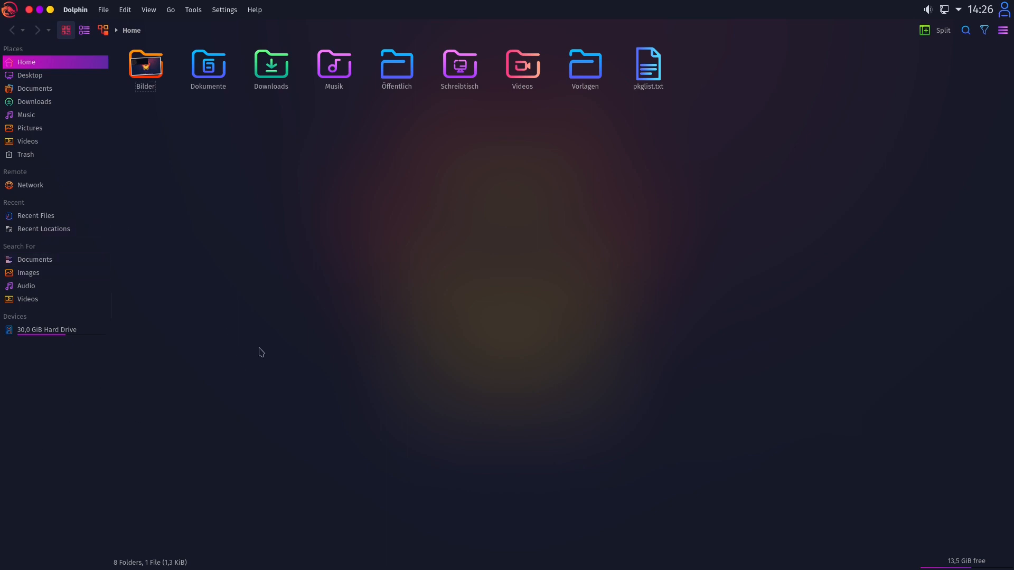
mouse_move(19, 458)
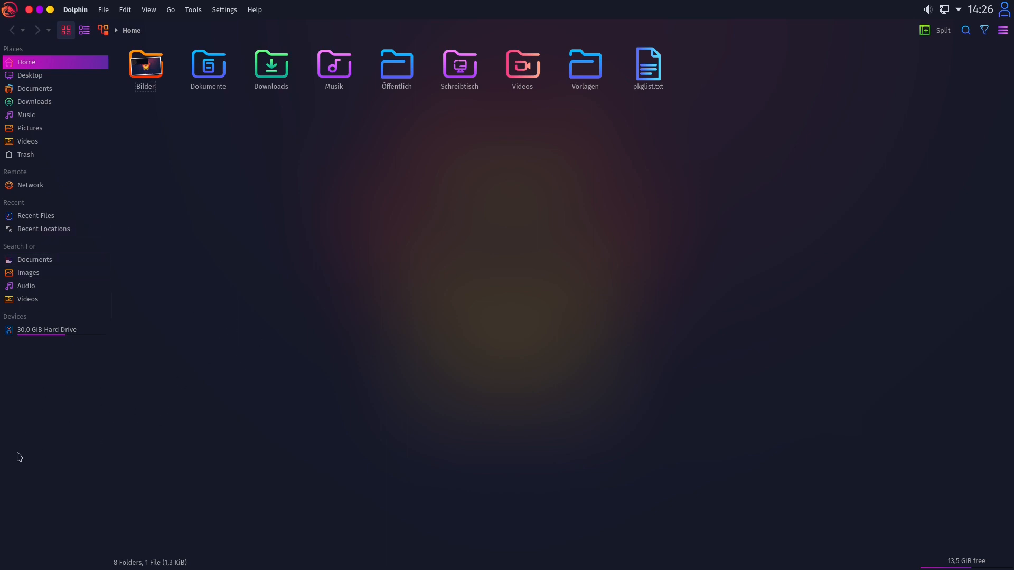
mouse_move(629, 89)
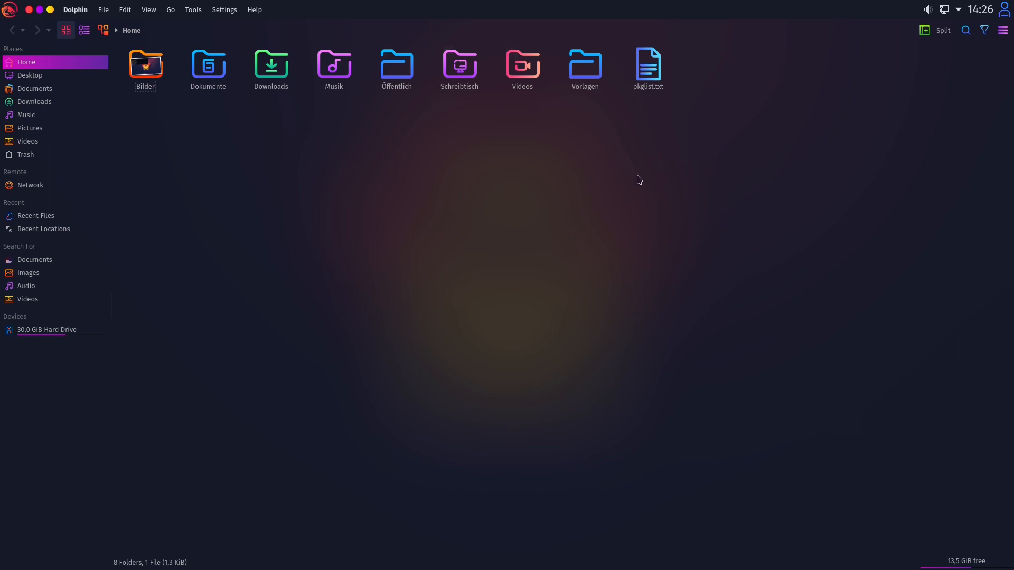
mouse_move(624, 156)
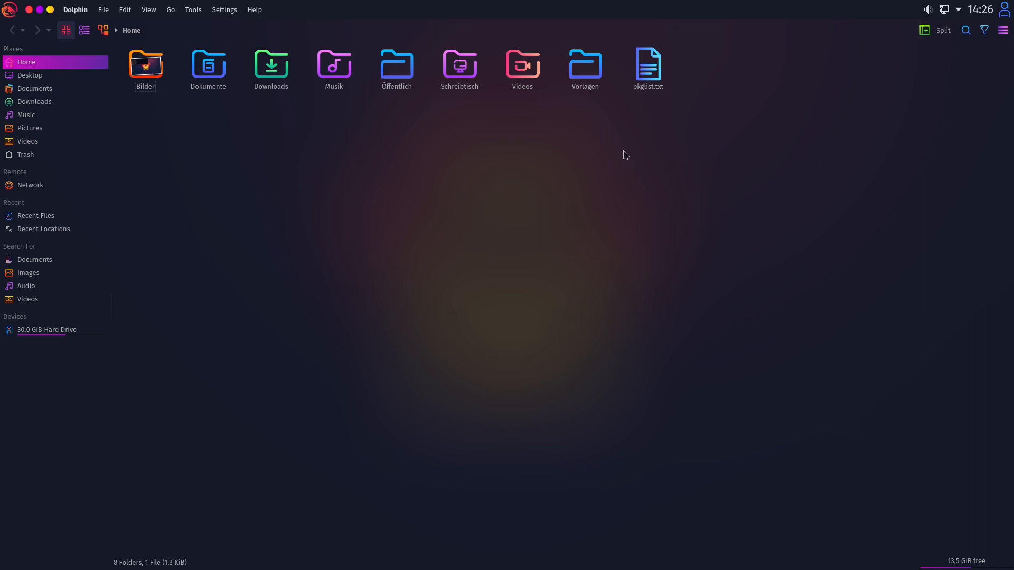
mouse_move(440, 211)
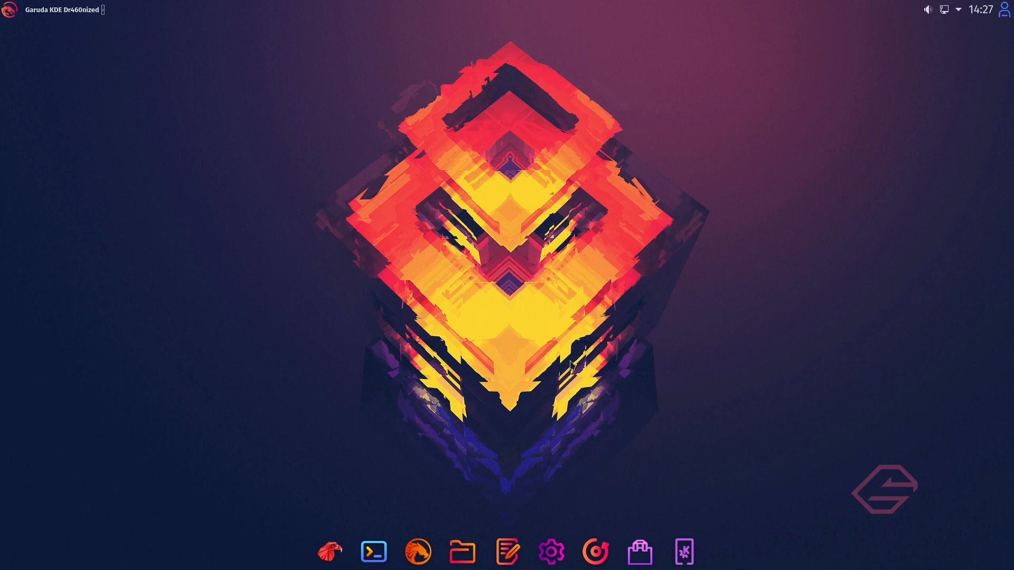
mouse_move(619, 534)
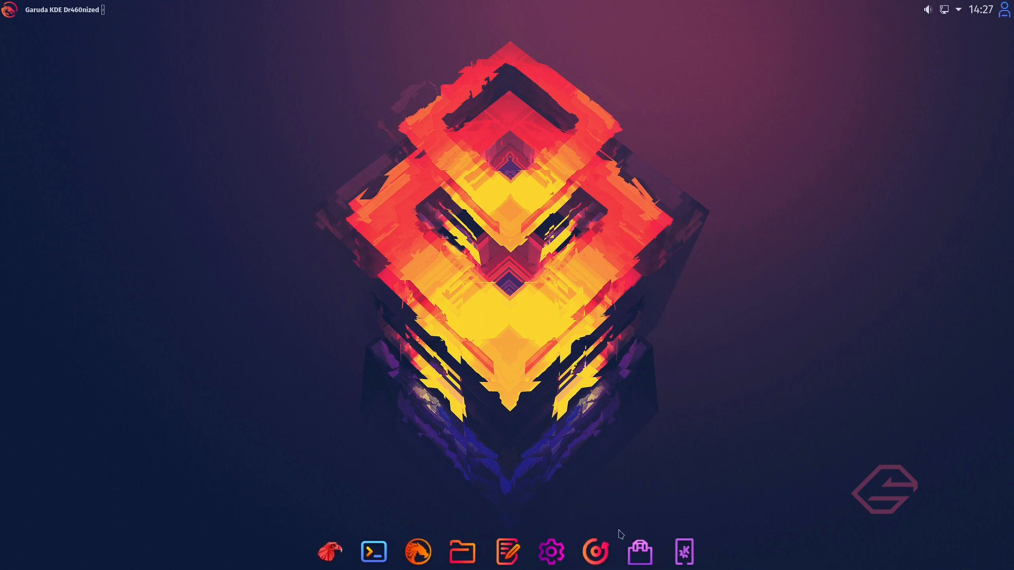
mouse_move(413, 550)
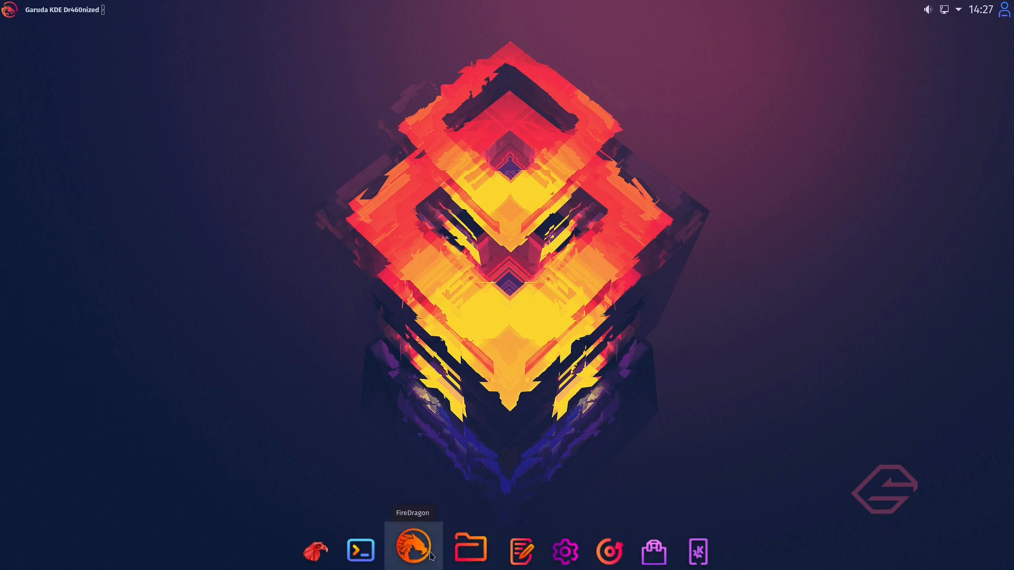
mouse_move(453, 306)
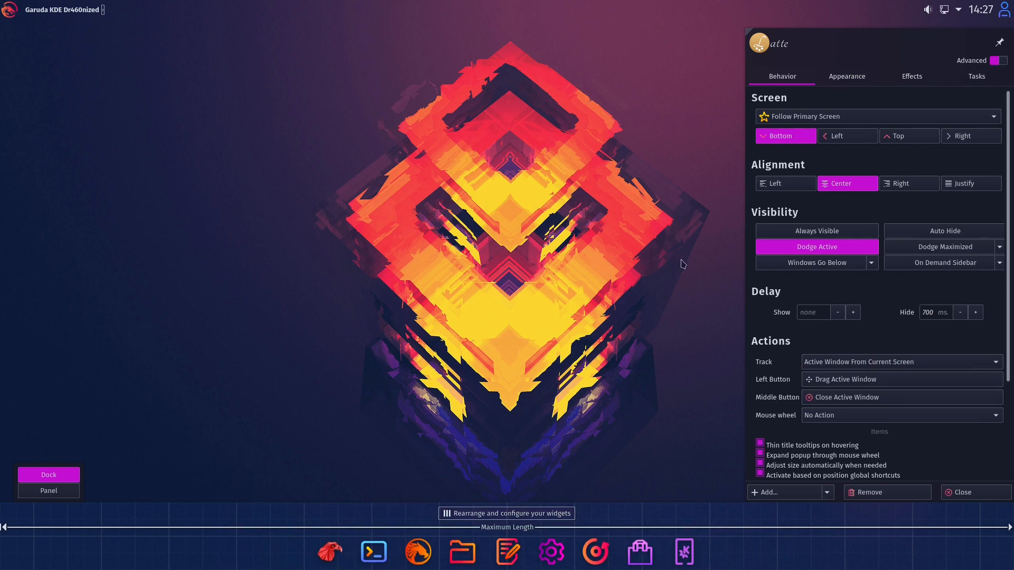
mouse_move(966, 492)
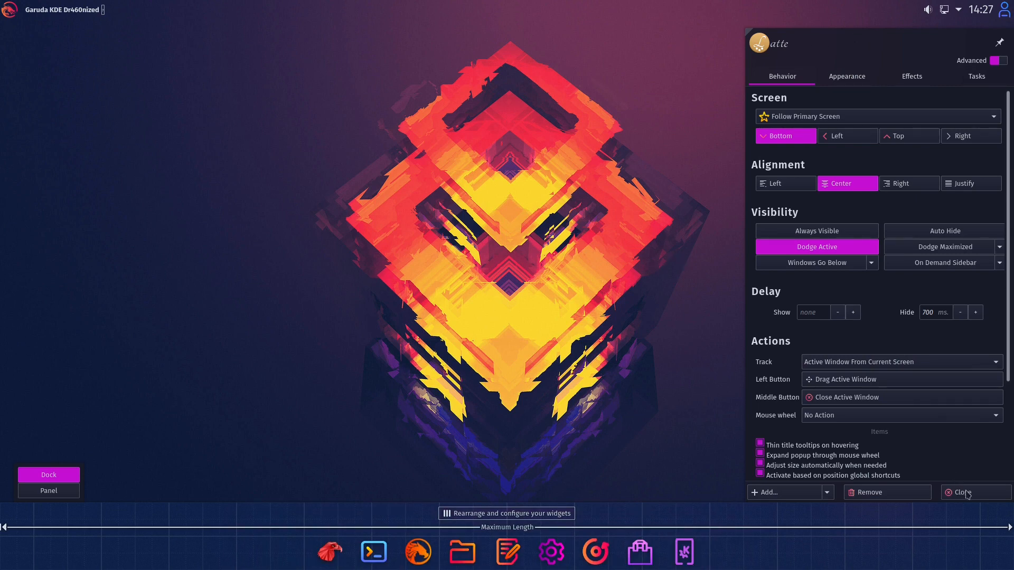
Dismiss the Latte Dock settings panel and start Kate with an empty Untitled document.
click(965, 492)
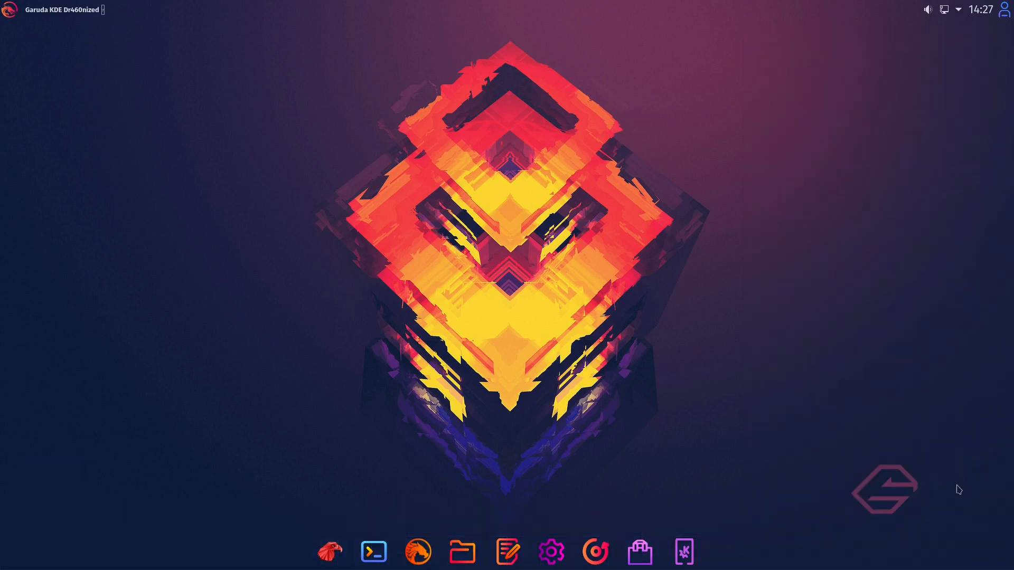
mouse_move(377, 551)
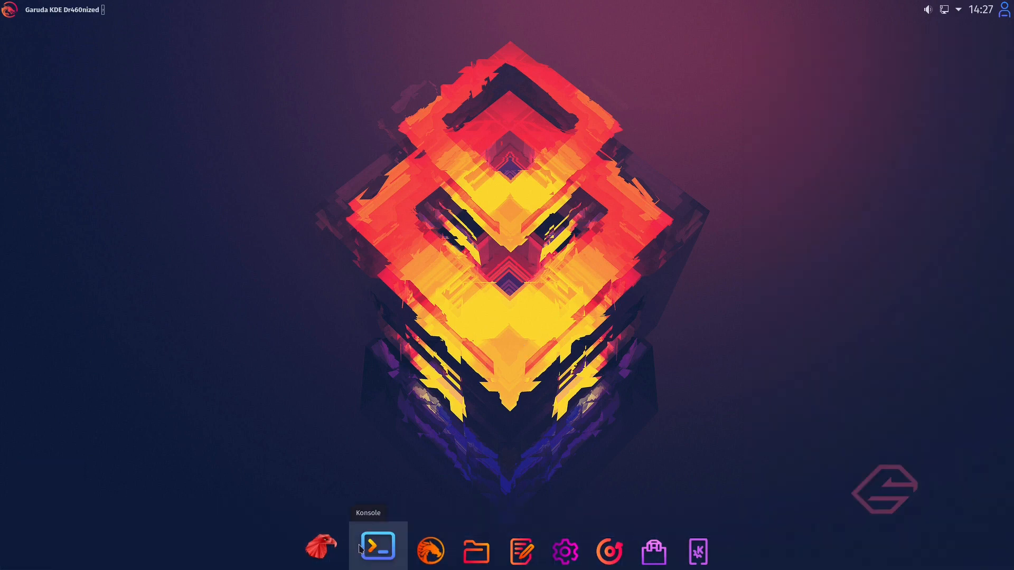
mouse_move(597, 454)
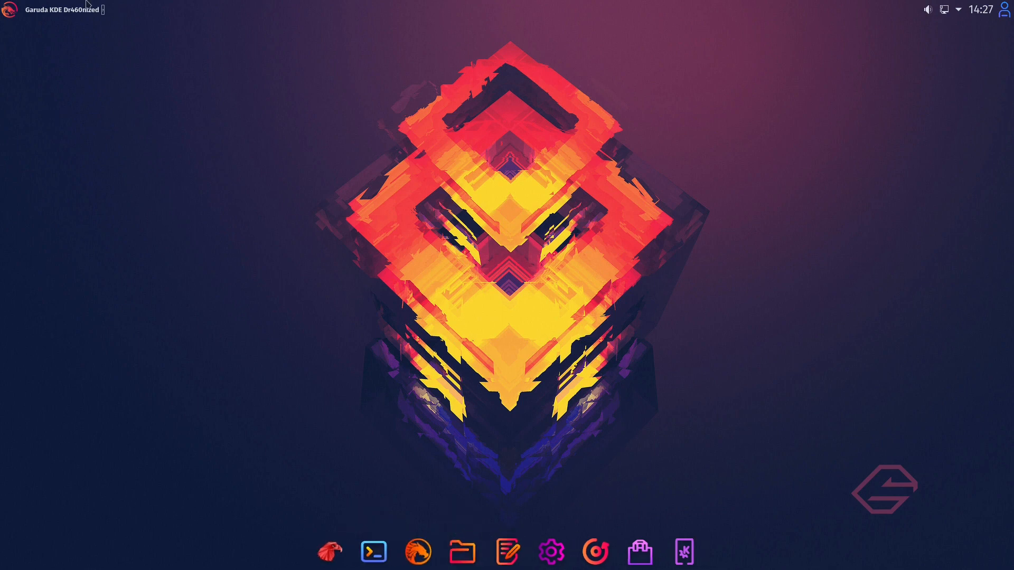
mouse_move(467, 552)
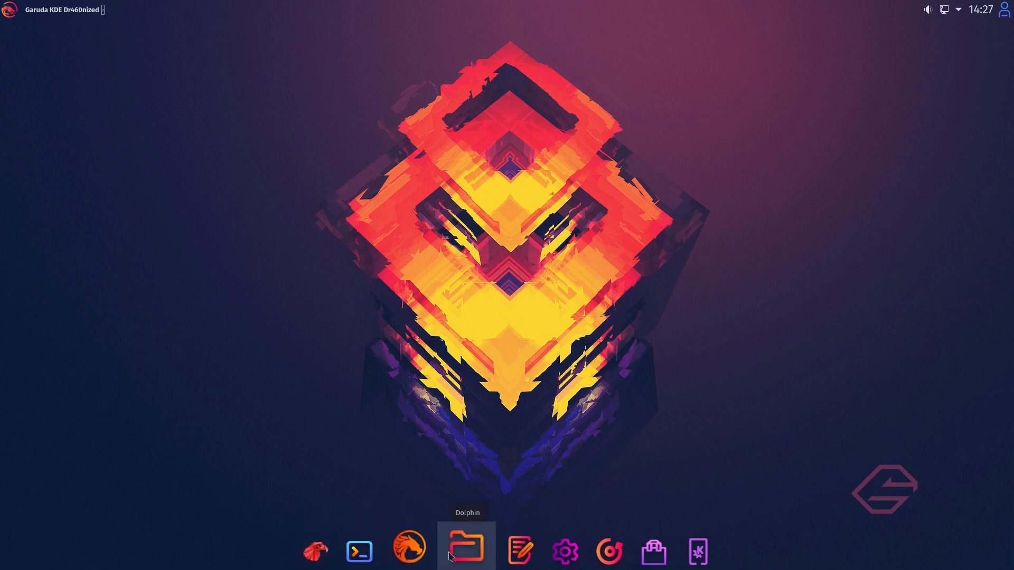
mouse_move(422, 406)
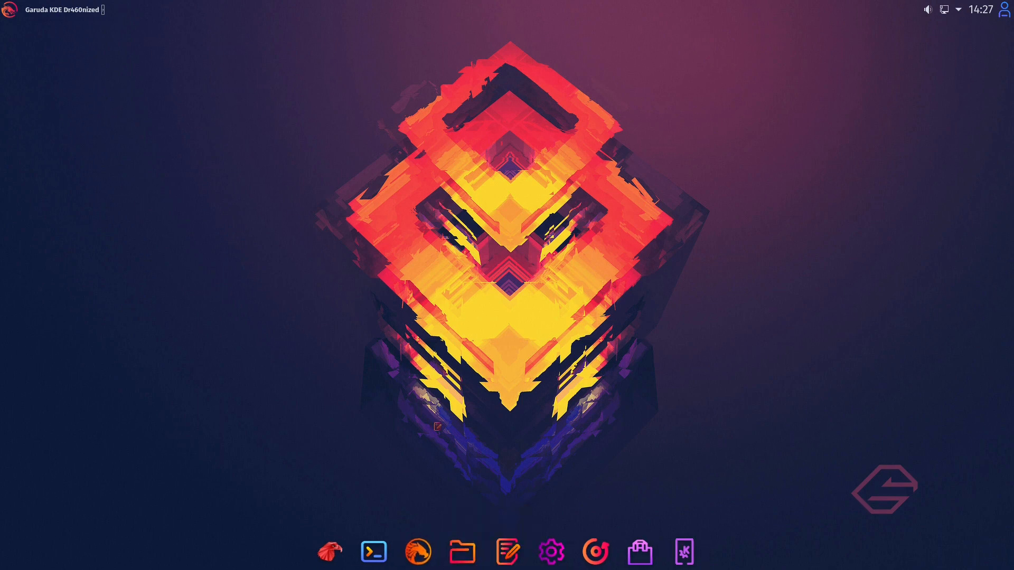
click(507, 551)
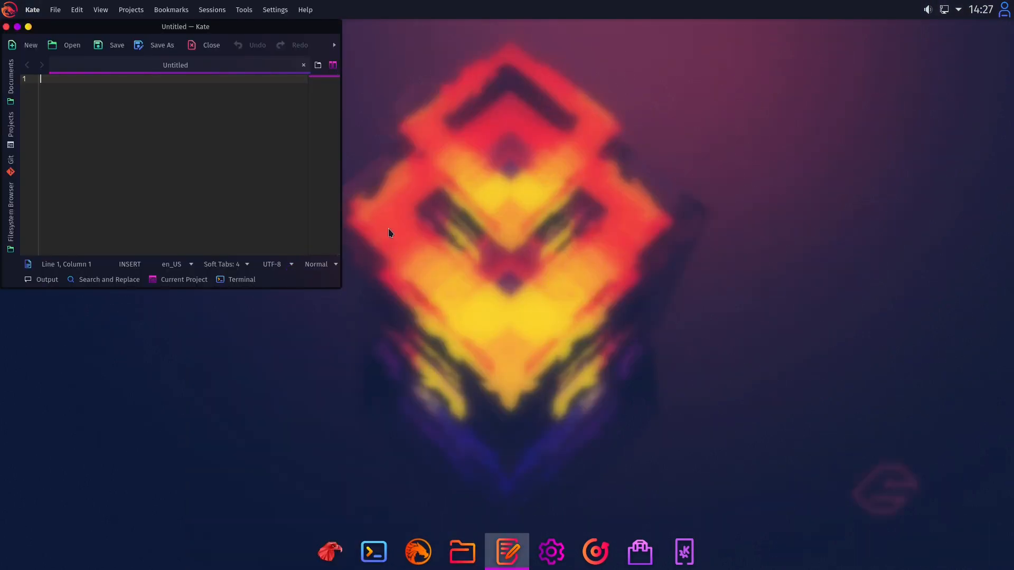
mouse_move(450, 238)
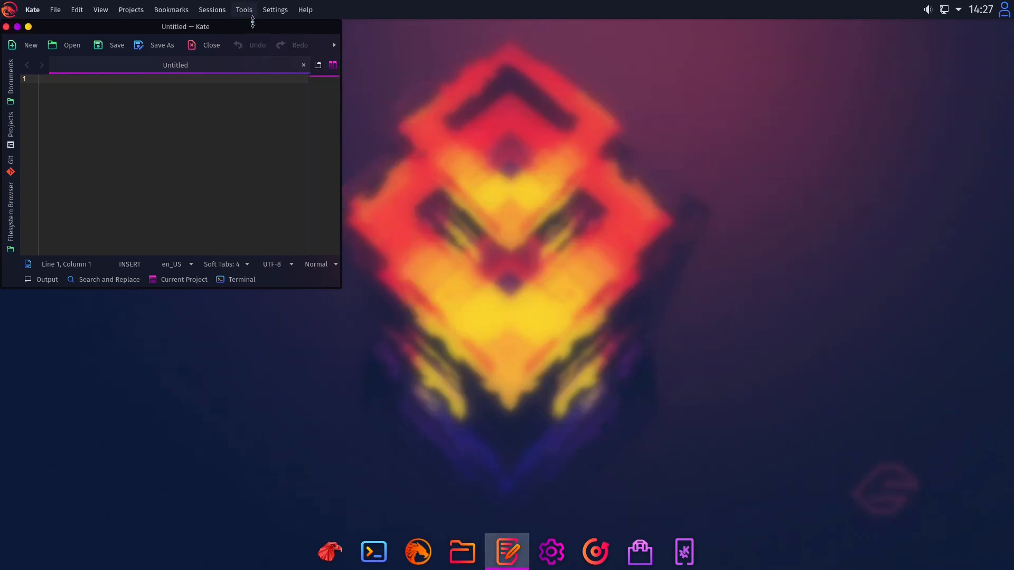
Drag the Kate window by its title bar toward the centre of the screen.
drag(186, 26, 324, 202)
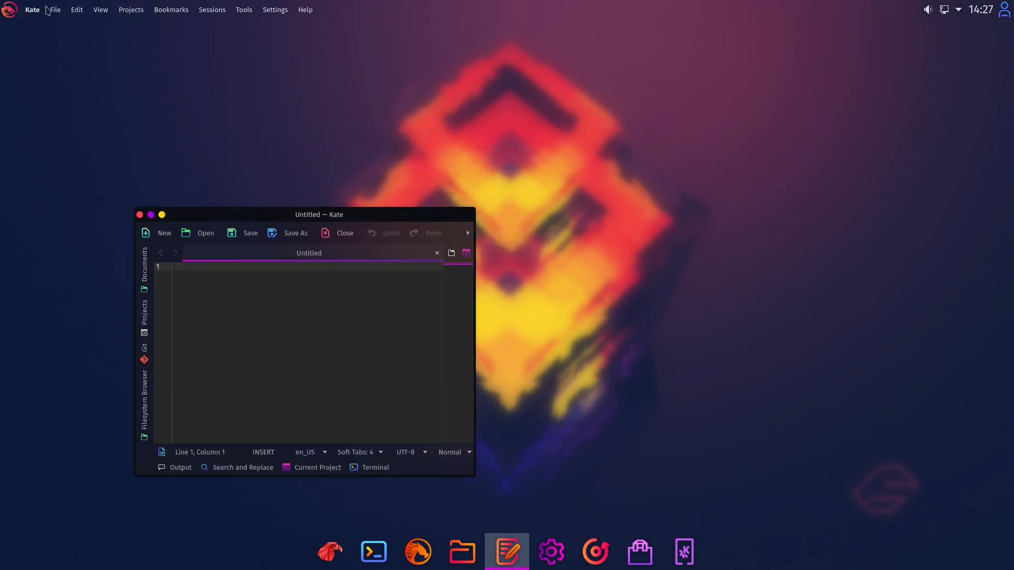
mouse_move(138, 231)
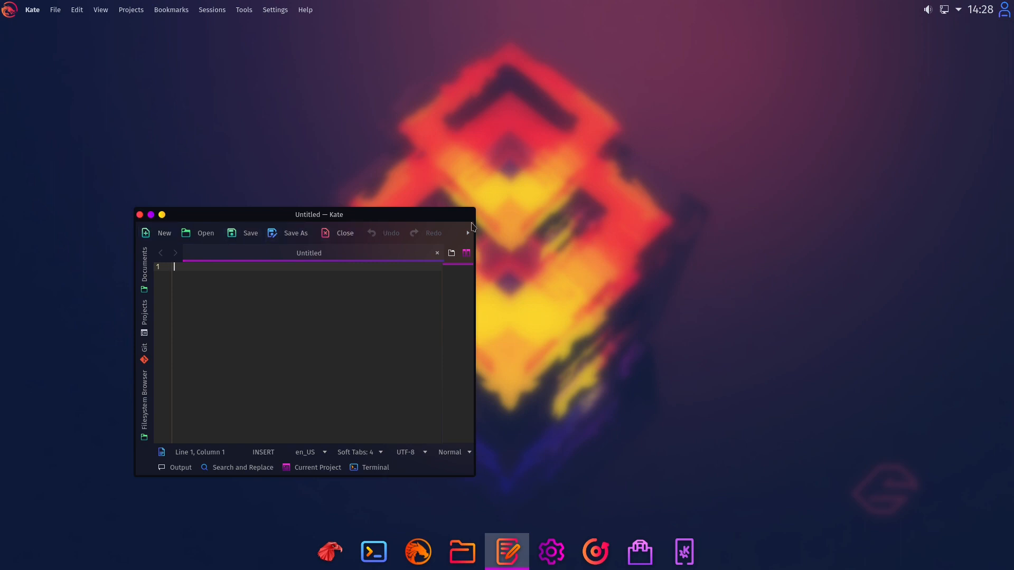
mouse_move(172, 224)
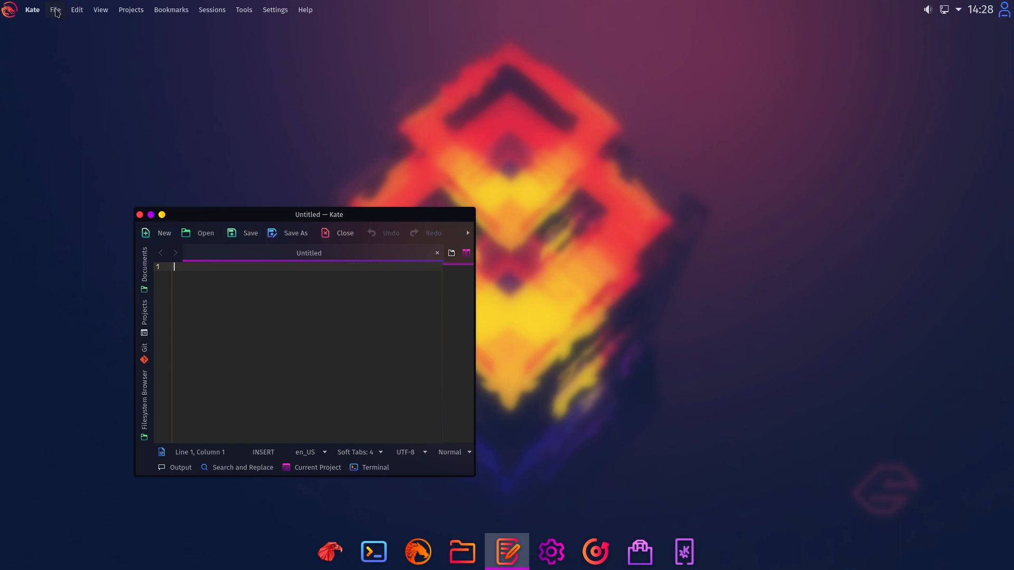
mouse_move(128, 10)
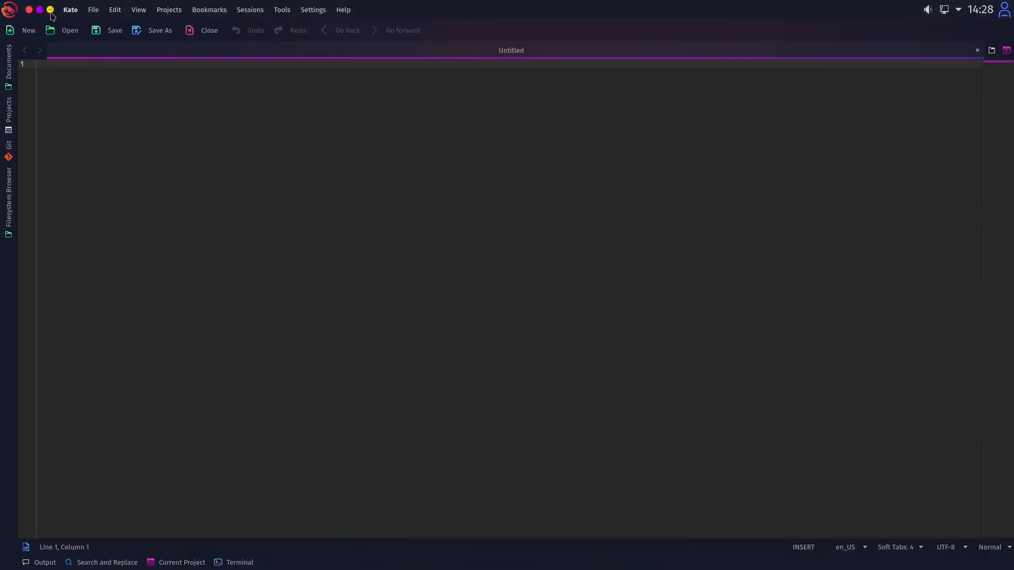
mouse_move(64, 82)
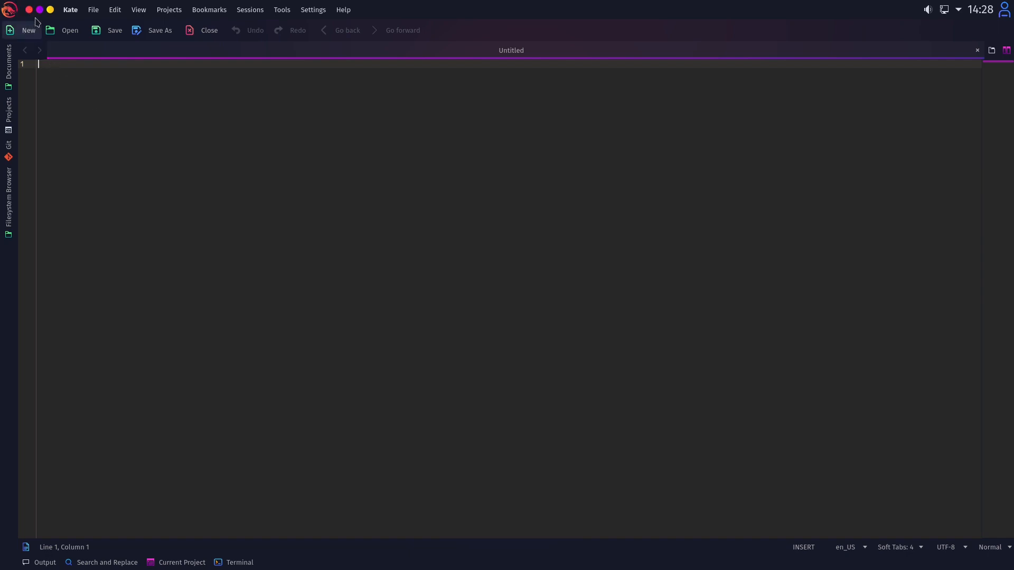
mouse_move(139, 73)
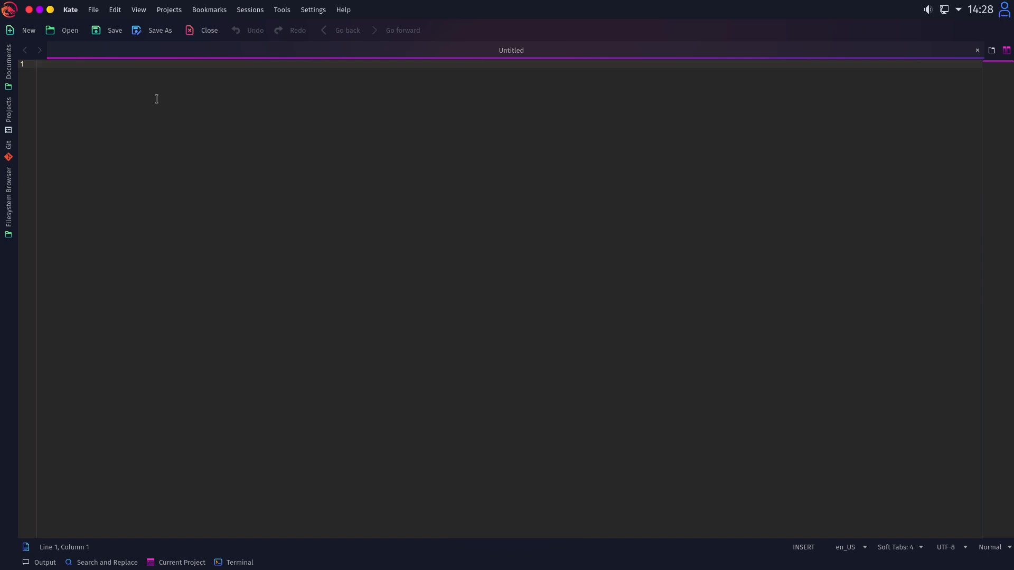
mouse_move(392, 260)
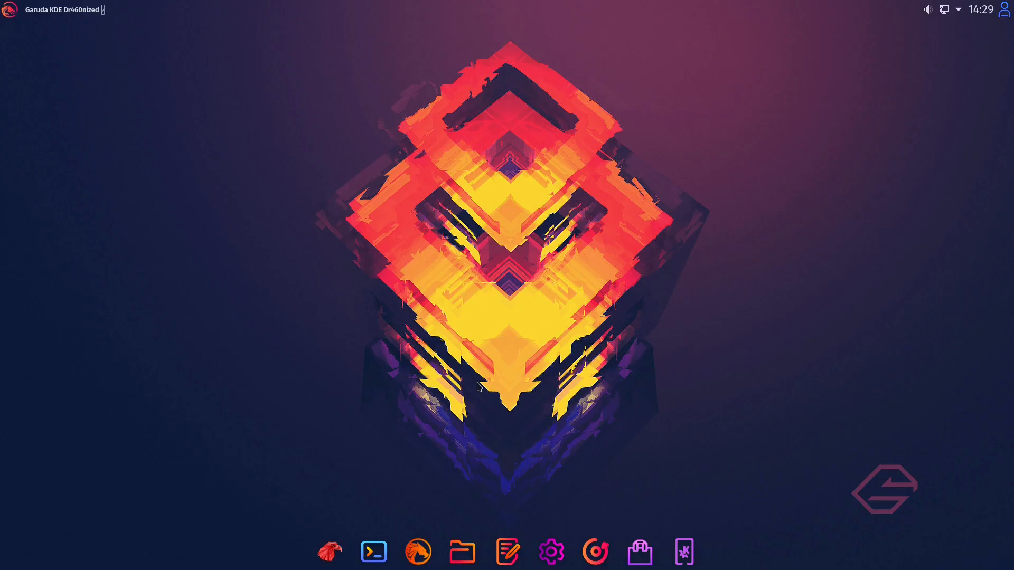
mouse_move(475, 383)
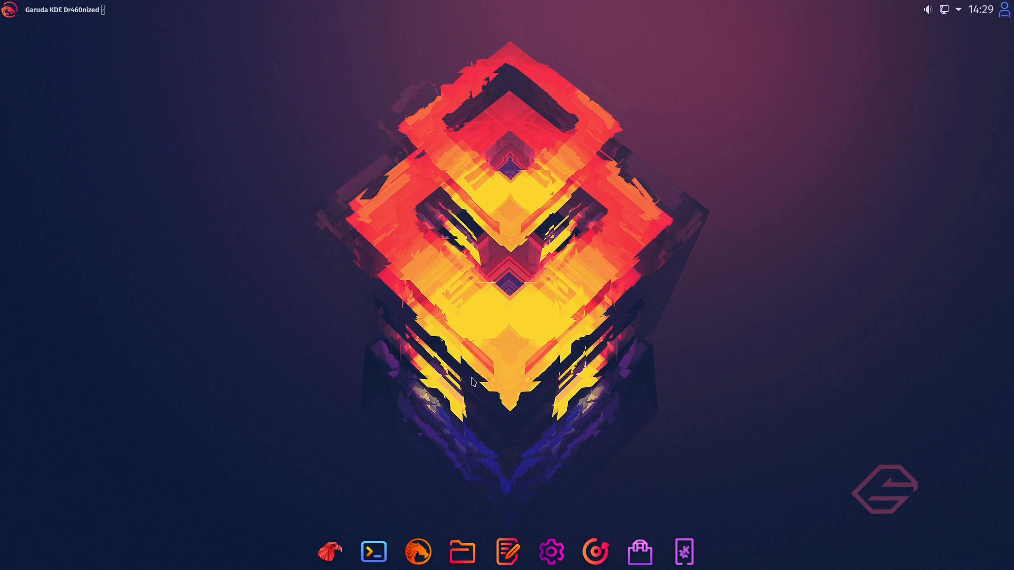
mouse_move(580, 497)
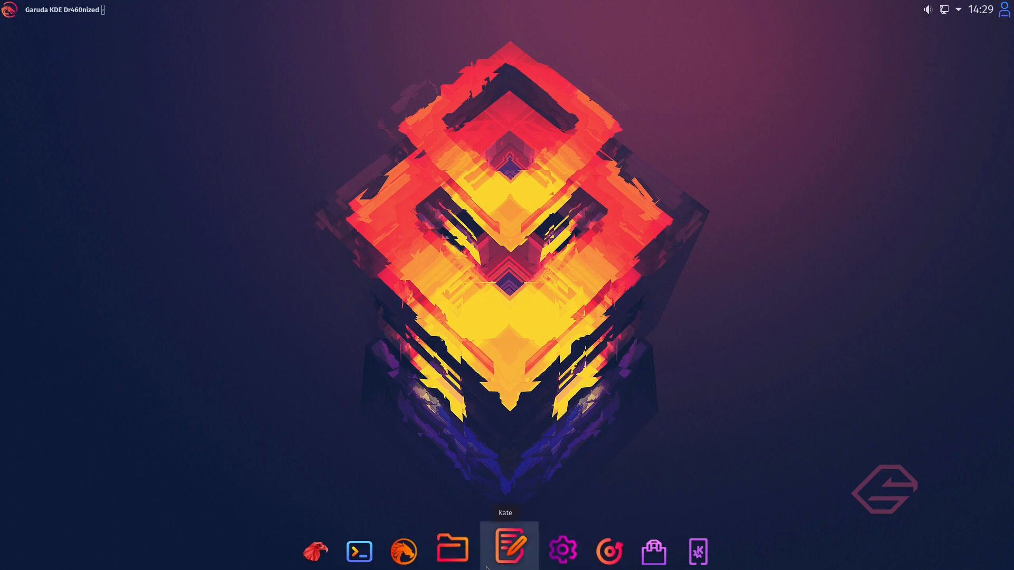
mouse_move(550, 550)
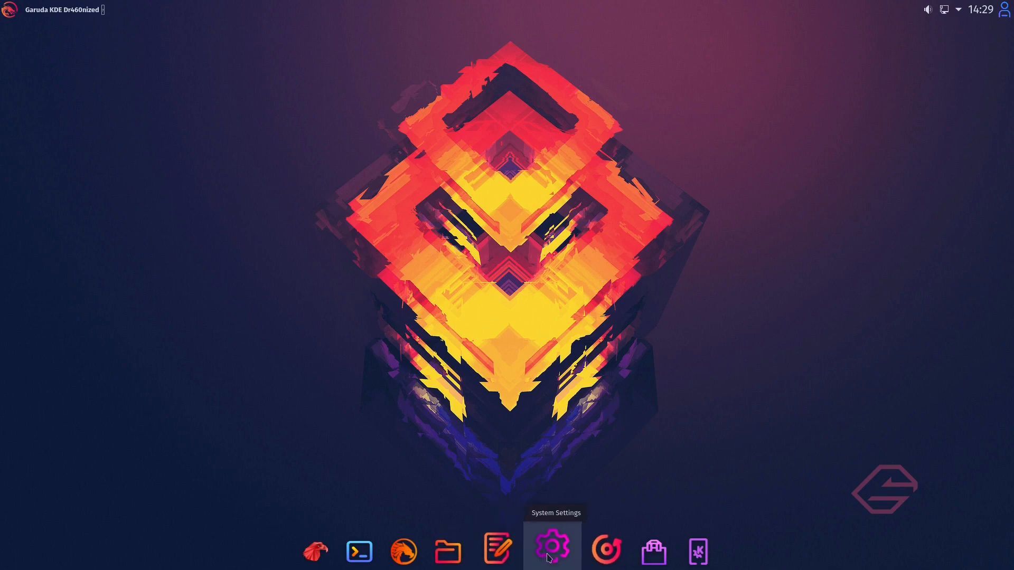
mouse_move(361, 288)
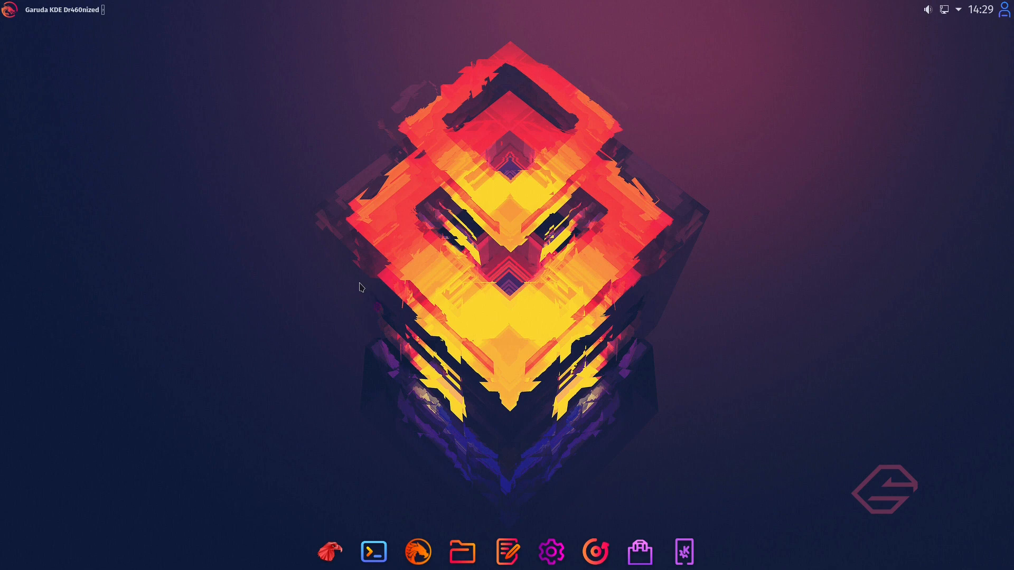
Launch System Settings from the dock, scroll its sidebar, then bring up the application launcher.
click(551, 553)
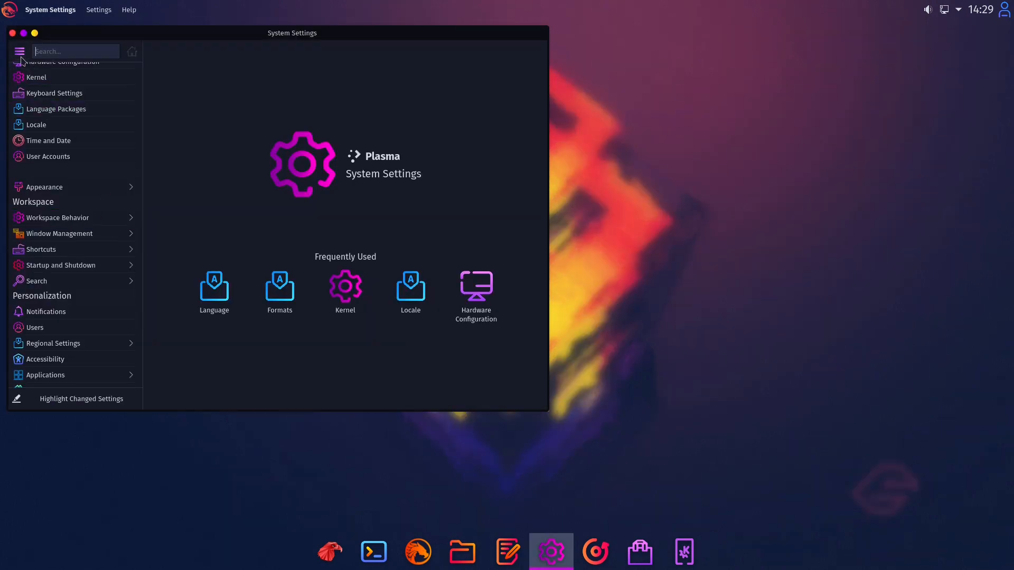
scroll(down, 3)
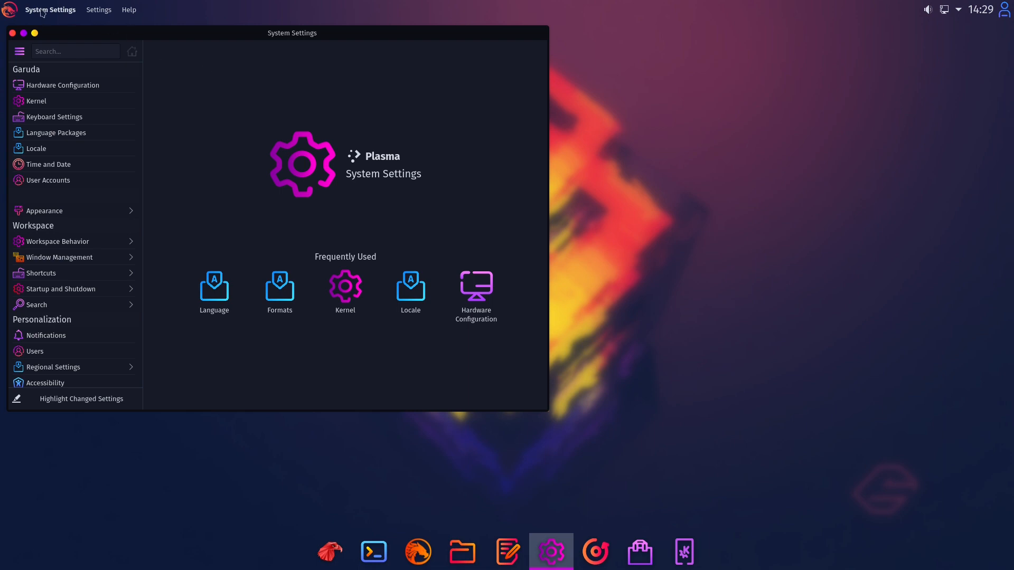
click(10, 10)
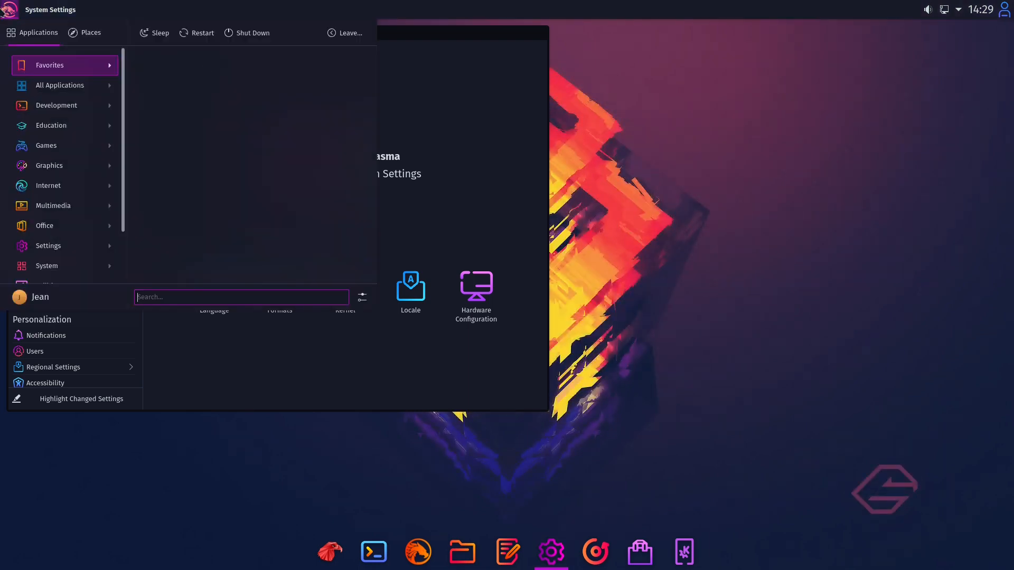
mouse_move(188, 206)
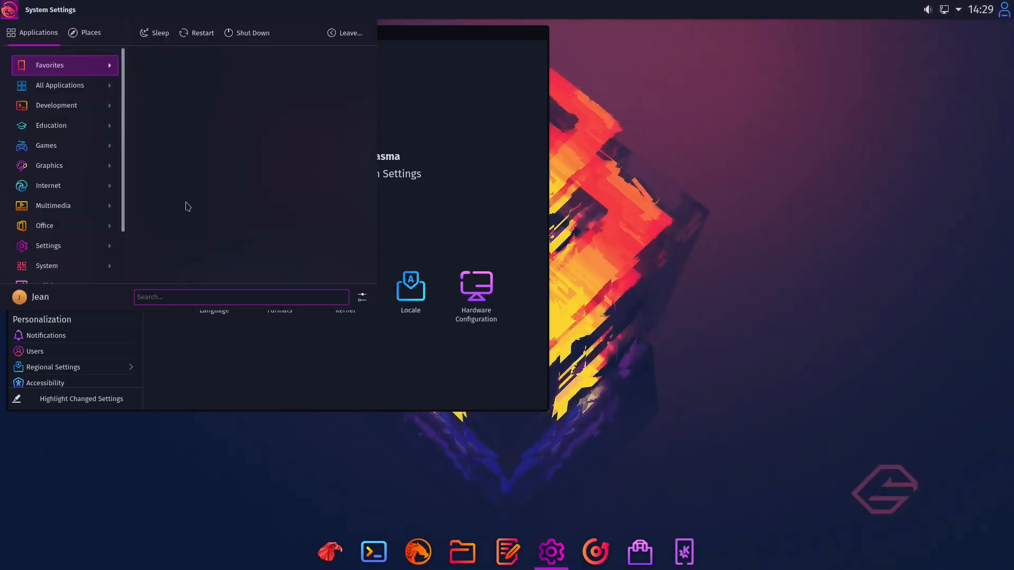
Authenticate for Garuda Boot Options and launch Garuda Network Assistant from a 'garuda' search.
text(gu)
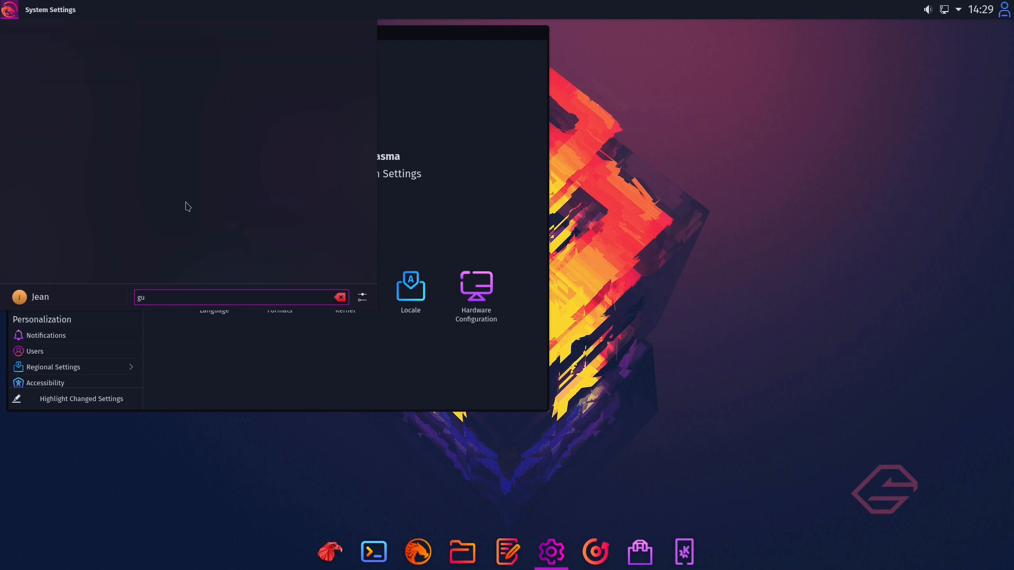
text(ar)
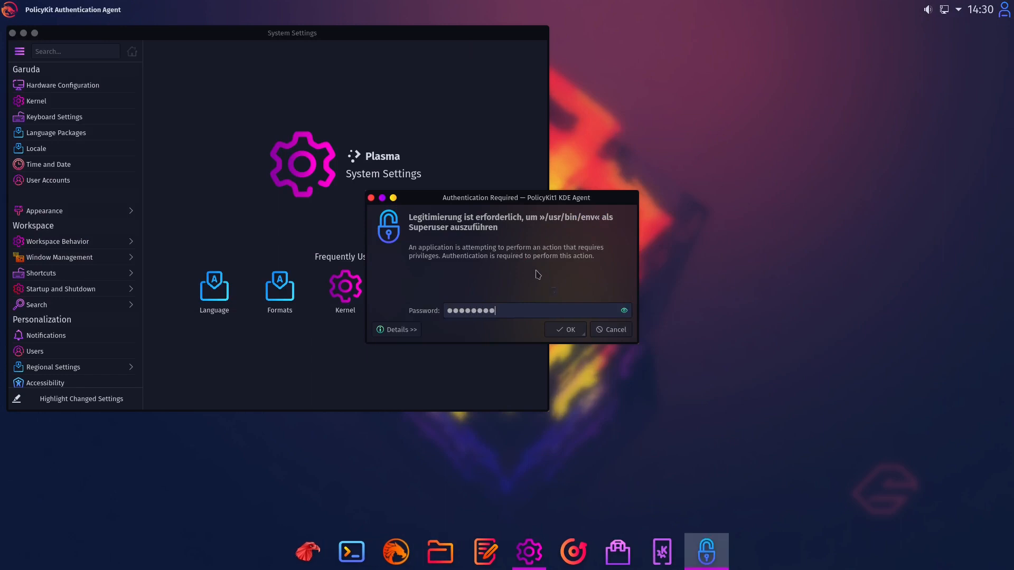
click(563, 330)
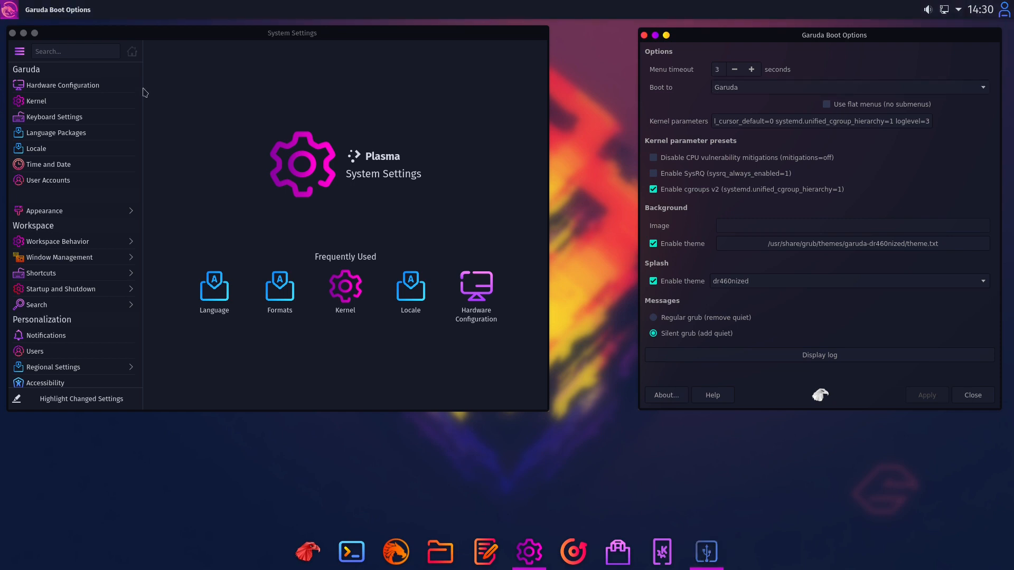
text(garuda)
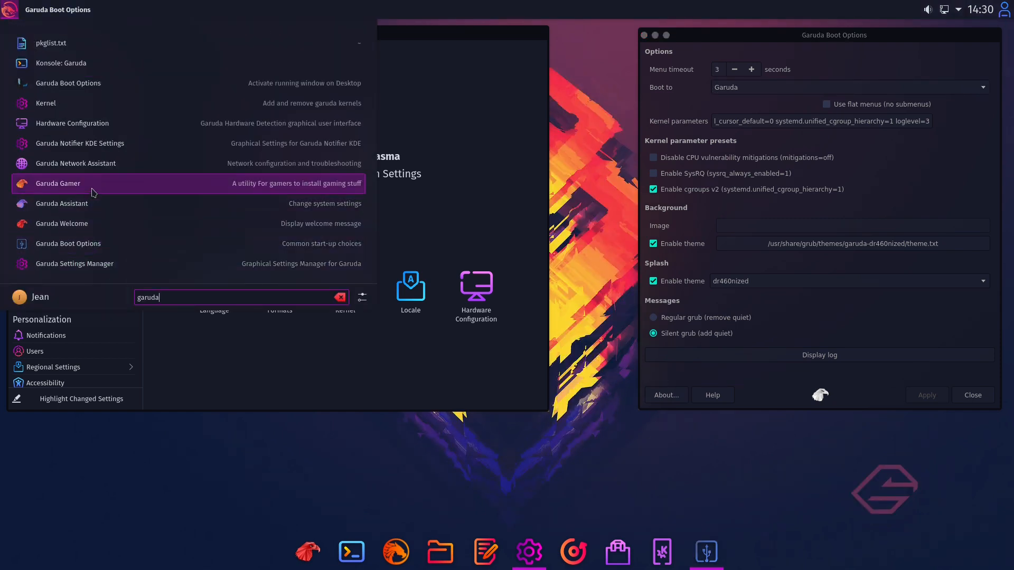
click(57, 183)
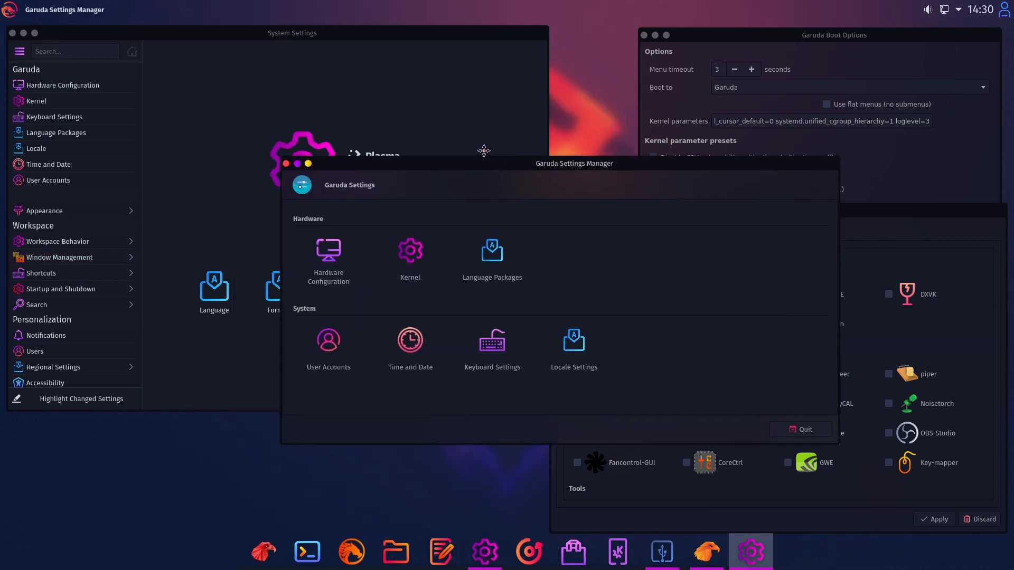
Search 'garuda' again and launch the Garuda Assistant maintenance tool.
text(garuda)
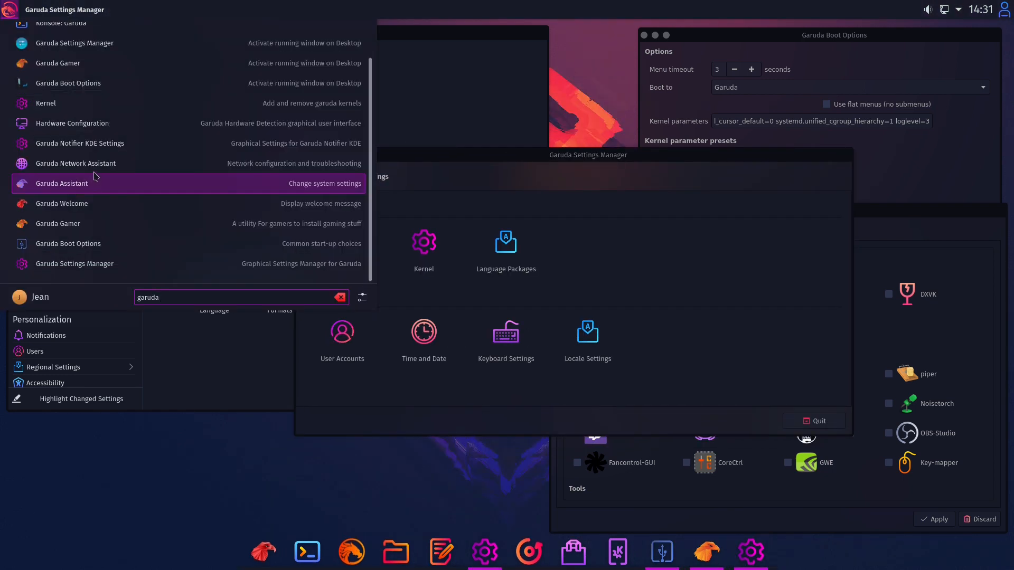
mouse_move(95, 169)
text(g)
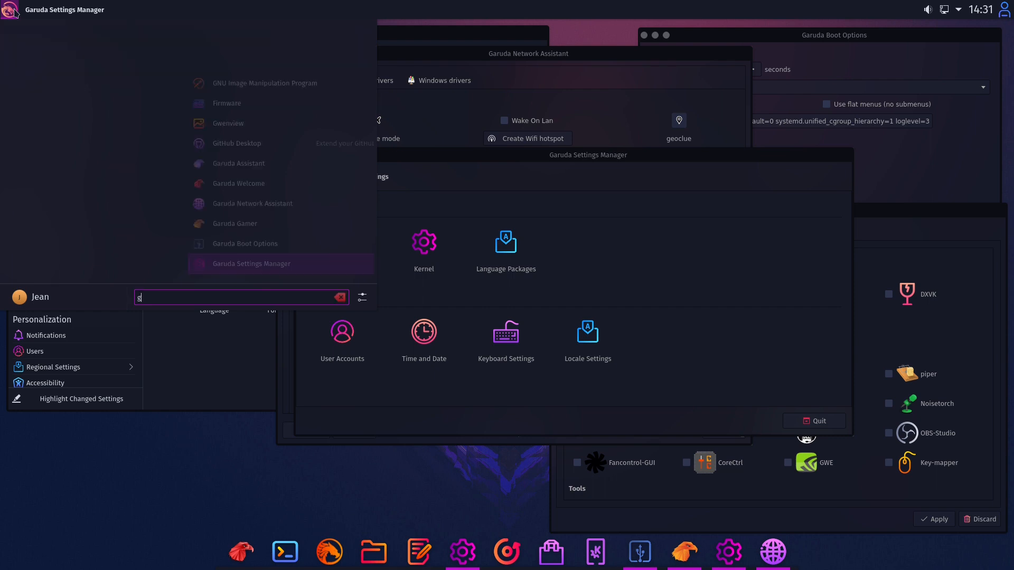
text(aruda)
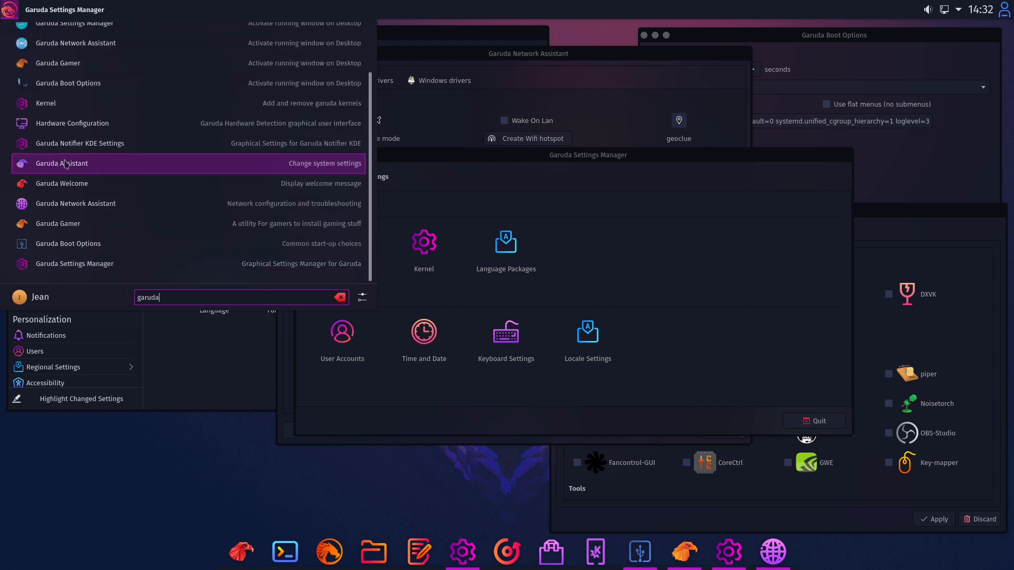
click(61, 163)
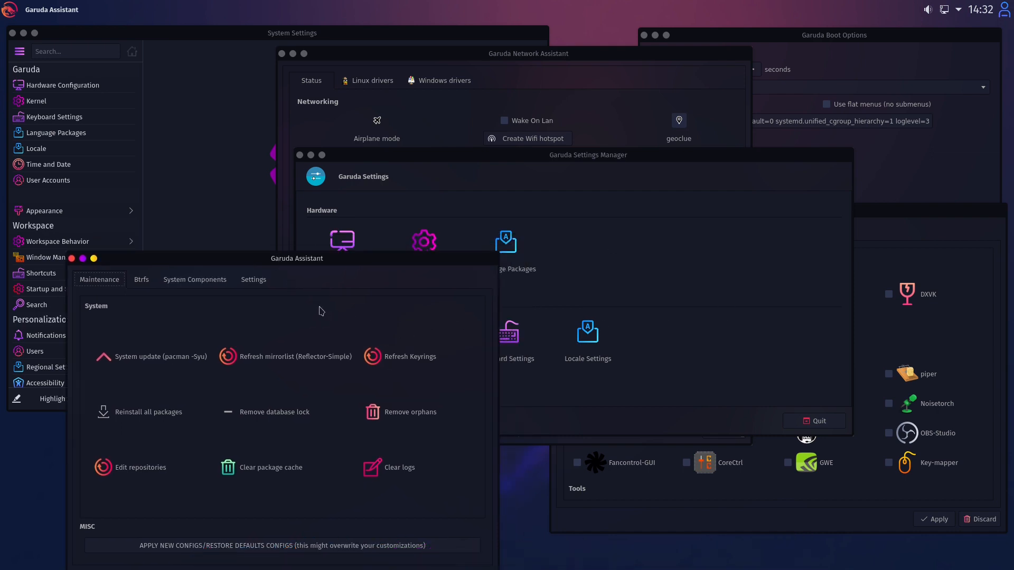
mouse_move(351, 298)
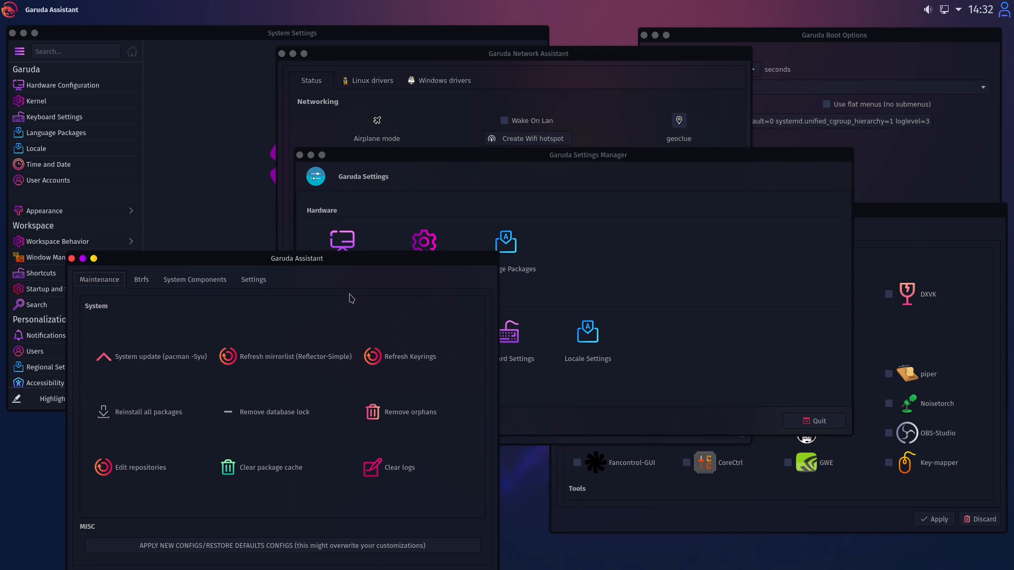
mouse_move(353, 301)
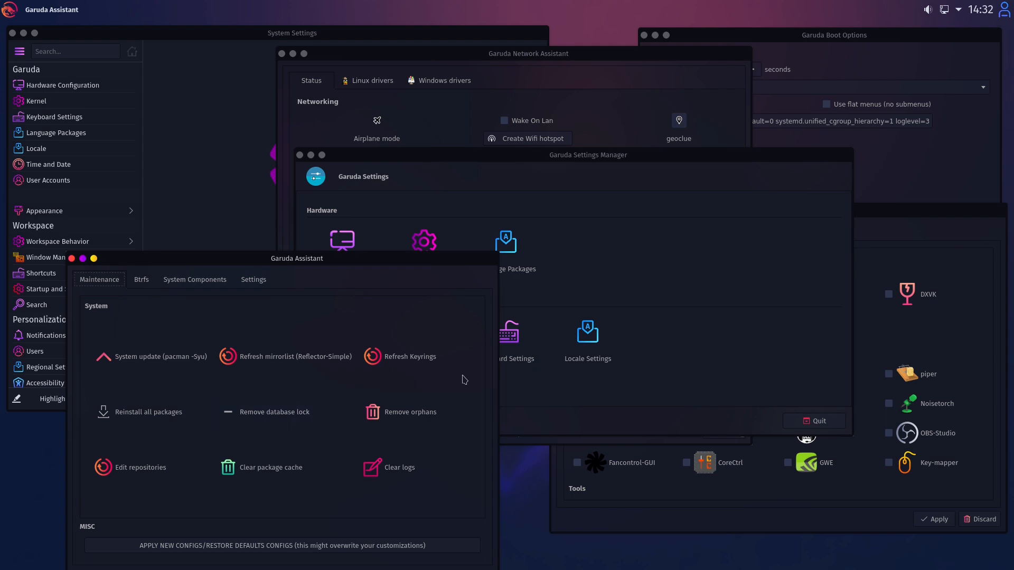
mouse_move(455, 381)
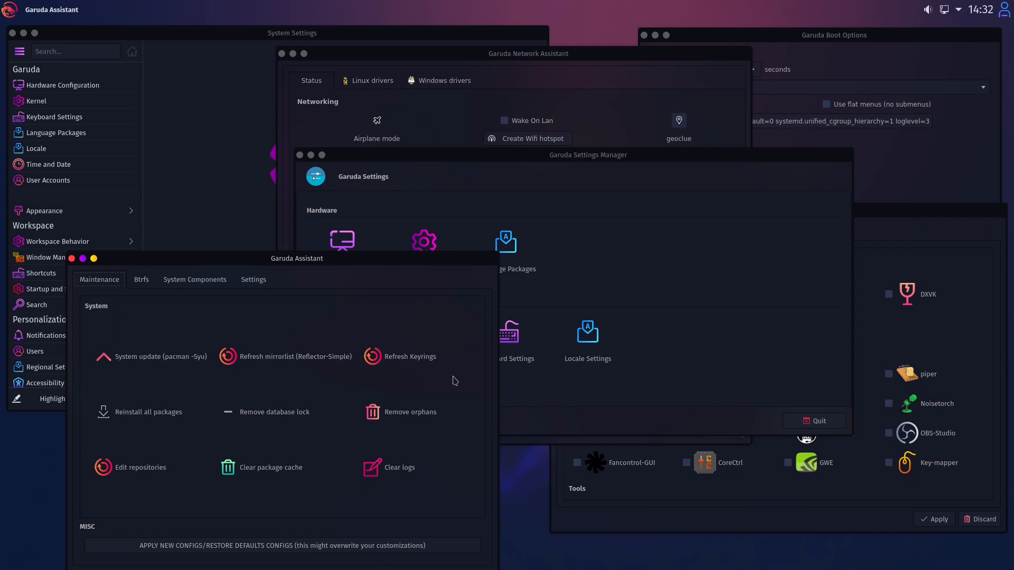
mouse_move(770, 215)
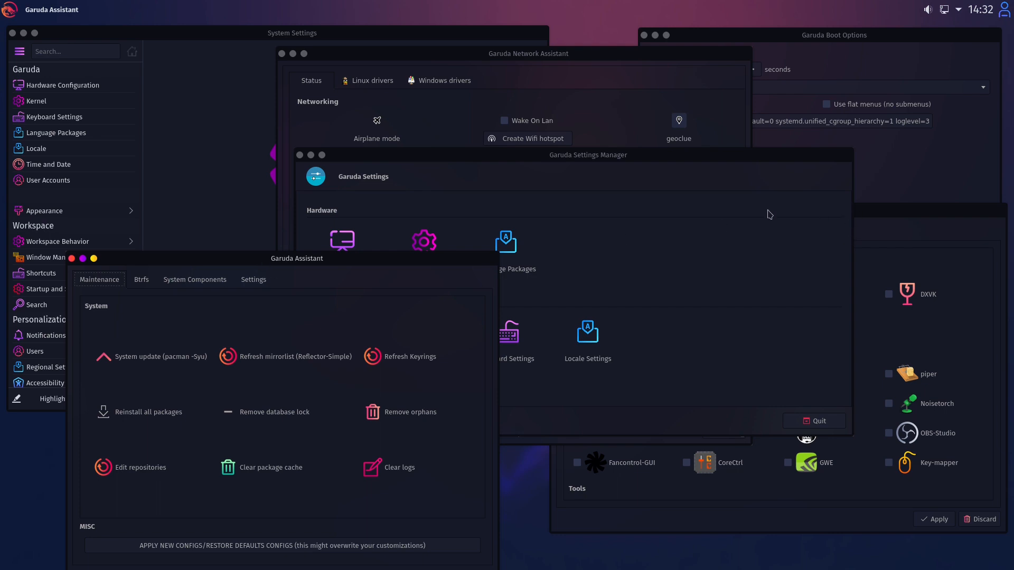
mouse_move(708, 243)
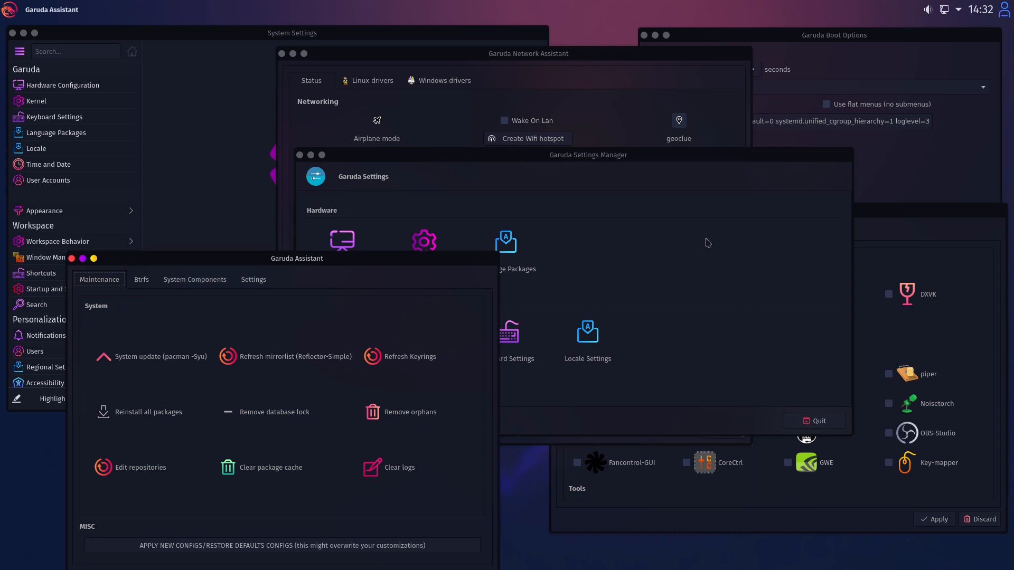
mouse_move(679, 262)
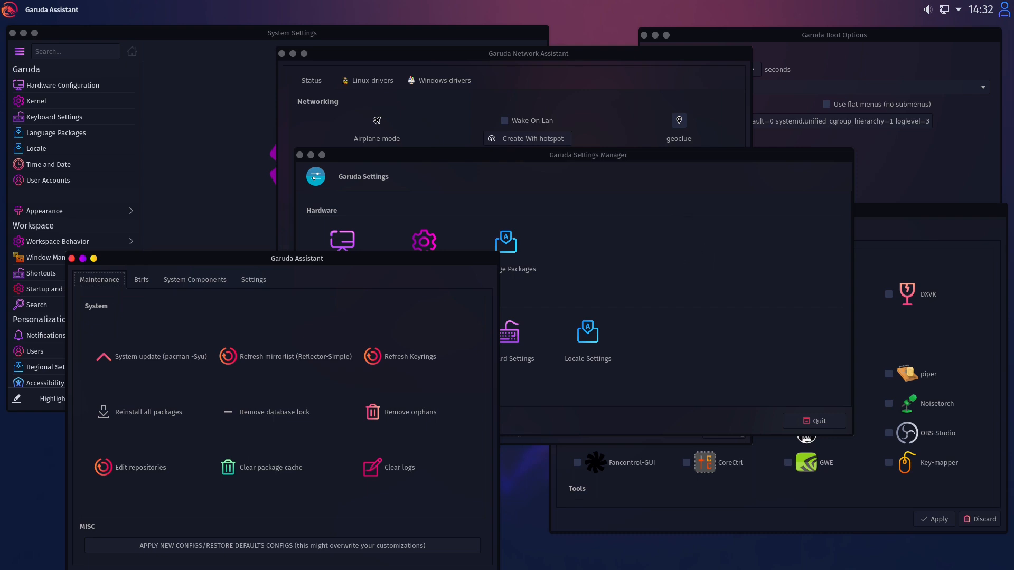
mouse_move(552, 304)
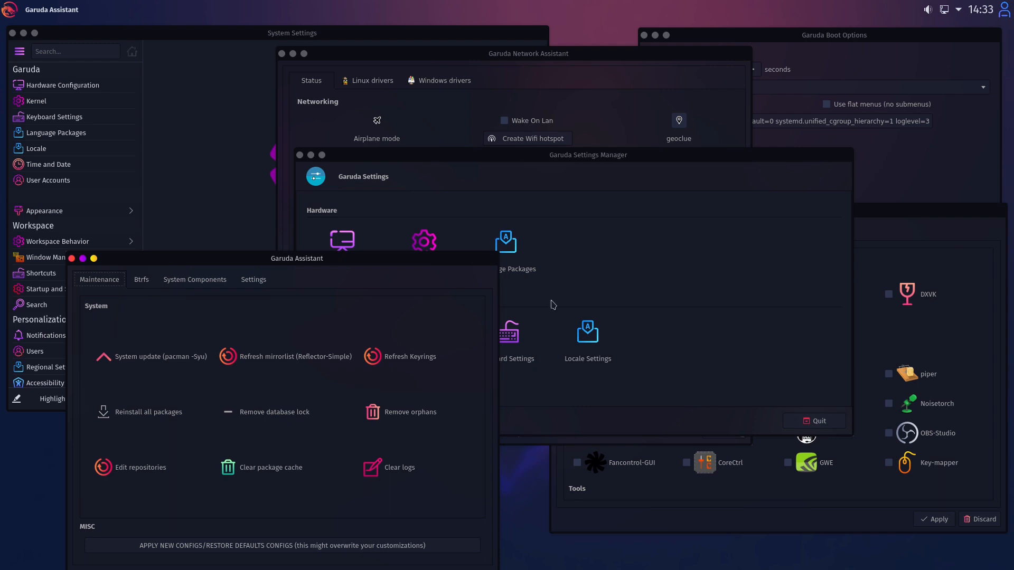
mouse_move(553, 318)
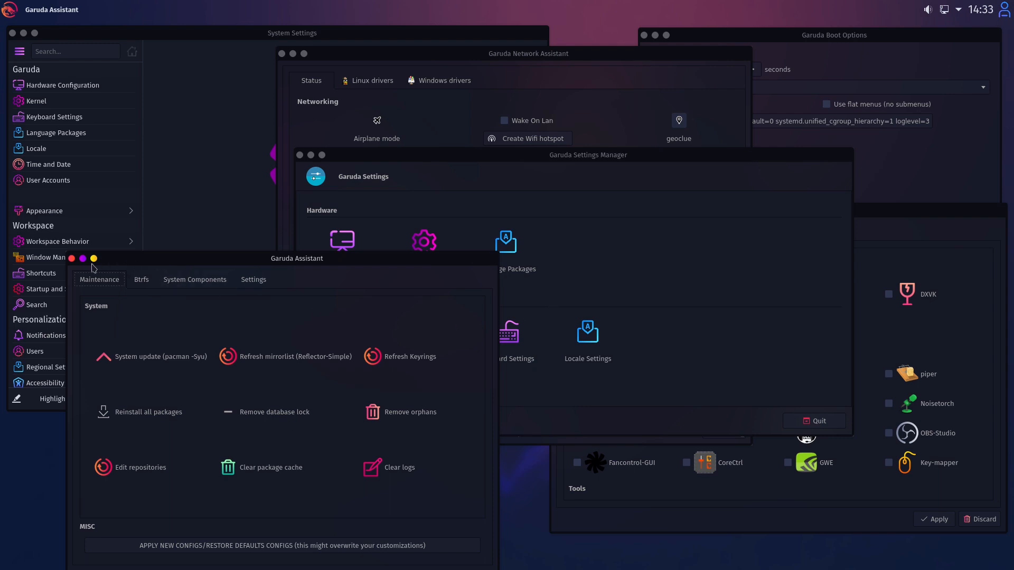
Close the Garuda Assistant maintenance window via its red close button.
click(70, 259)
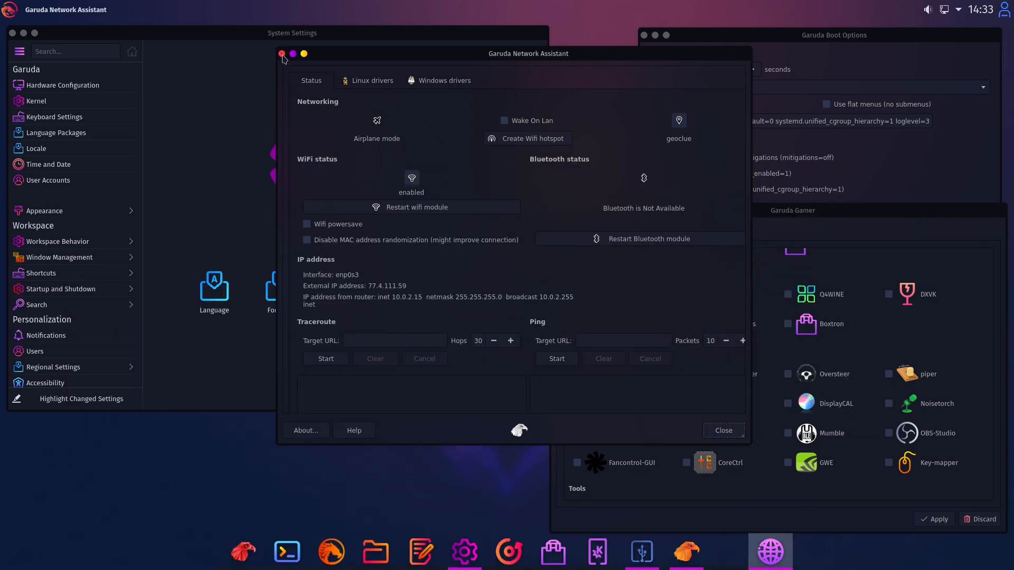
Close Garuda Network Assistant and launch the Add/Remove Software package manager from the dock.
click(282, 54)
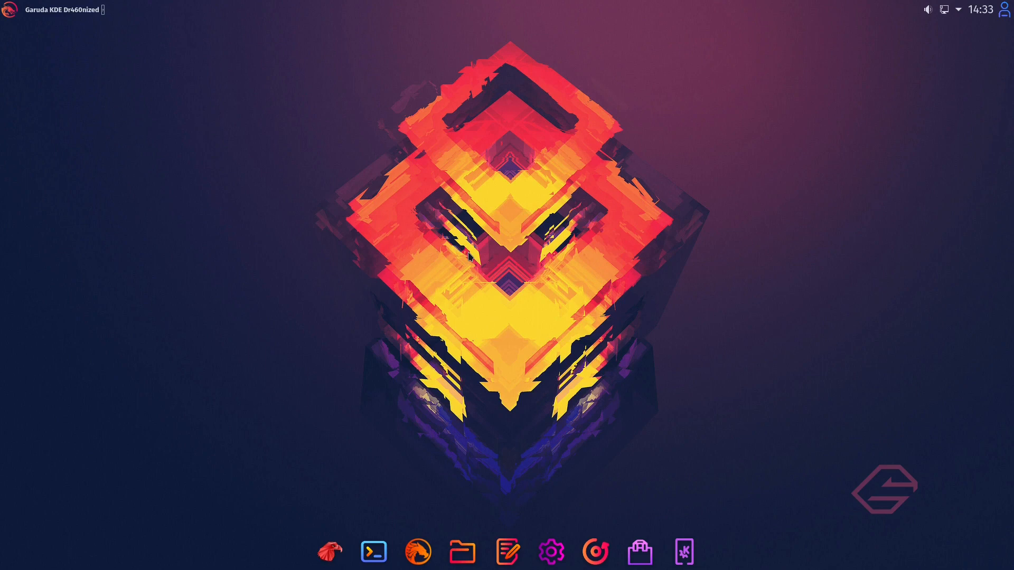
mouse_move(490, 333)
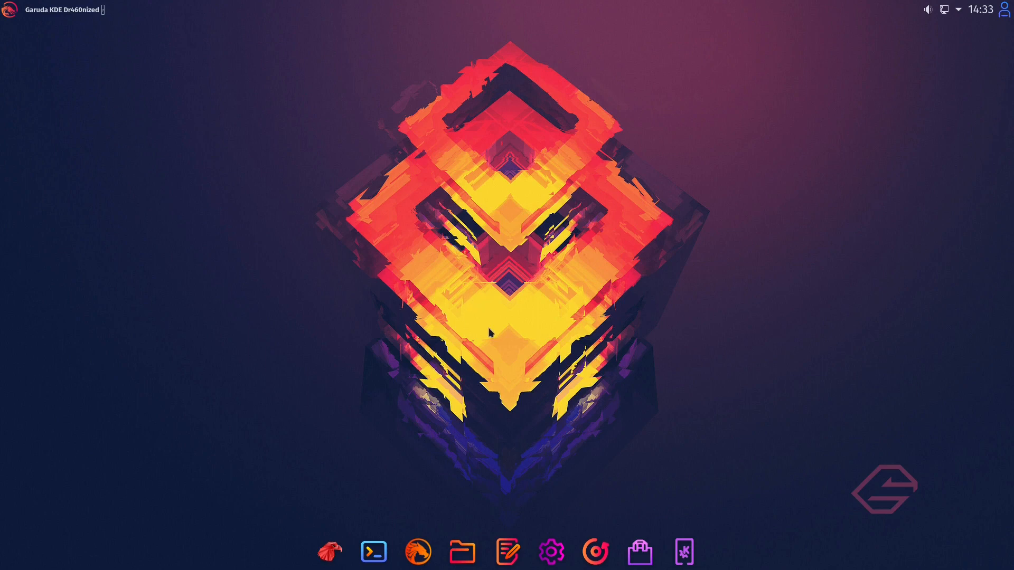
mouse_move(486, 341)
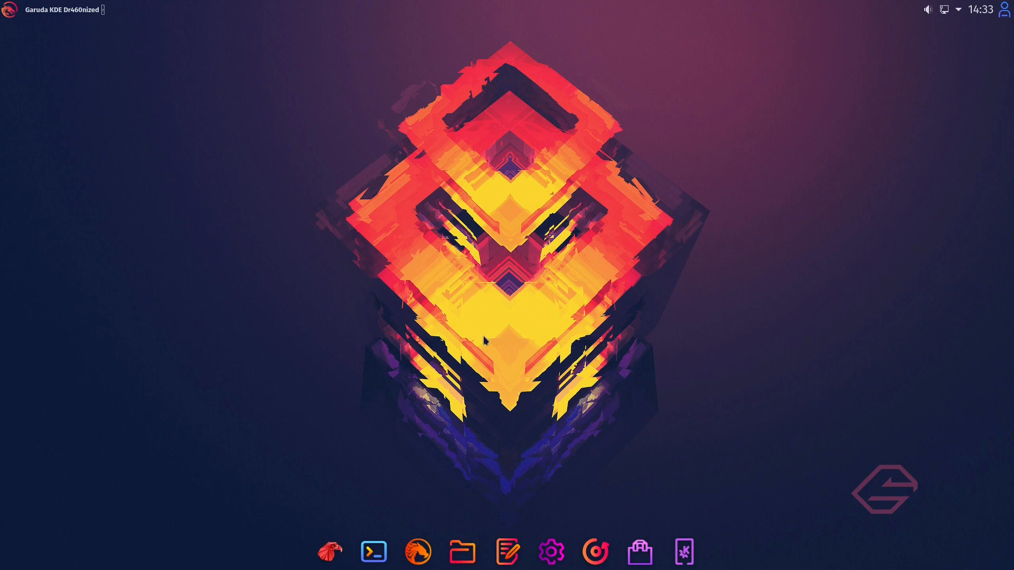
mouse_move(552, 552)
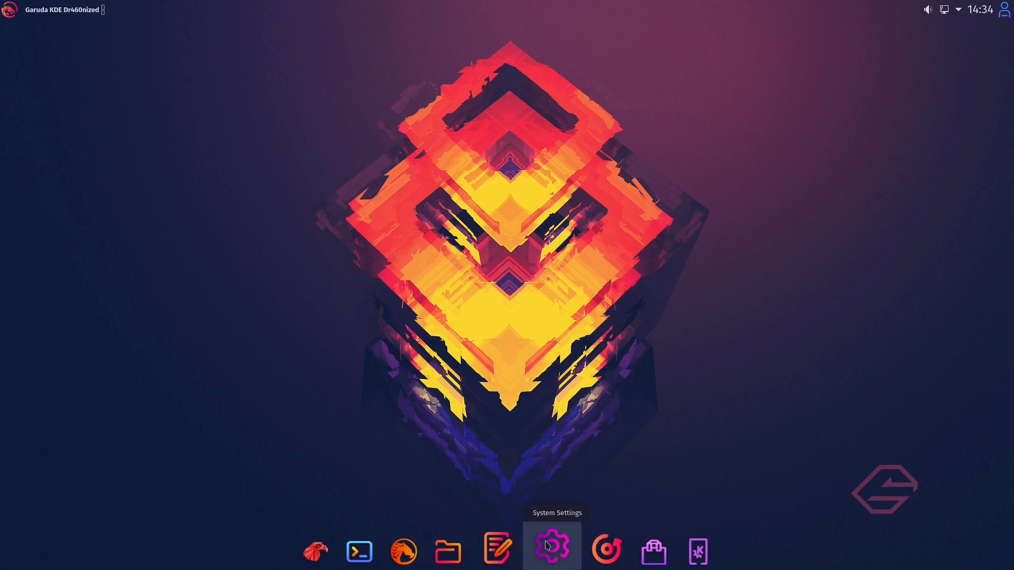
mouse_move(487, 432)
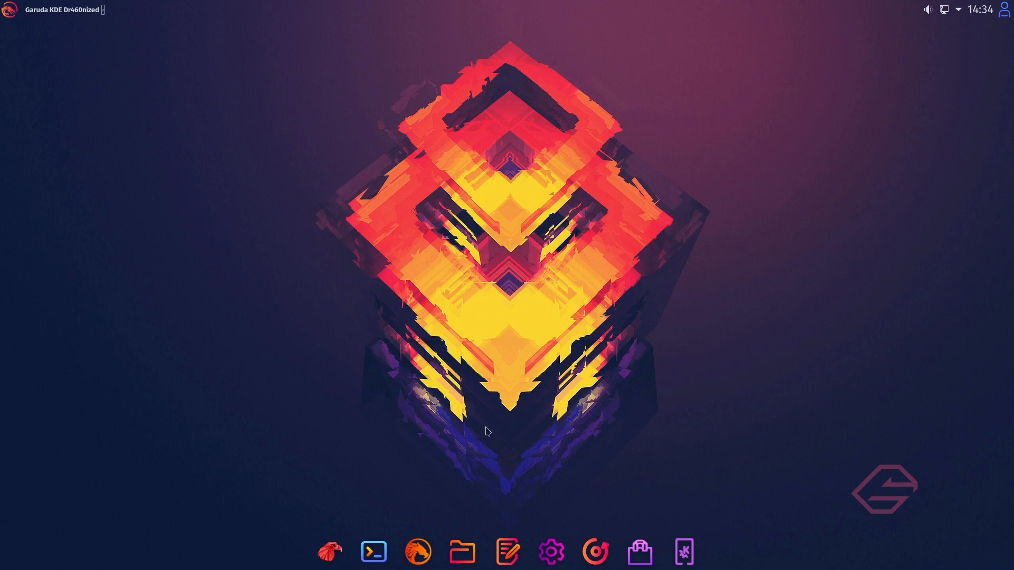
mouse_move(453, 277)
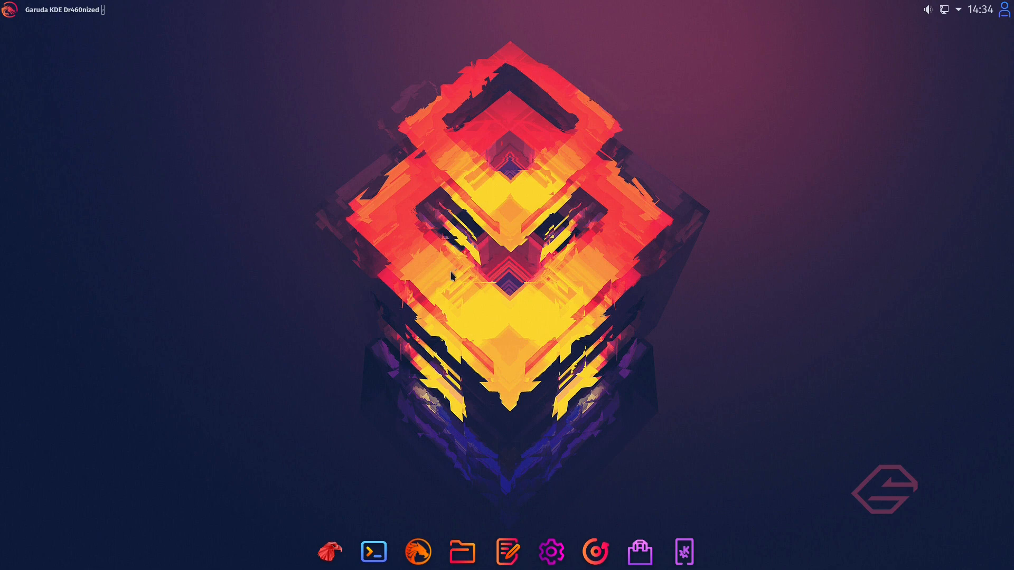
mouse_move(453, 296)
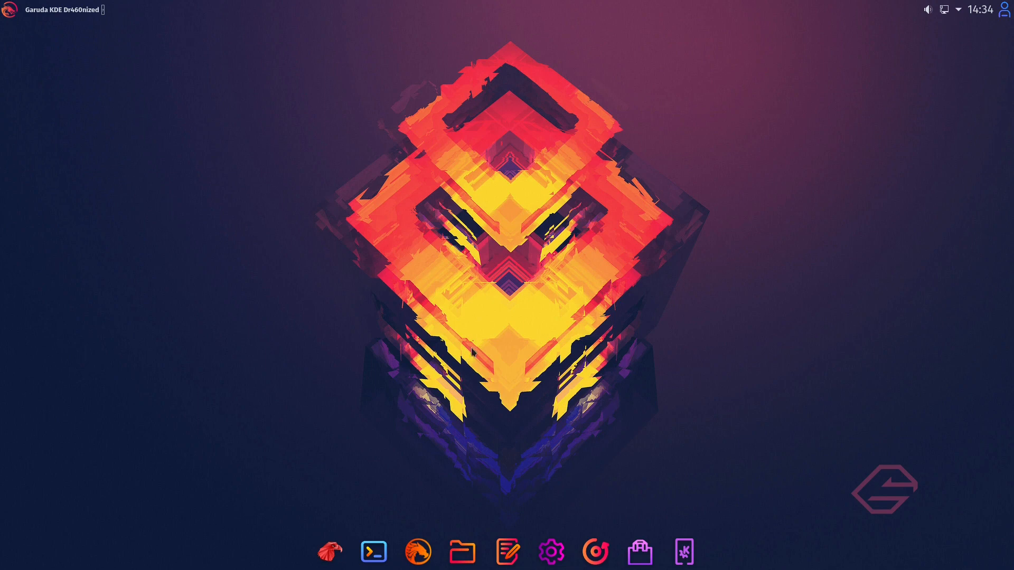
mouse_move(496, 344)
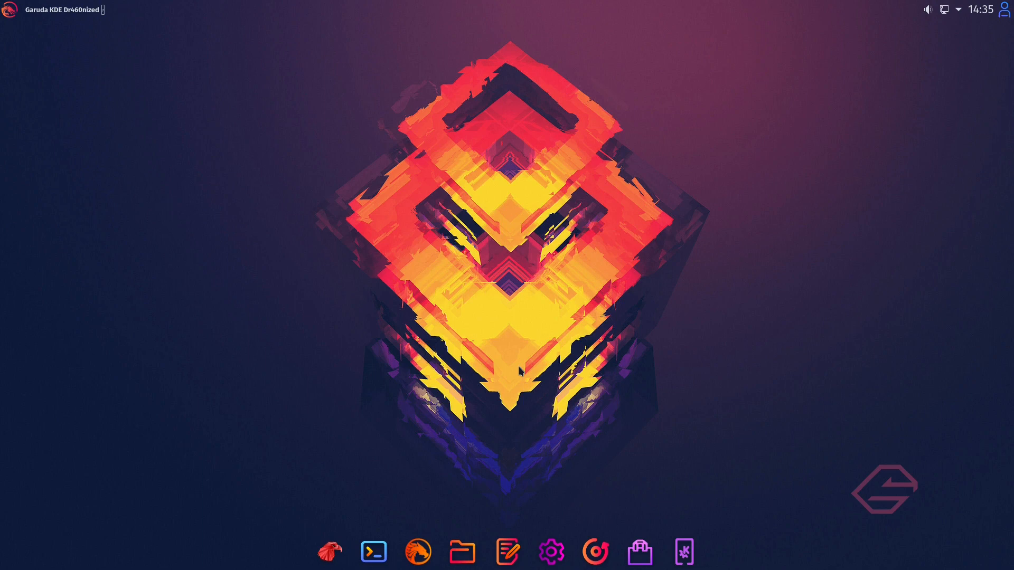
mouse_move(520, 373)
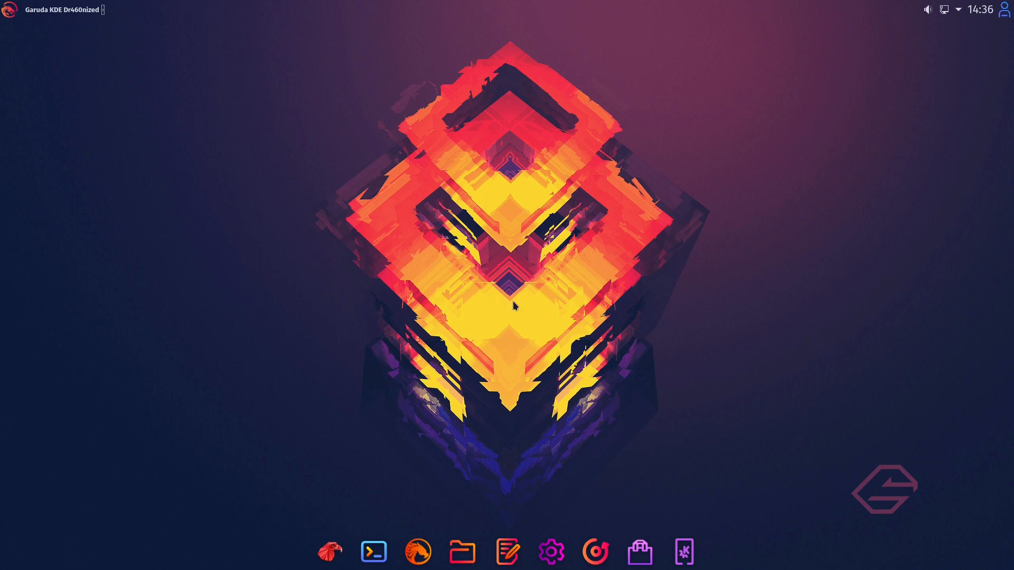
mouse_move(640, 490)
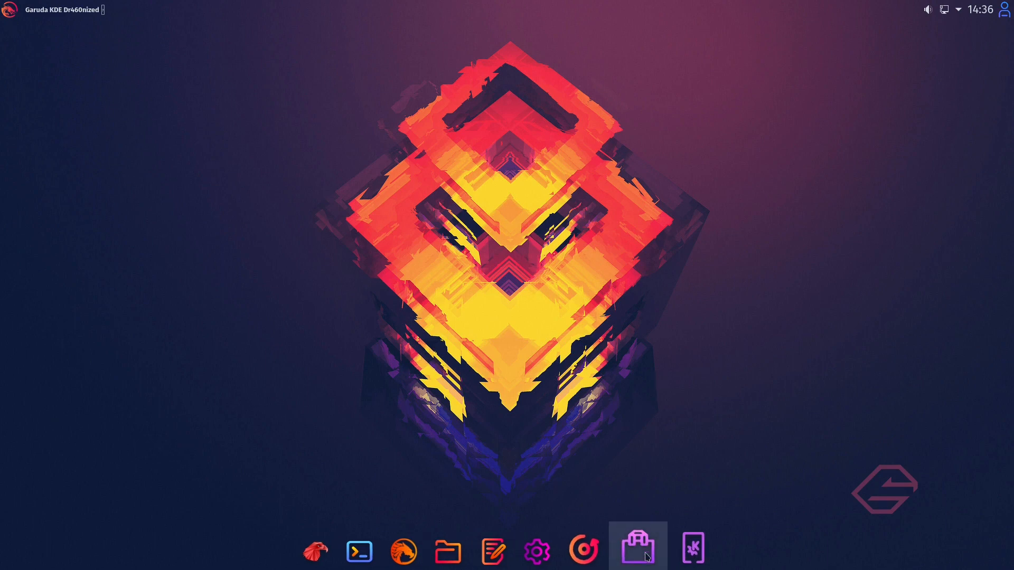
click(637, 551)
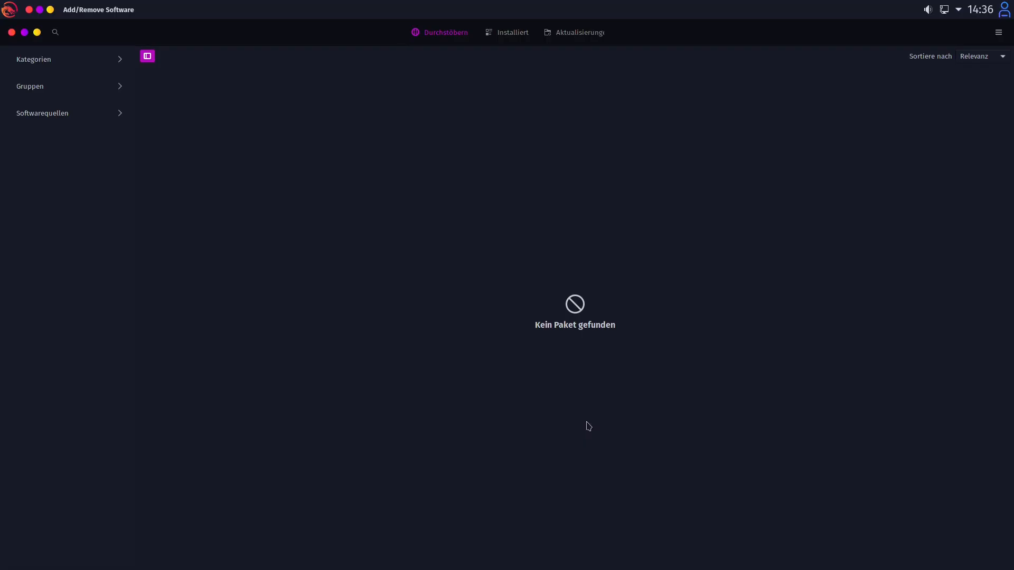
mouse_move(1002, 93)
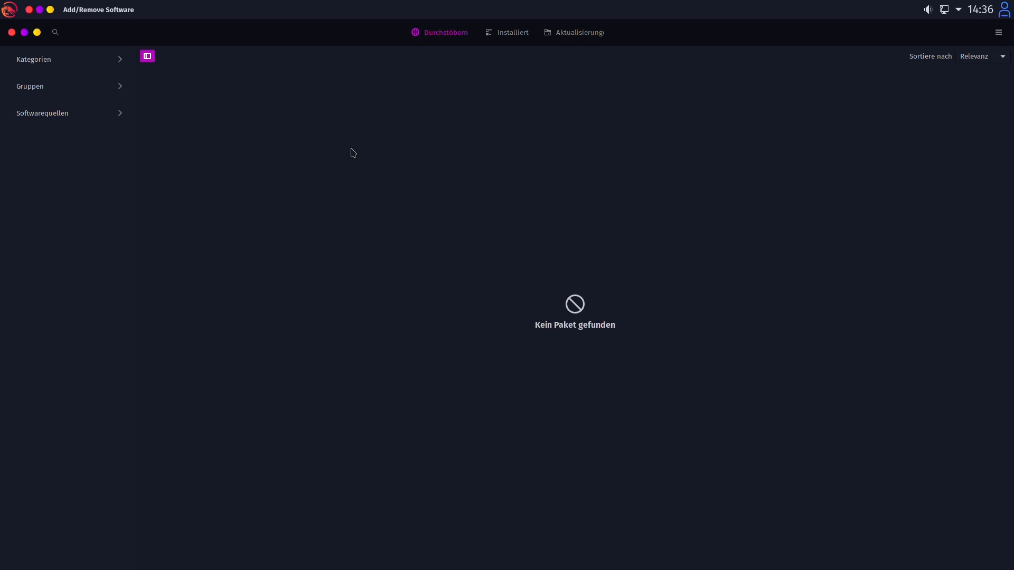
mouse_move(381, 127)
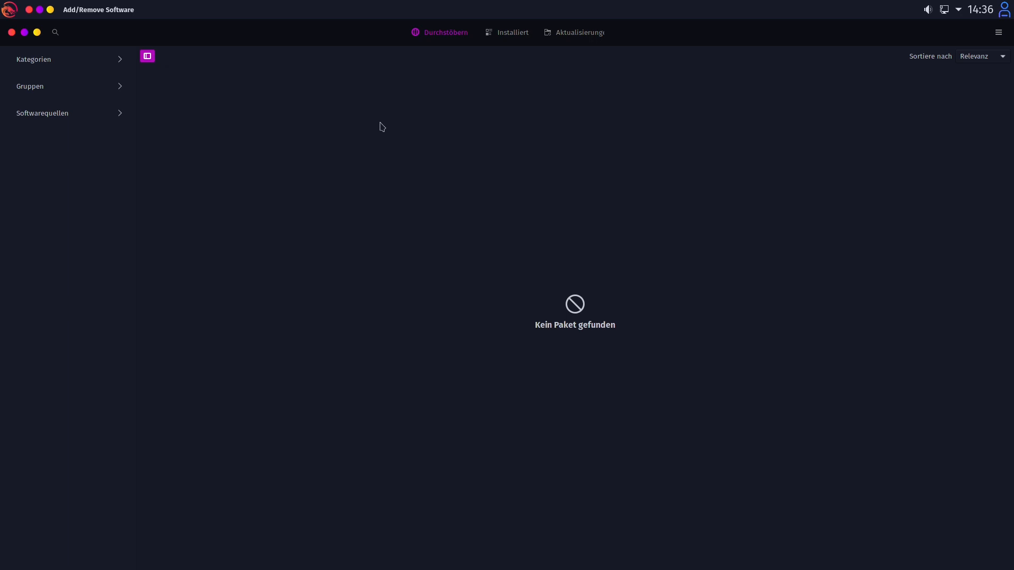
mouse_move(460, 96)
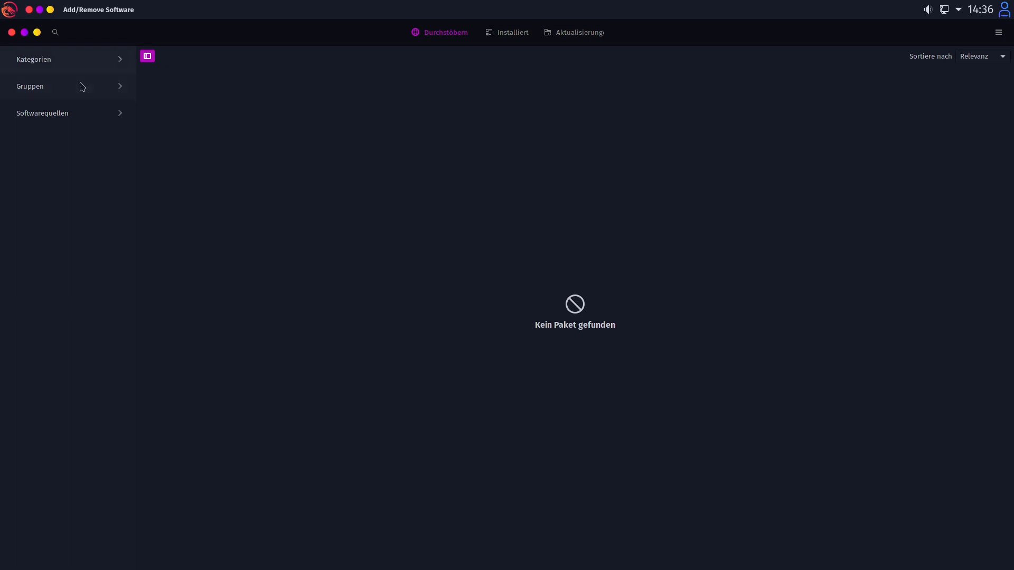
mouse_move(87, 61)
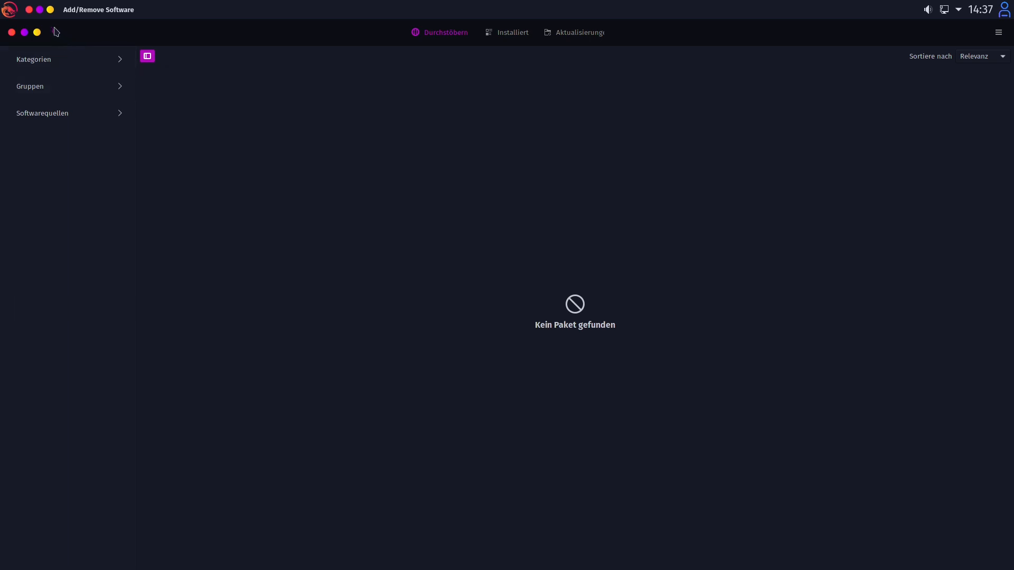
Browse Pamac categories: Foto & Video, Produktivität, Kommunikation & Nachrichten, Dienstprogramme, Entwicklung.
click(34, 59)
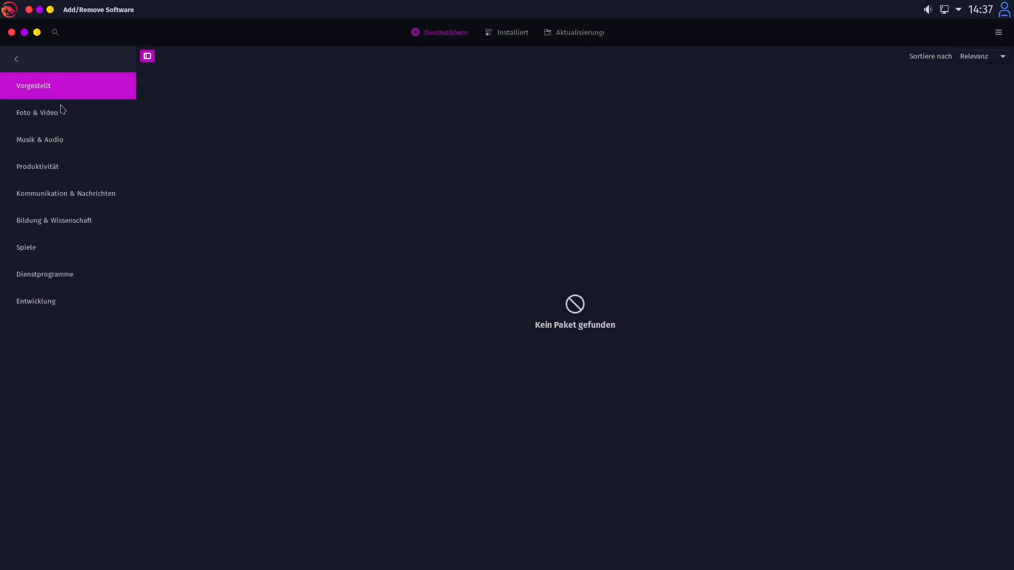
click(36, 113)
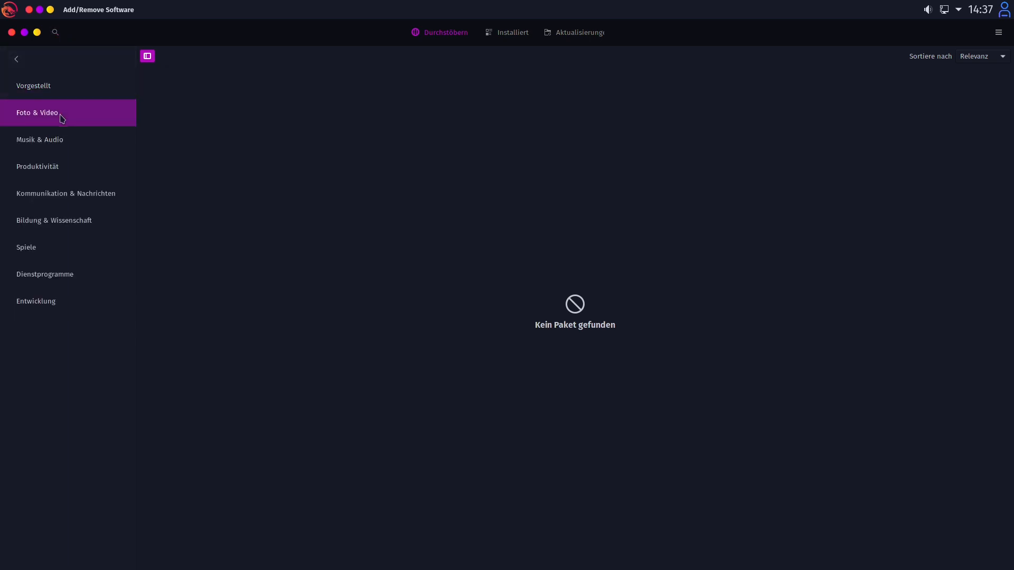
click(38, 165)
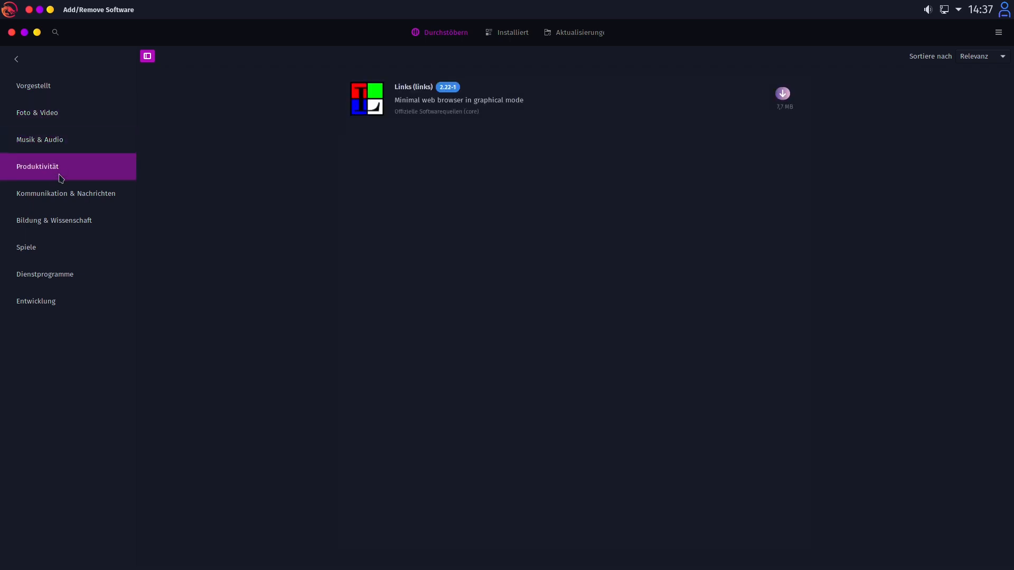
click(66, 194)
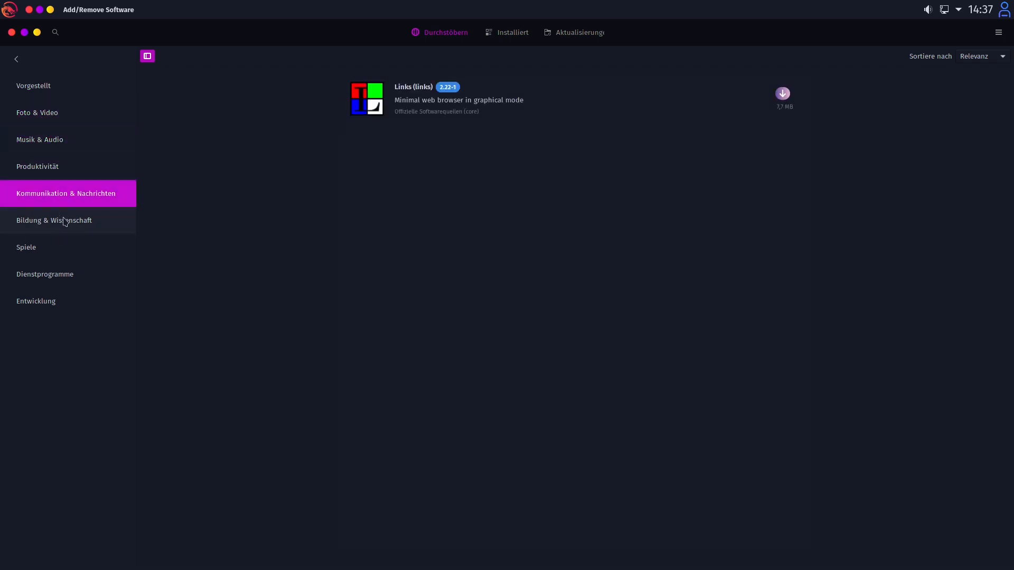
click(45, 273)
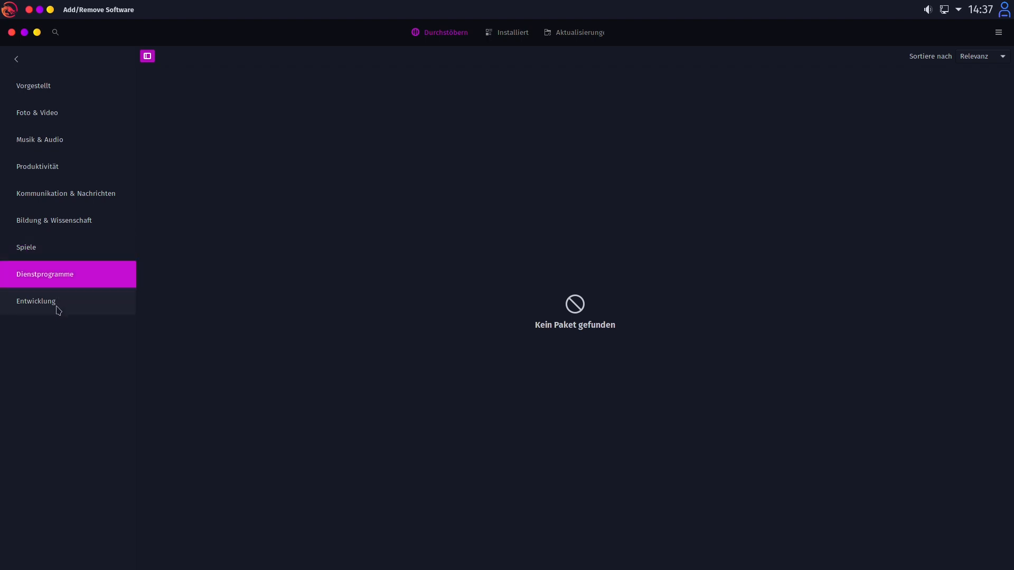
click(33, 85)
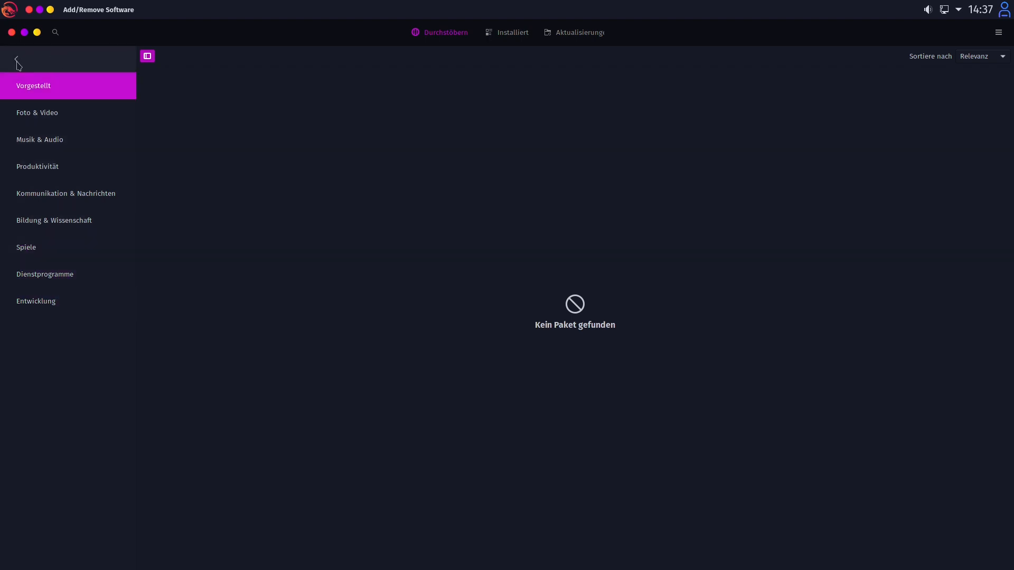
Return to the top-level browse list and switch to the Softwarequellen repository view.
click(18, 59)
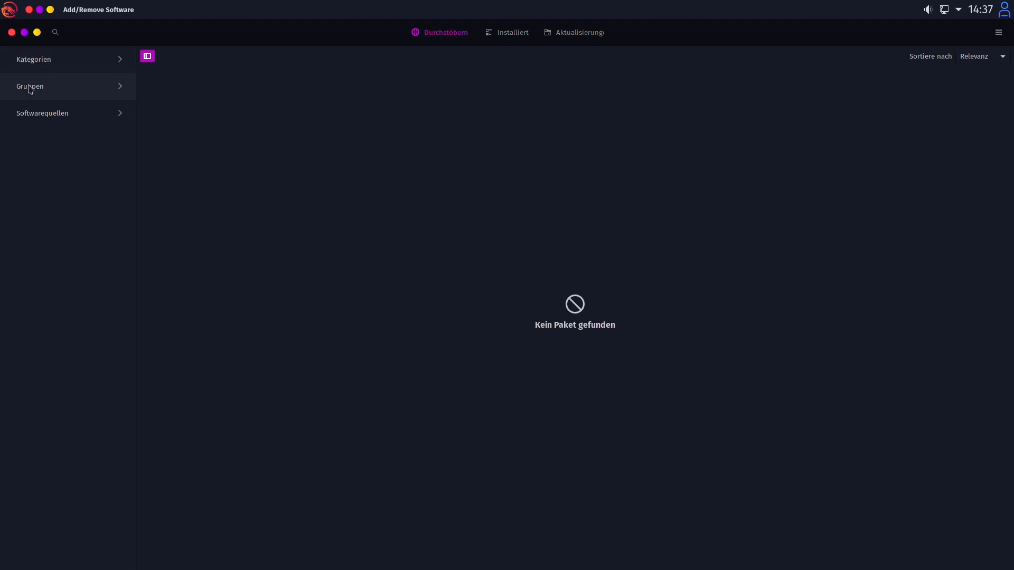
click(42, 113)
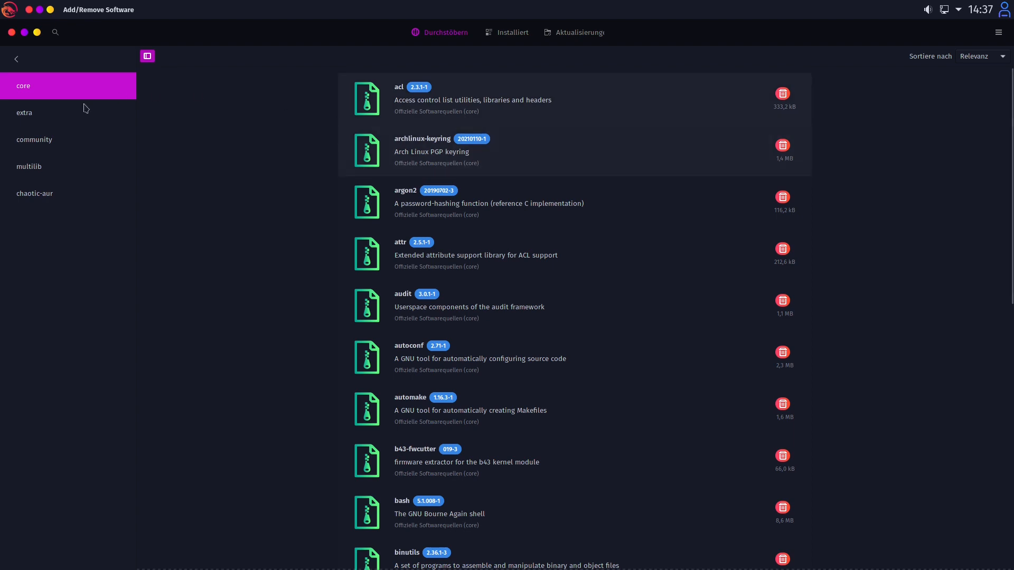
List packages from extra, community, multilib and chaotic-aur, return to core, then start a package search.
click(25, 112)
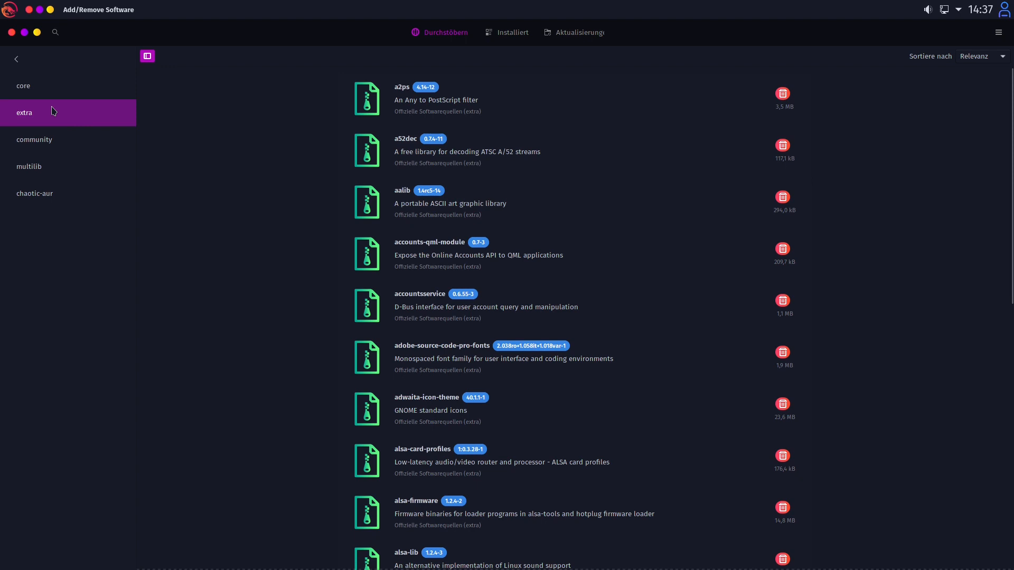
click(34, 139)
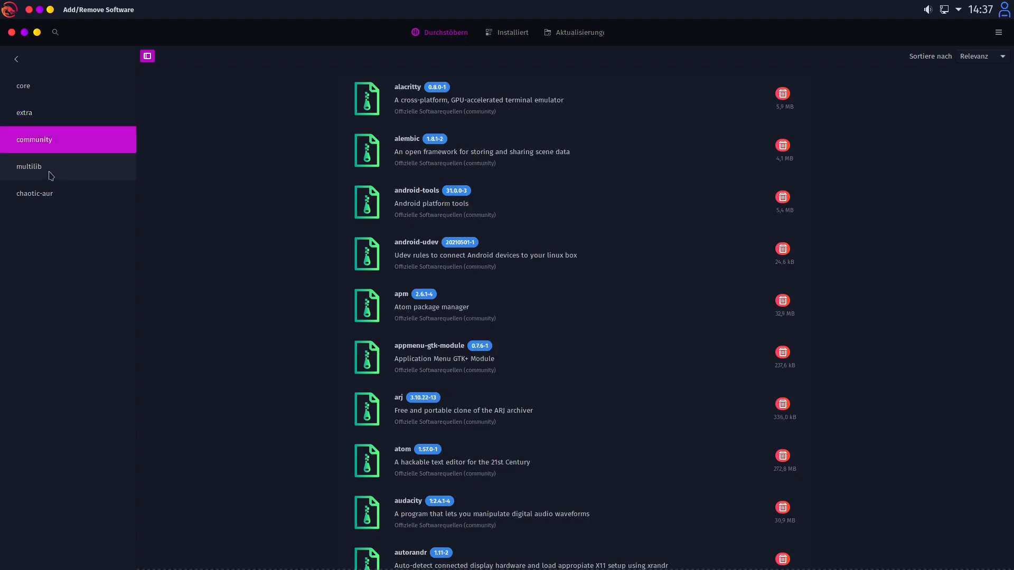
click(28, 166)
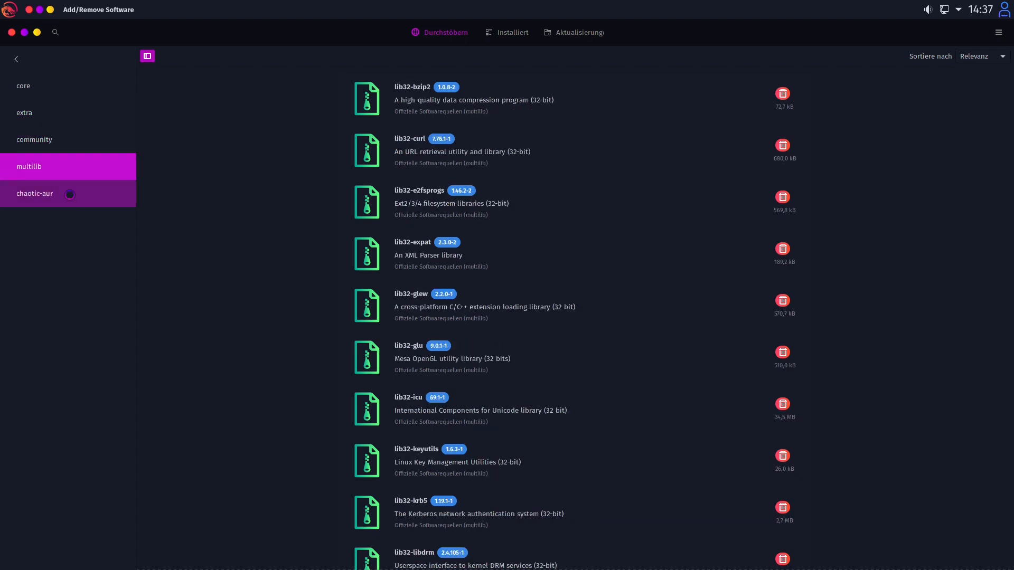
click(34, 193)
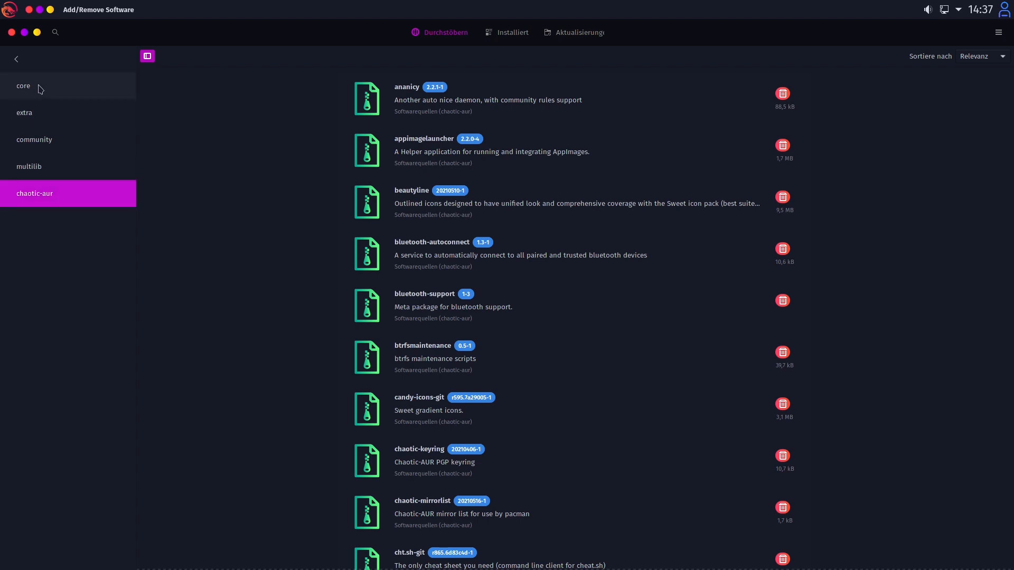
click(22, 86)
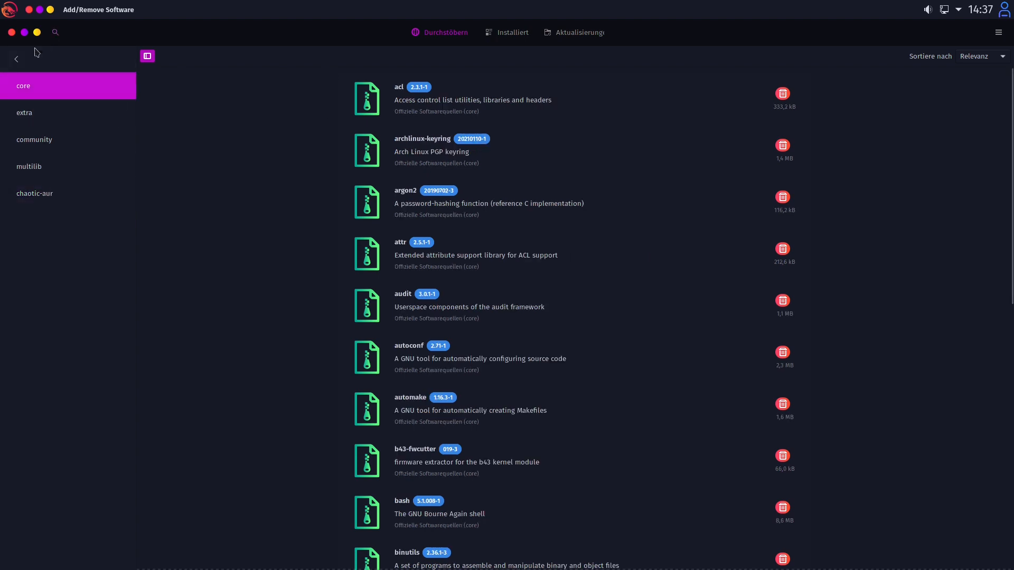
click(16, 58)
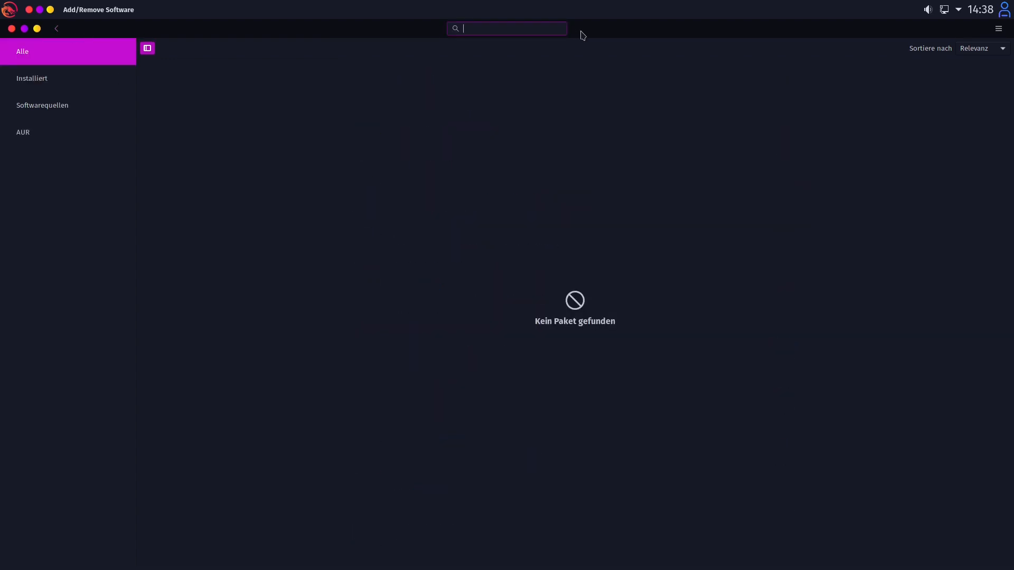
Search 'spot', mark the chaotic-aur spotify package, apply the install and hide Pamac.
text(spotify)
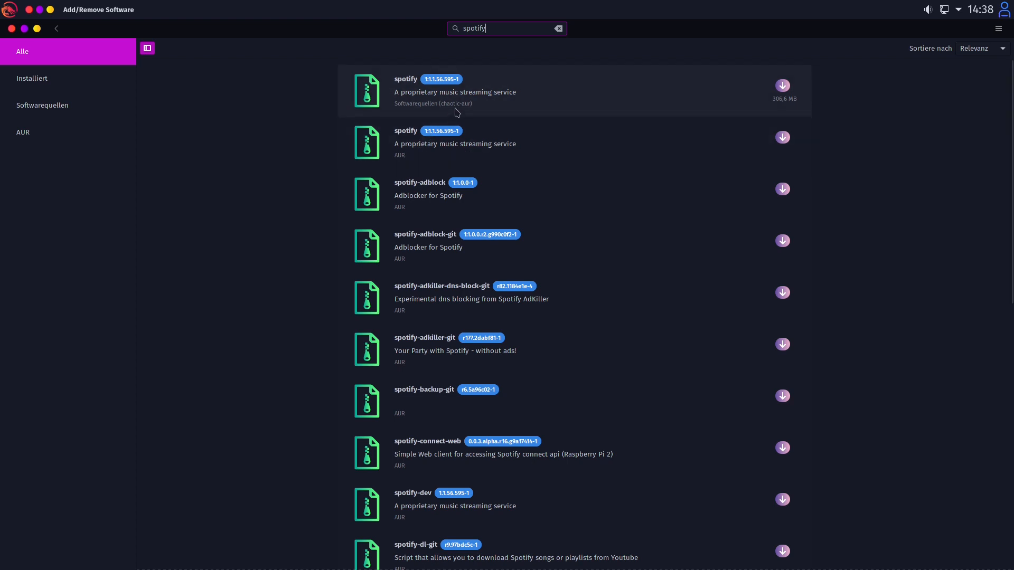
mouse_move(800, 84)
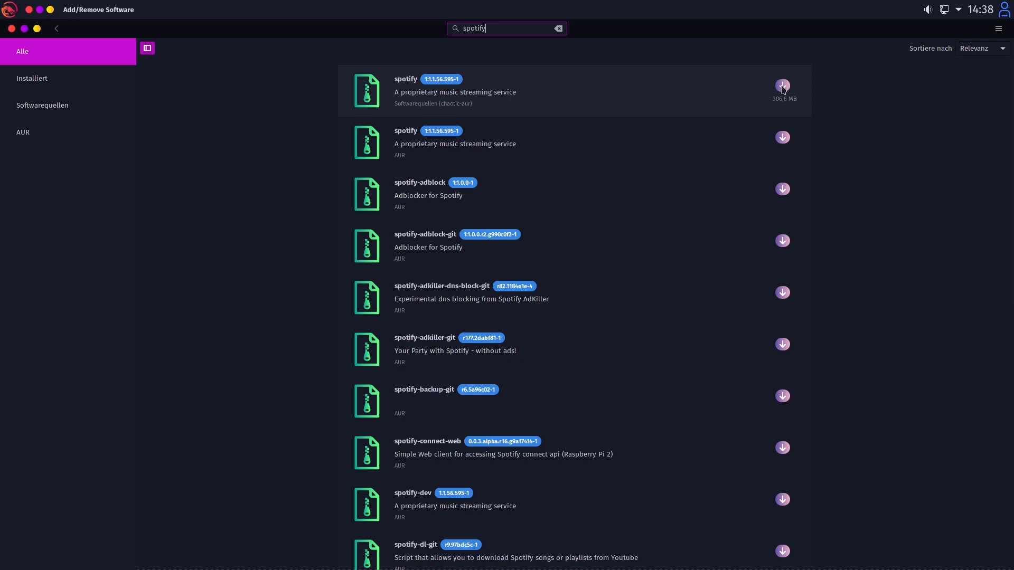
click(782, 85)
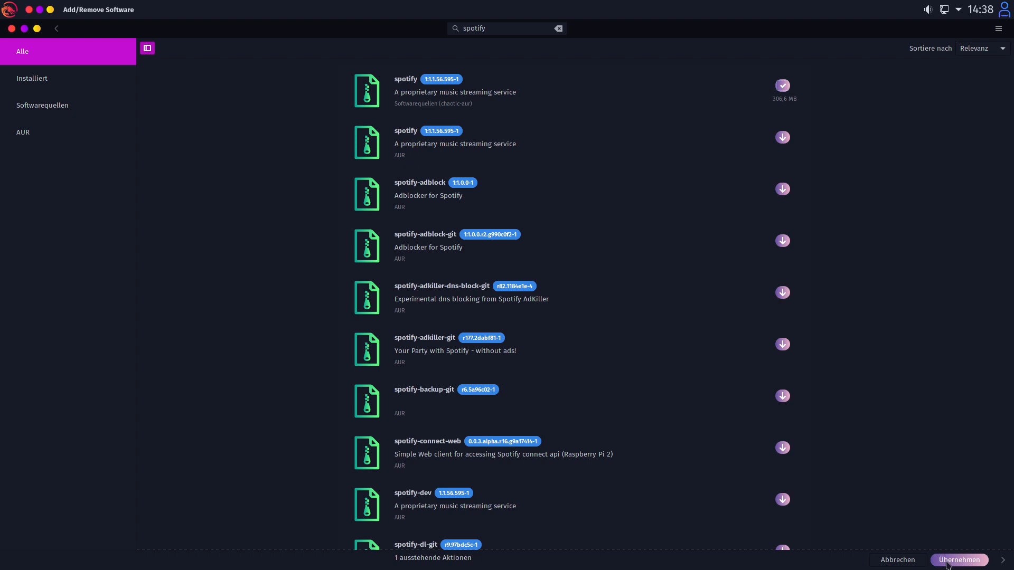
click(959, 560)
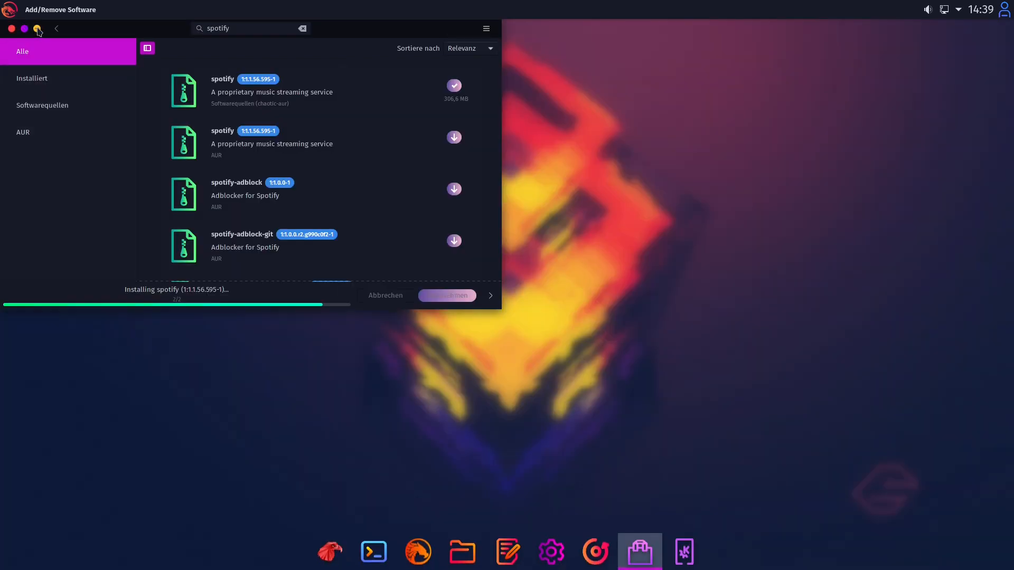
click(11, 28)
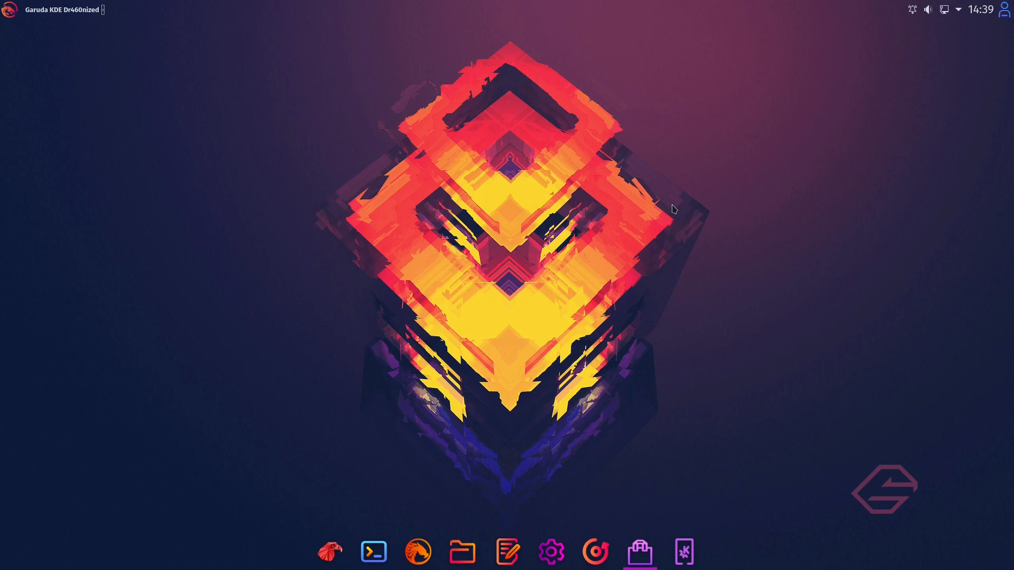
mouse_move(744, 185)
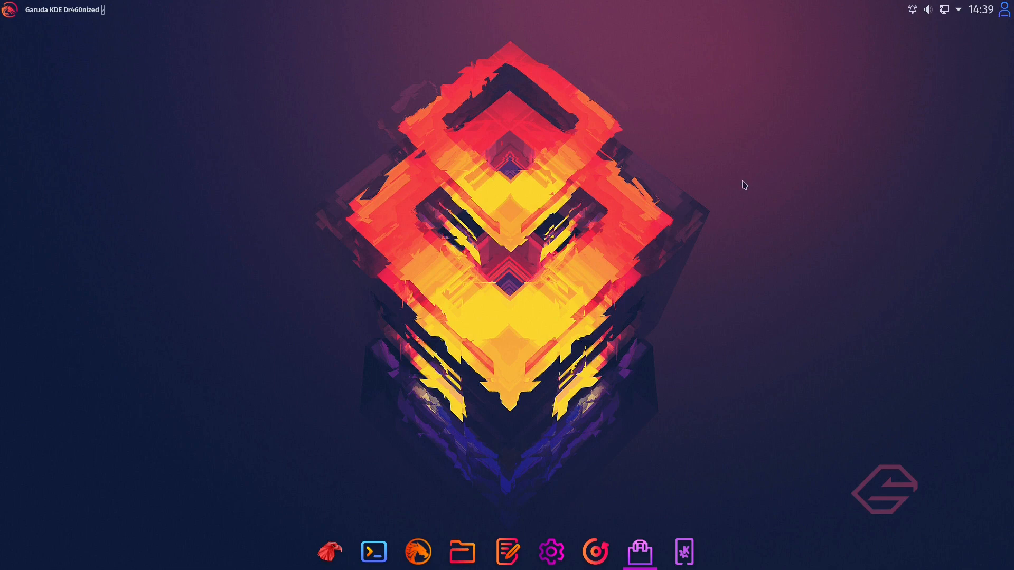
mouse_move(745, 196)
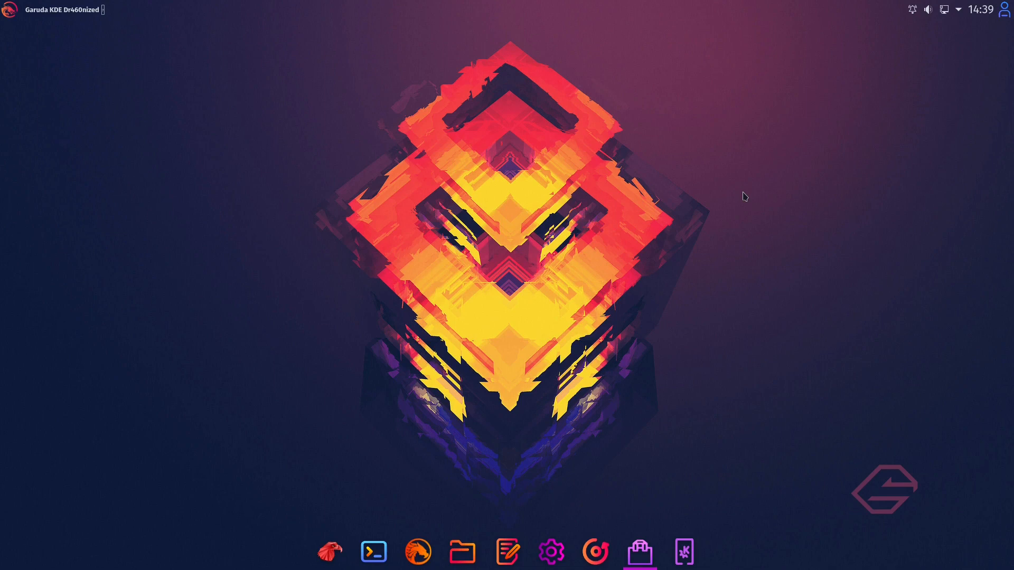
mouse_move(655, 244)
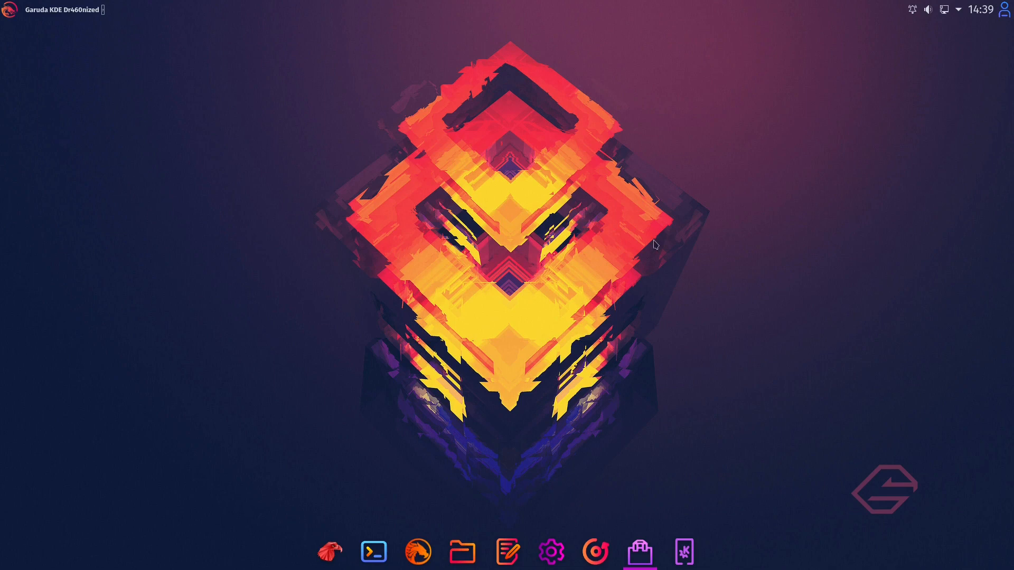
mouse_move(745, 393)
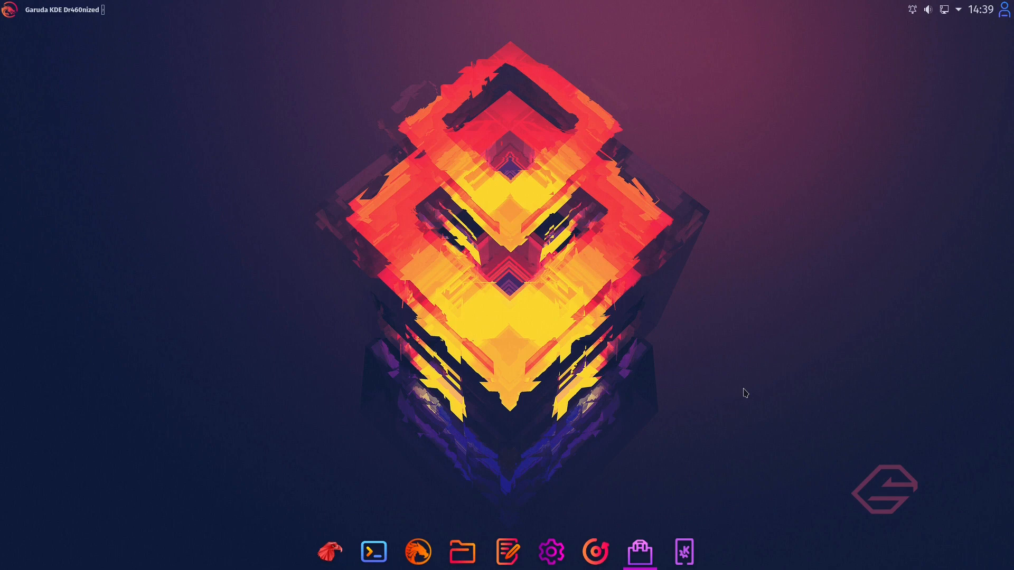
mouse_move(262, 336)
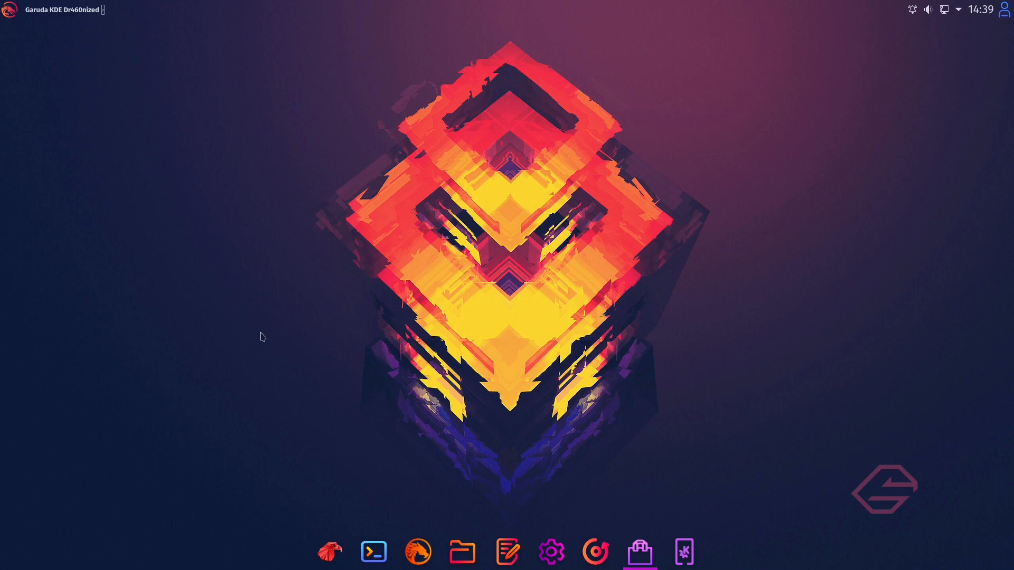
mouse_move(405, 356)
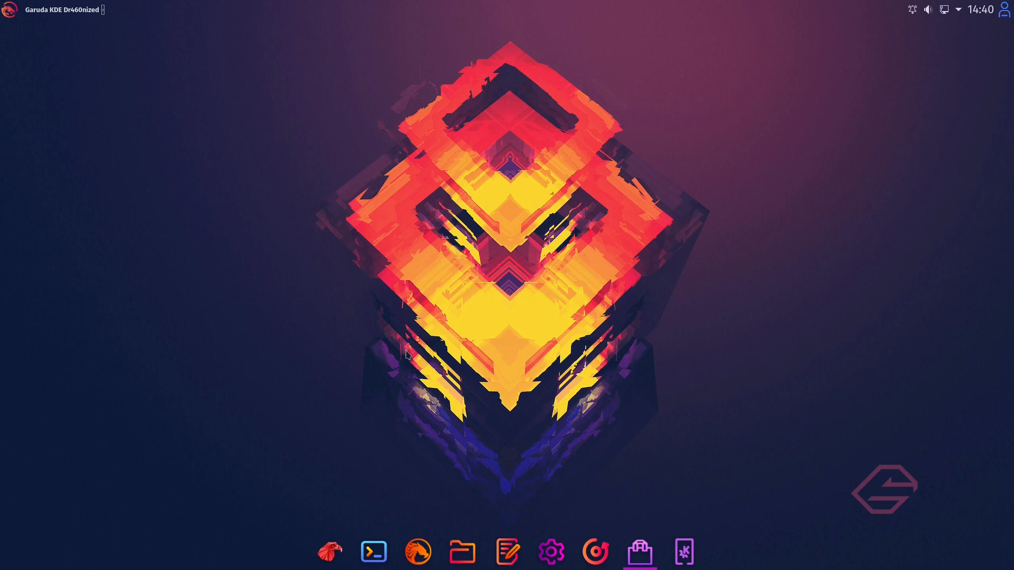
mouse_move(511, 424)
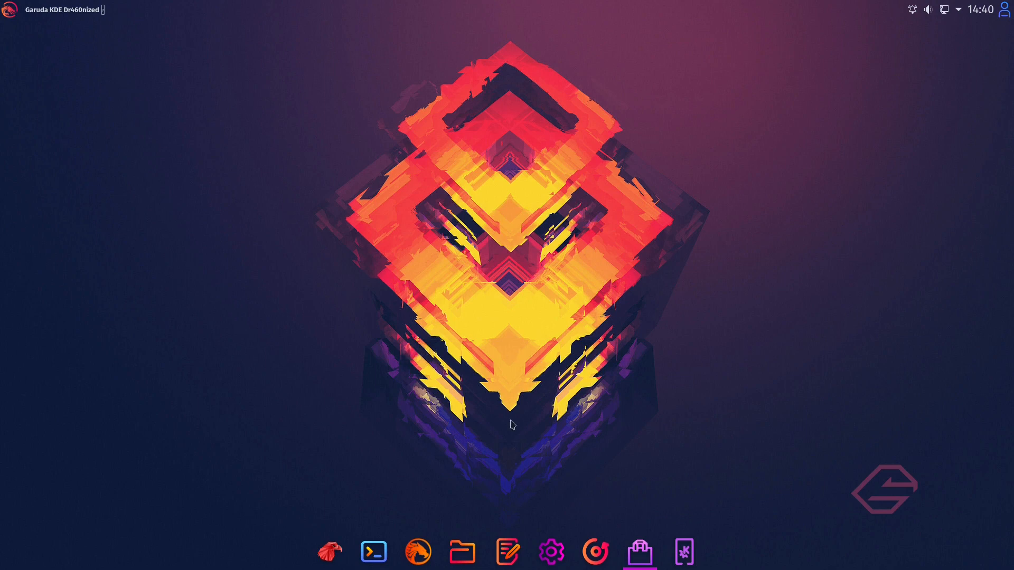
mouse_move(515, 402)
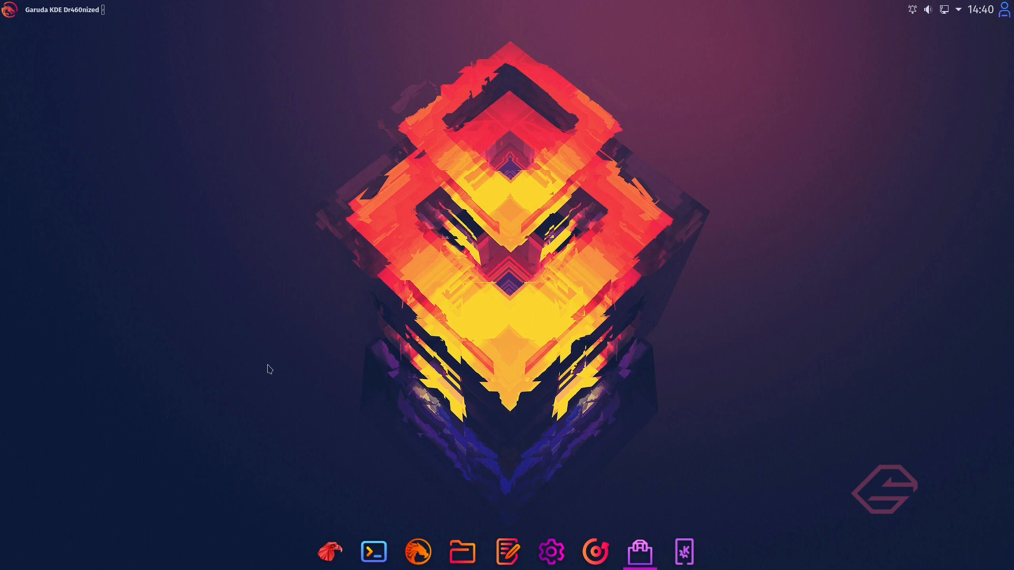
mouse_move(278, 366)
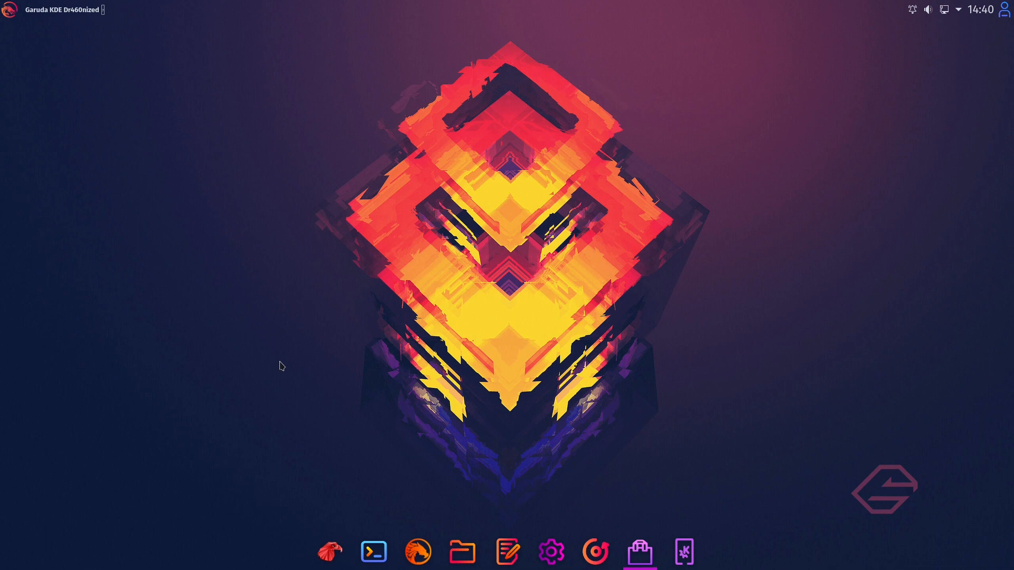
mouse_move(304, 355)
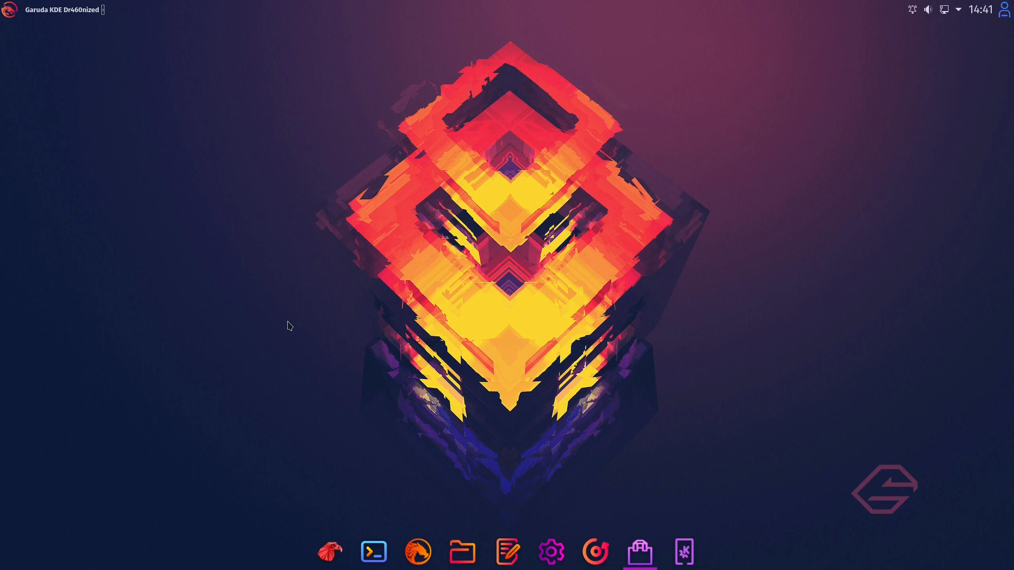
mouse_move(261, 369)
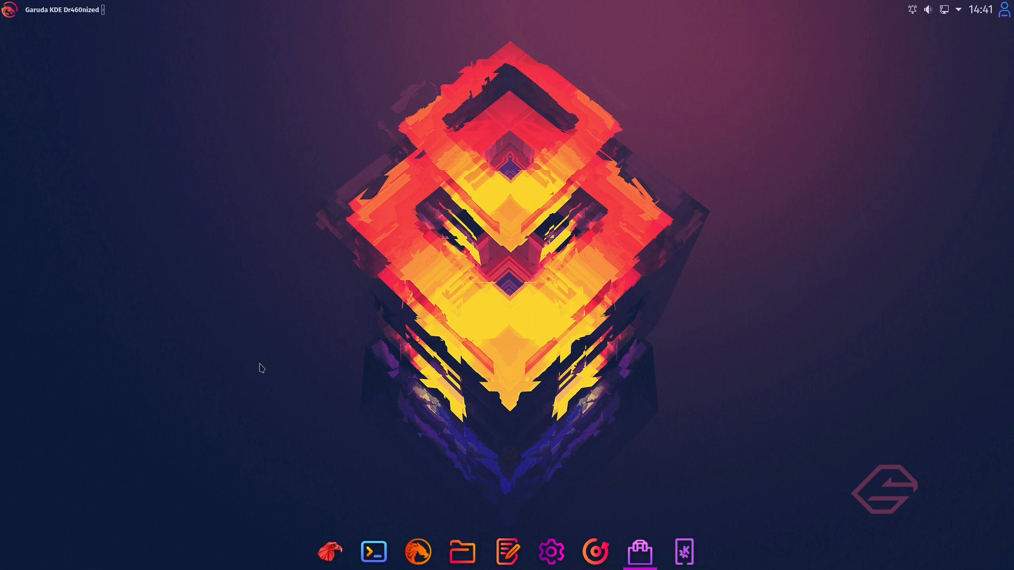
mouse_move(264, 364)
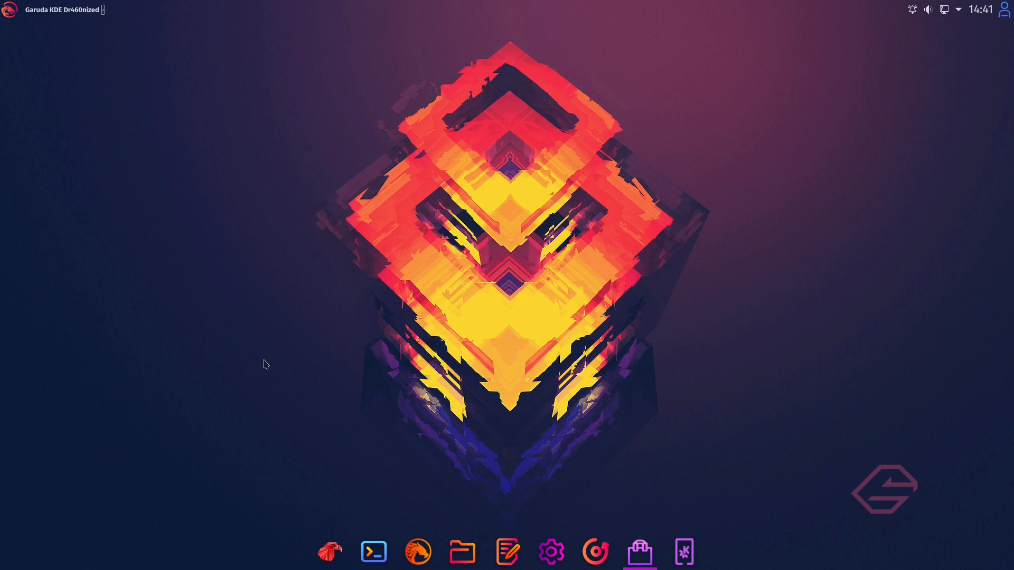
mouse_move(215, 277)
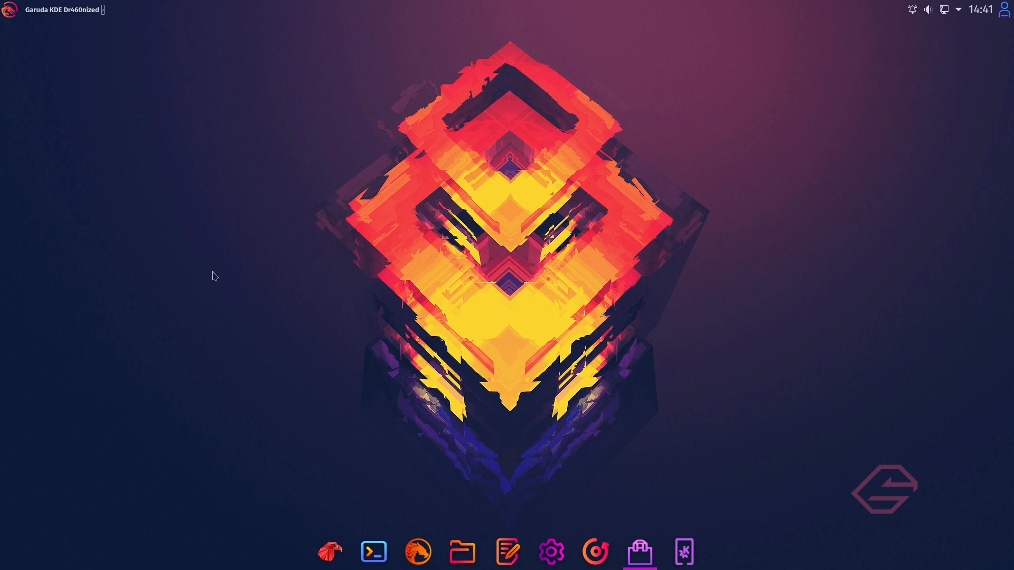
mouse_move(594, 551)
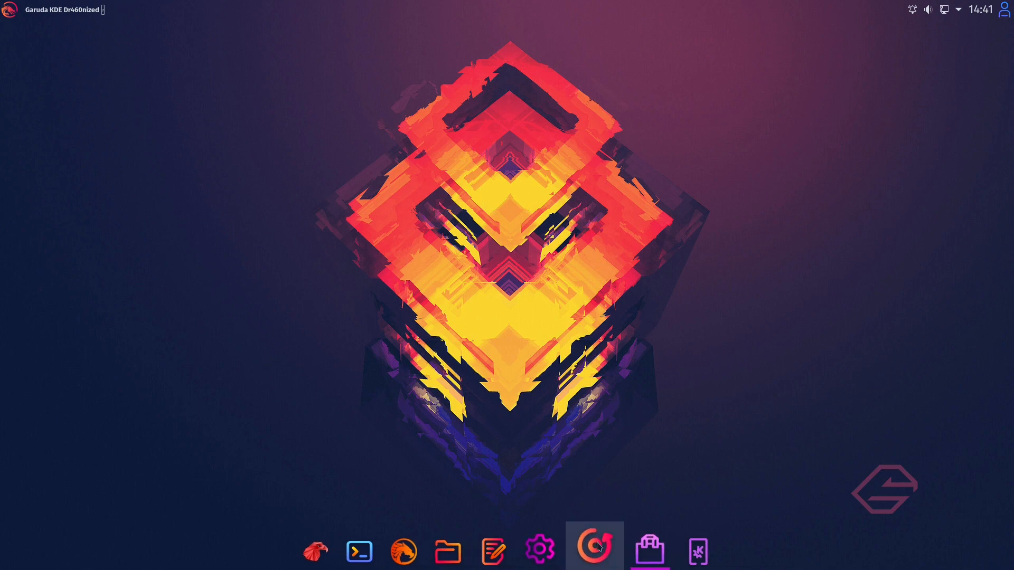
click(595, 552)
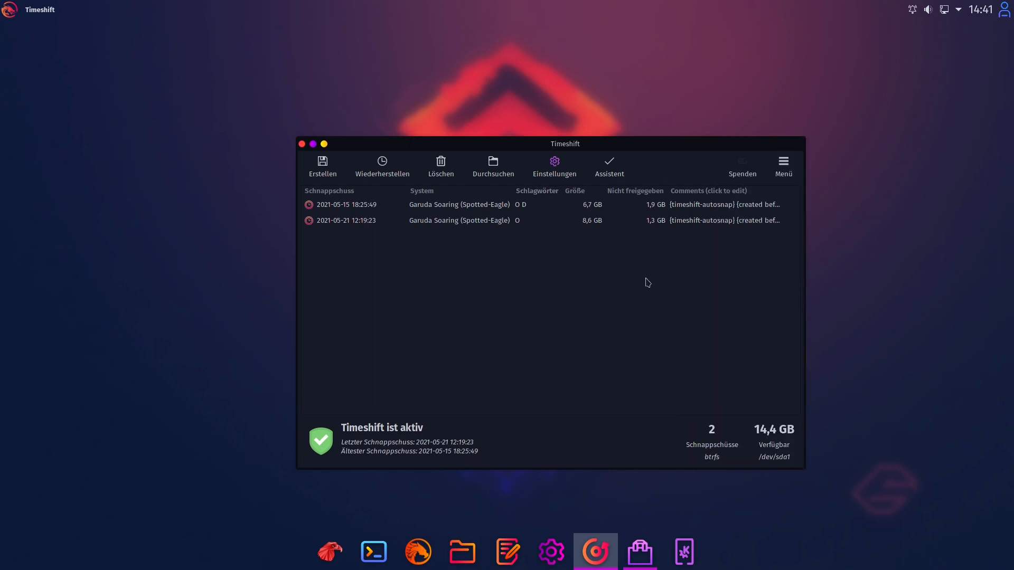
mouse_move(493, 272)
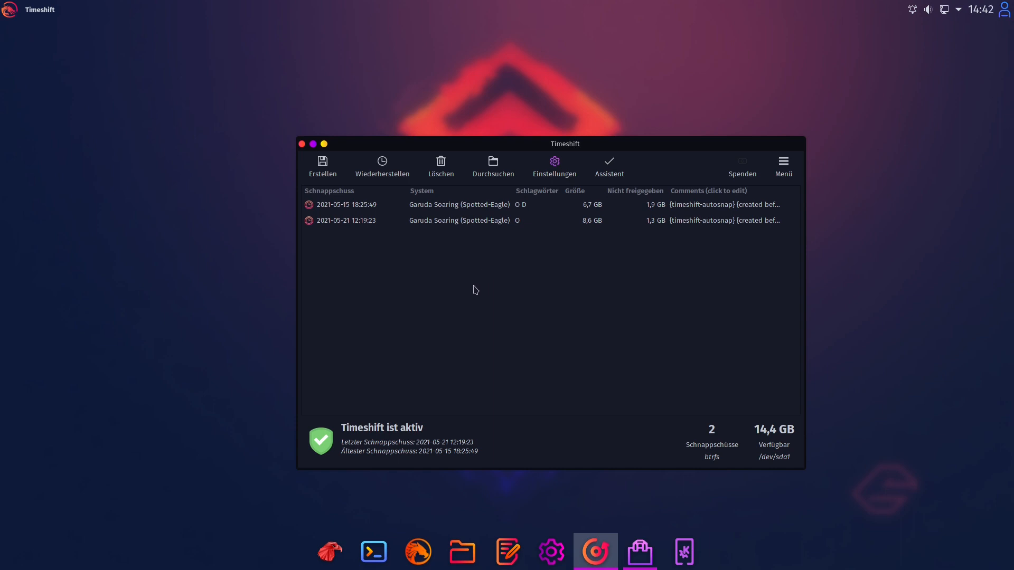
mouse_move(442, 285)
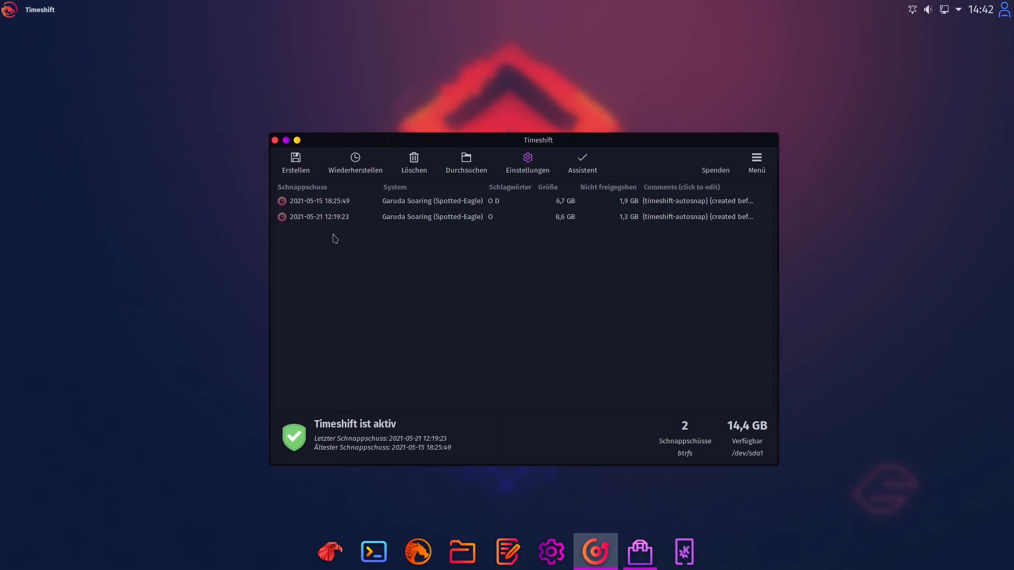
mouse_move(326, 191)
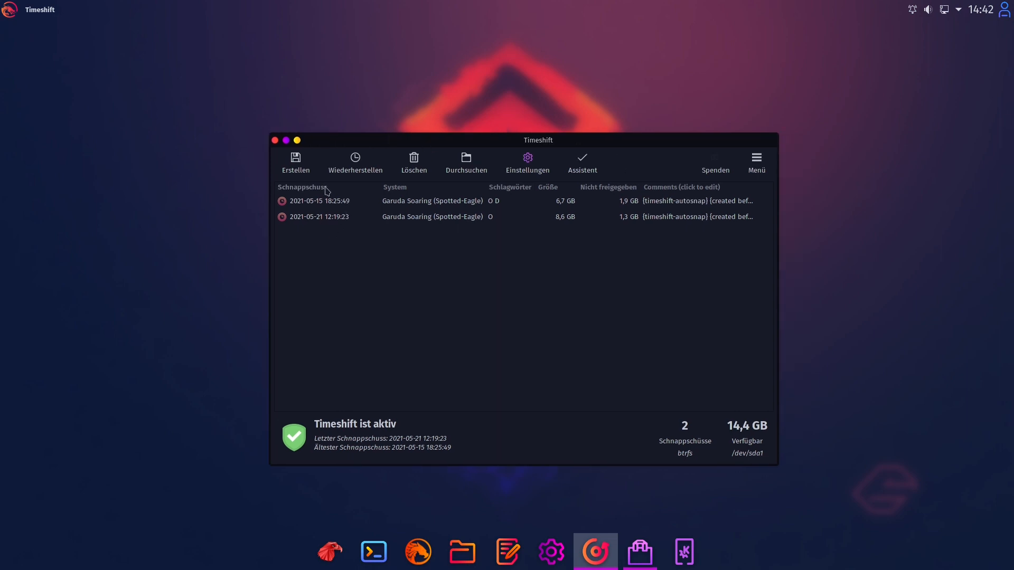
mouse_move(476, 252)
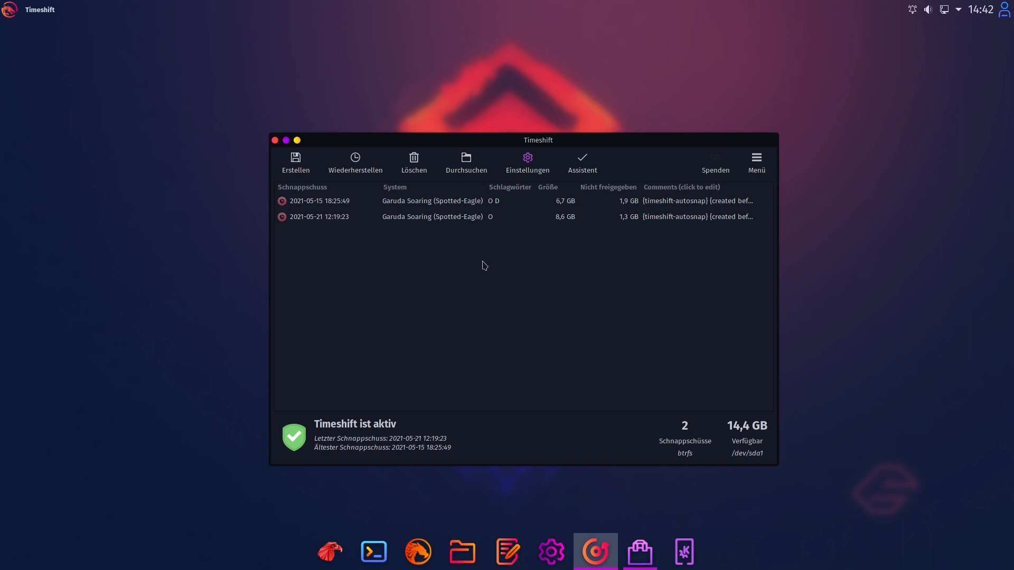
mouse_move(467, 260)
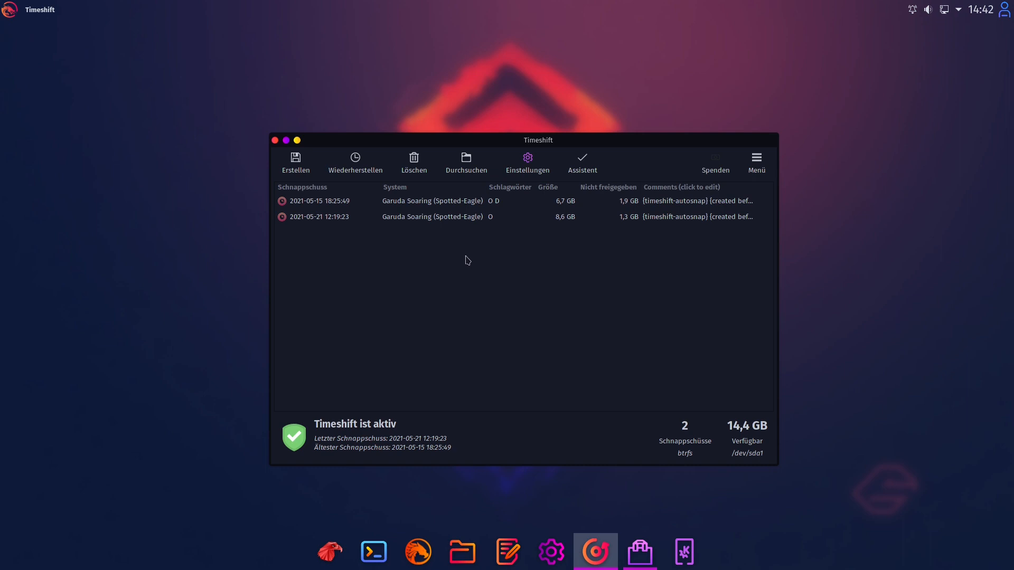
mouse_move(255, 236)
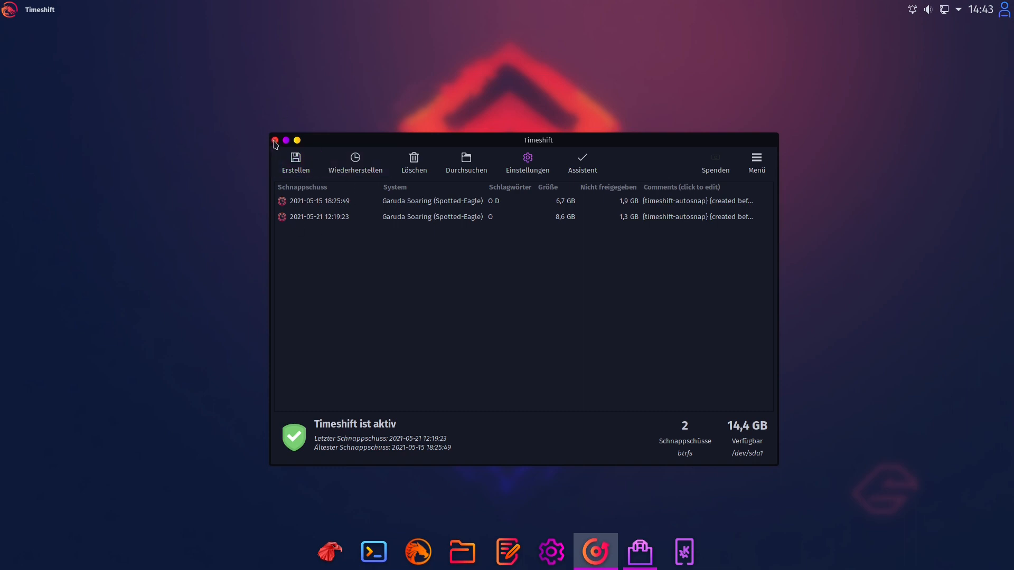
Close the Timeshift snapshot window to reveal the bare Dr460nized desktop.
click(275, 141)
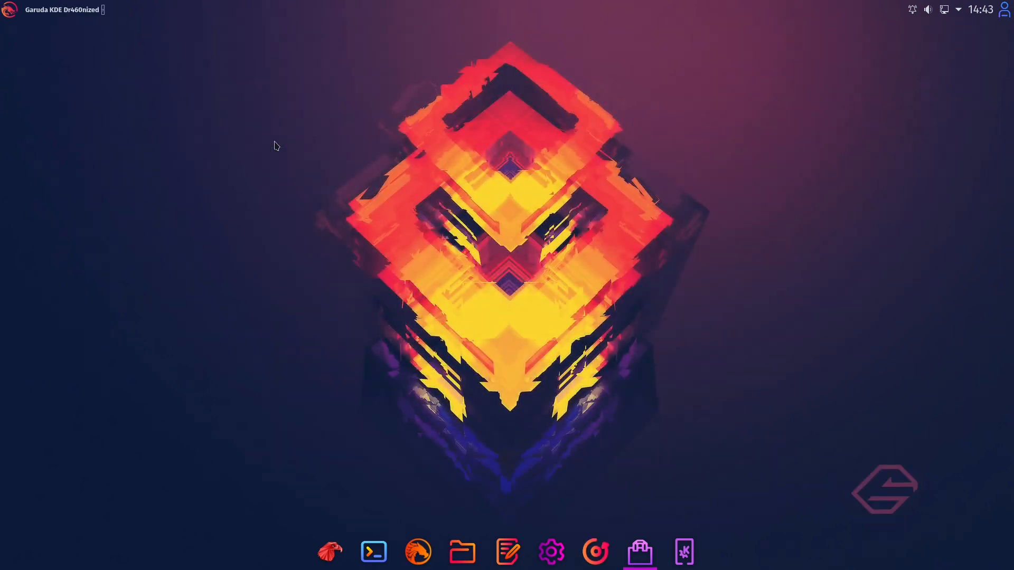
mouse_move(334, 307)
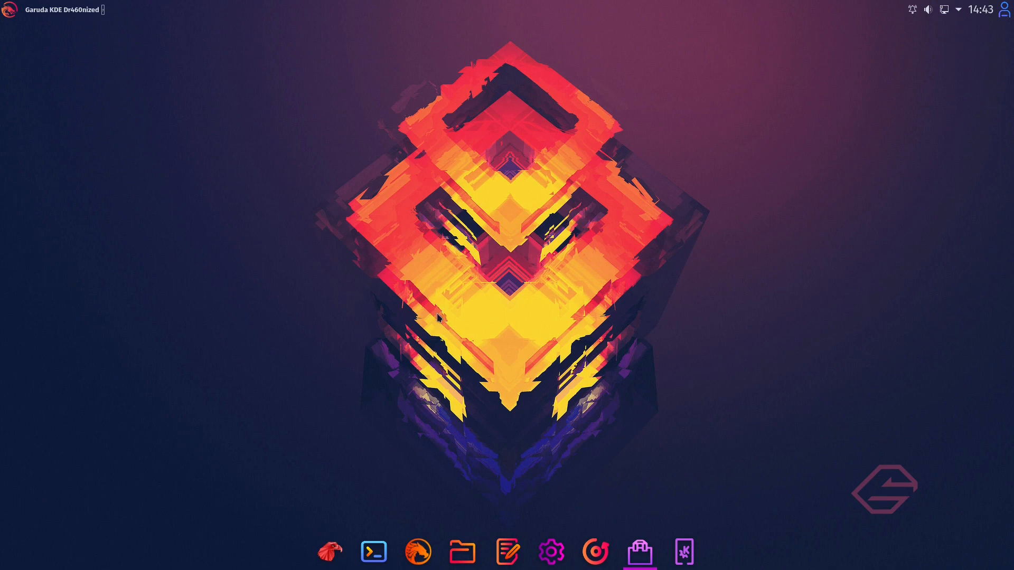
mouse_move(465, 327)
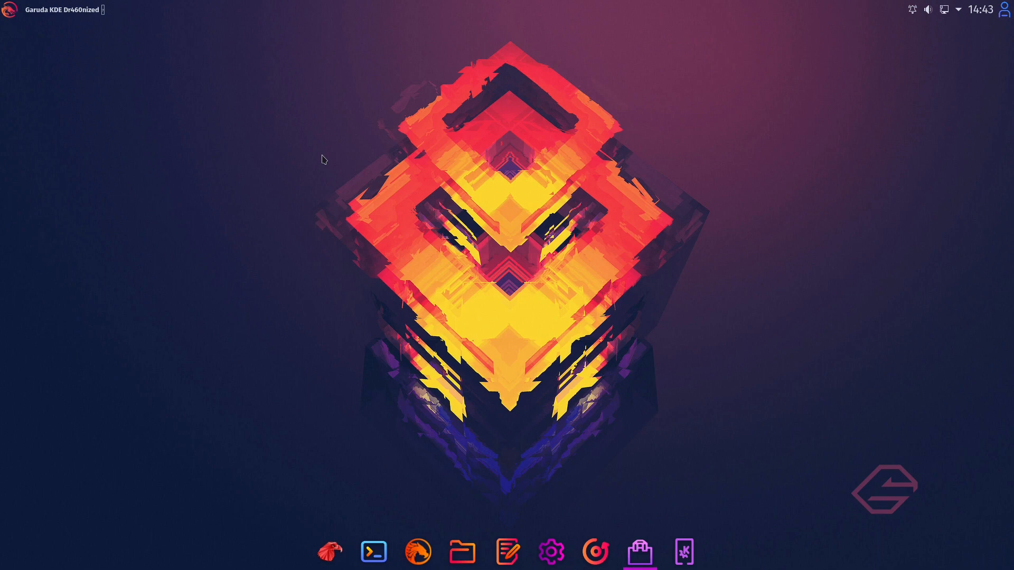
mouse_move(342, 238)
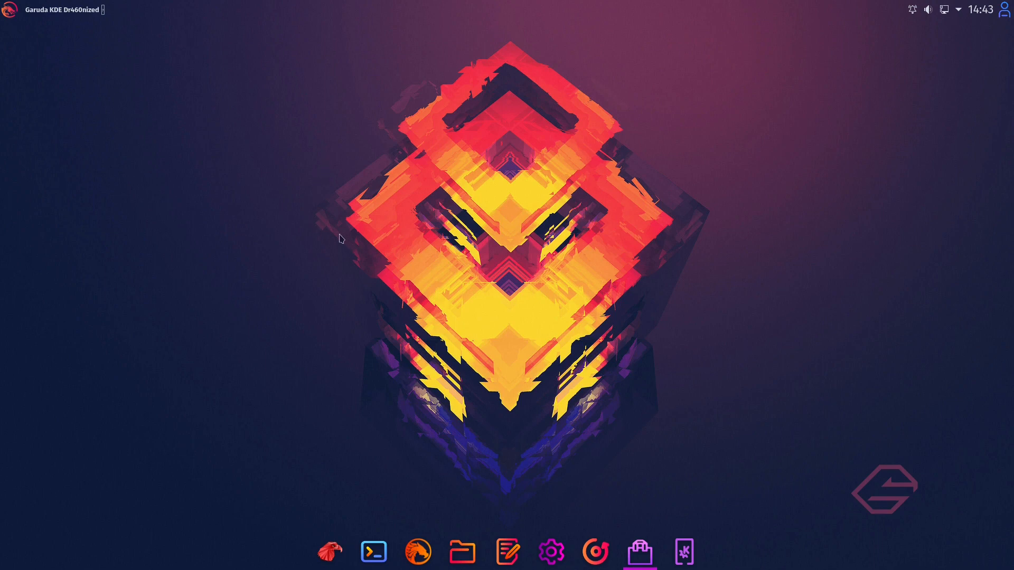
mouse_move(272, 287)
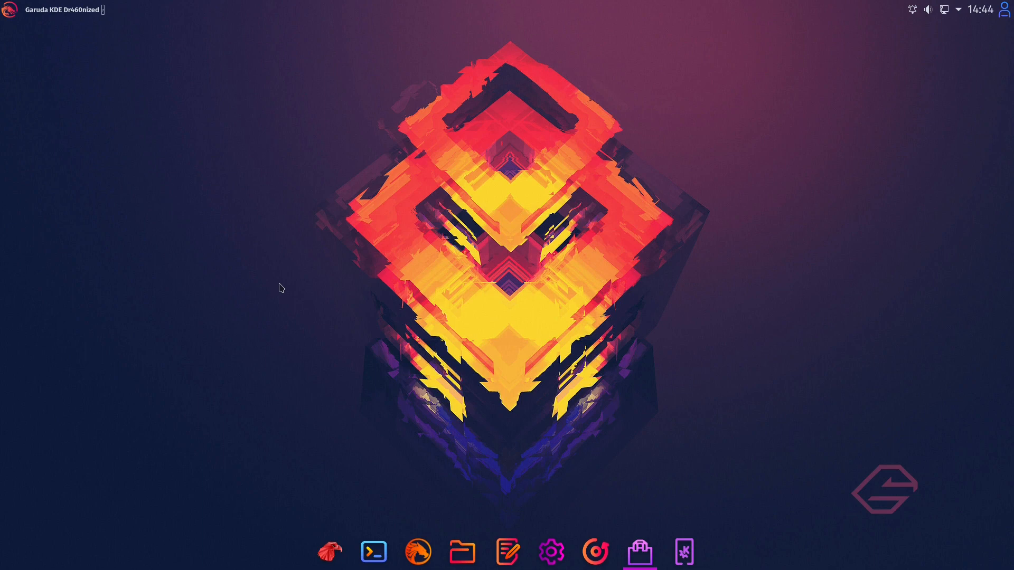
mouse_move(289, 332)
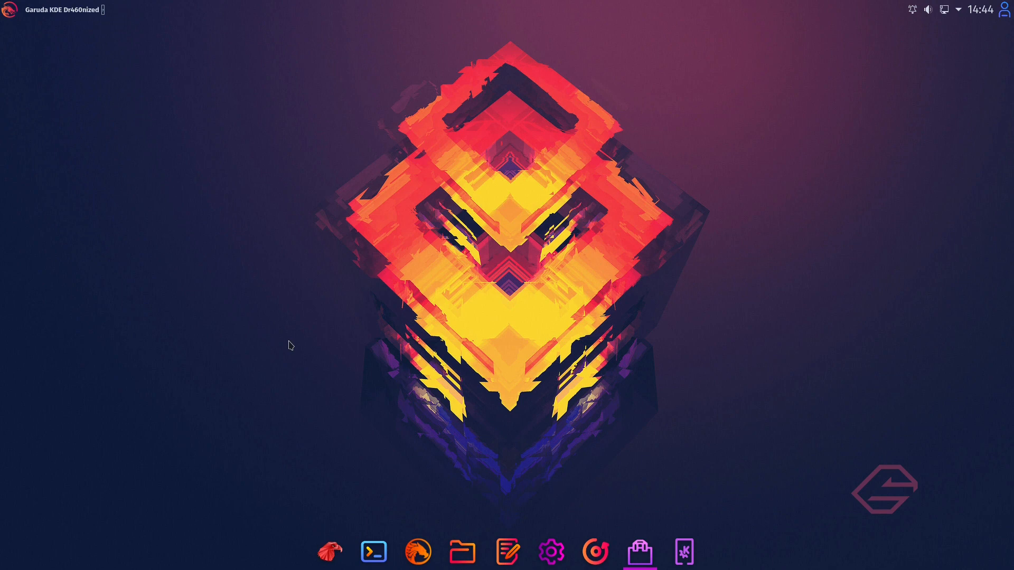
mouse_move(204, 299)
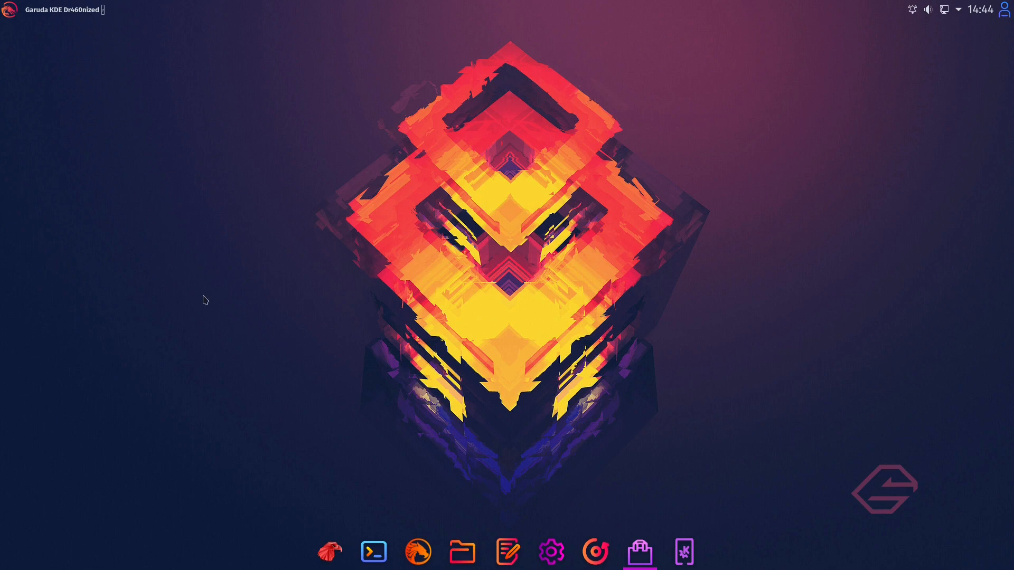
mouse_move(396, 398)
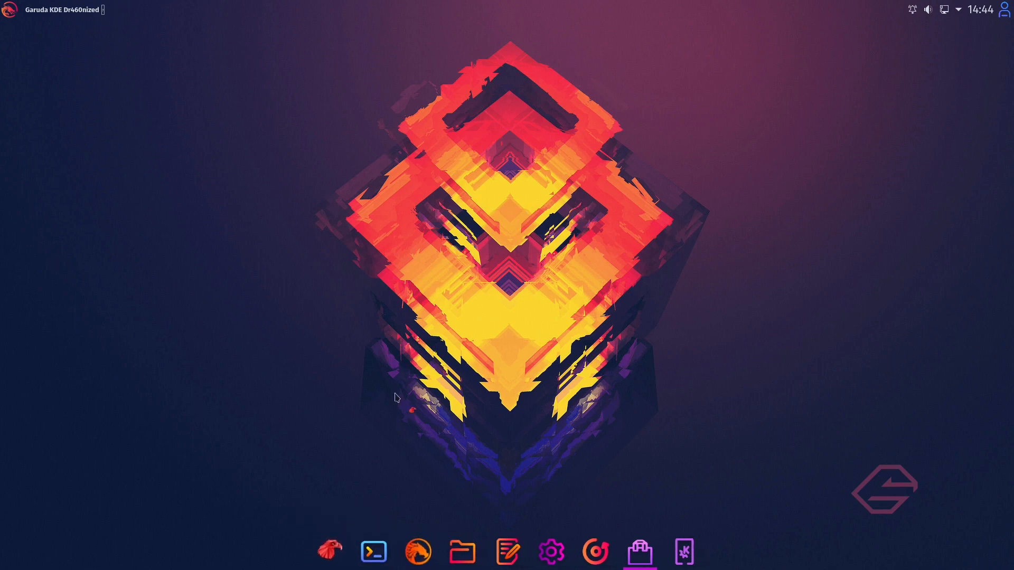
click(330, 551)
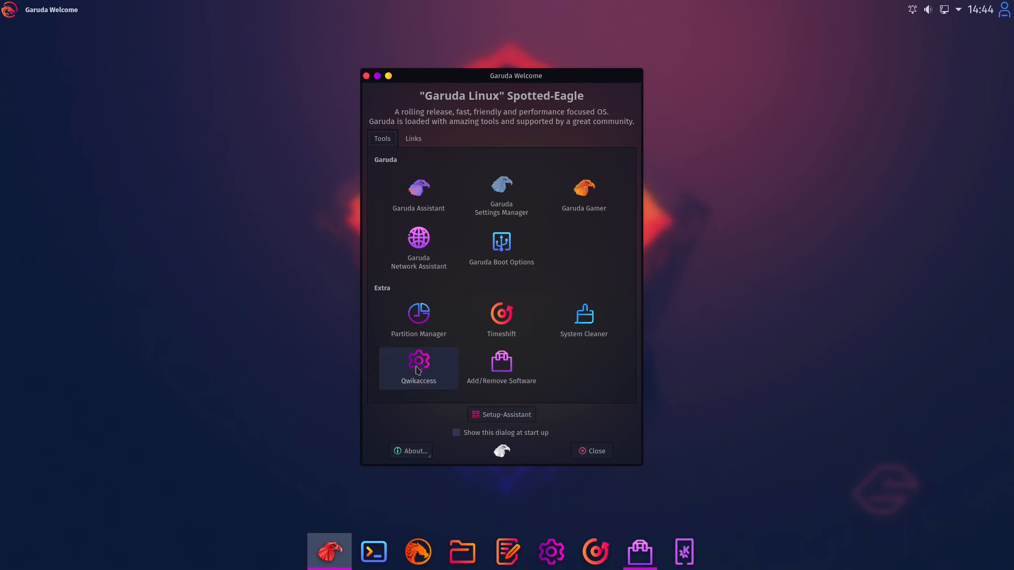
mouse_move(625, 222)
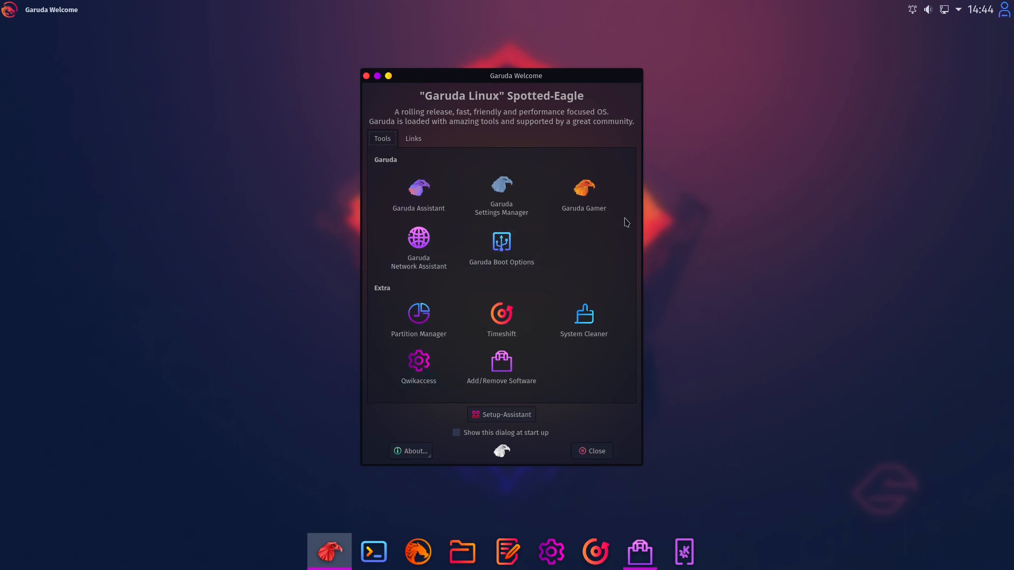
mouse_move(589, 243)
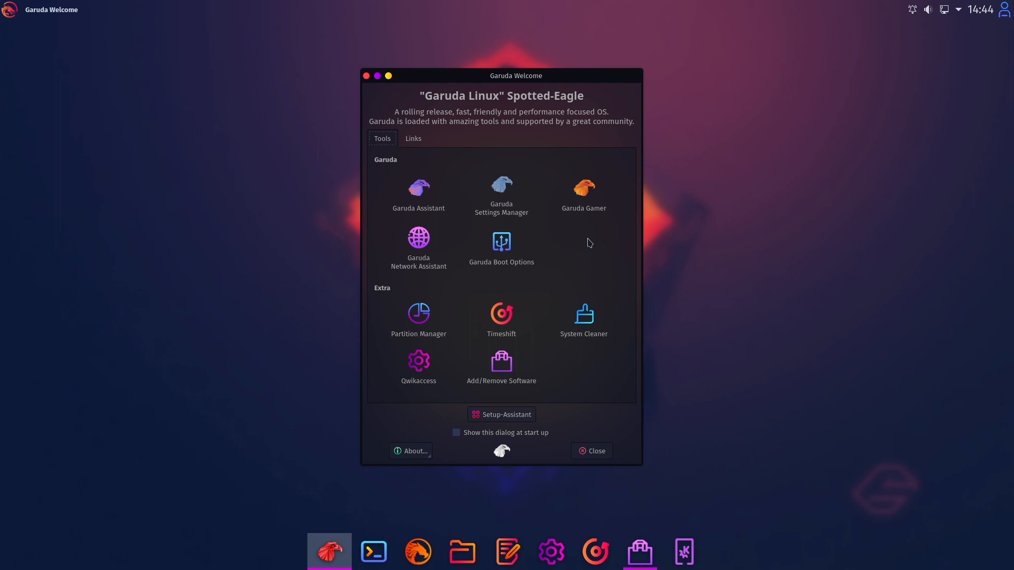
mouse_move(367, 76)
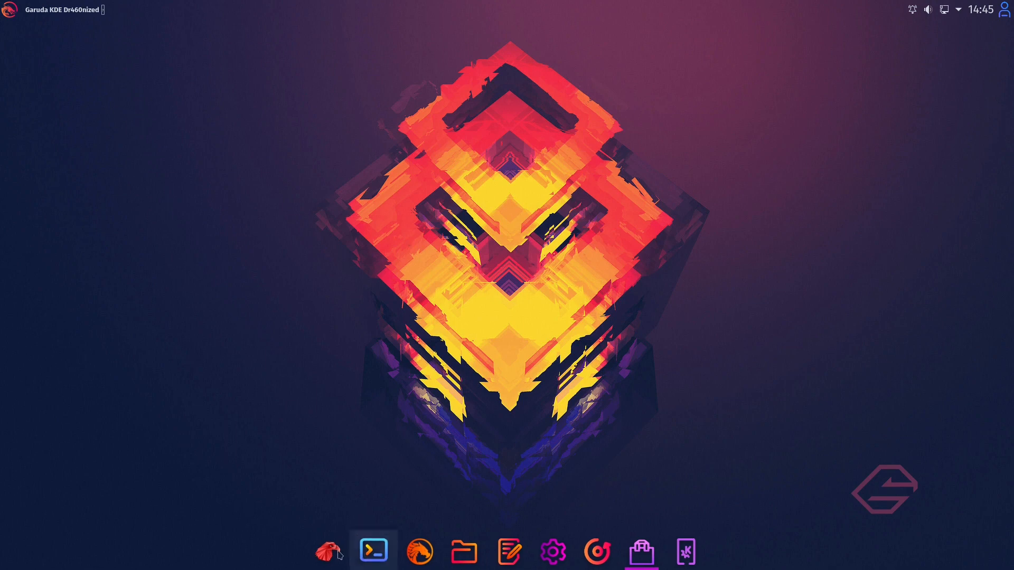
click(330, 551)
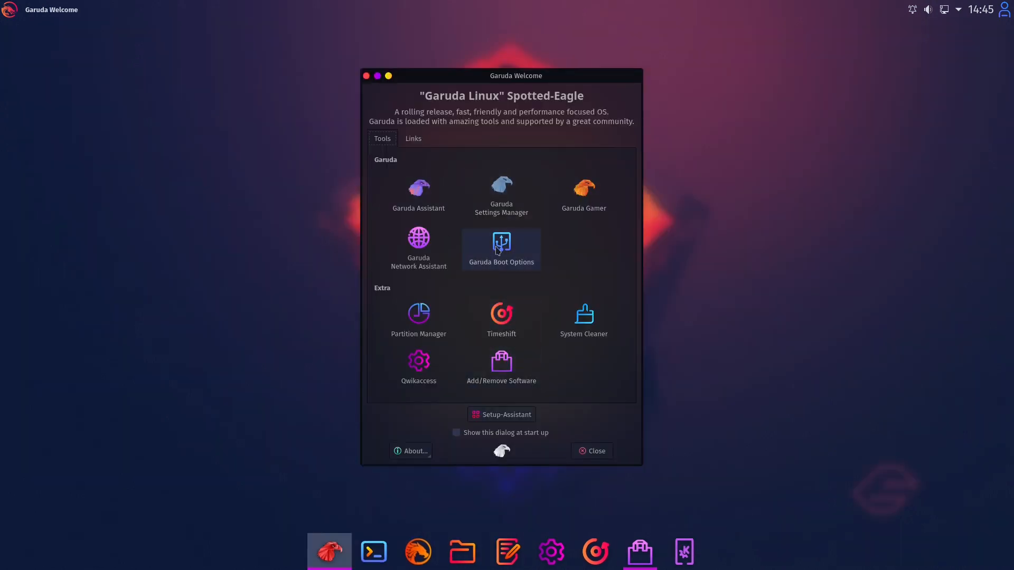
mouse_move(421, 117)
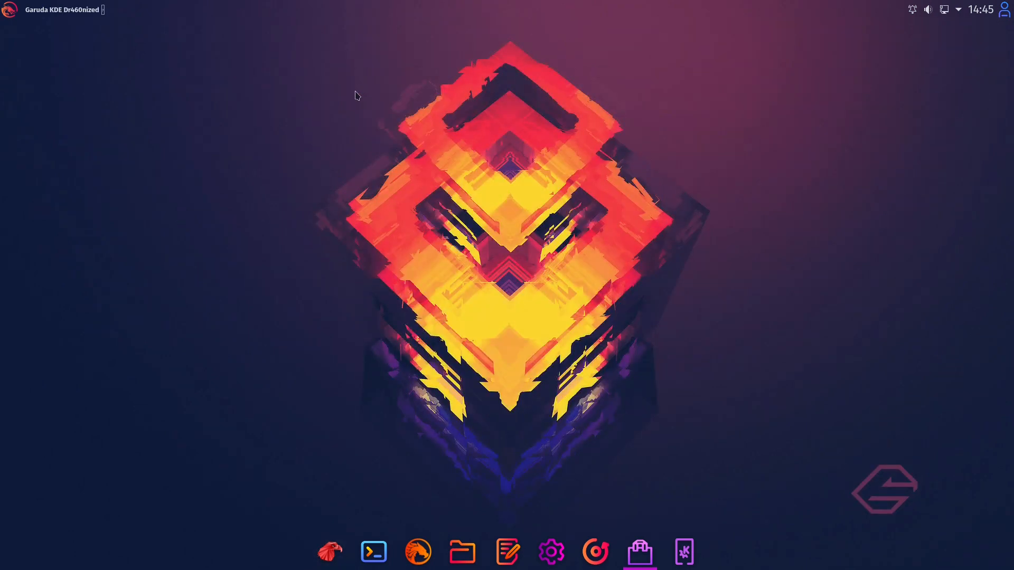
mouse_move(584, 400)
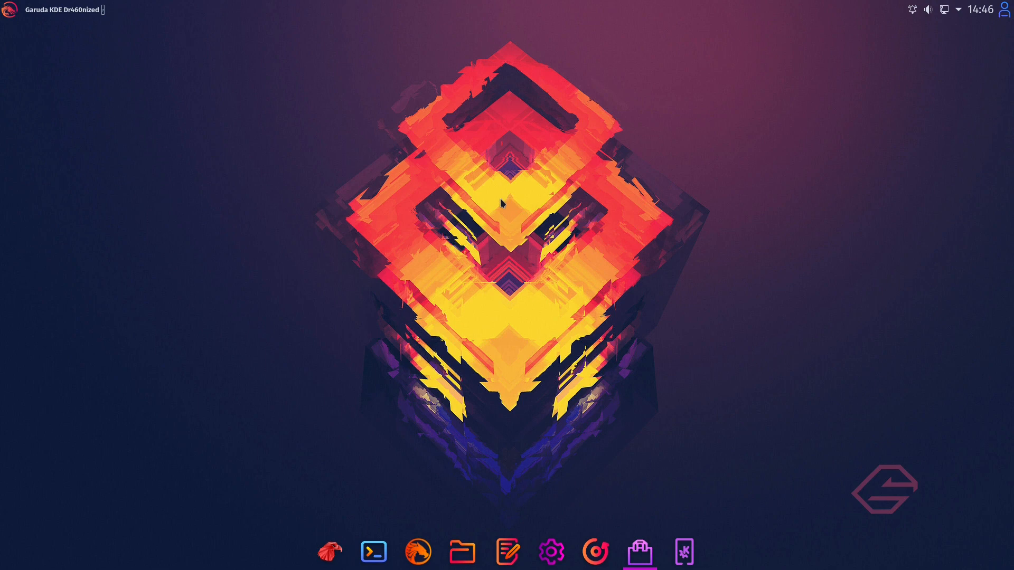
Run 'sudo pacman -Su' in a new Konsole window; the upgrade reports nothing to do.
click(373, 551)
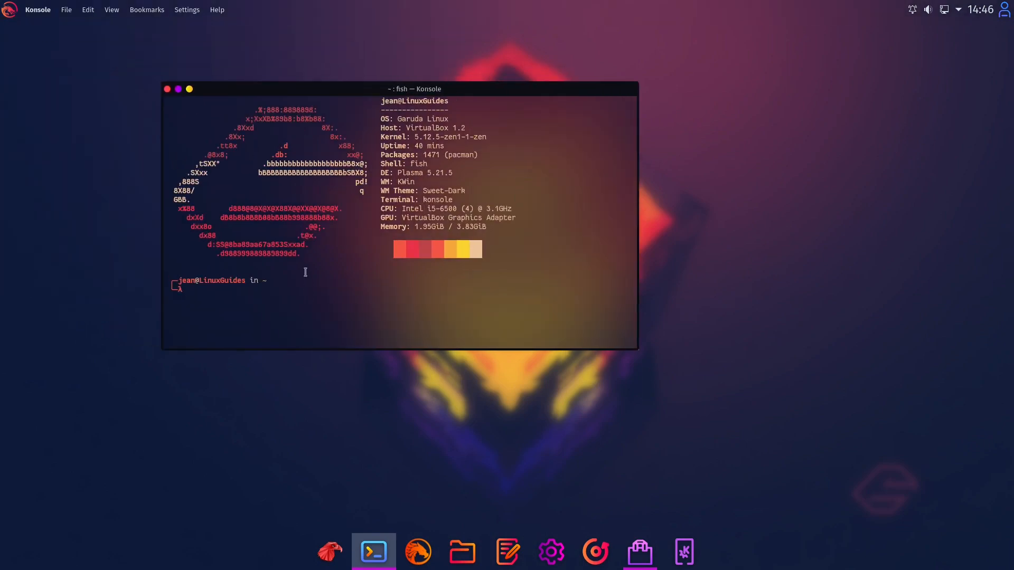
mouse_move(405, 94)
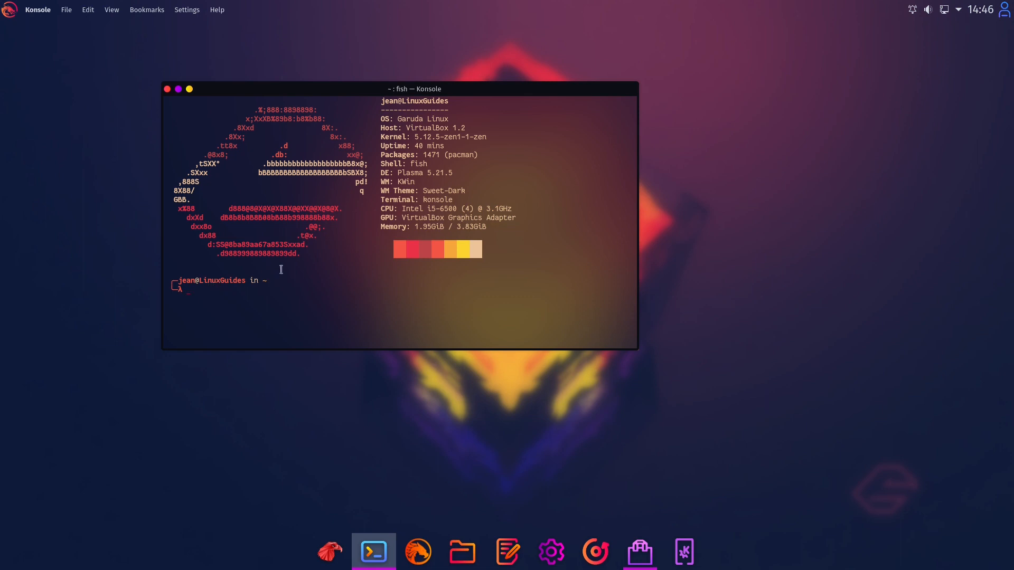
text(sudo pacman -Su)
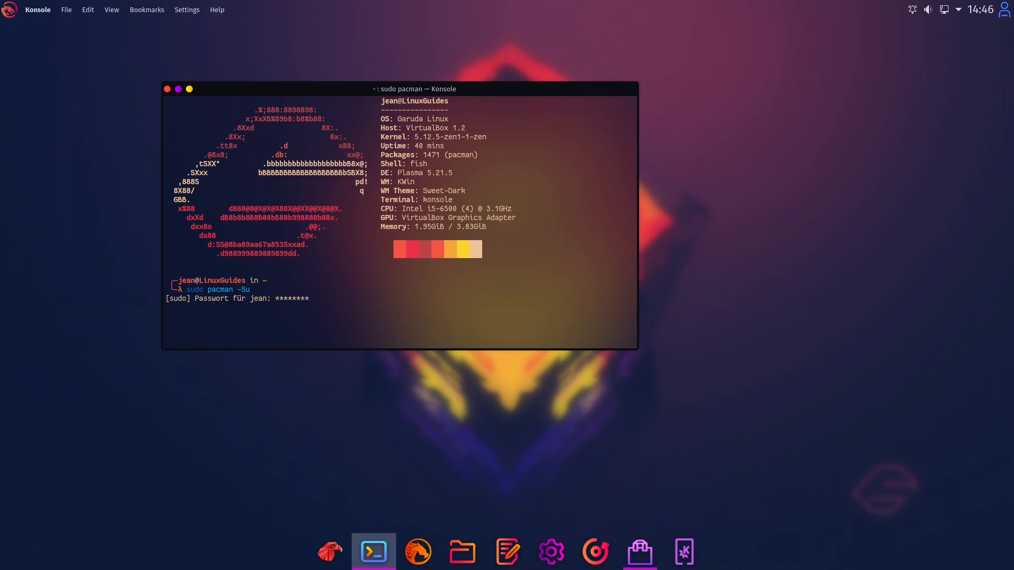
mouse_move(388, 249)
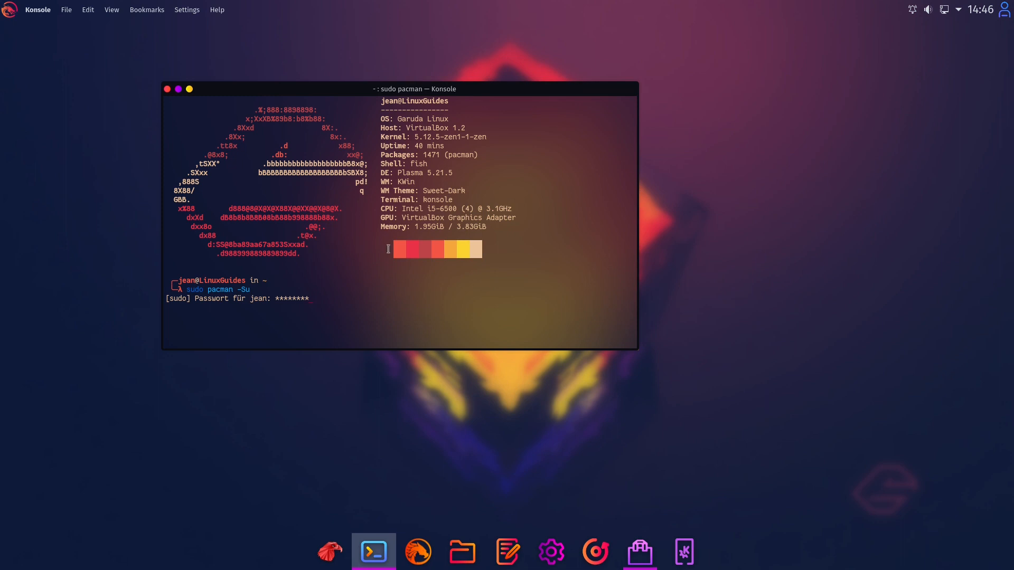
mouse_move(388, 244)
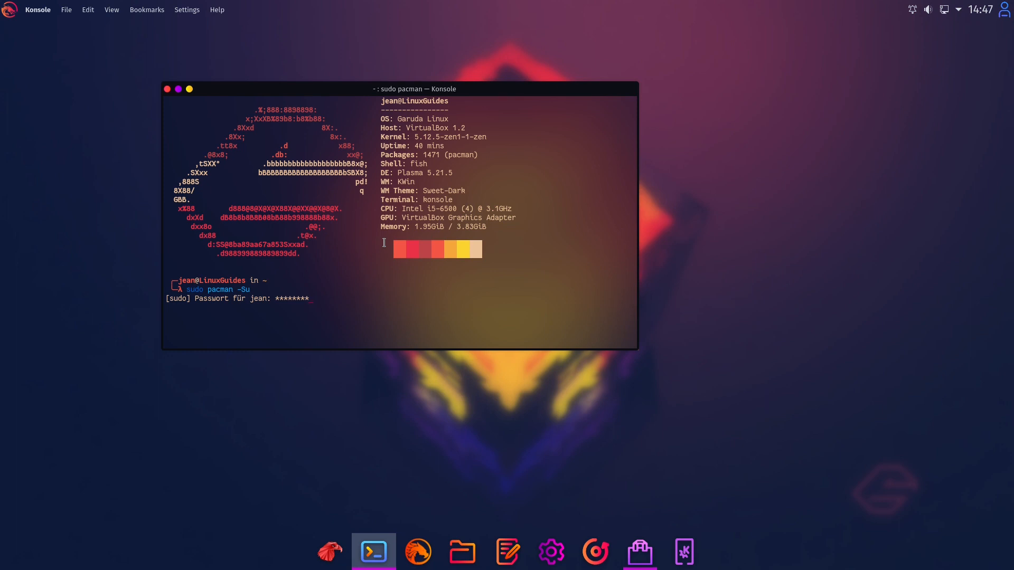
key(Return)
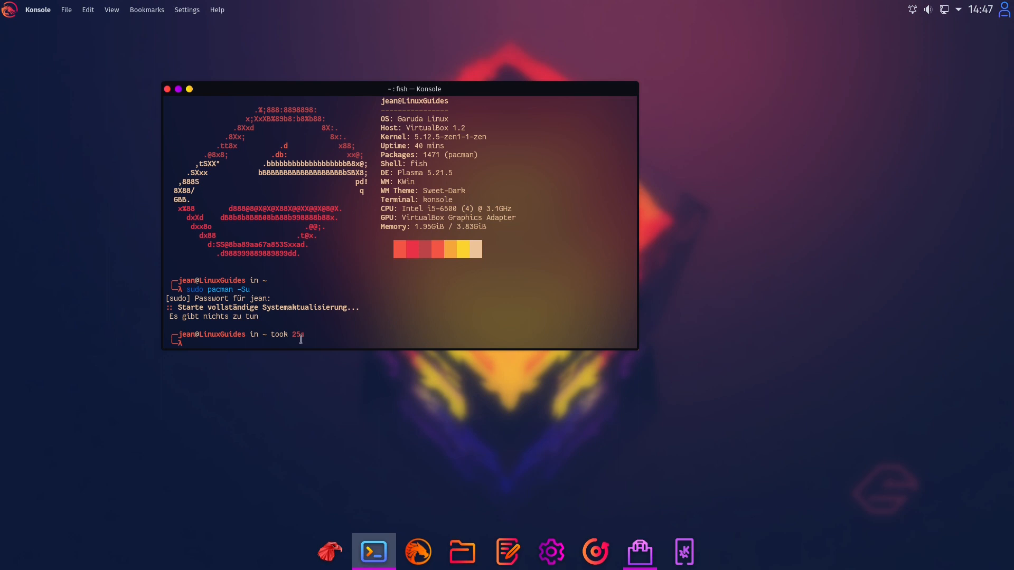
double_click(298, 335)
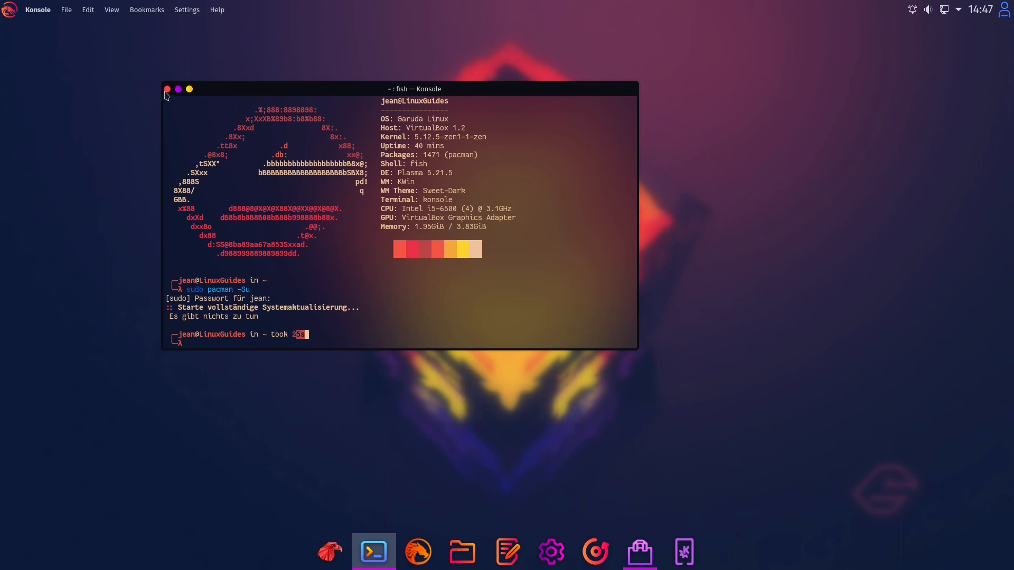
Close the Konsole window so only the bare desktop and dock remain.
click(167, 89)
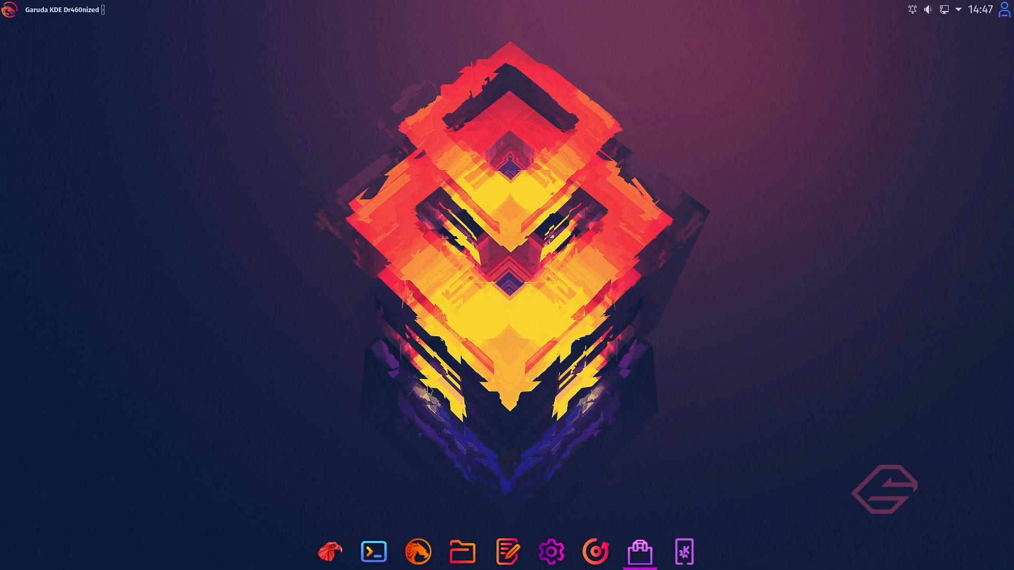
mouse_move(375, 319)
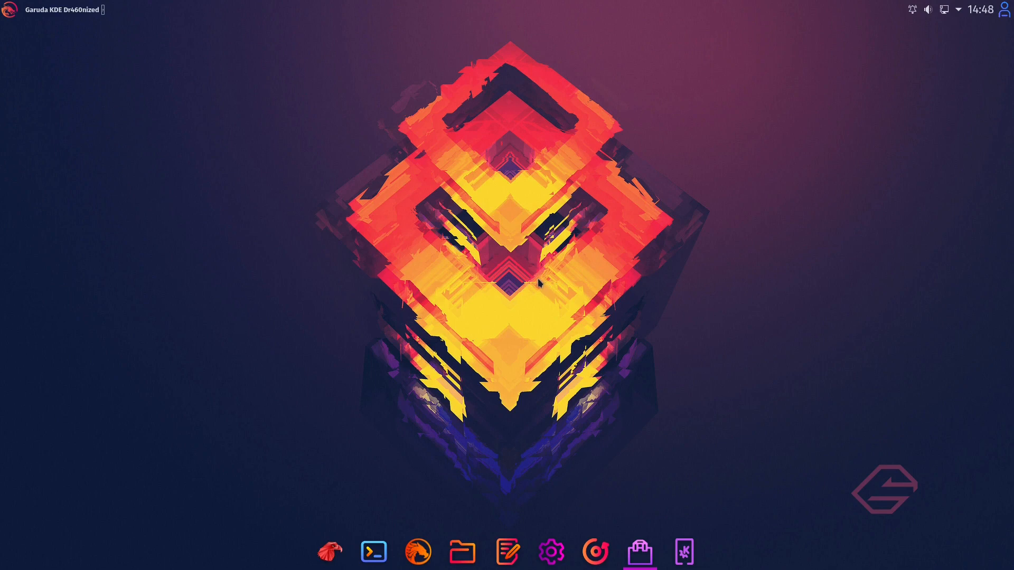
mouse_move(434, 218)
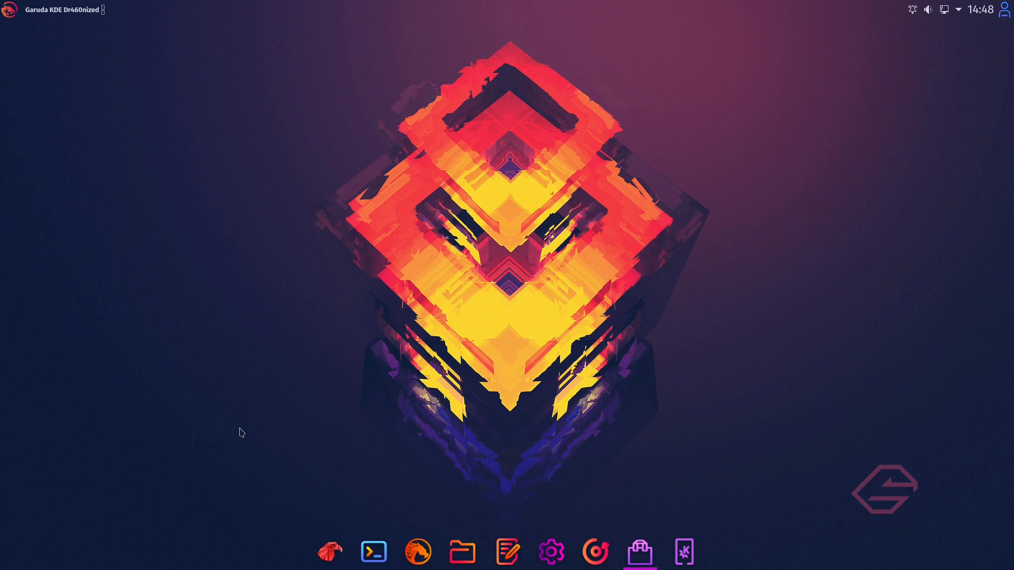
mouse_move(228, 311)
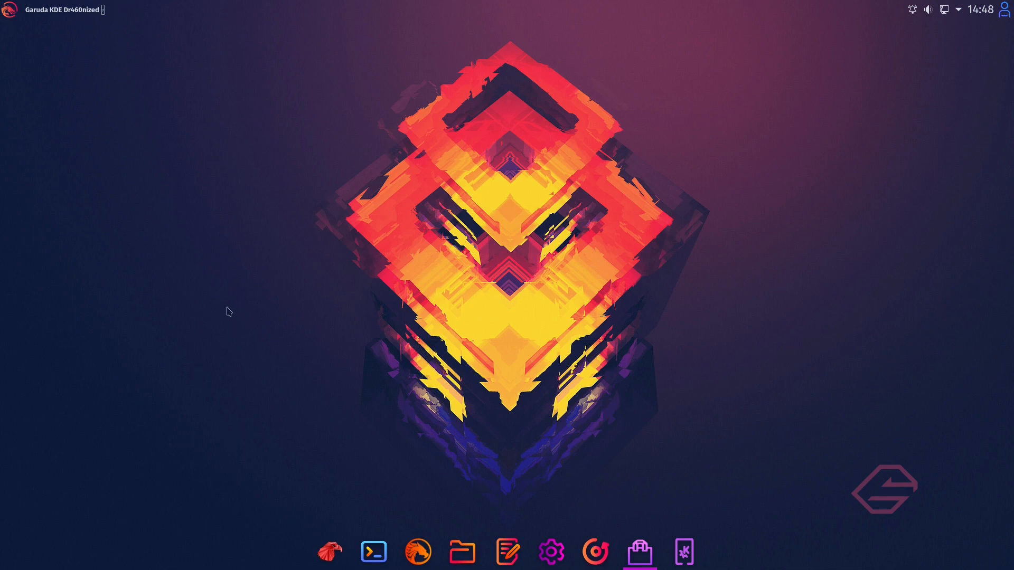
mouse_move(343, 421)
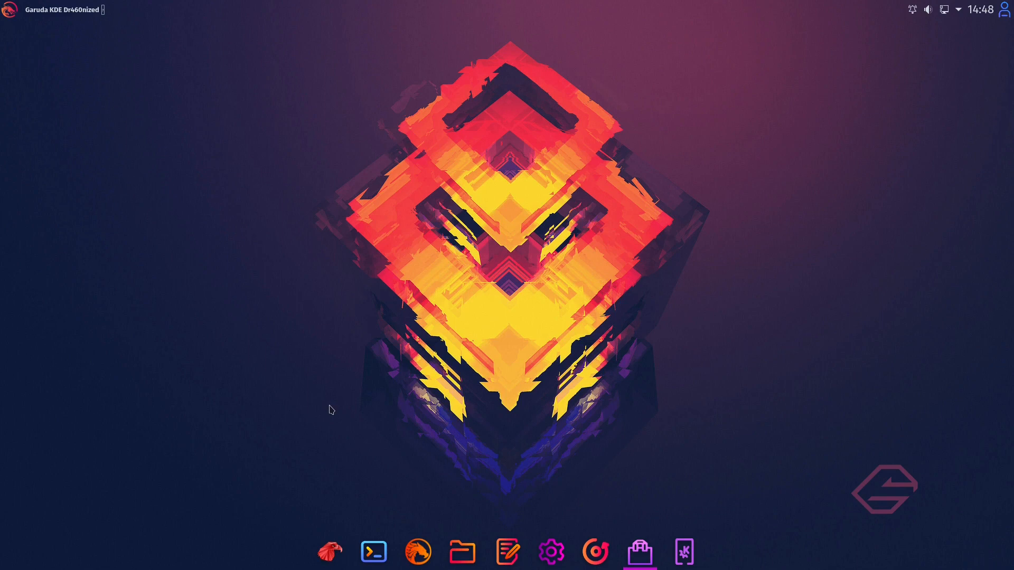
mouse_move(360, 439)
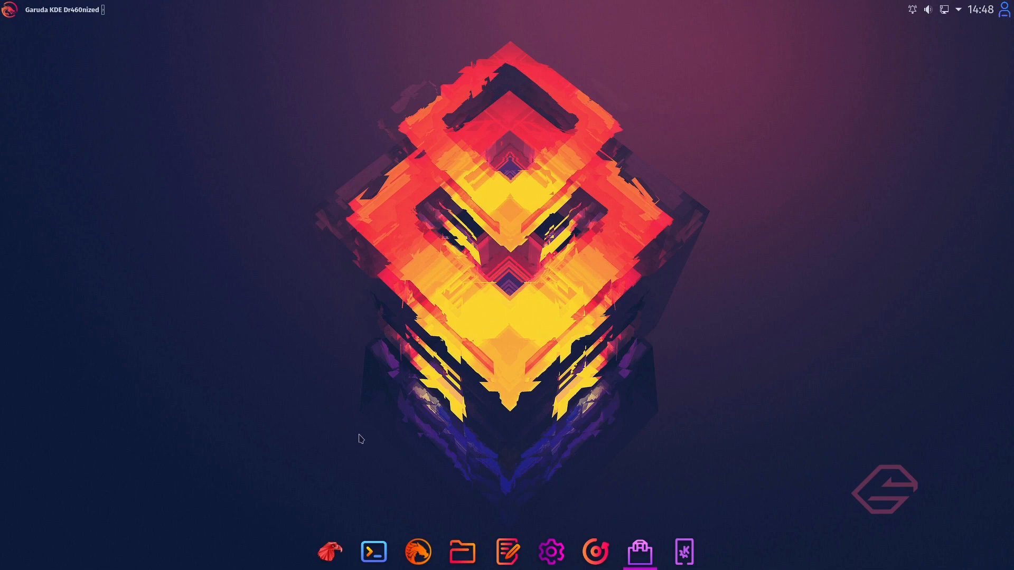
mouse_move(459, 487)
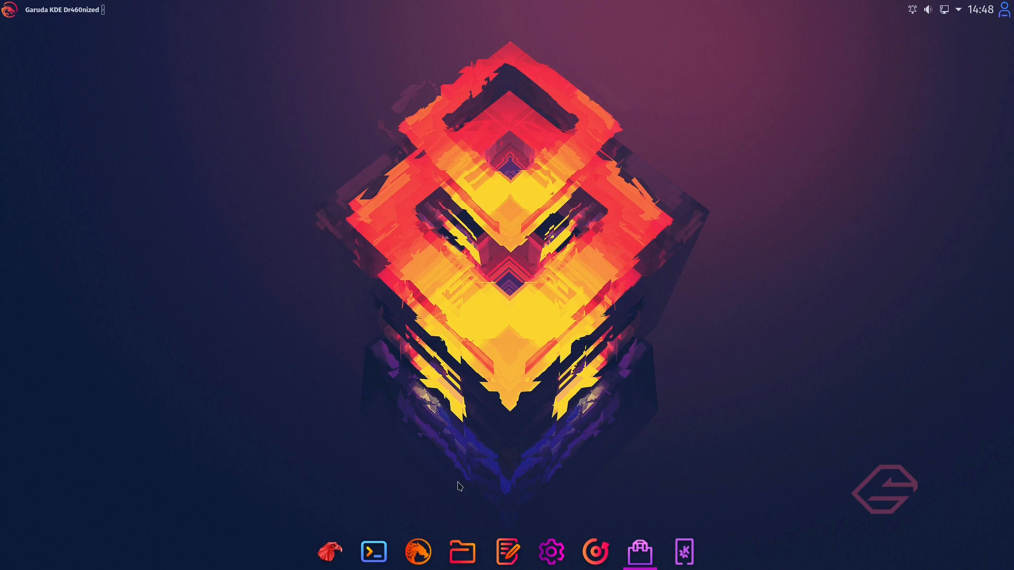
mouse_move(379, 438)
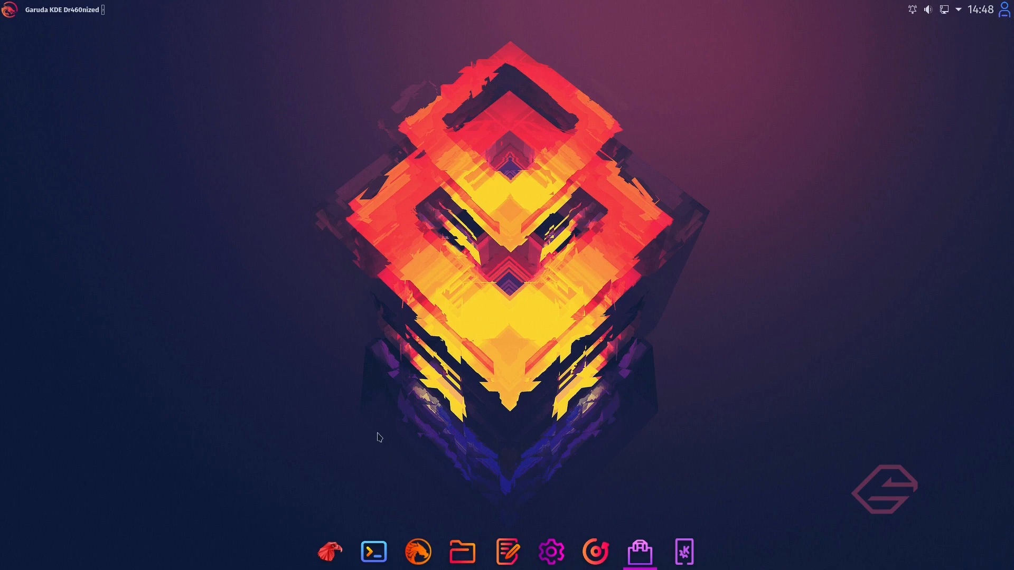
mouse_move(390, 434)
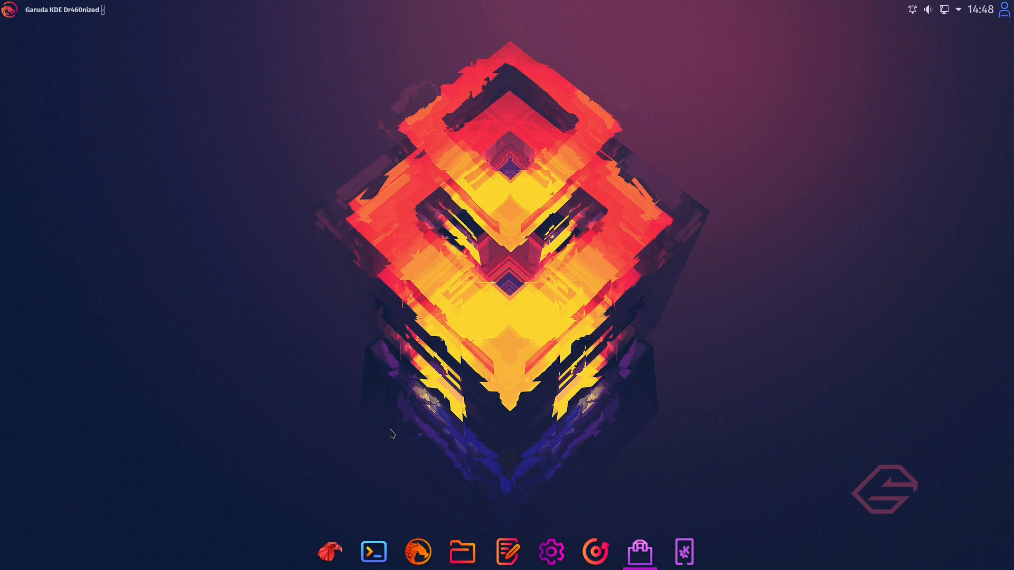
mouse_move(396, 430)
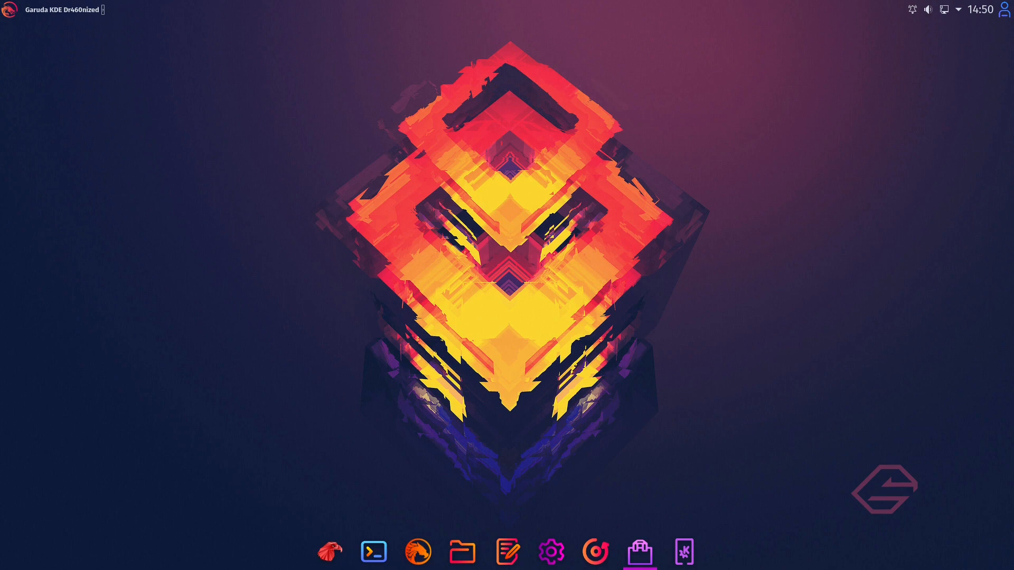
mouse_move(325, 262)
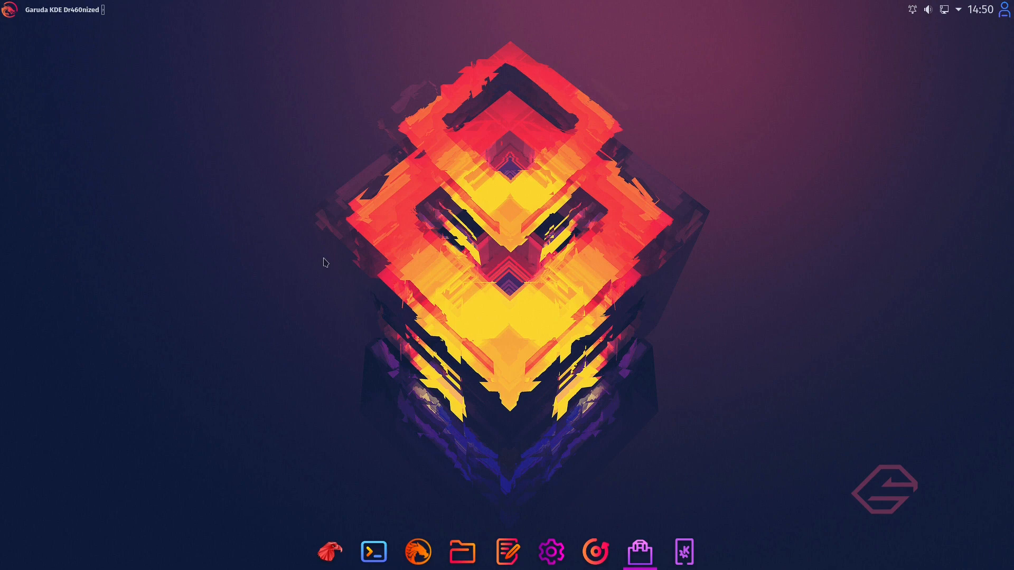
mouse_move(370, 258)
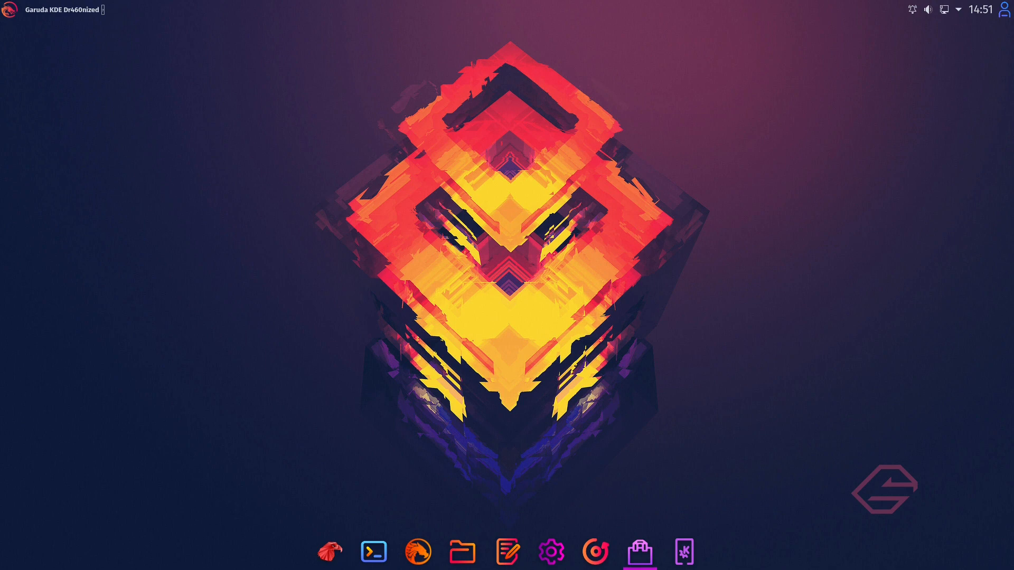
mouse_move(260, 435)
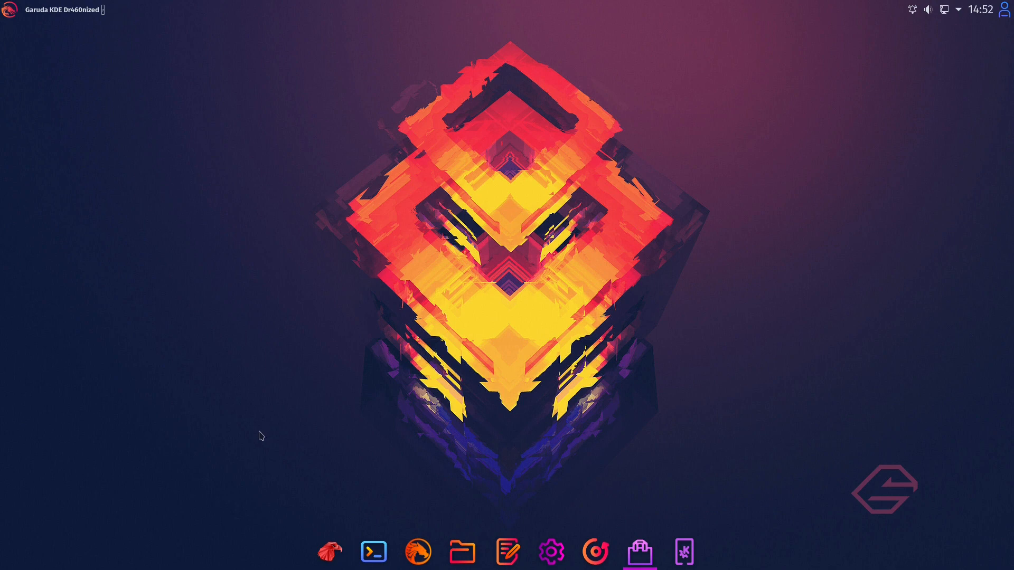
mouse_move(260, 413)
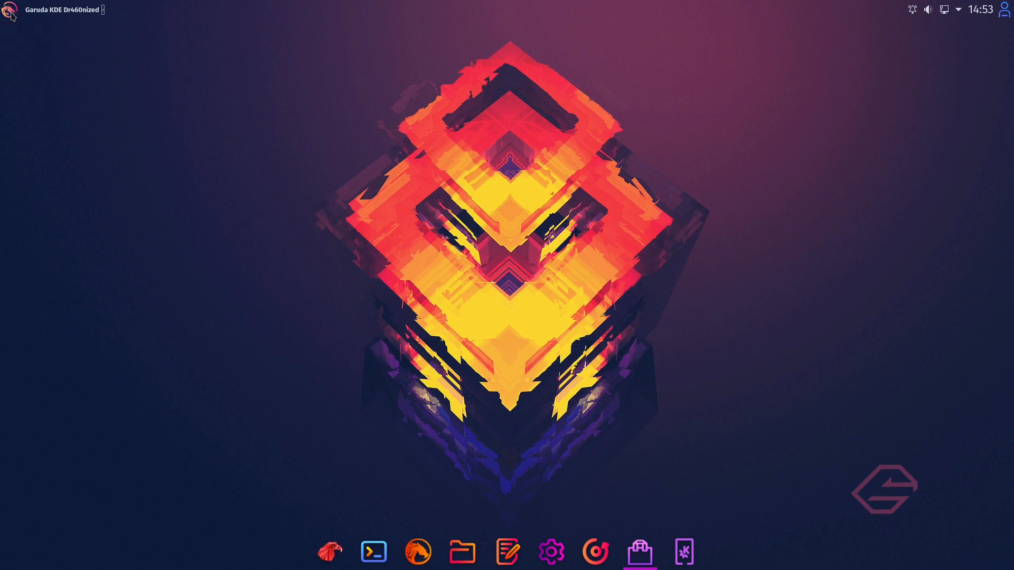
Summon the session power options and confirm shutting the computer down.
click(10, 10)
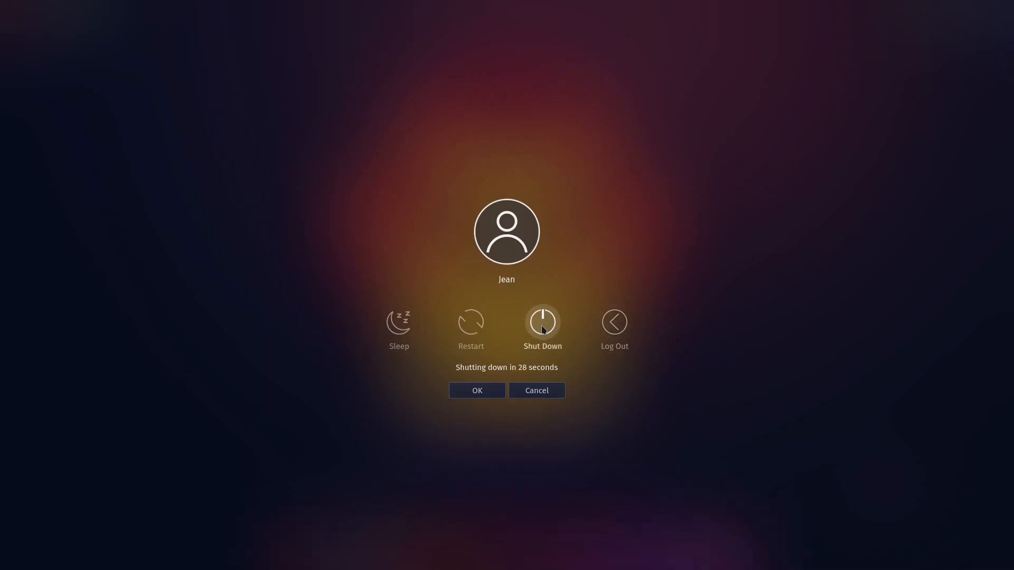
click(536, 389)
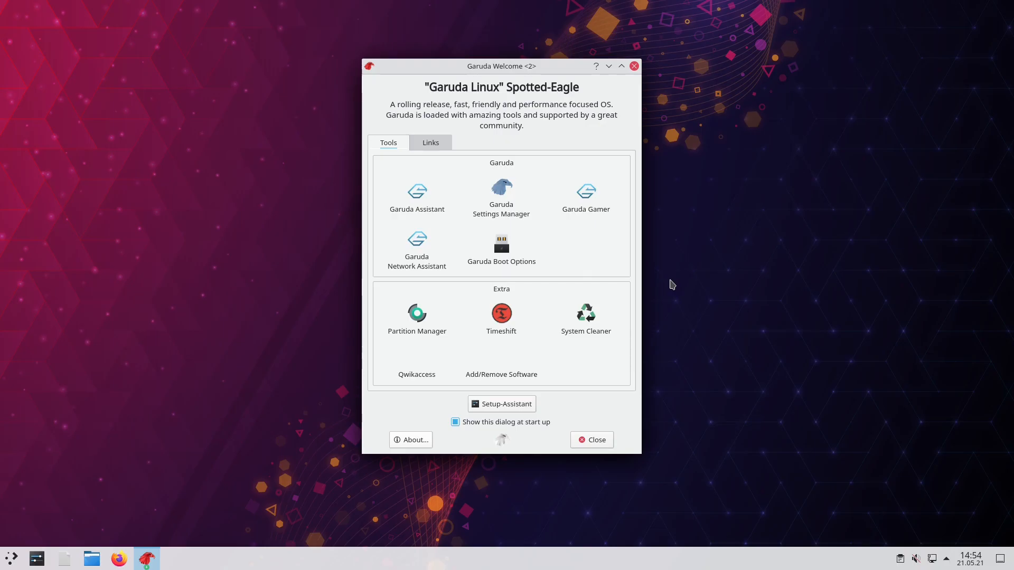
mouse_move(675, 287)
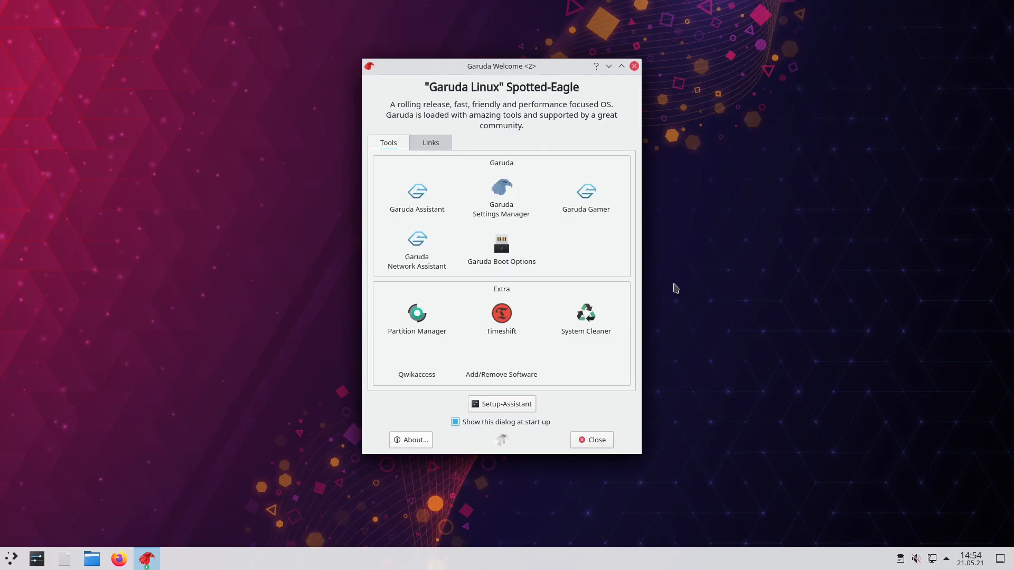
mouse_move(691, 318)
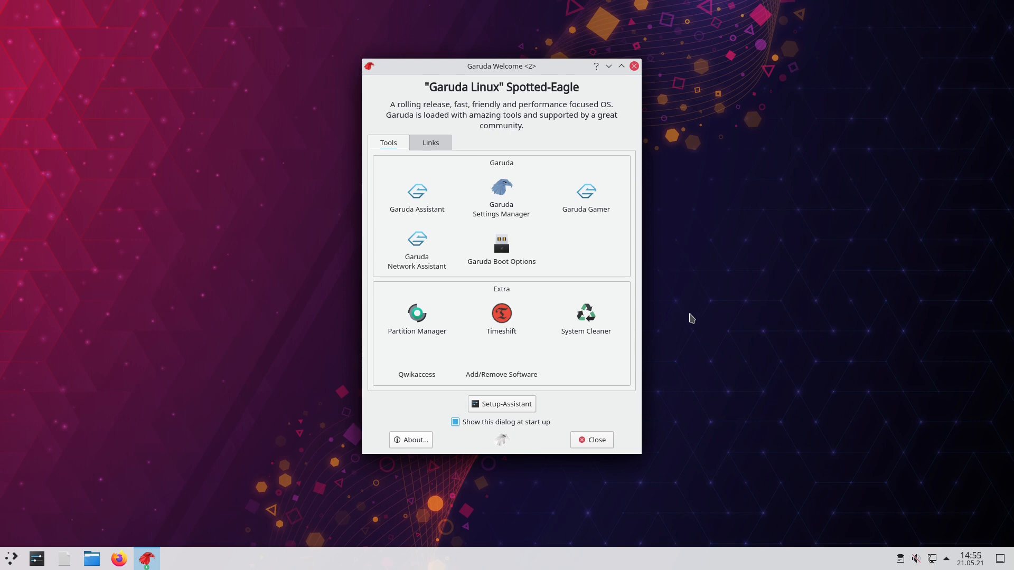
mouse_move(583, 381)
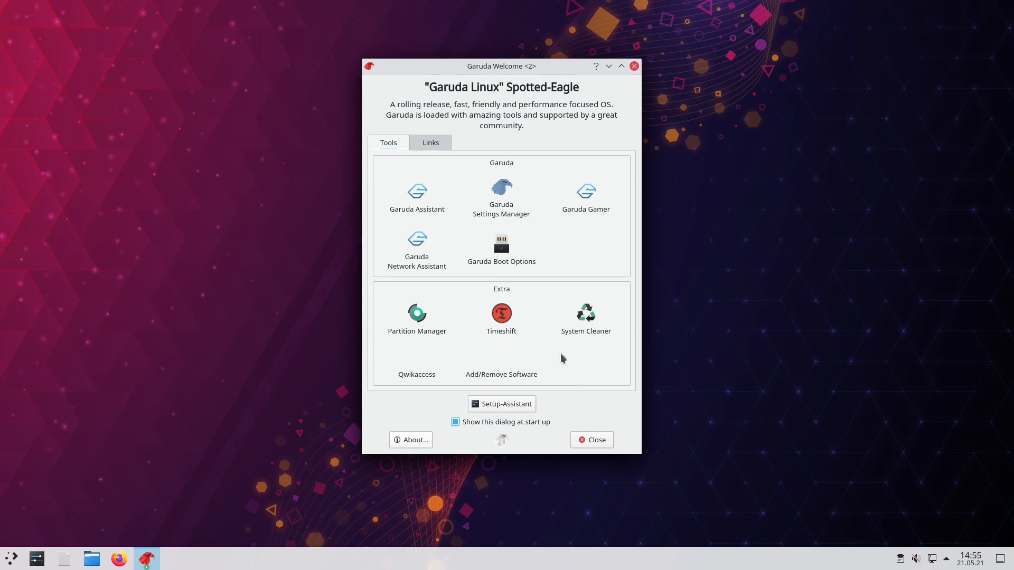
mouse_move(479, 69)
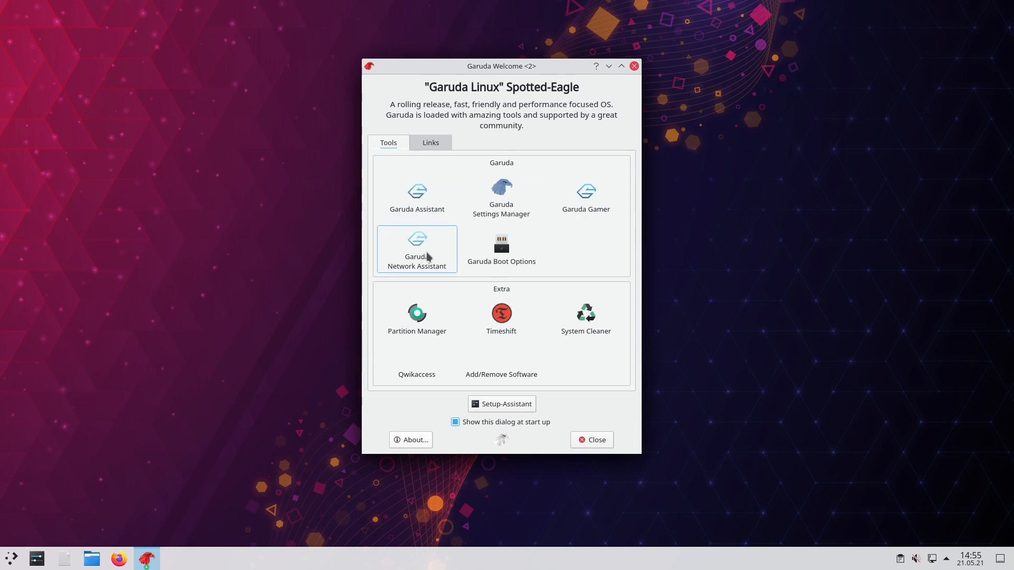
Start the Garuda Network Assistant install without optional dependencies, authorise it and approve the packages.
click(417, 249)
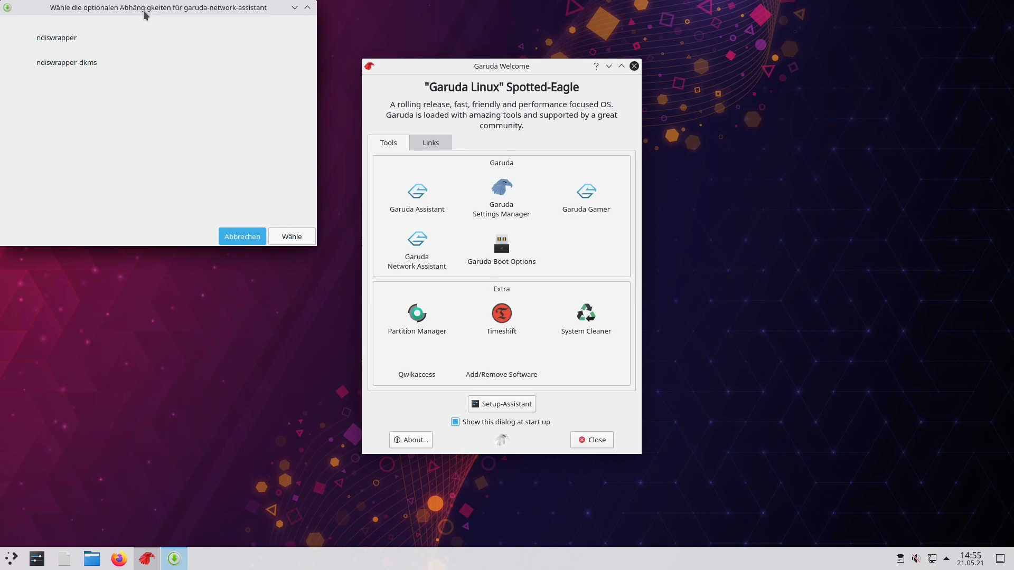
mouse_move(189, 129)
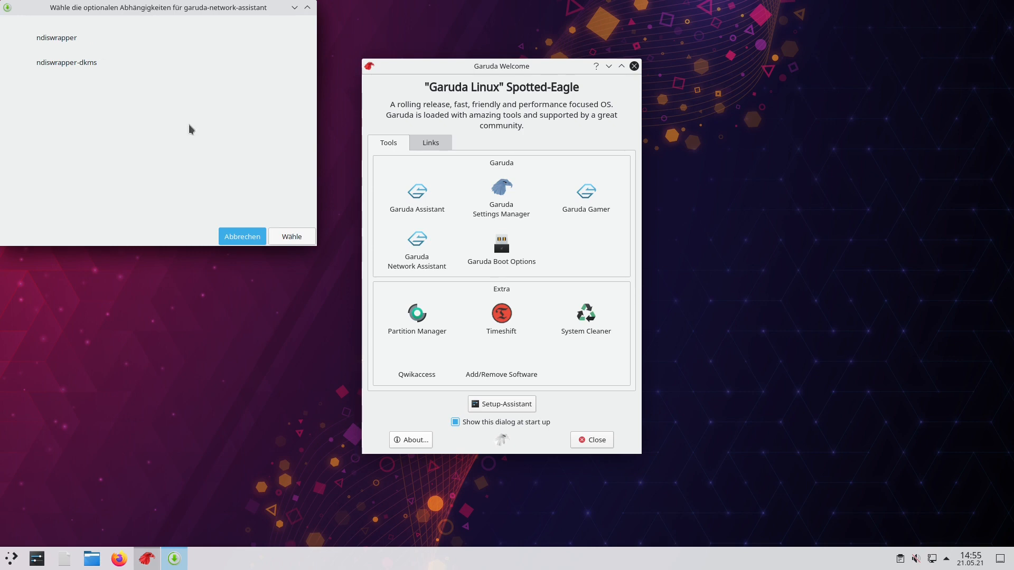
click(56, 38)
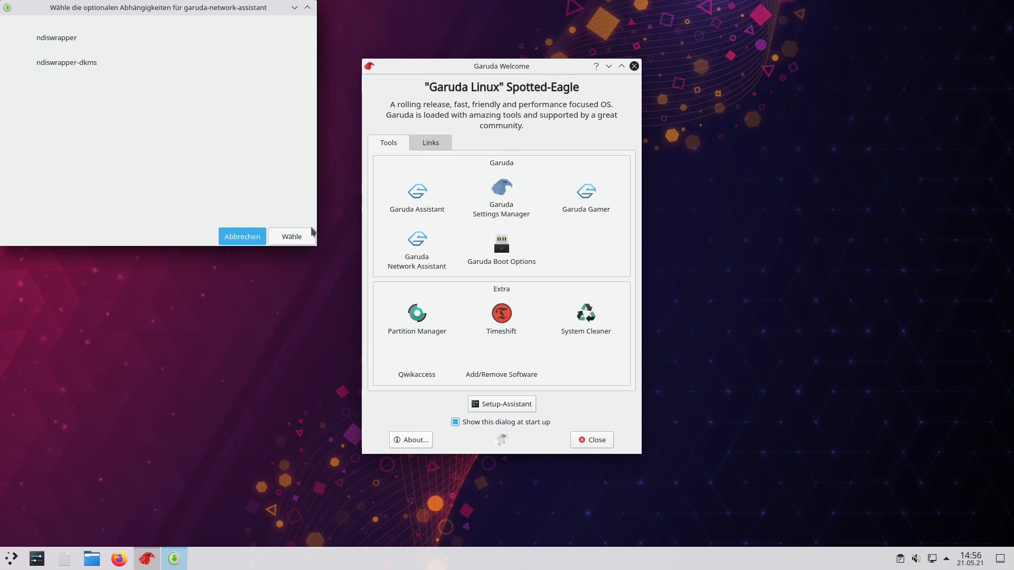
click(291, 235)
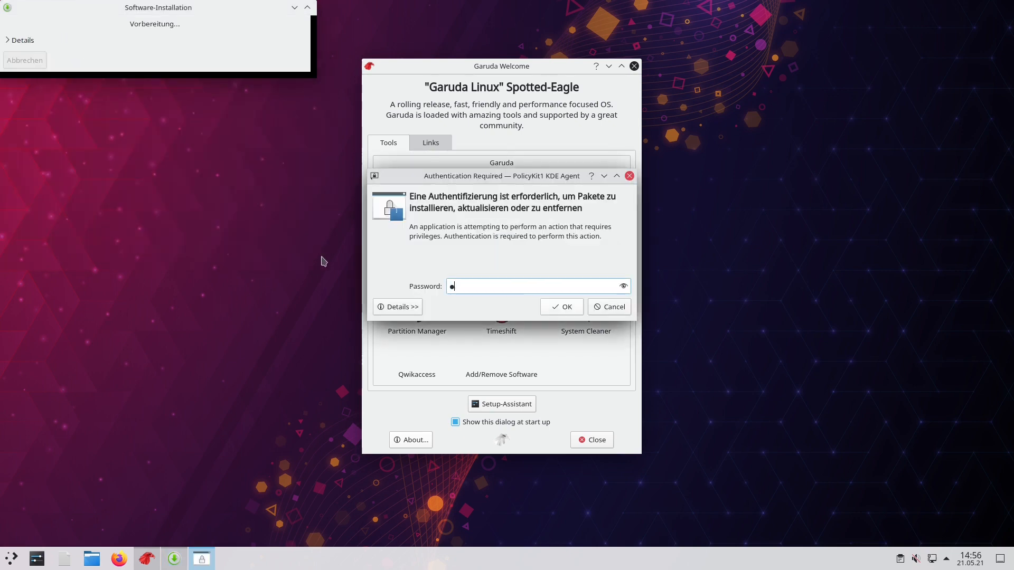
click(561, 306)
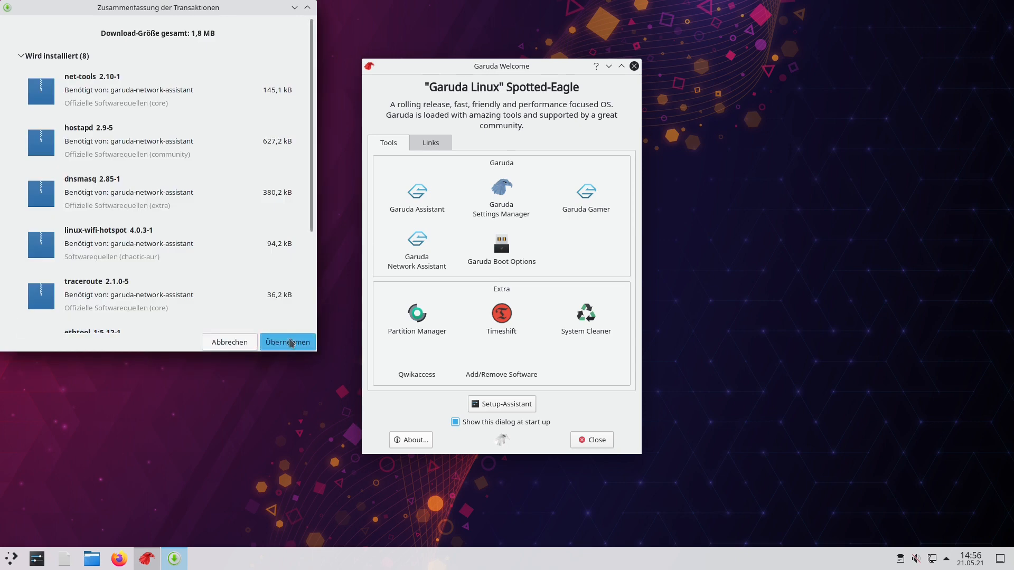
click(287, 341)
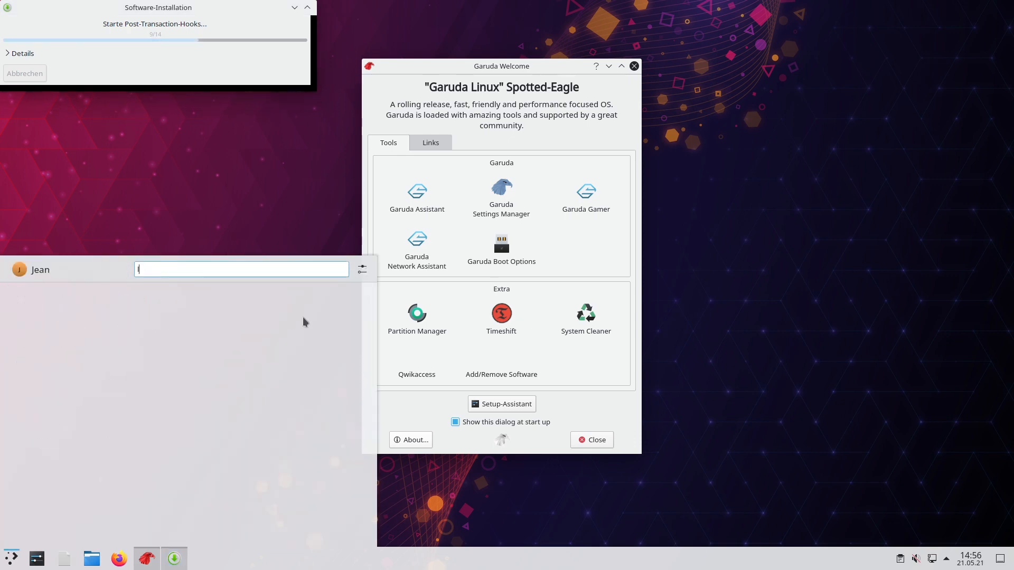
text(langu)
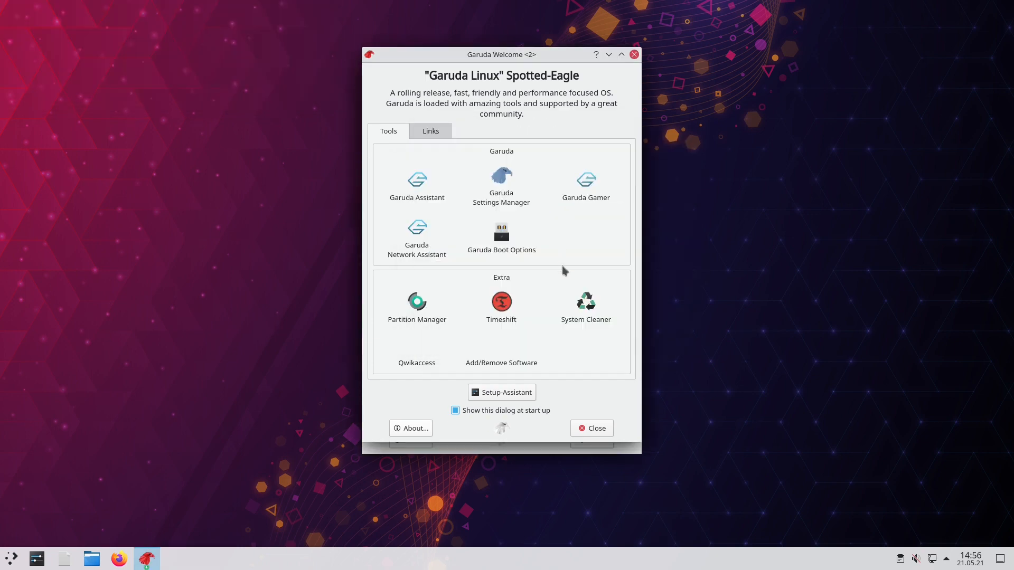
drag(500, 54, 497, 68)
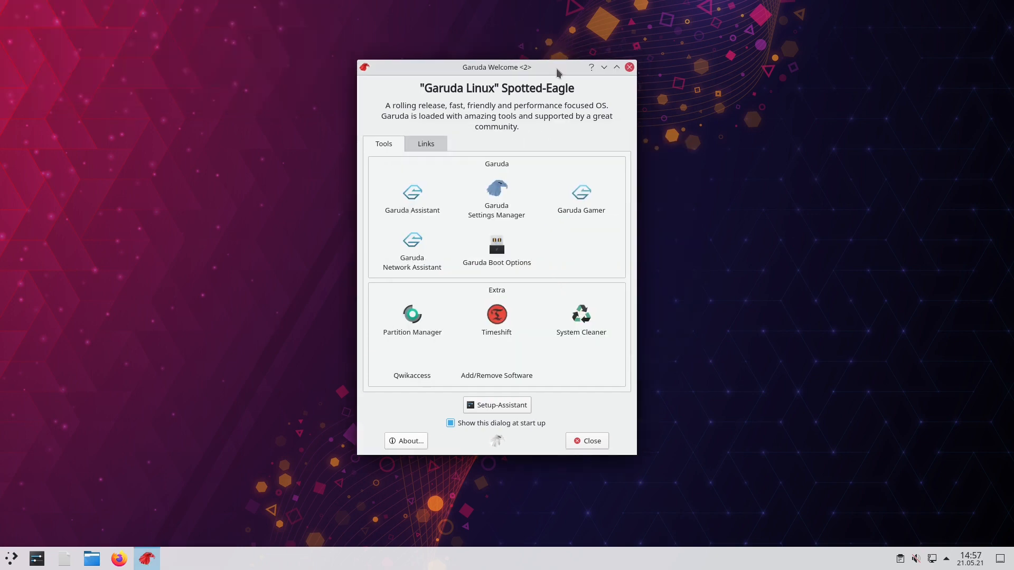
mouse_move(542, 117)
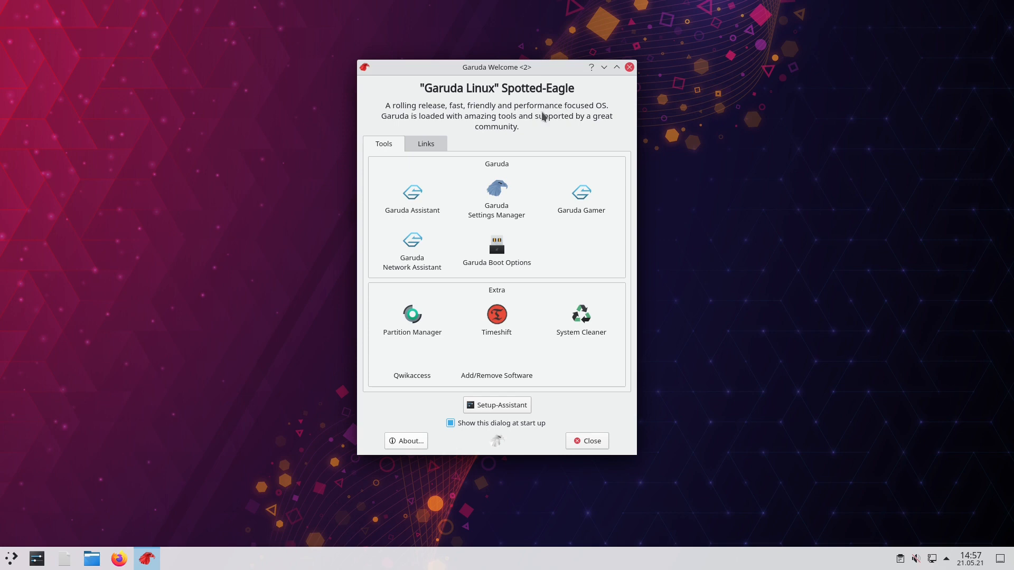
mouse_move(496, 405)
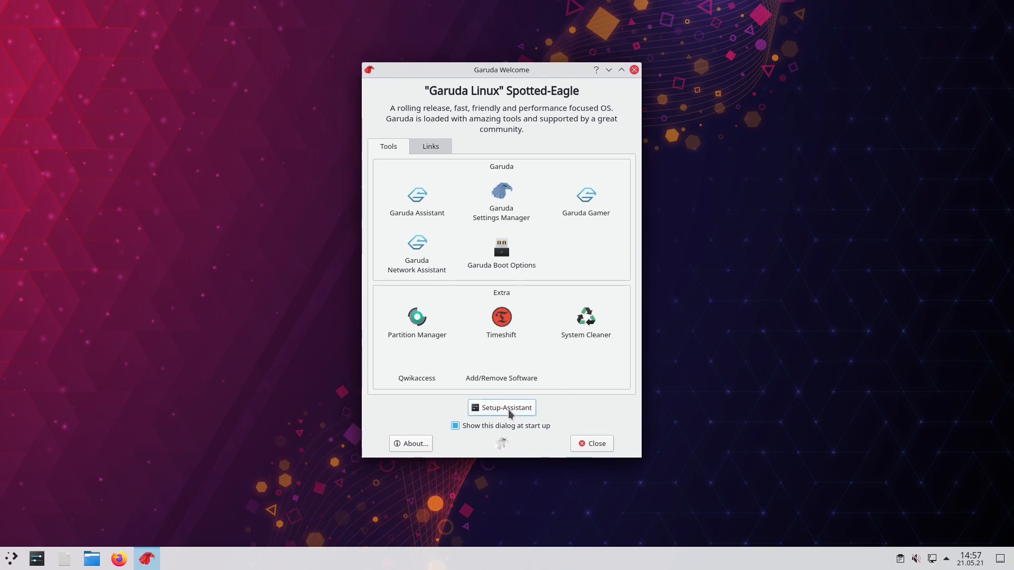
click(11, 558)
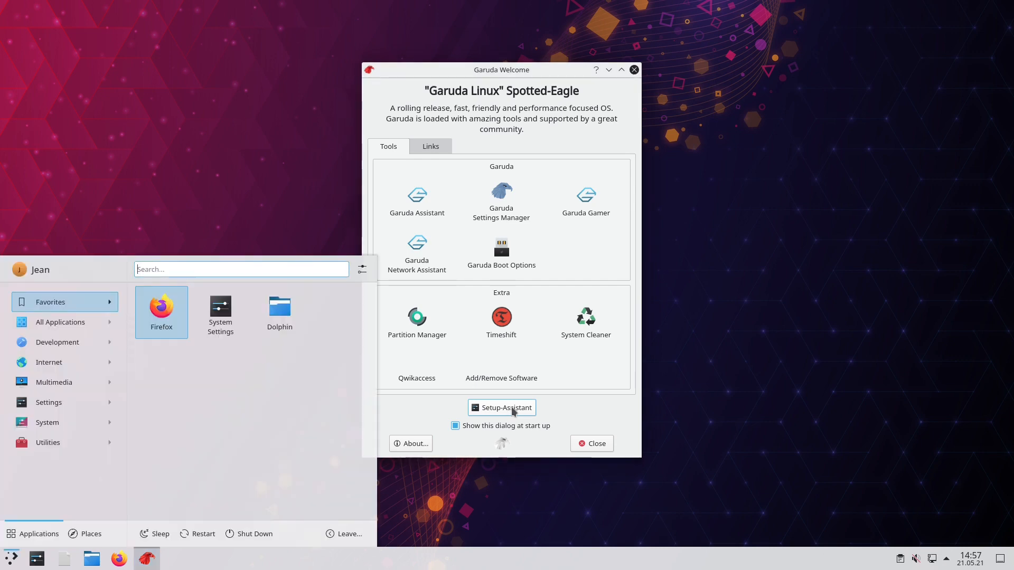
text(kde)
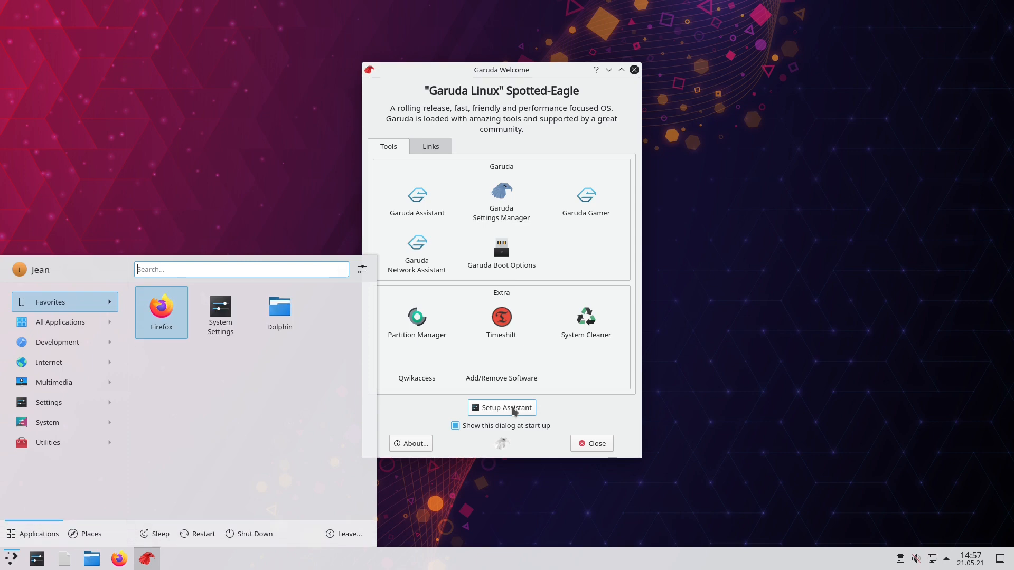
text(git)
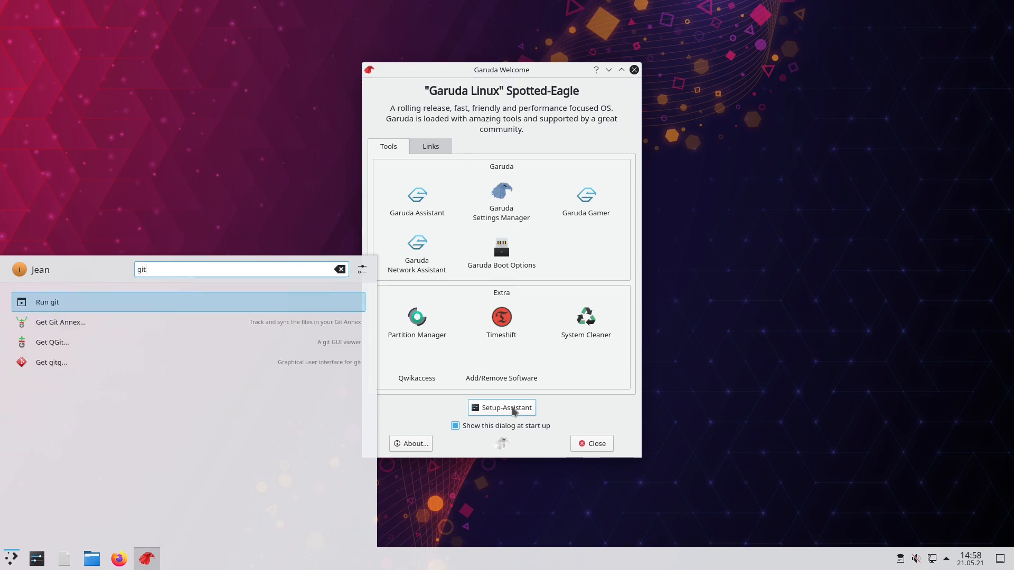
click(340, 270)
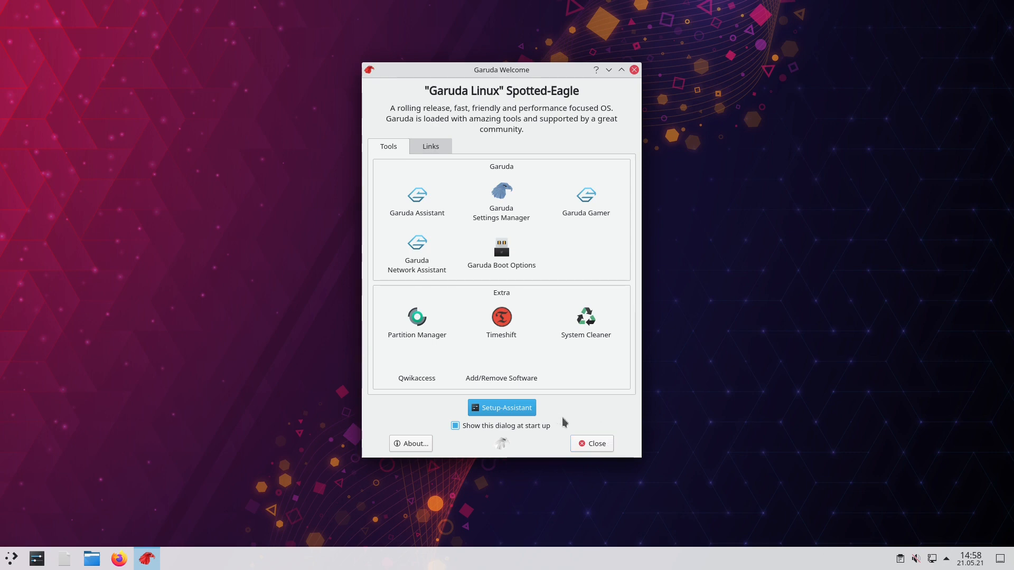
mouse_move(635, 452)
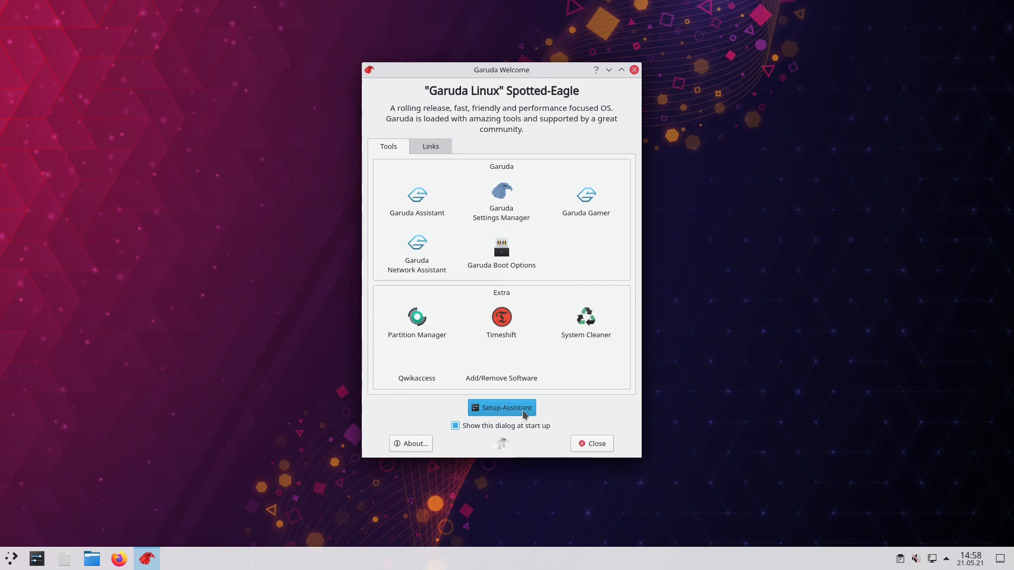
mouse_move(546, 433)
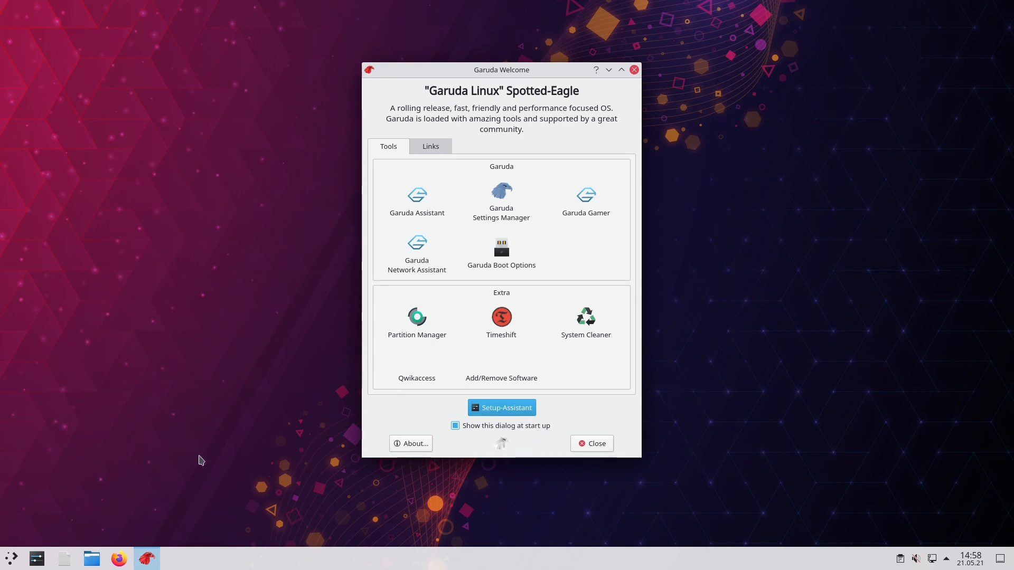
mouse_move(558, 382)
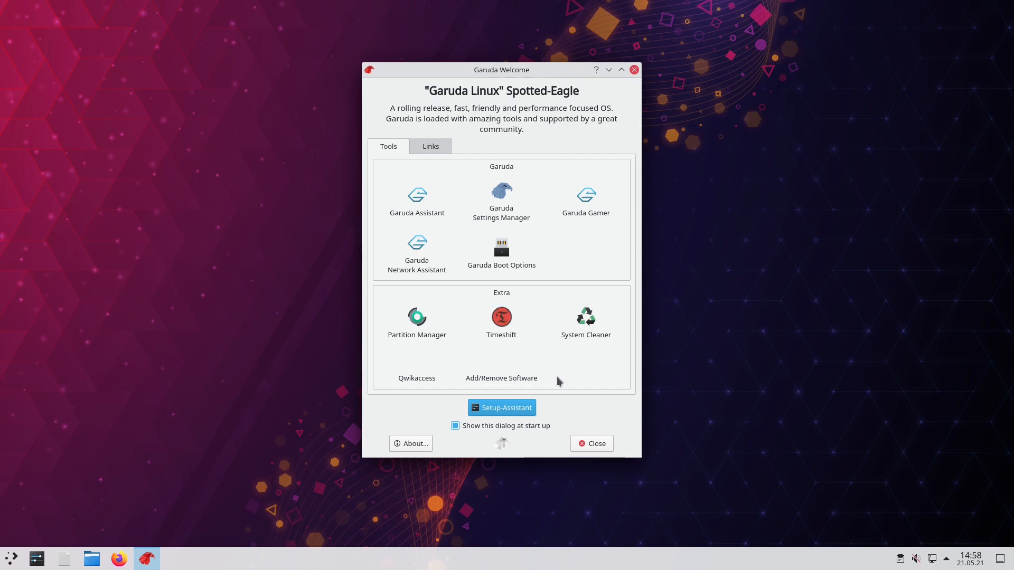
mouse_move(560, 384)
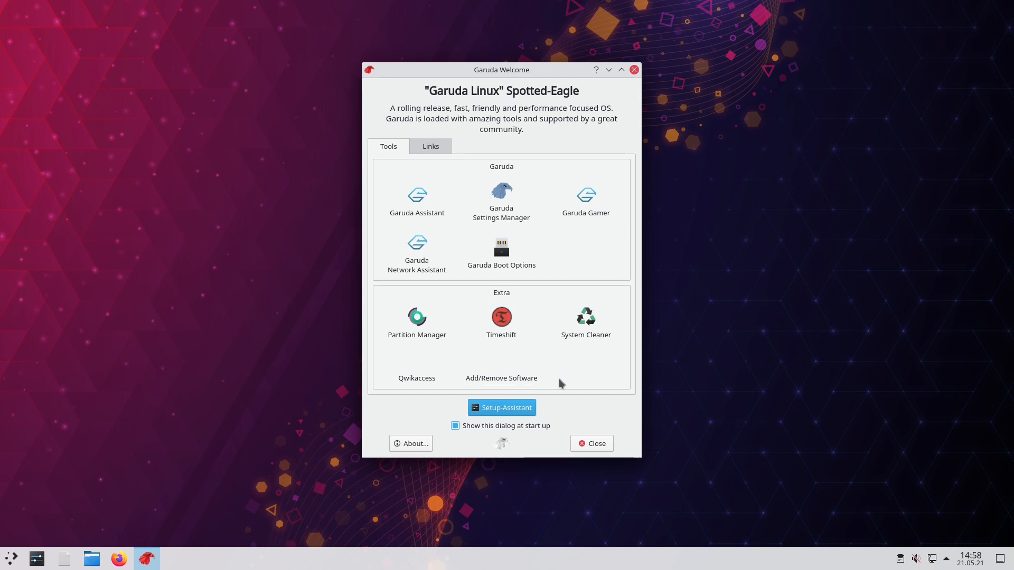
mouse_move(560, 387)
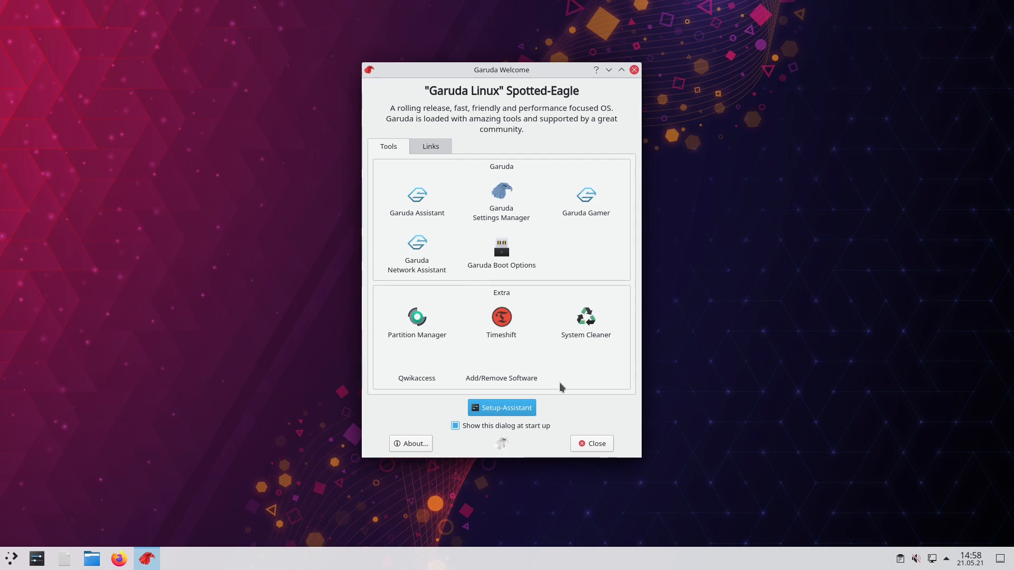
mouse_move(563, 377)
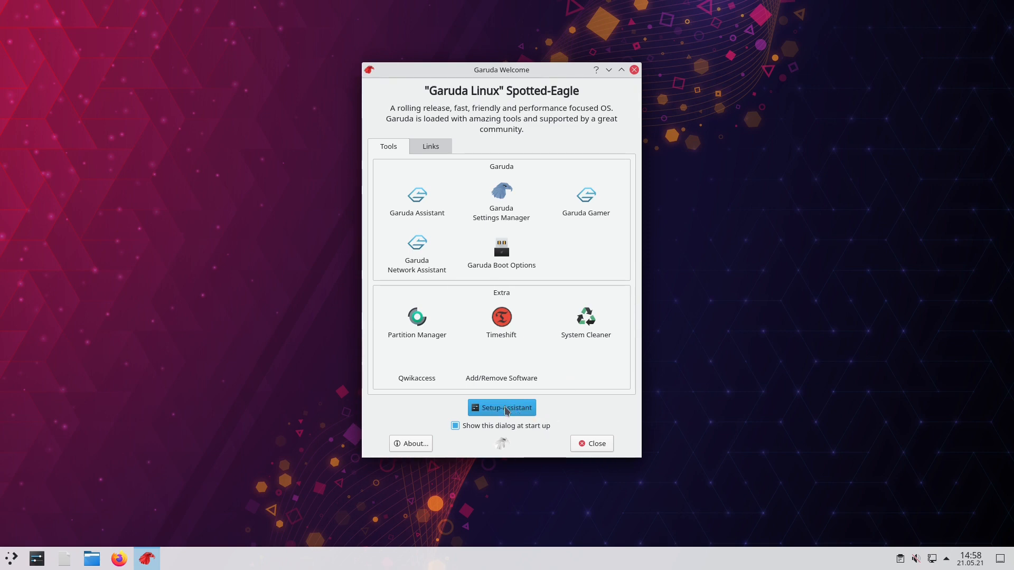
mouse_move(549, 381)
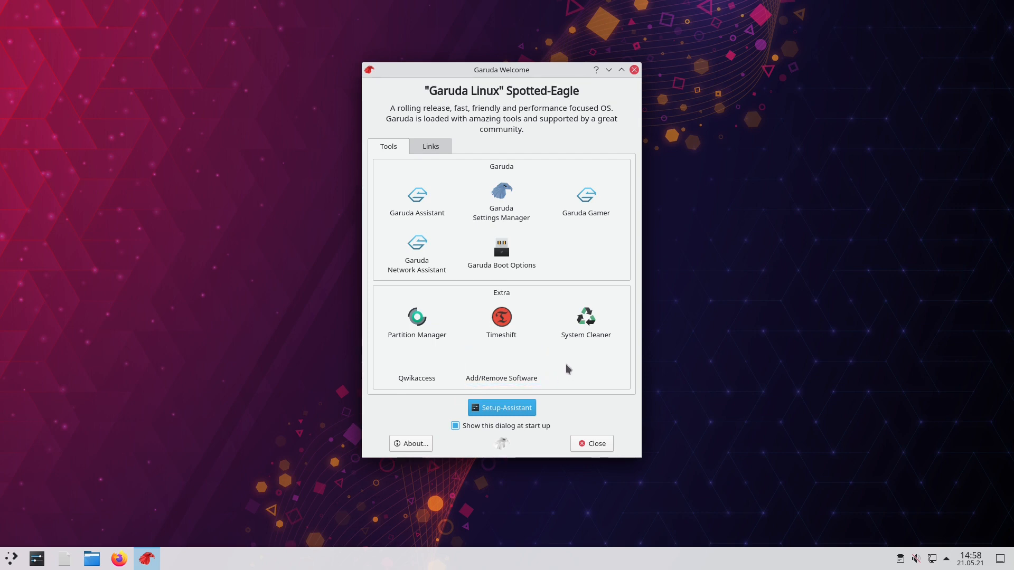
mouse_move(12, 558)
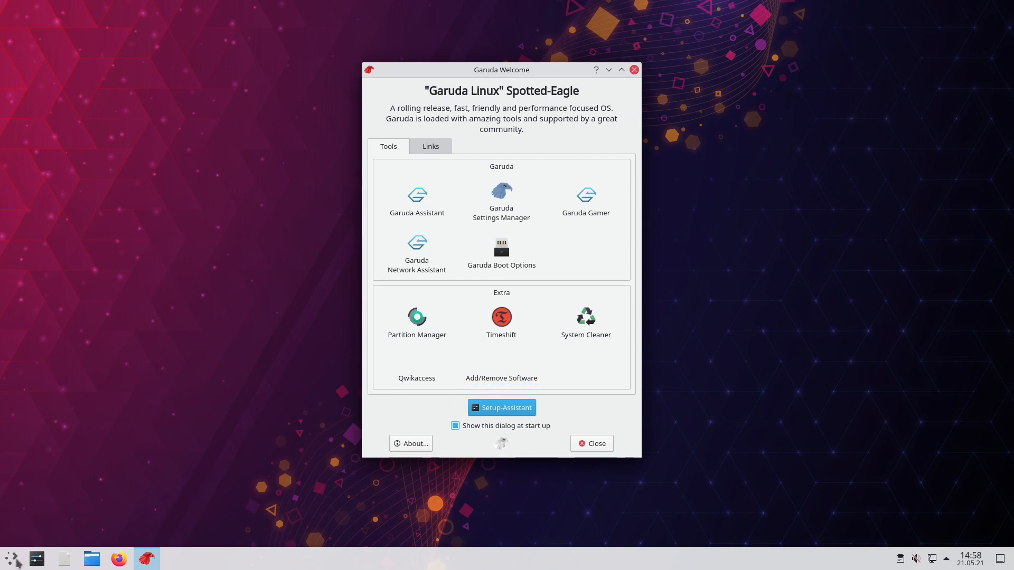
mouse_move(140, 494)
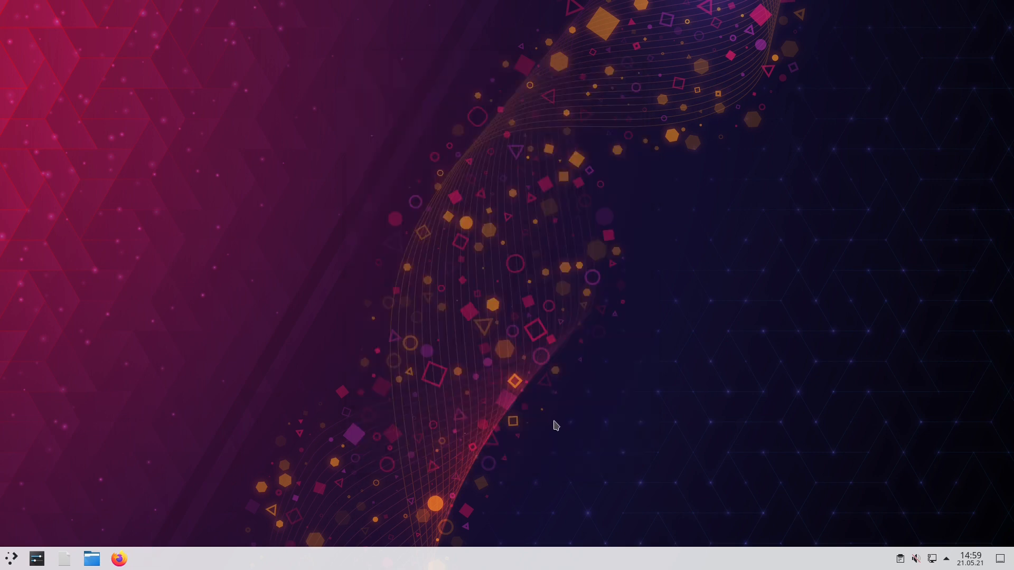
mouse_move(486, 440)
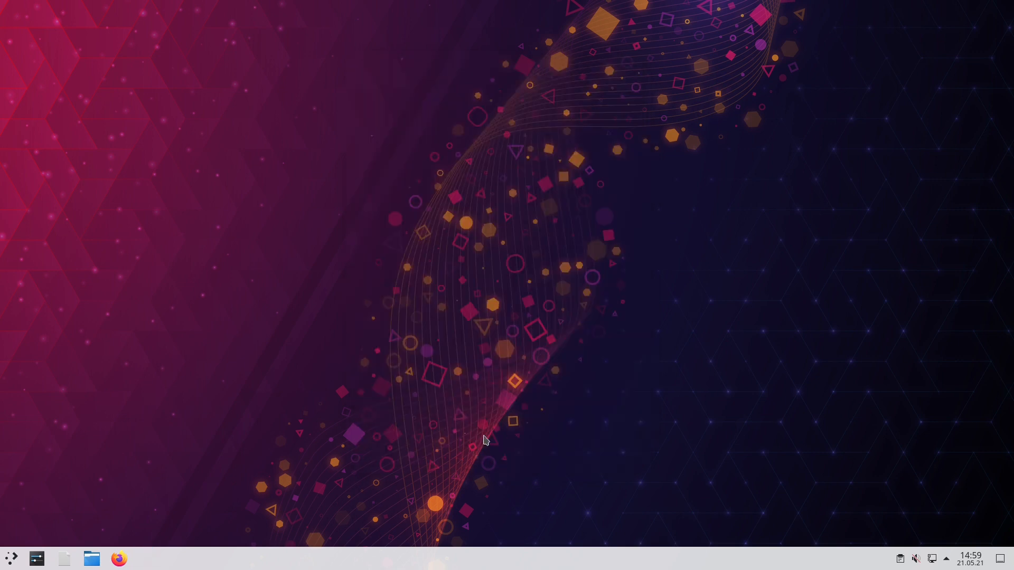
mouse_move(571, 420)
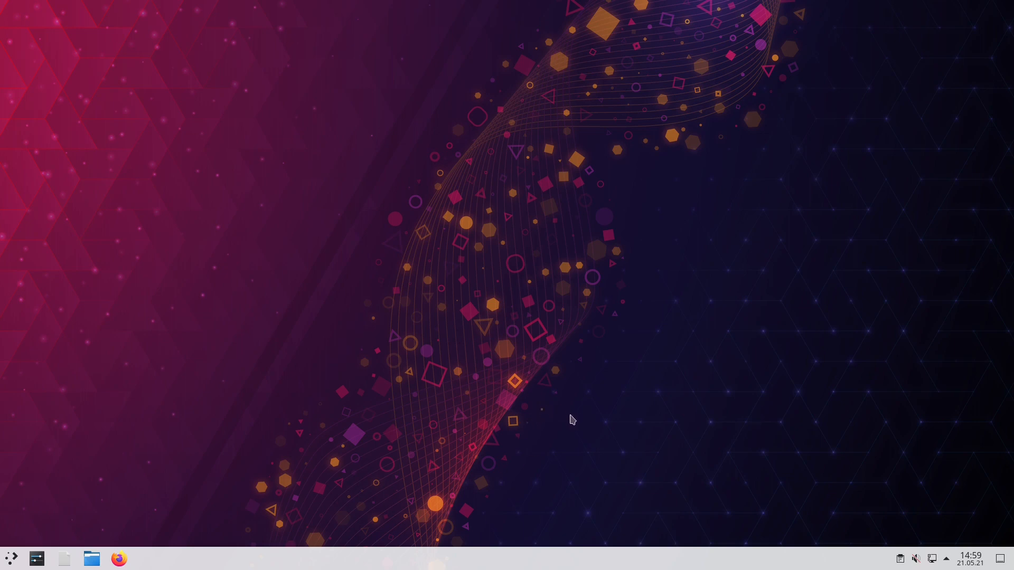
Bring up the KDE application launcher over the bare Dr460nized desktop.
click(10, 558)
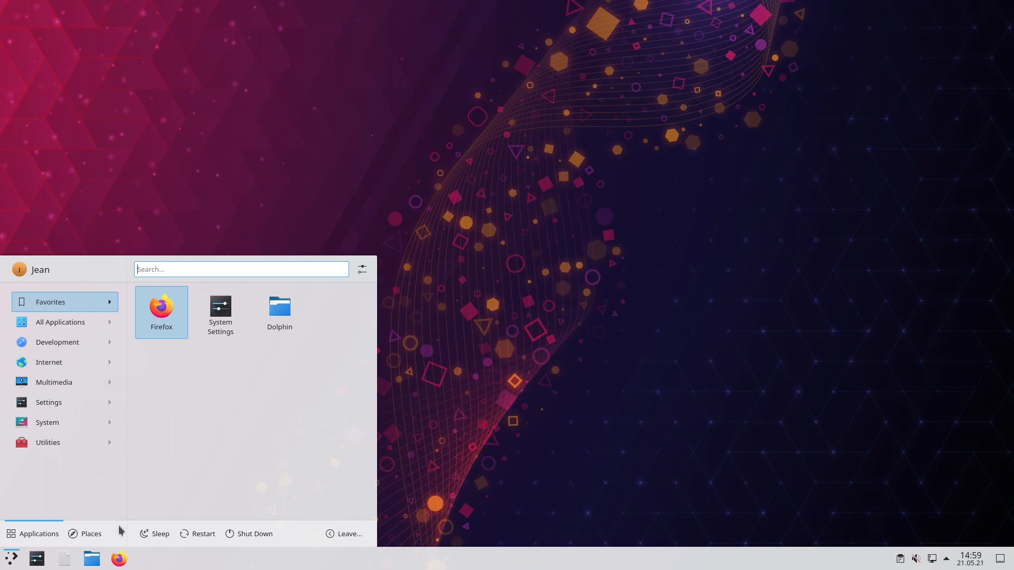
mouse_move(29, 390)
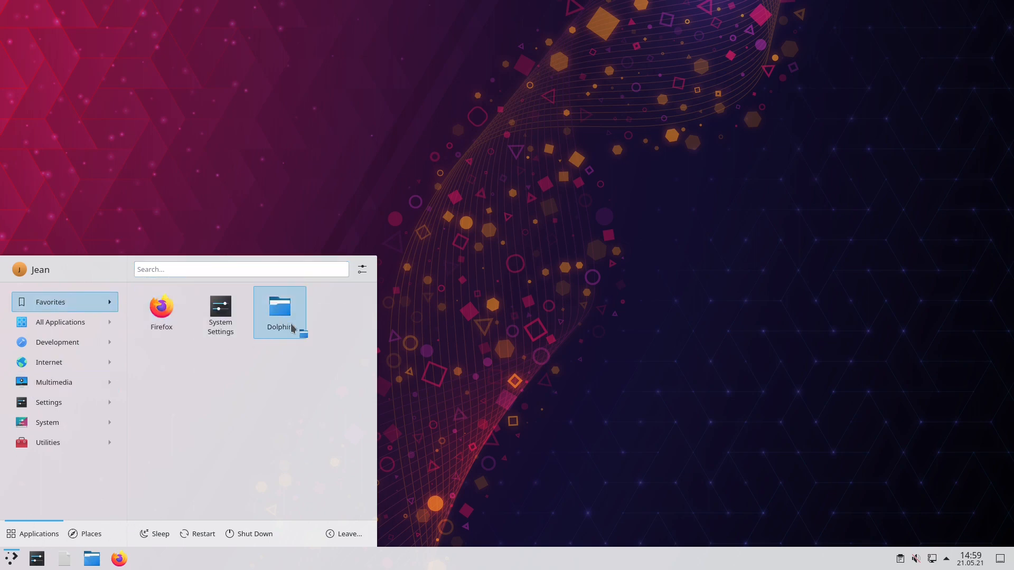
Launch Dolphin from the launcher's Favorites, showing the Home folder.
click(280, 310)
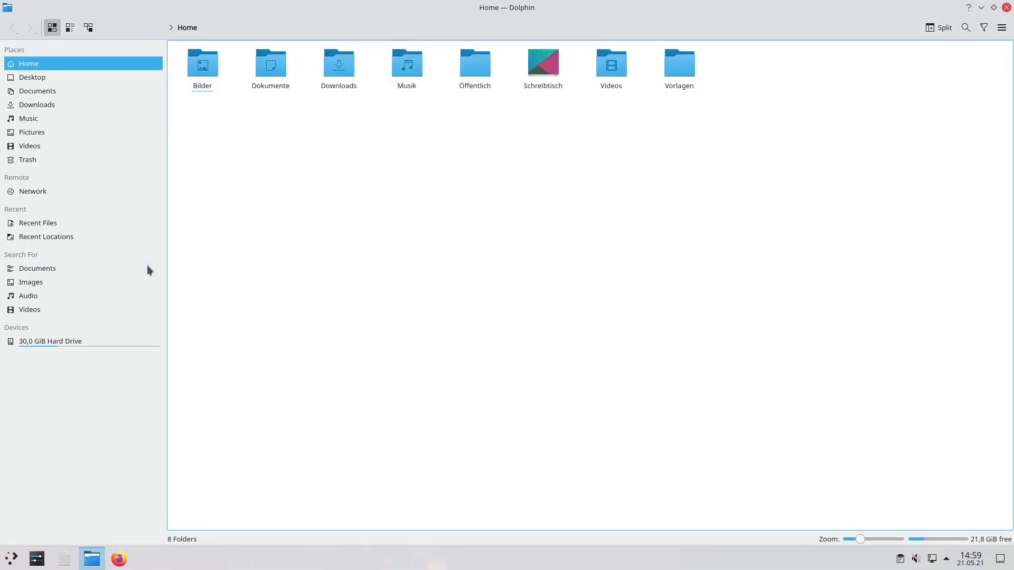
mouse_move(336, 234)
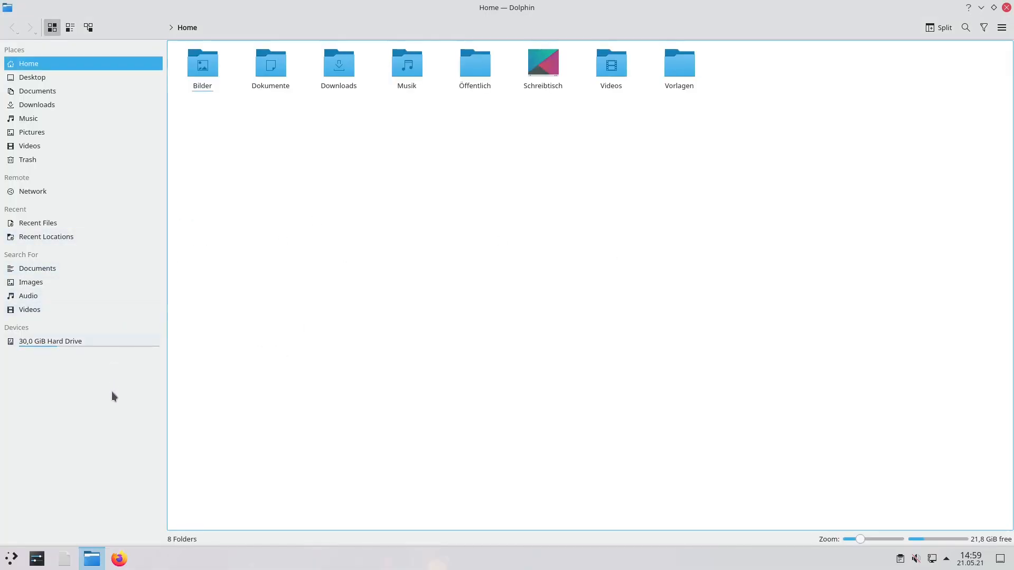
mouse_move(253, 157)
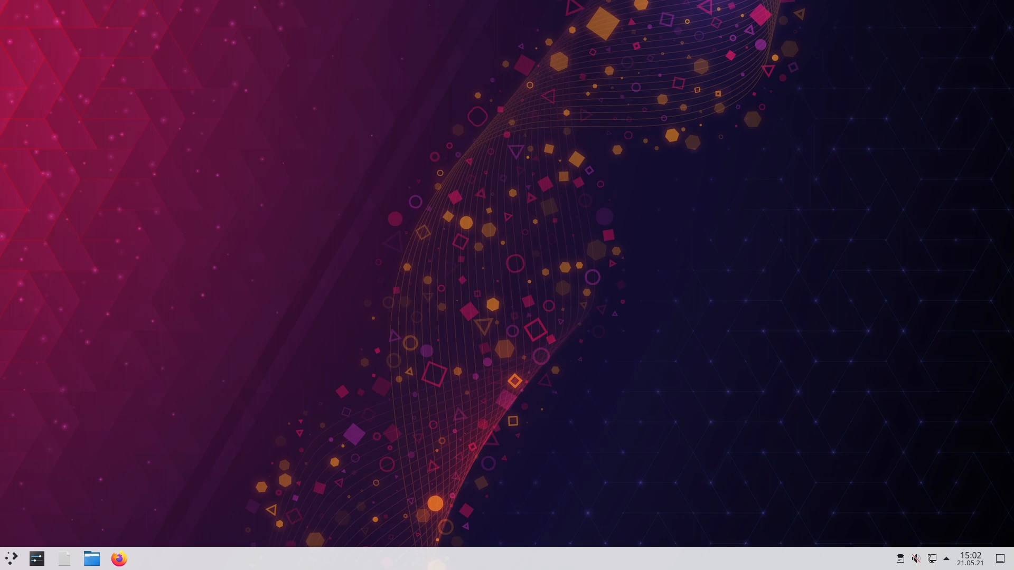
mouse_move(224, 418)
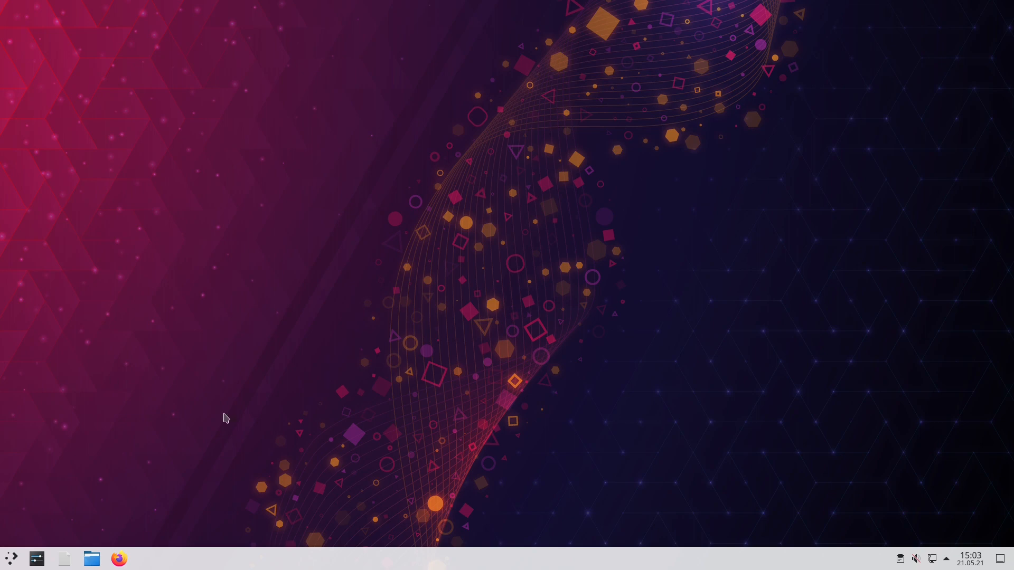
mouse_move(177, 517)
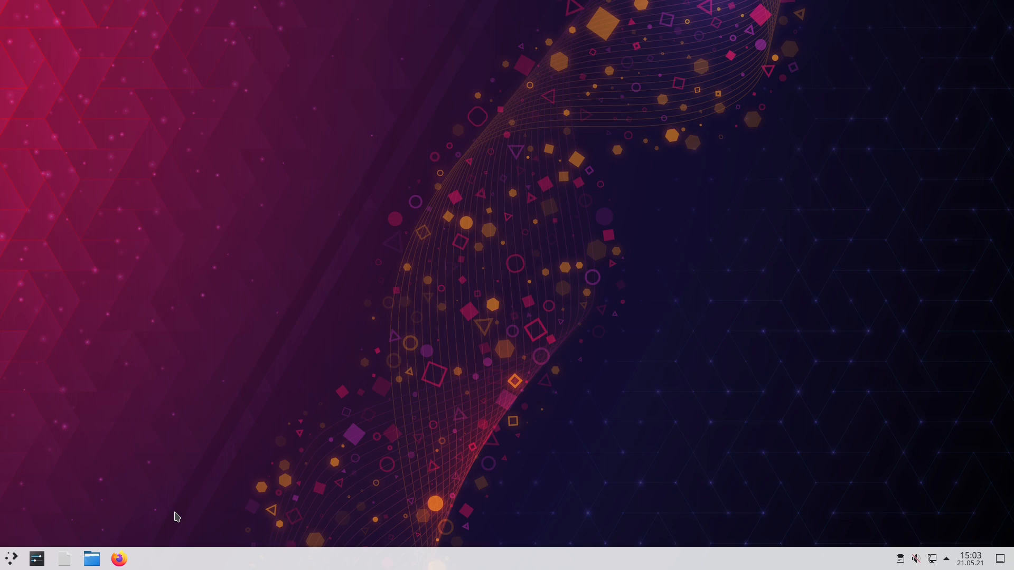
mouse_move(160, 527)
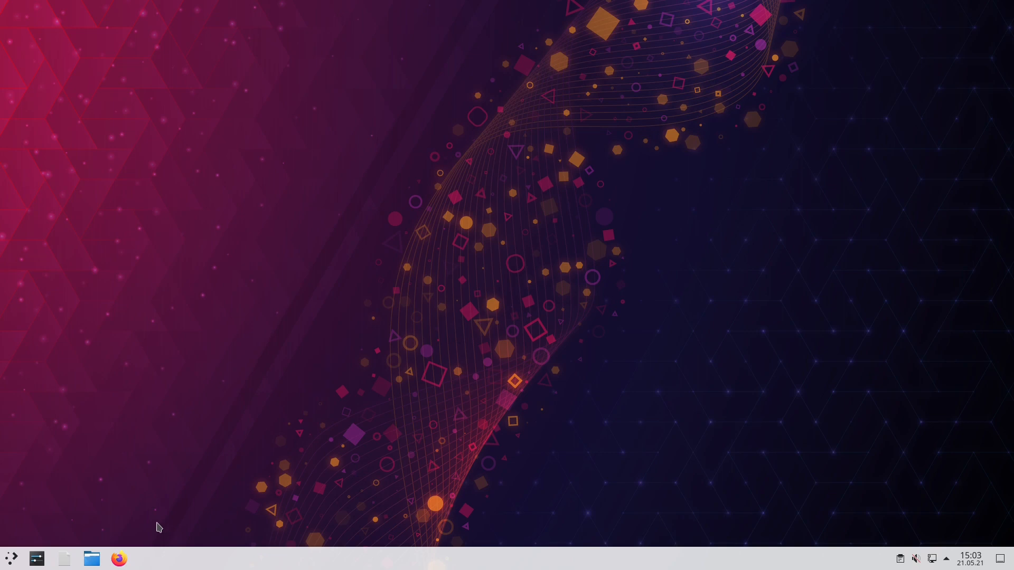
mouse_move(179, 511)
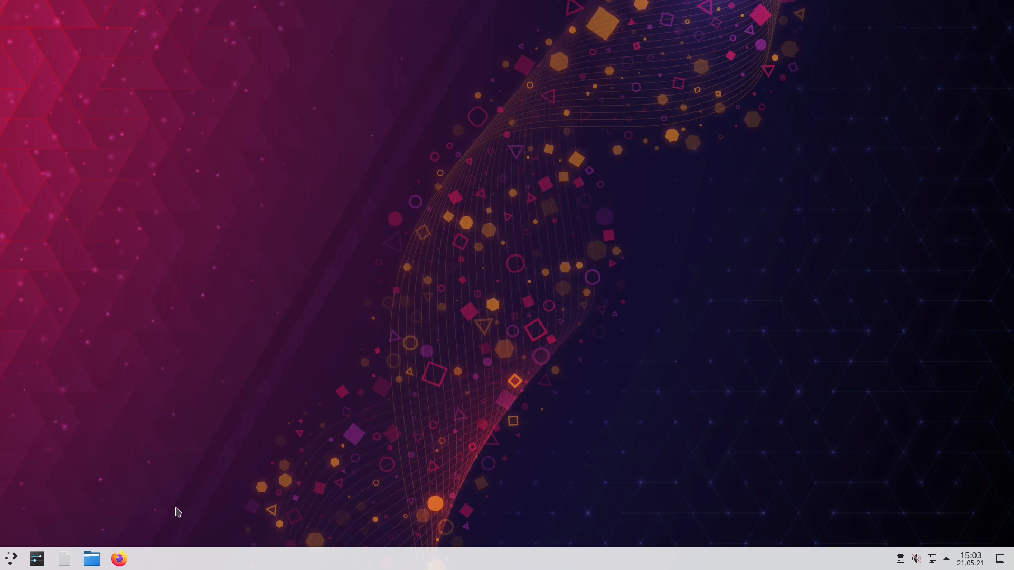
mouse_move(181, 514)
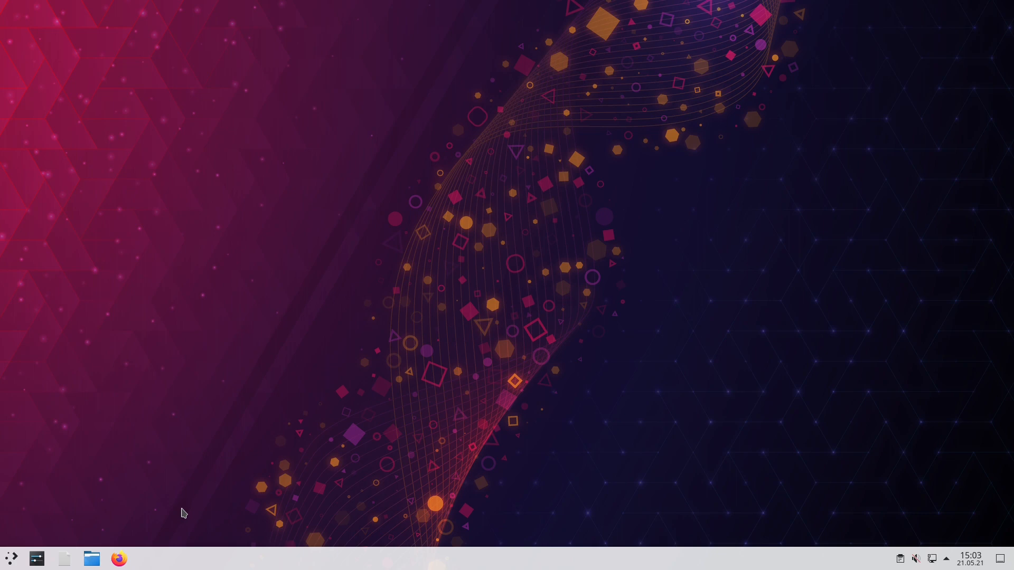
mouse_move(186, 511)
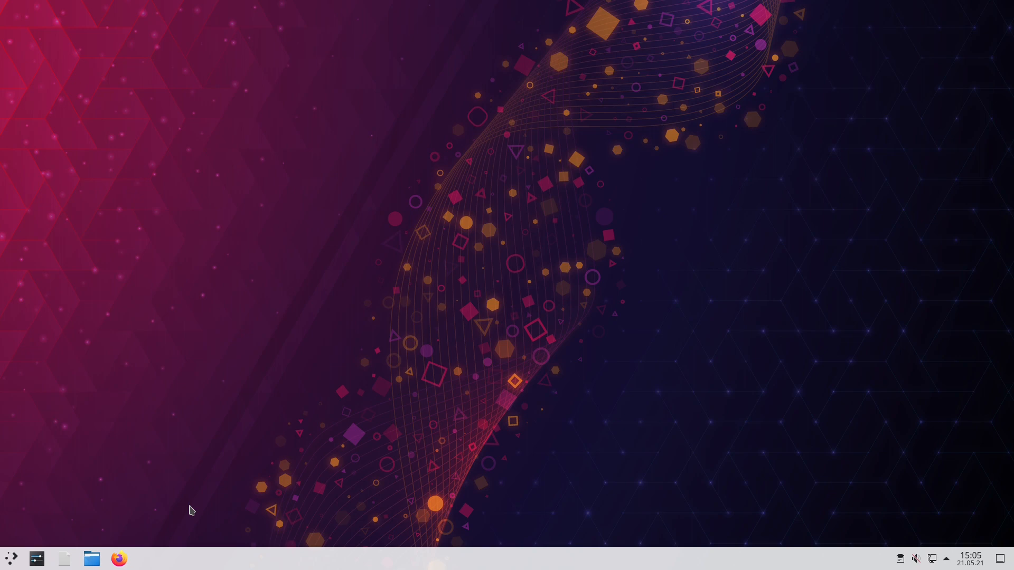
mouse_move(218, 470)
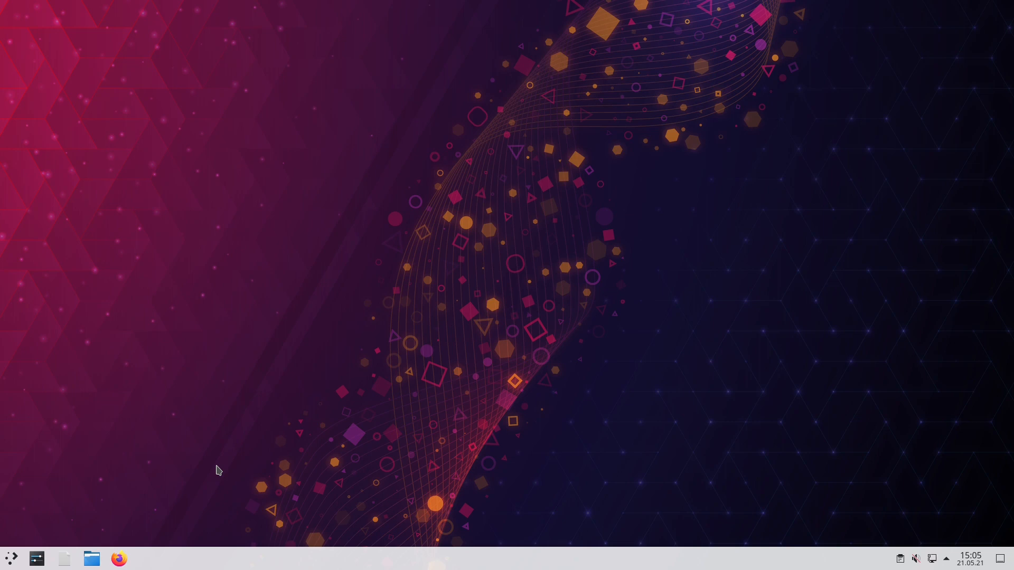
mouse_move(229, 496)
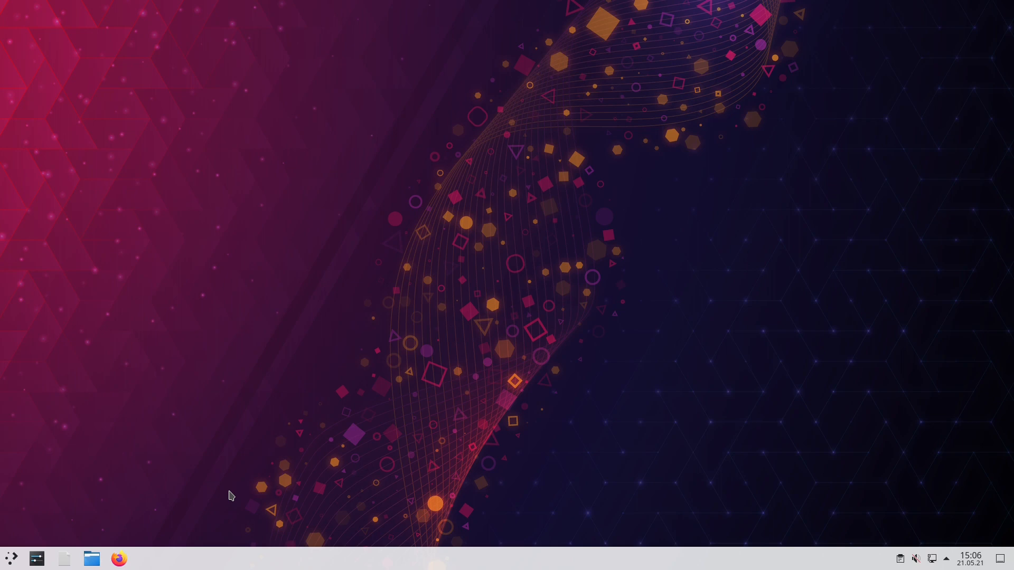
mouse_move(236, 497)
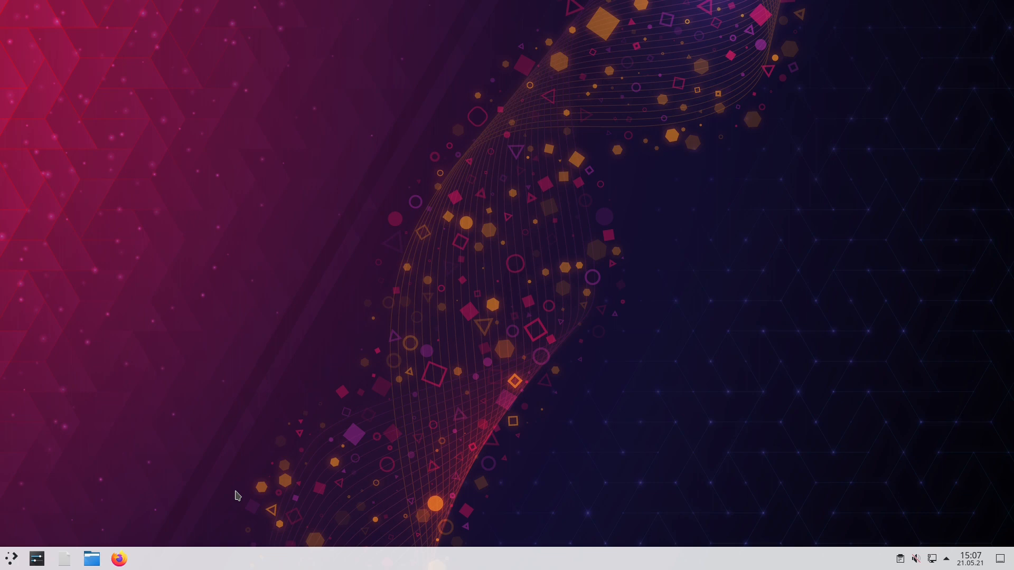